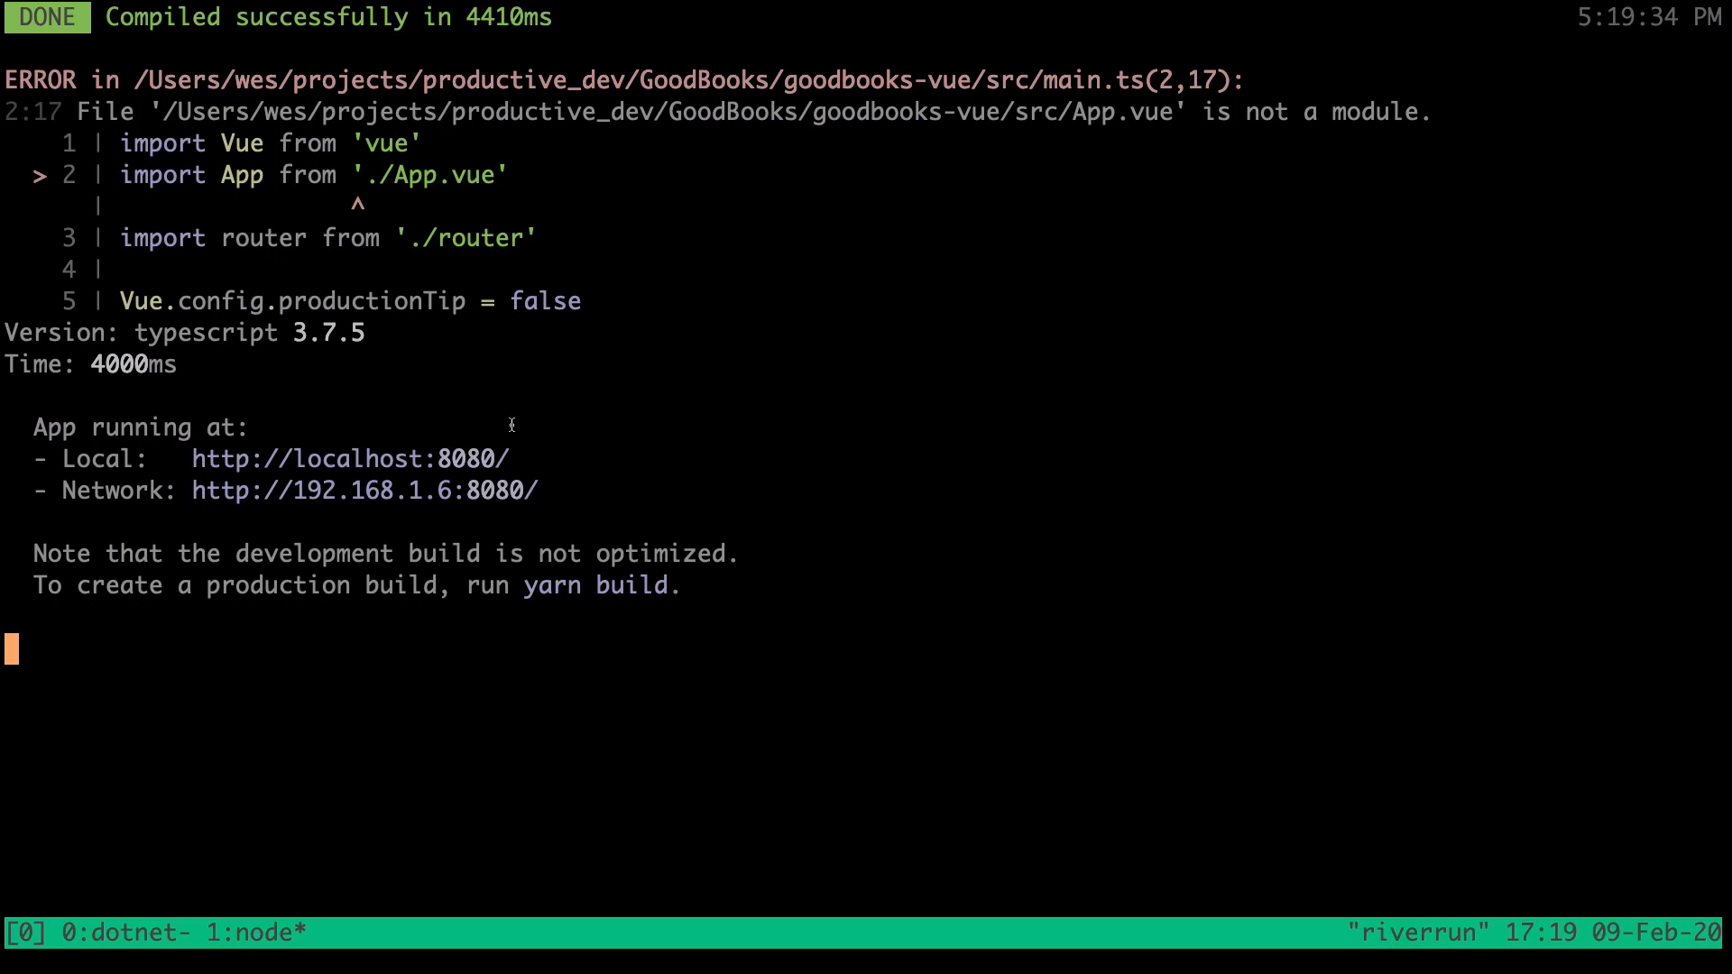
mouse_move(365, 466)
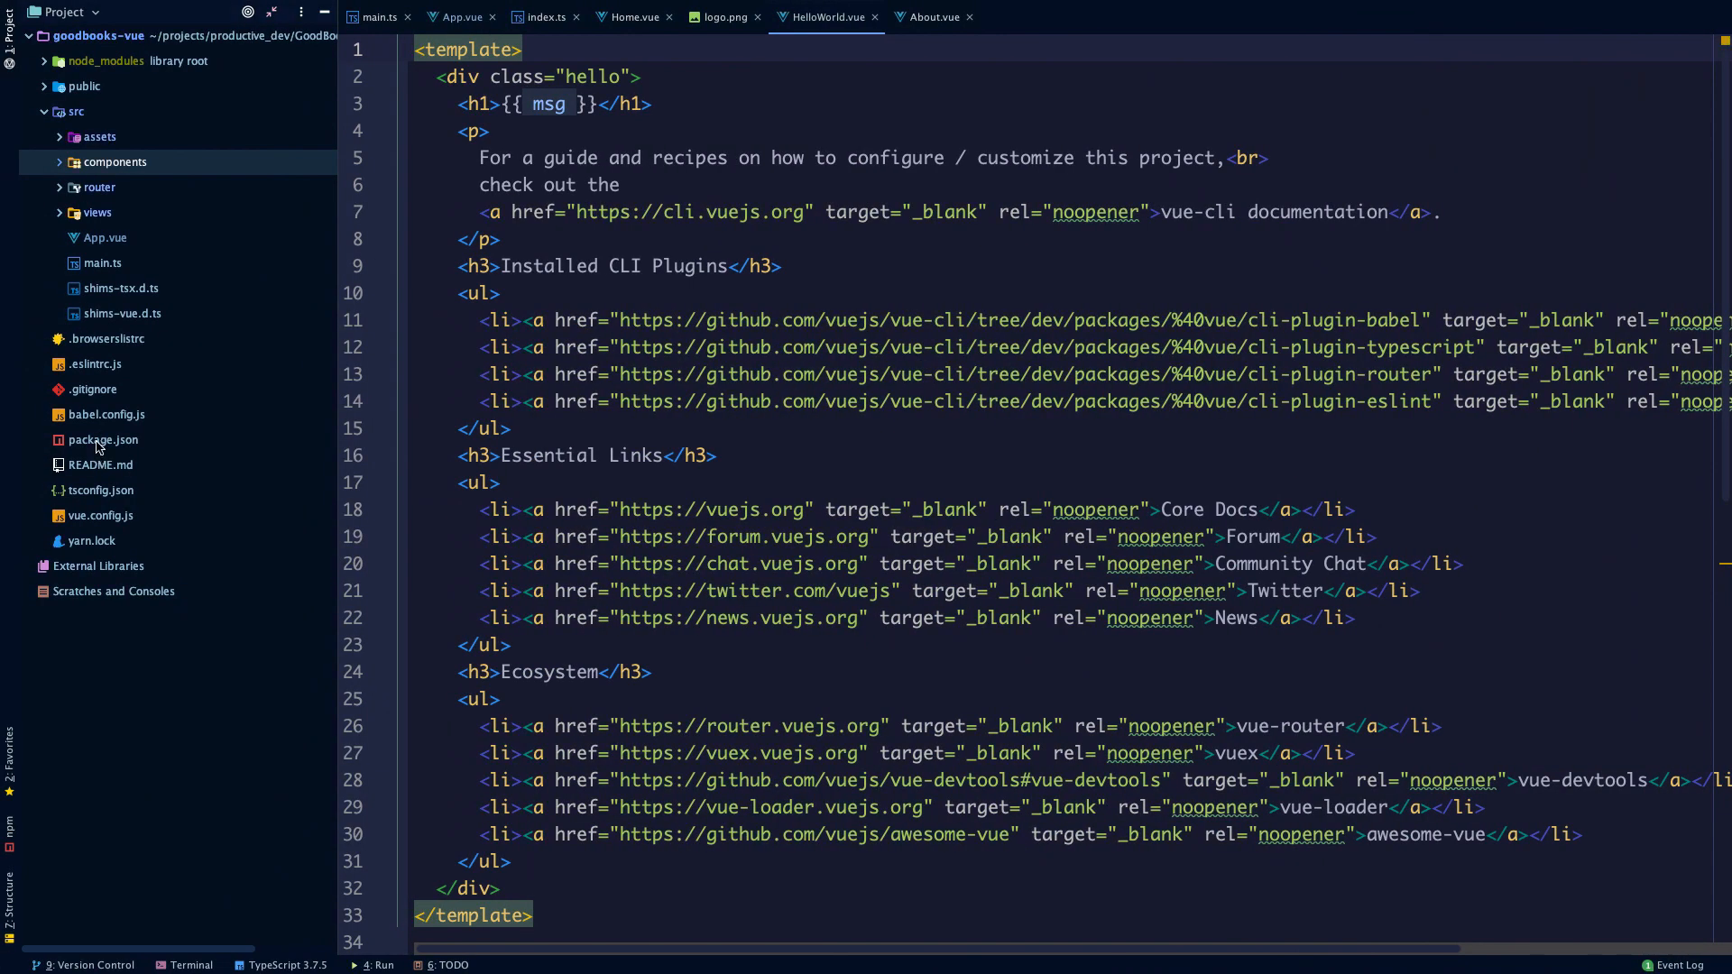
- Review package.json's lint and serve scripts, highlighting the serve command
click(103, 441)
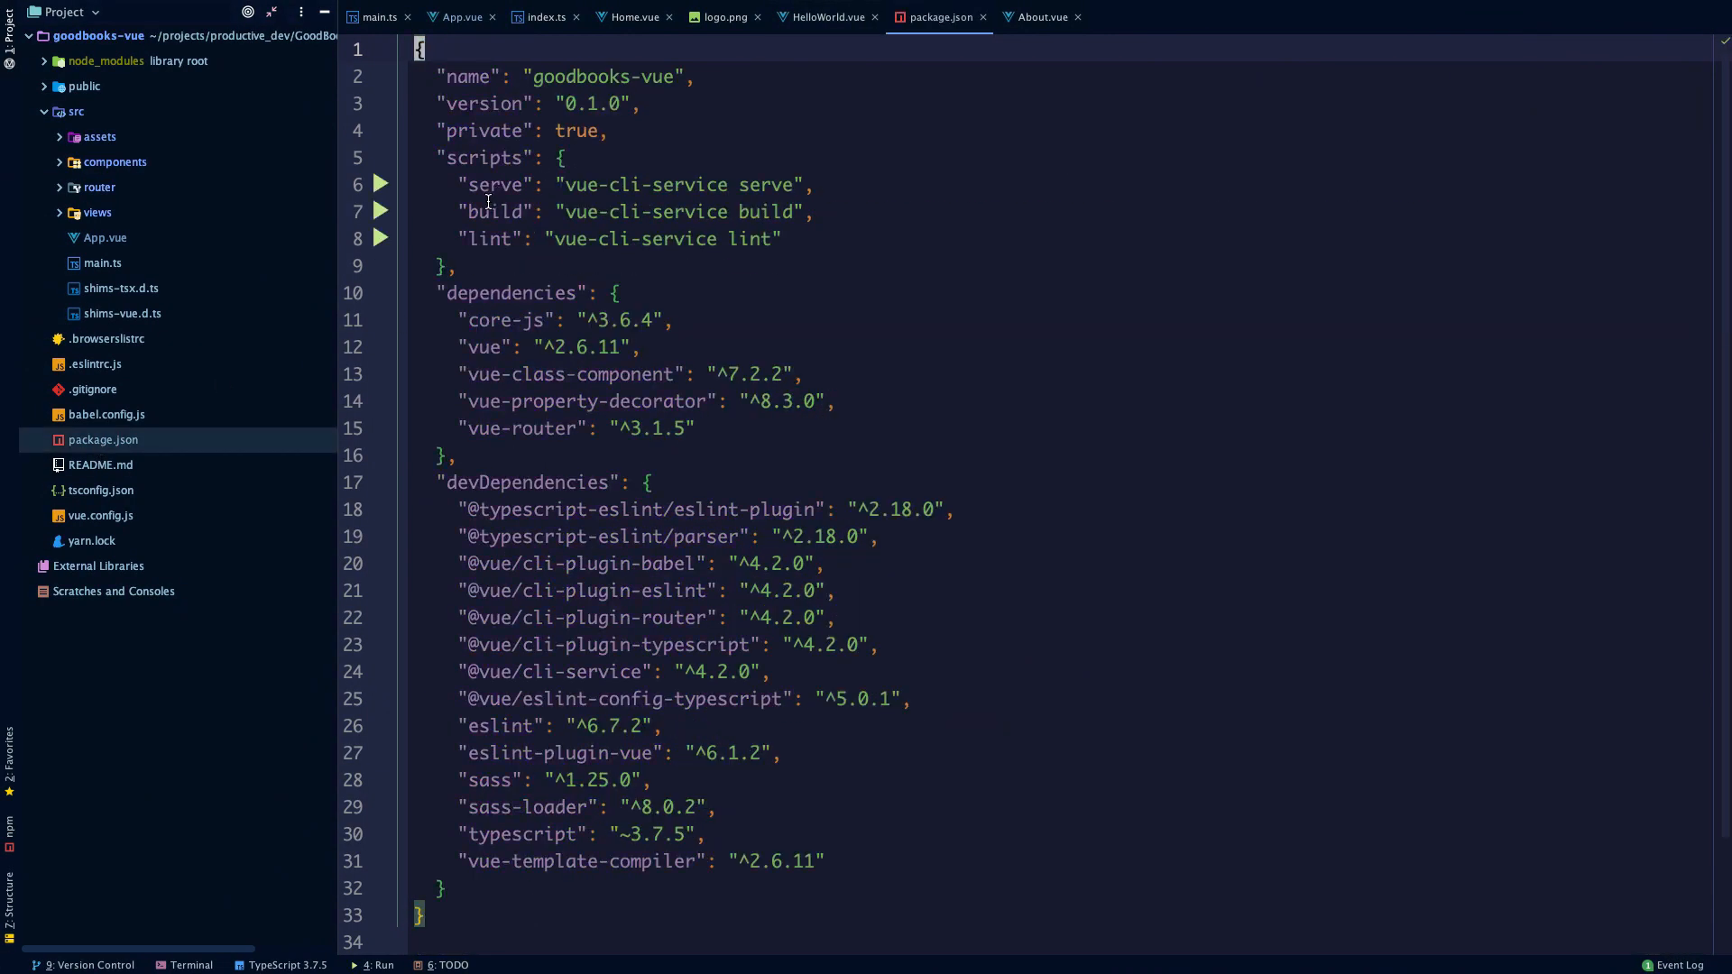
click(774, 238)
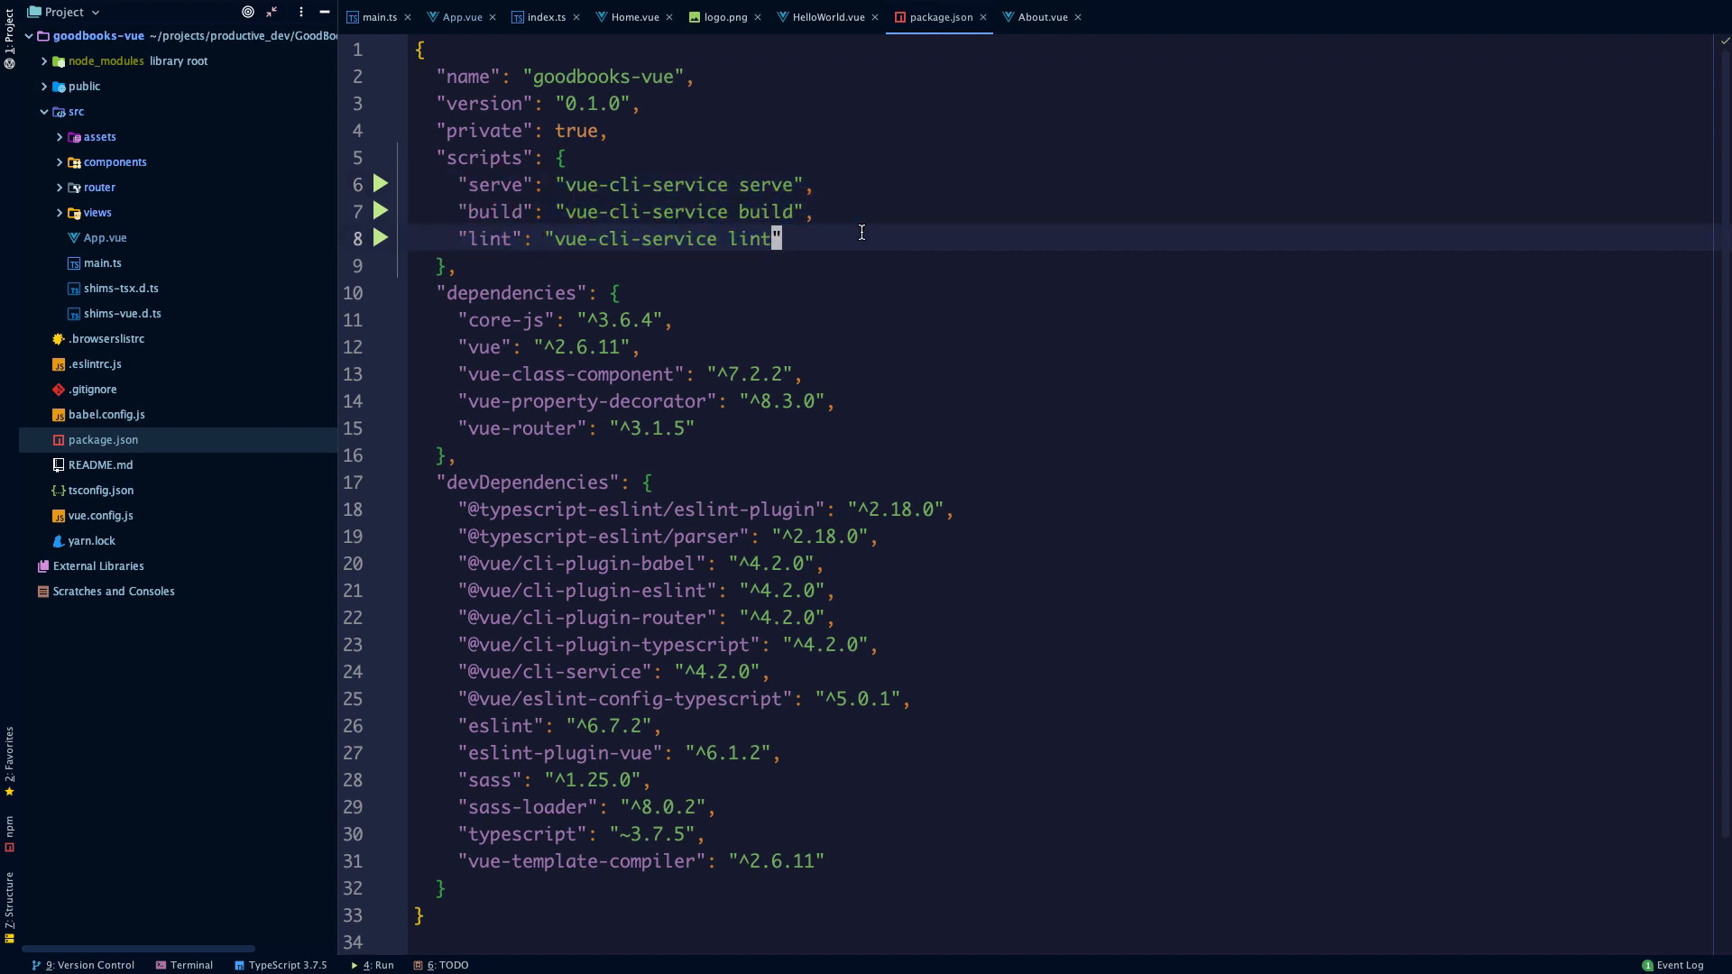
mouse_move(510, 184)
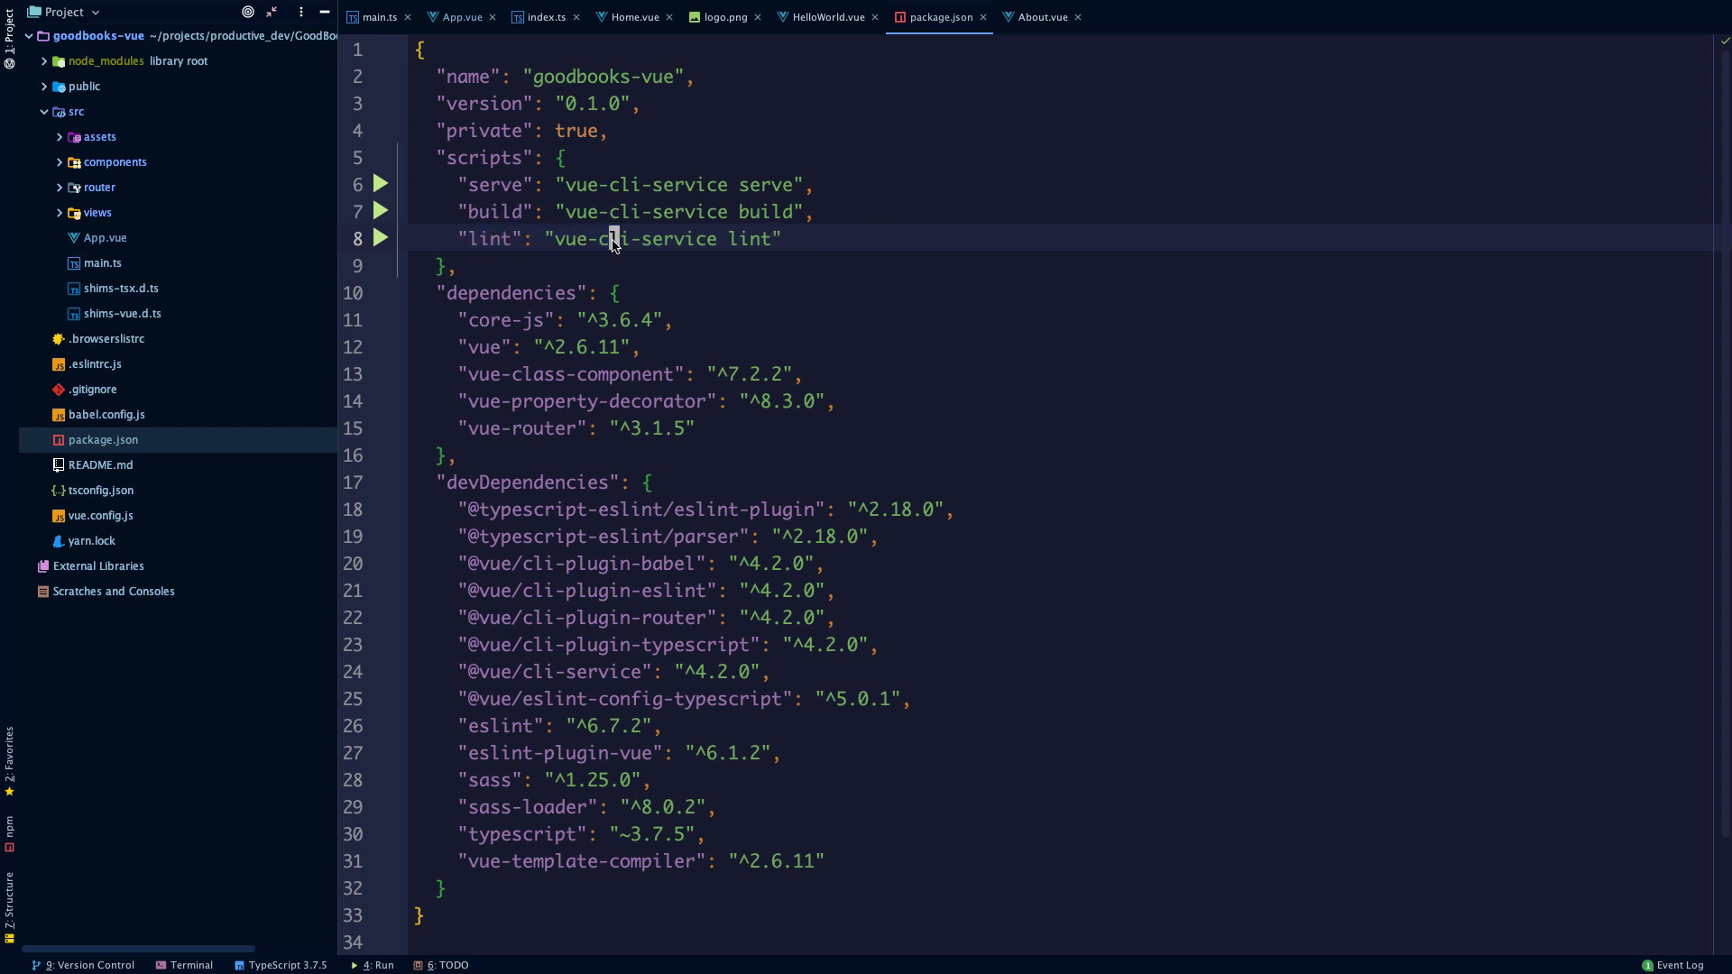
double_click(685, 184)
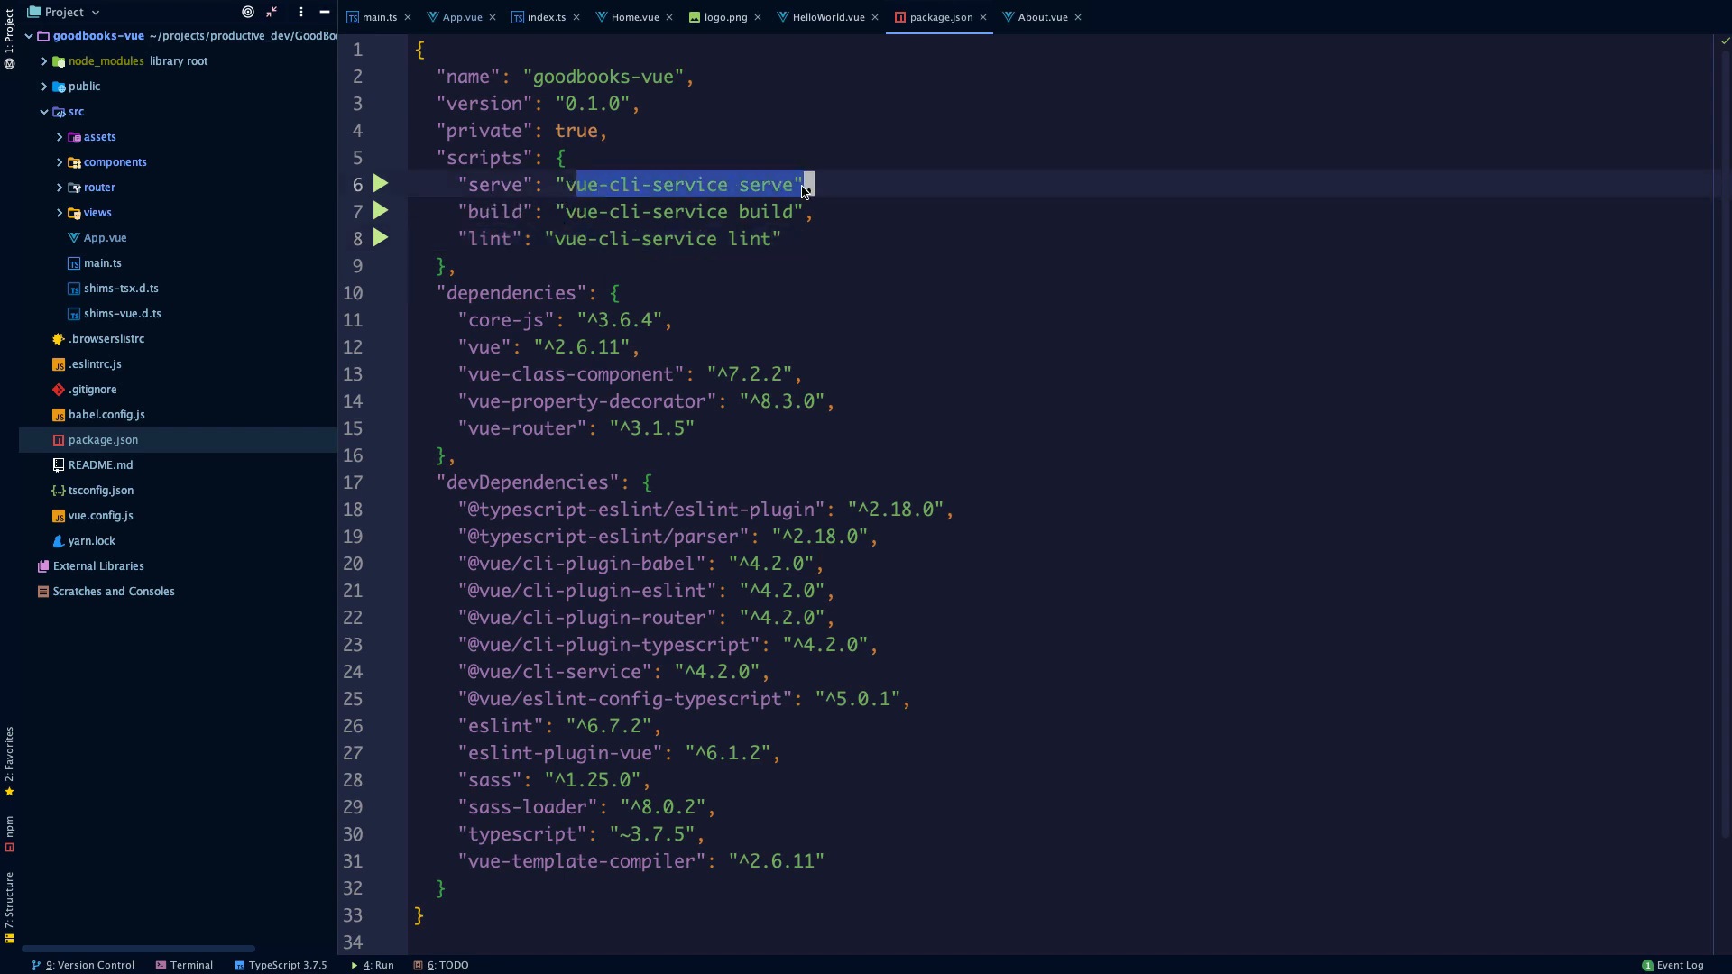
click(592, 366)
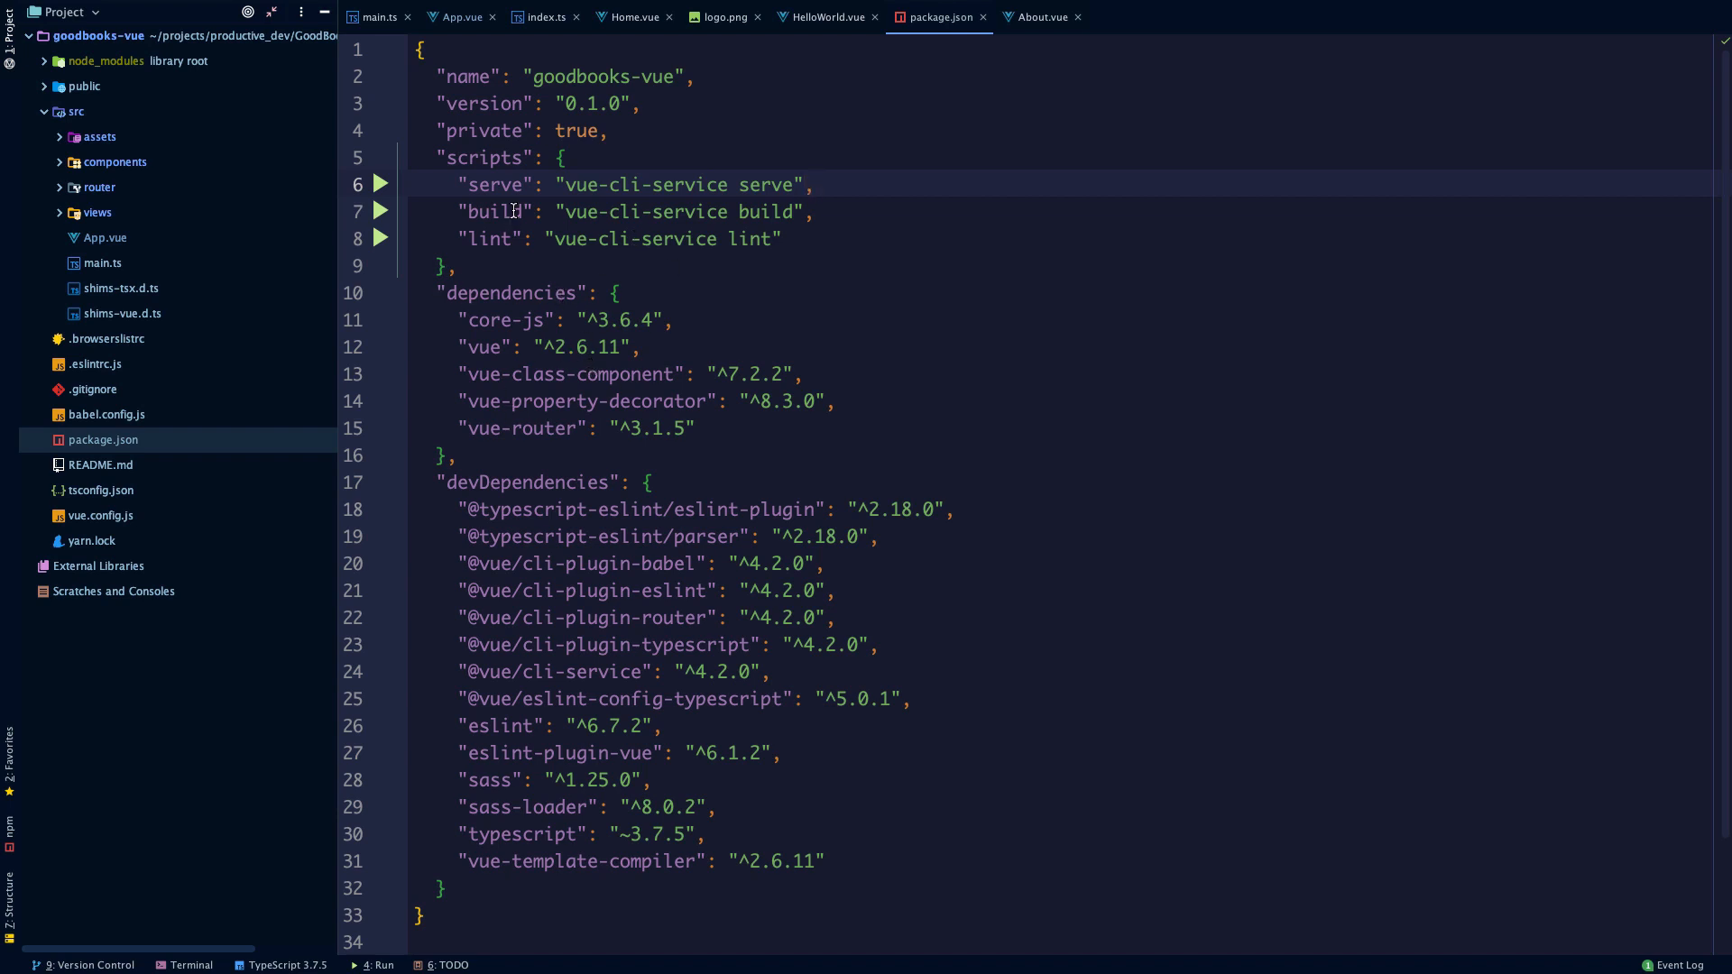
mouse_move(422, 552)
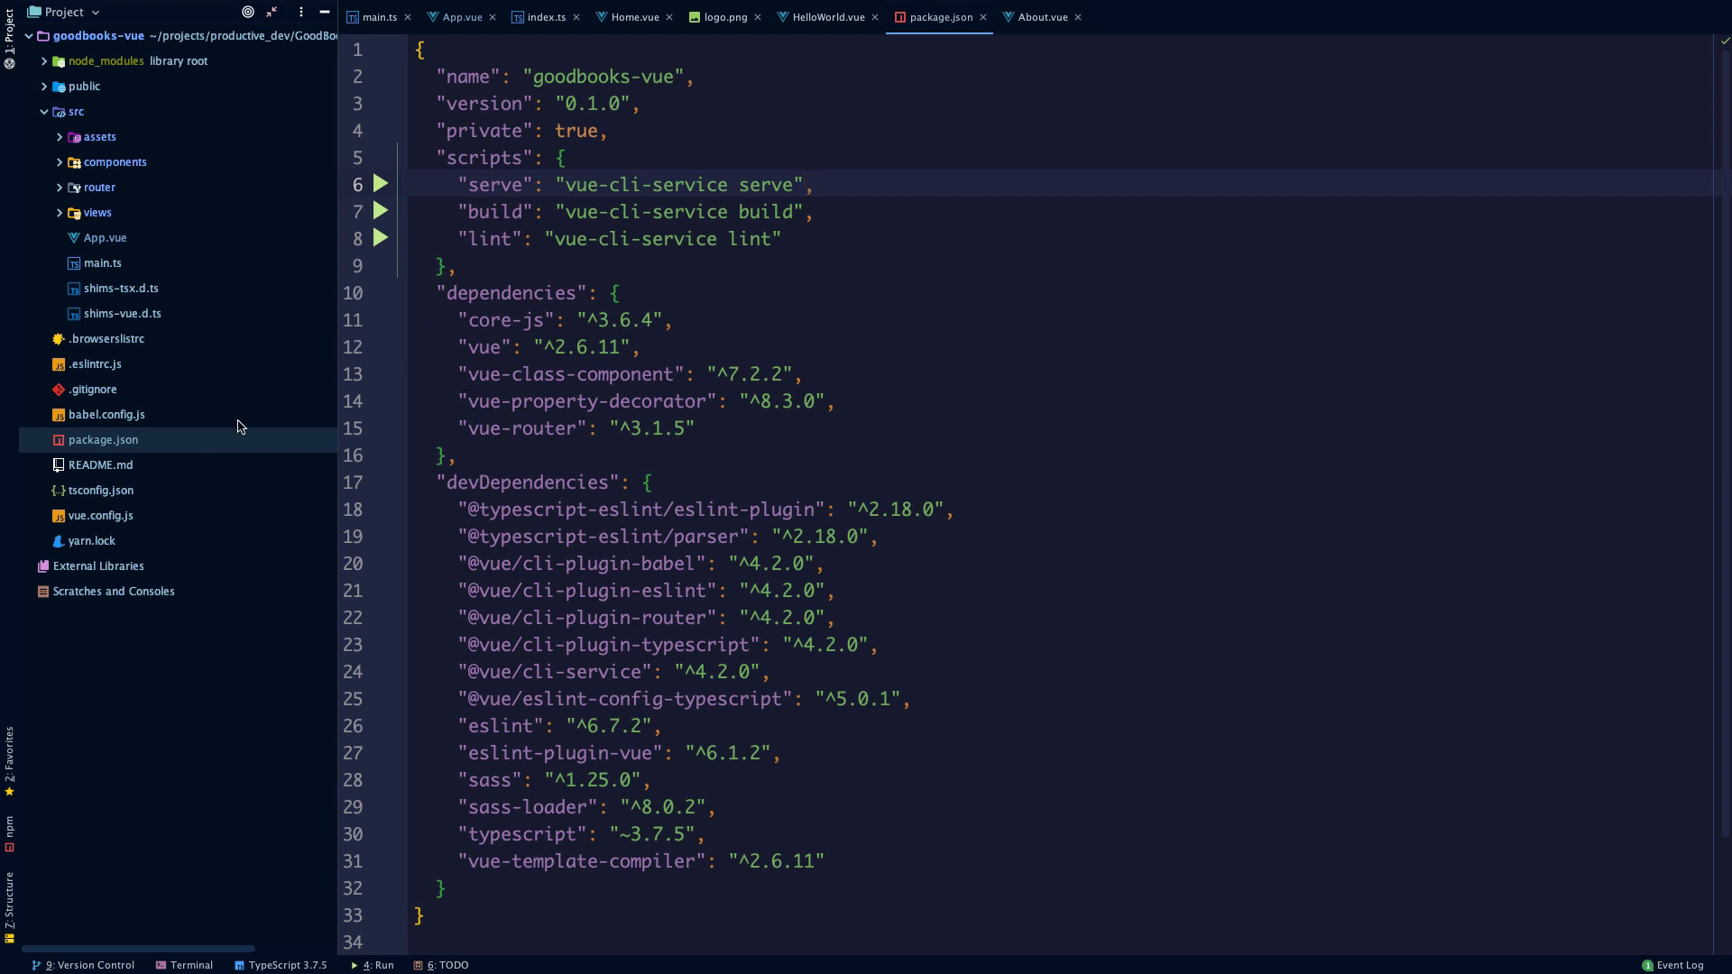
mouse_move(423, 379)
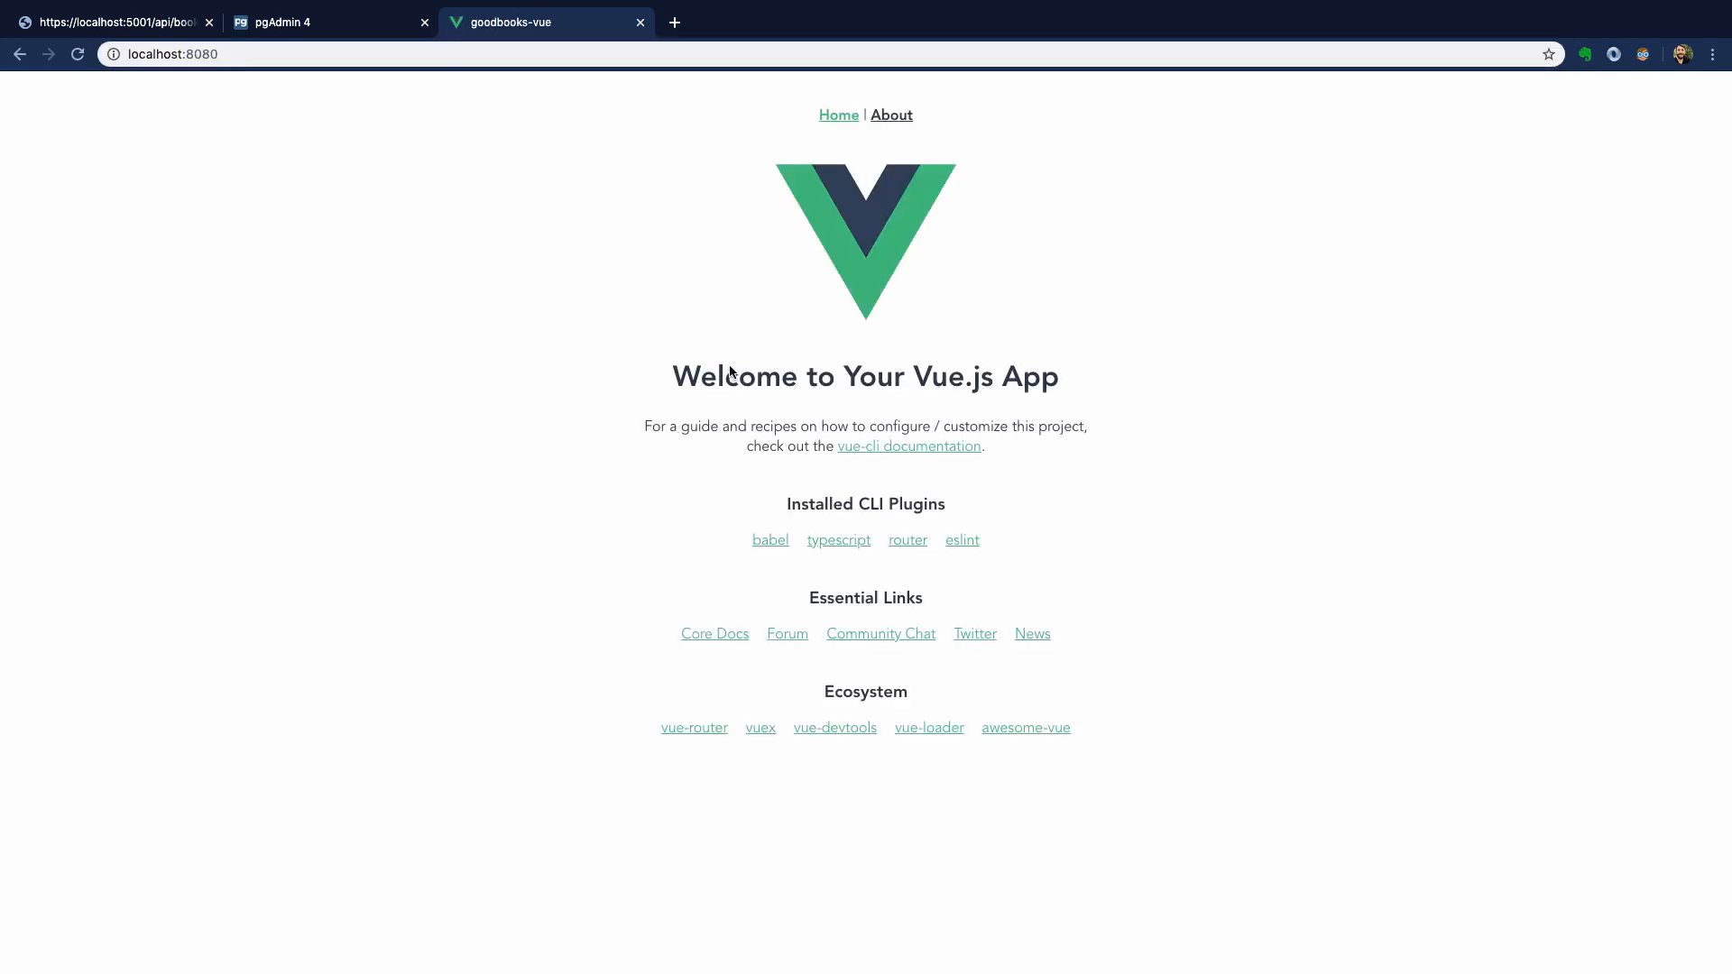
mouse_move(890, 115)
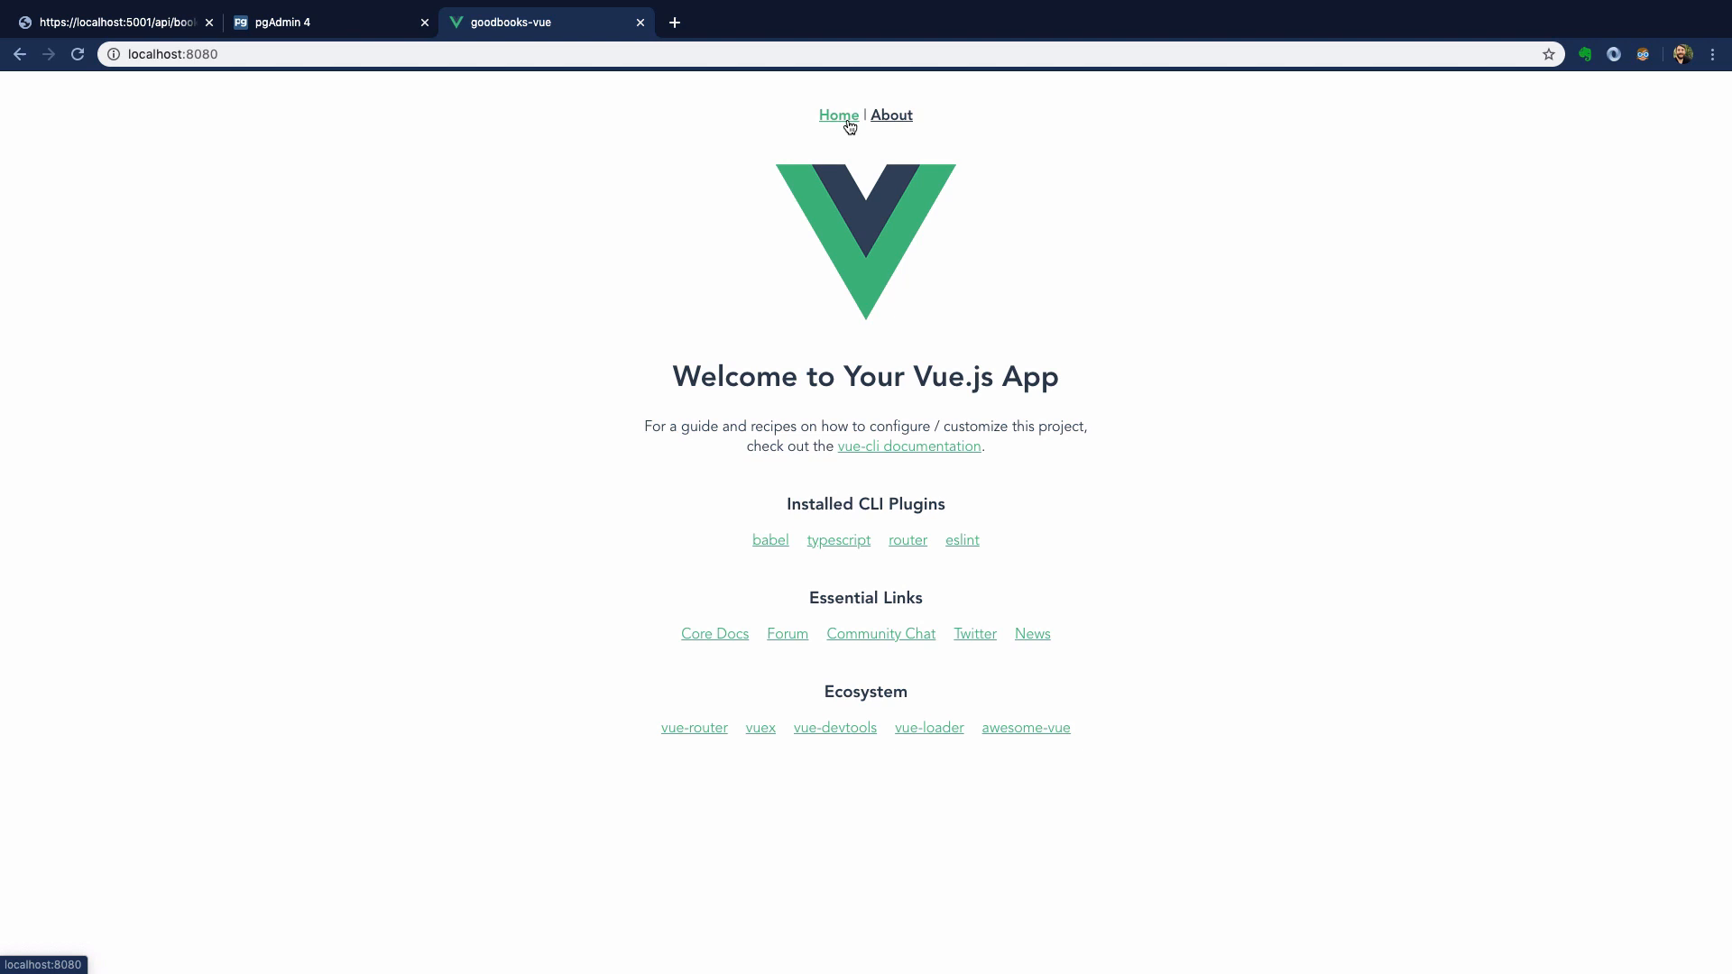
mouse_move(761, 653)
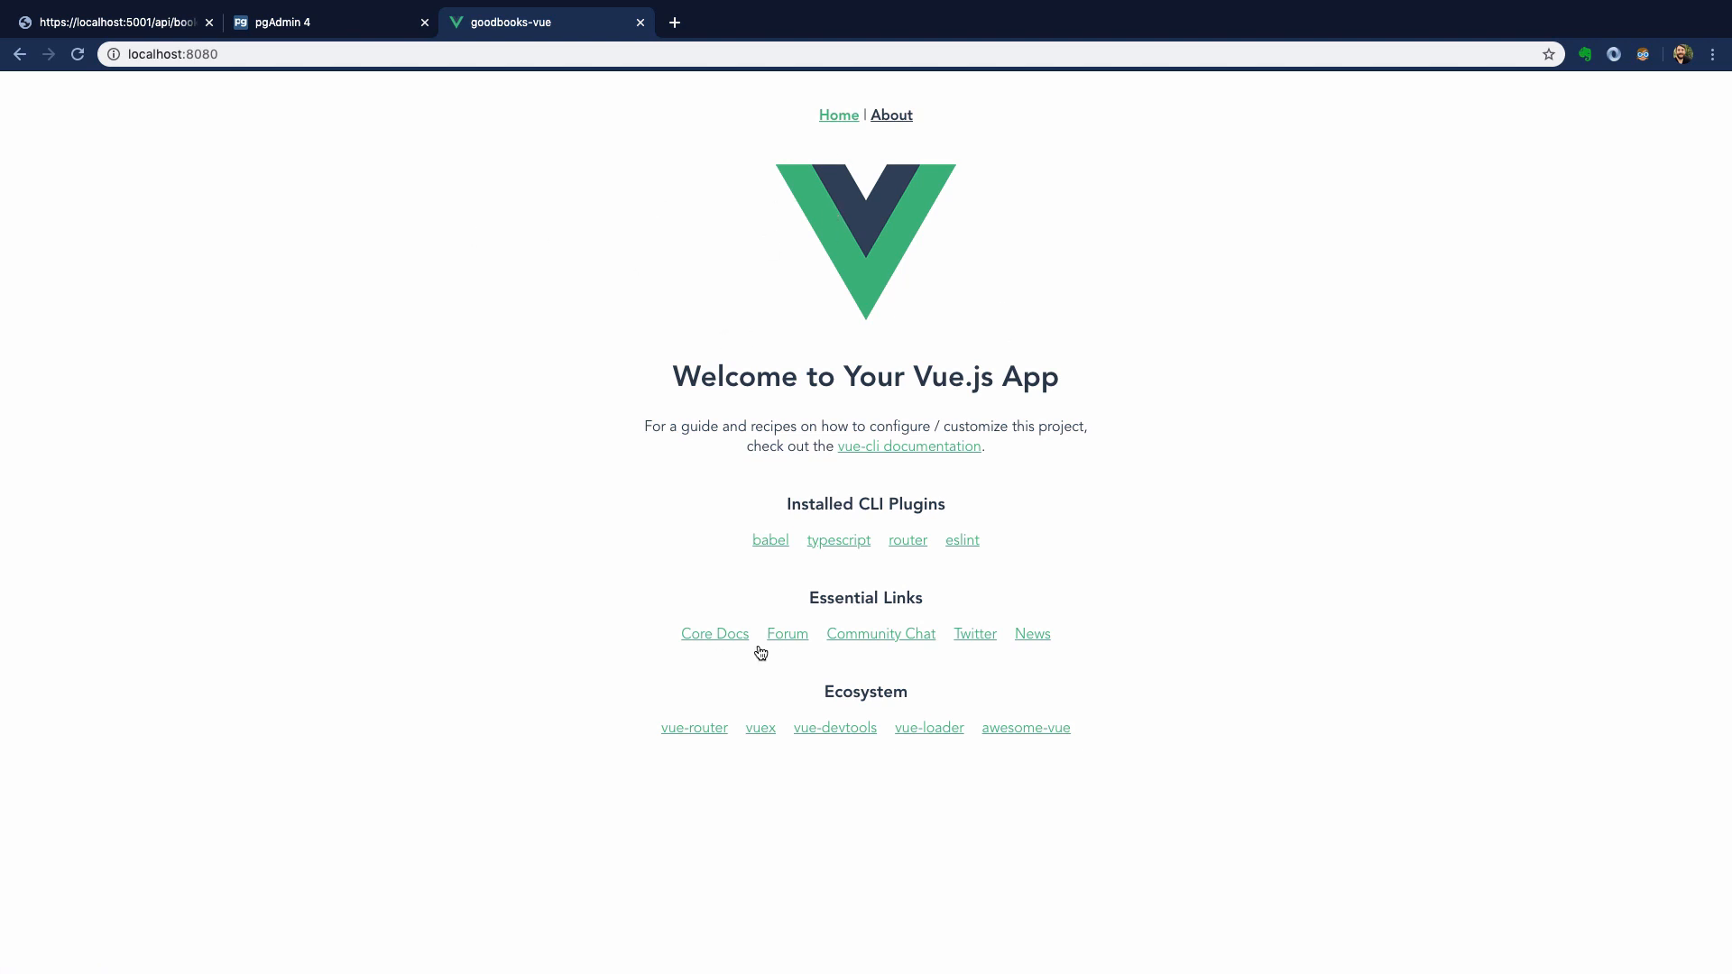
mouse_move(767, 505)
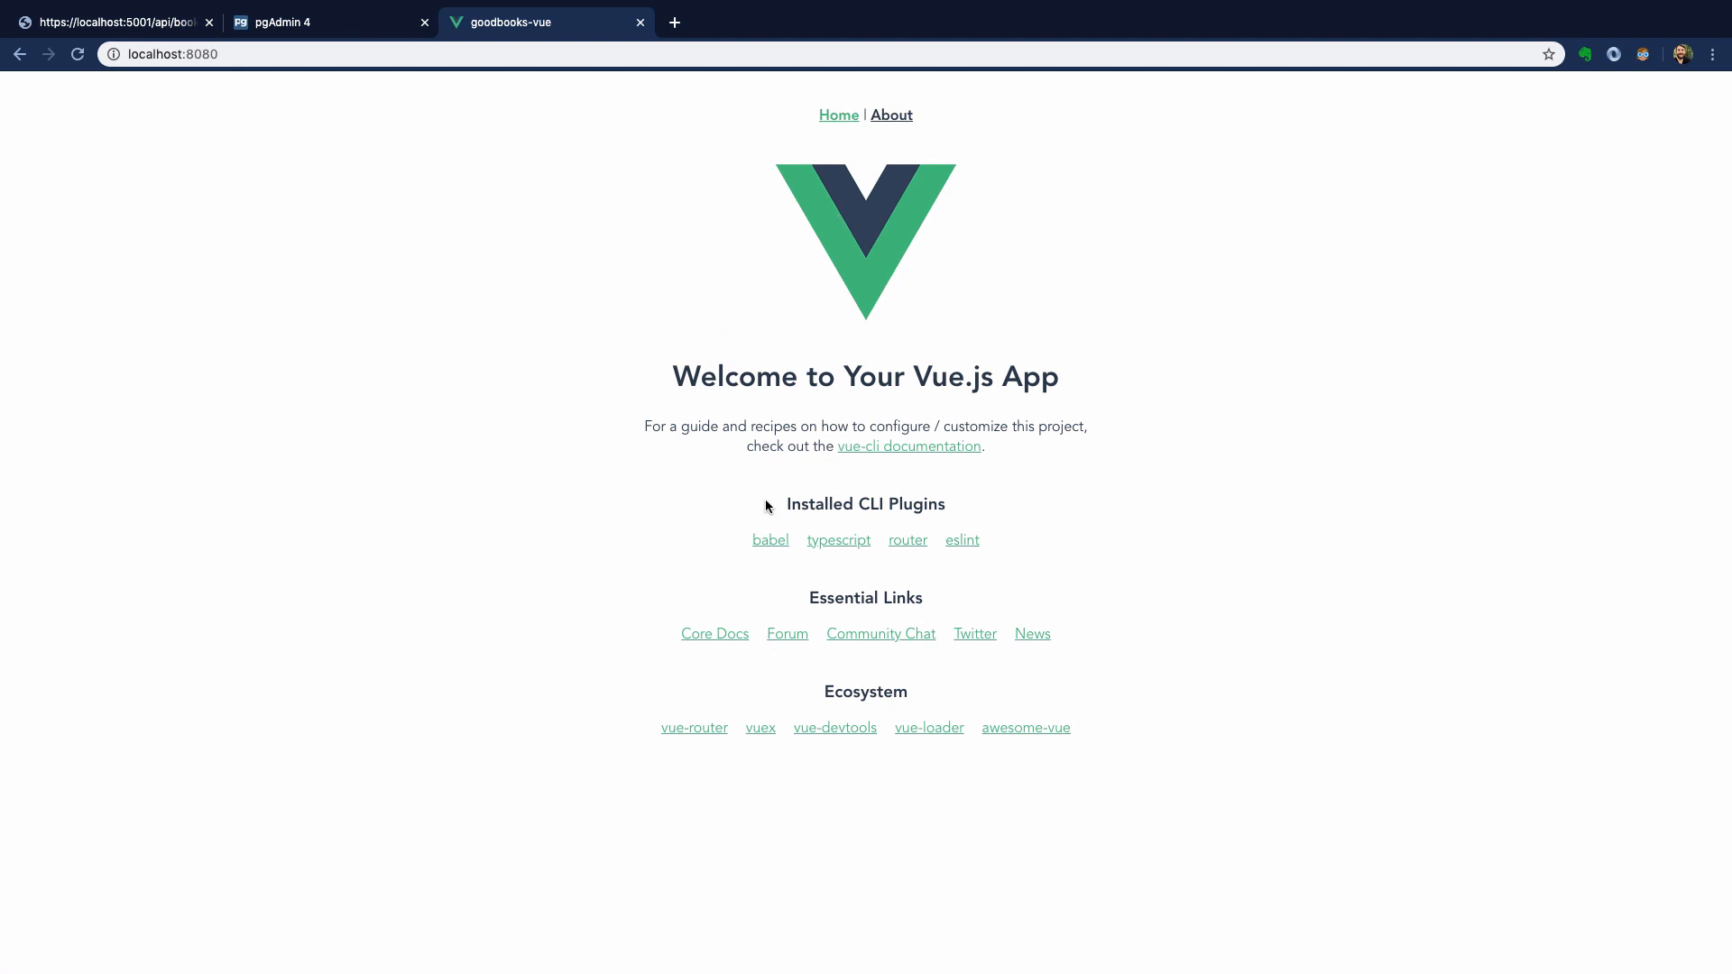
mouse_move(893, 137)
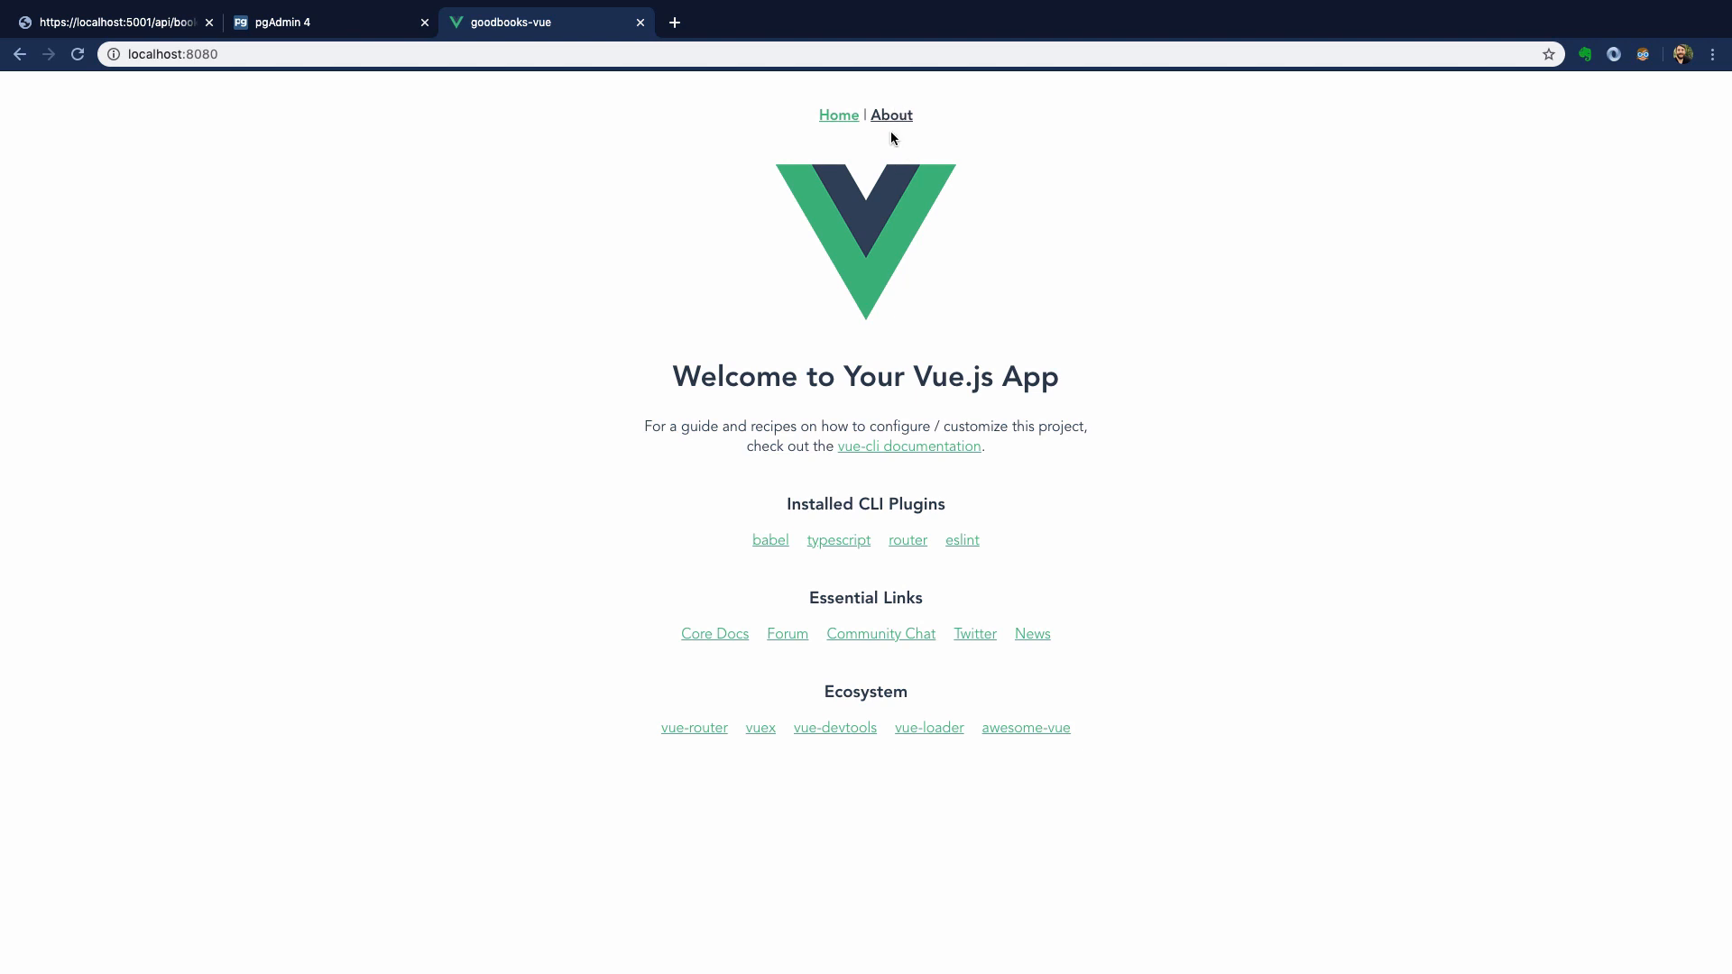
- Navigate the running app to its About page and inspect it with developer tools
click(890, 116)
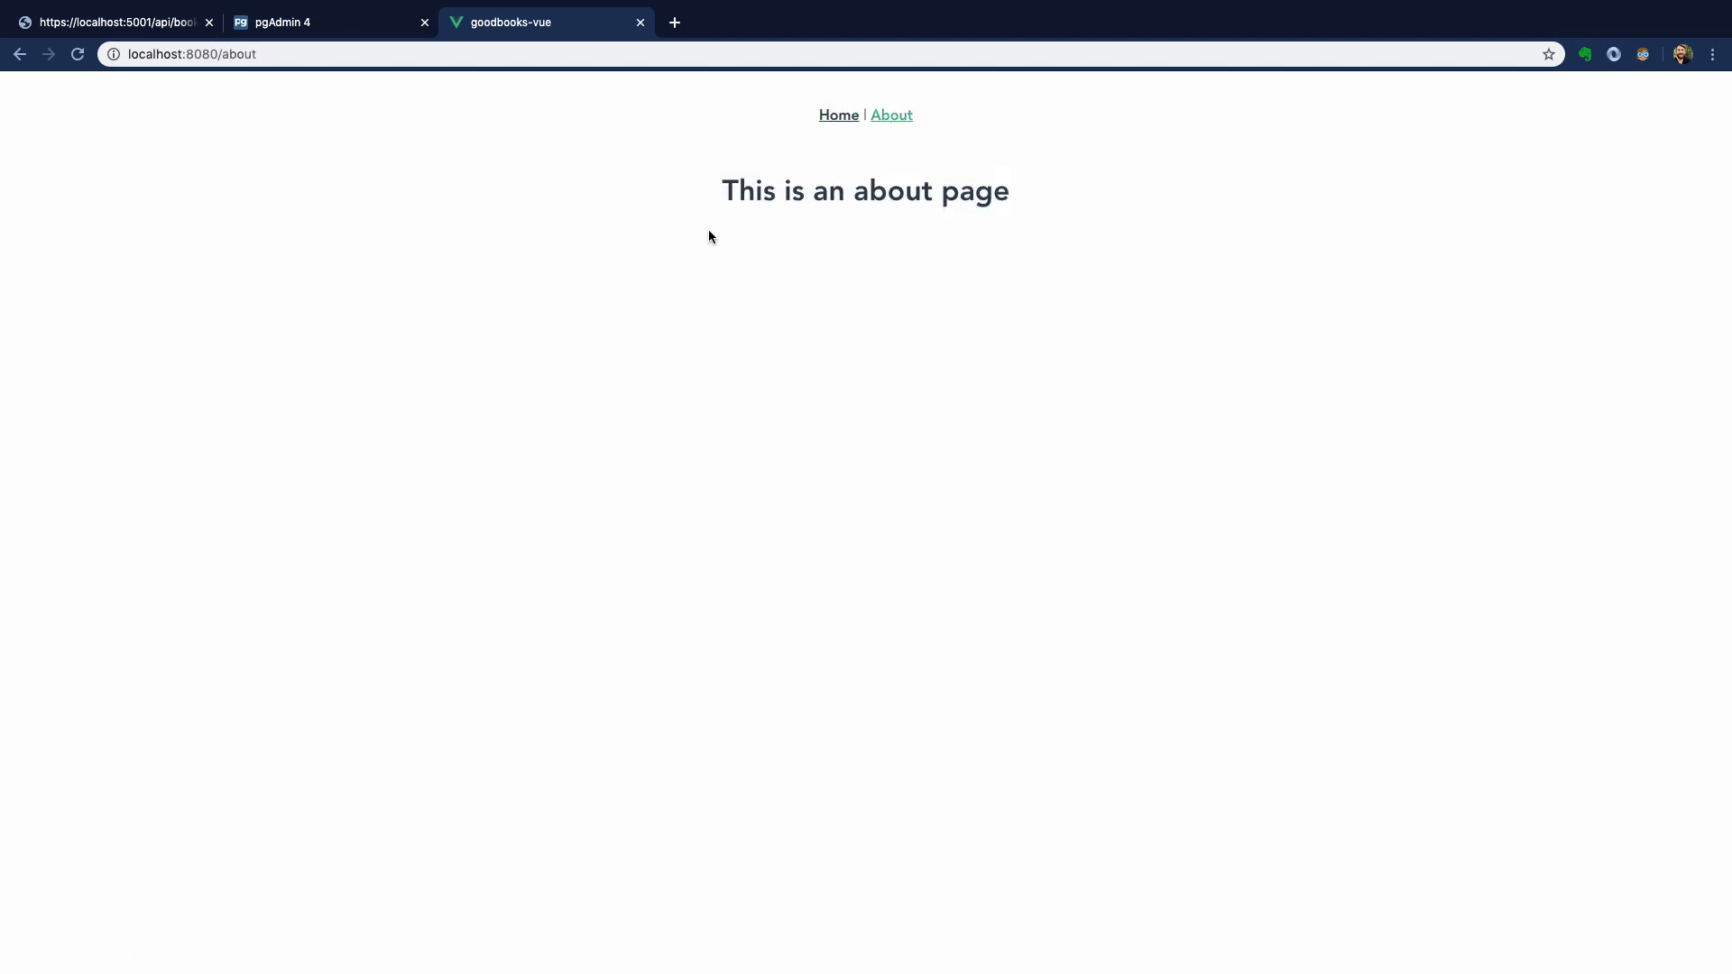
mouse_move(1104, 210)
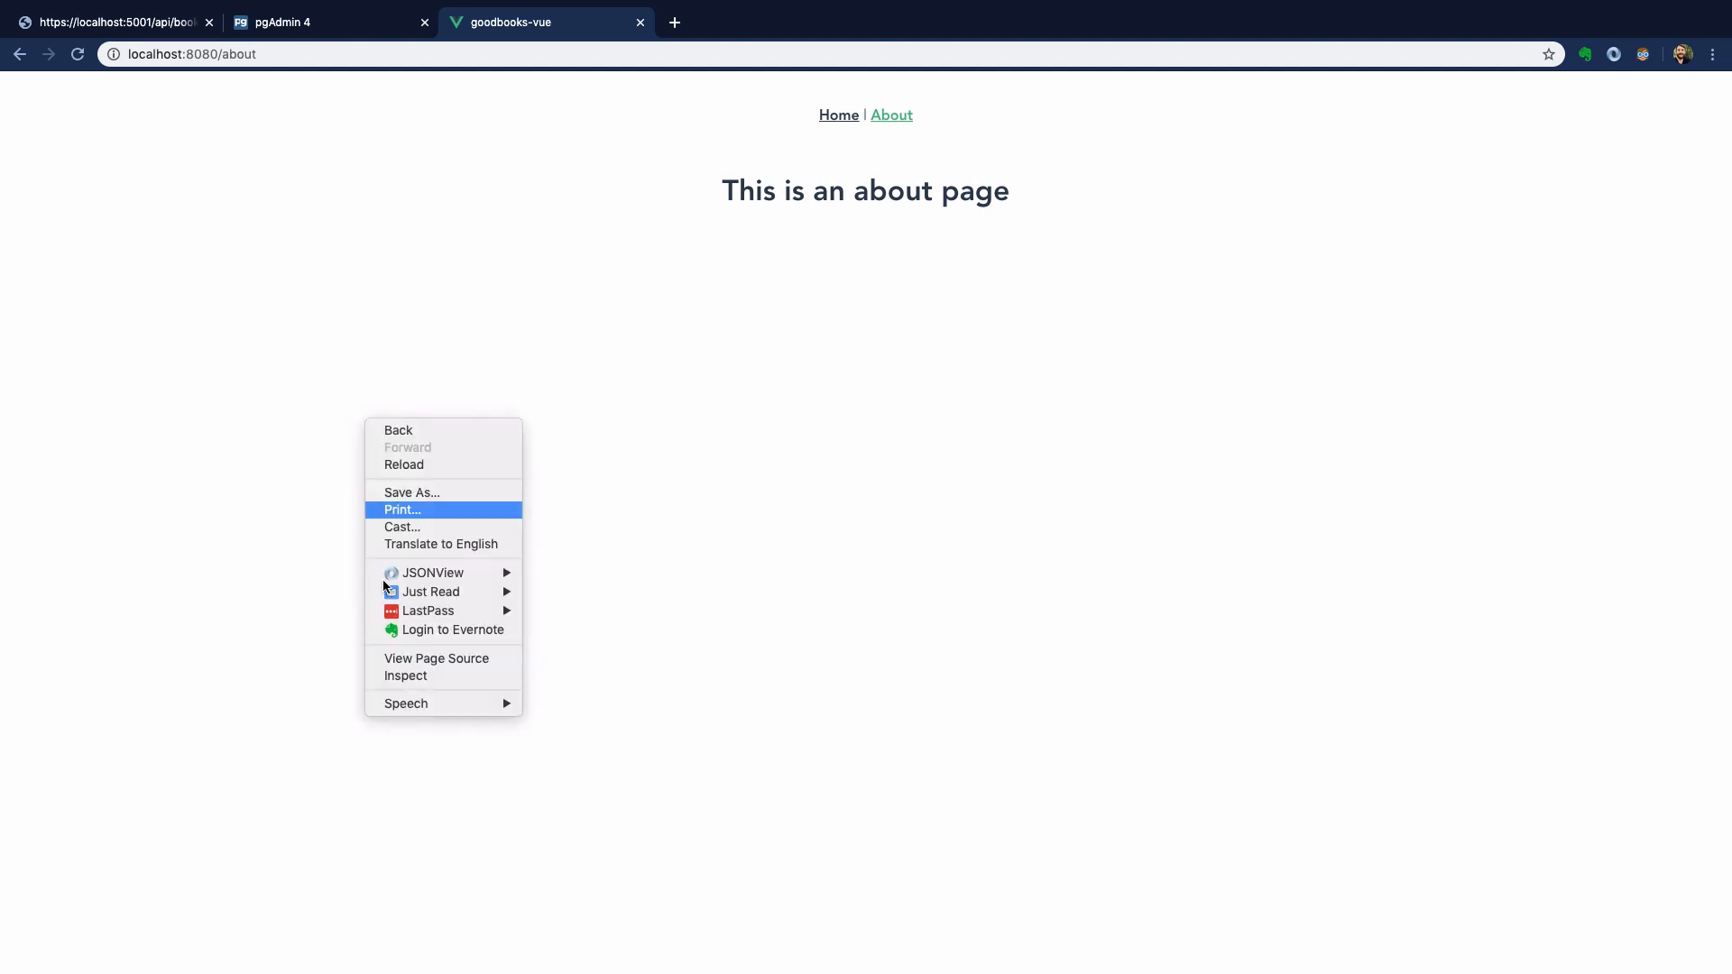
click(406, 675)
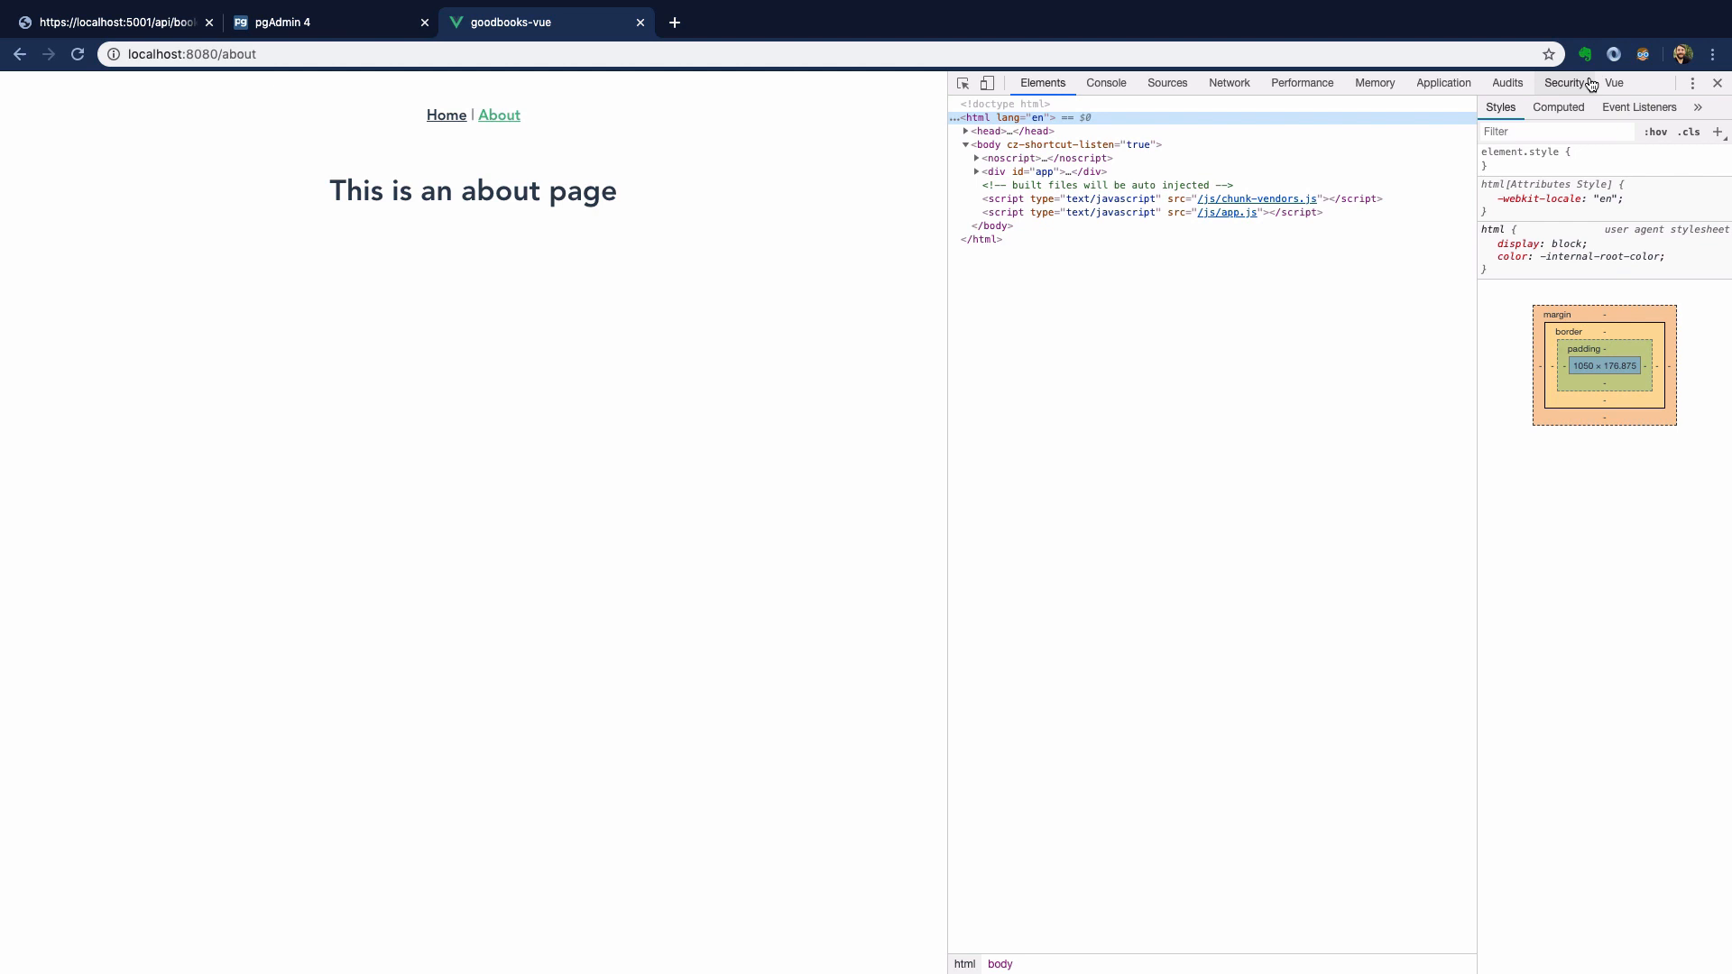
- Show the Vue devtools panel and expand the component tree under Root and App
click(1613, 82)
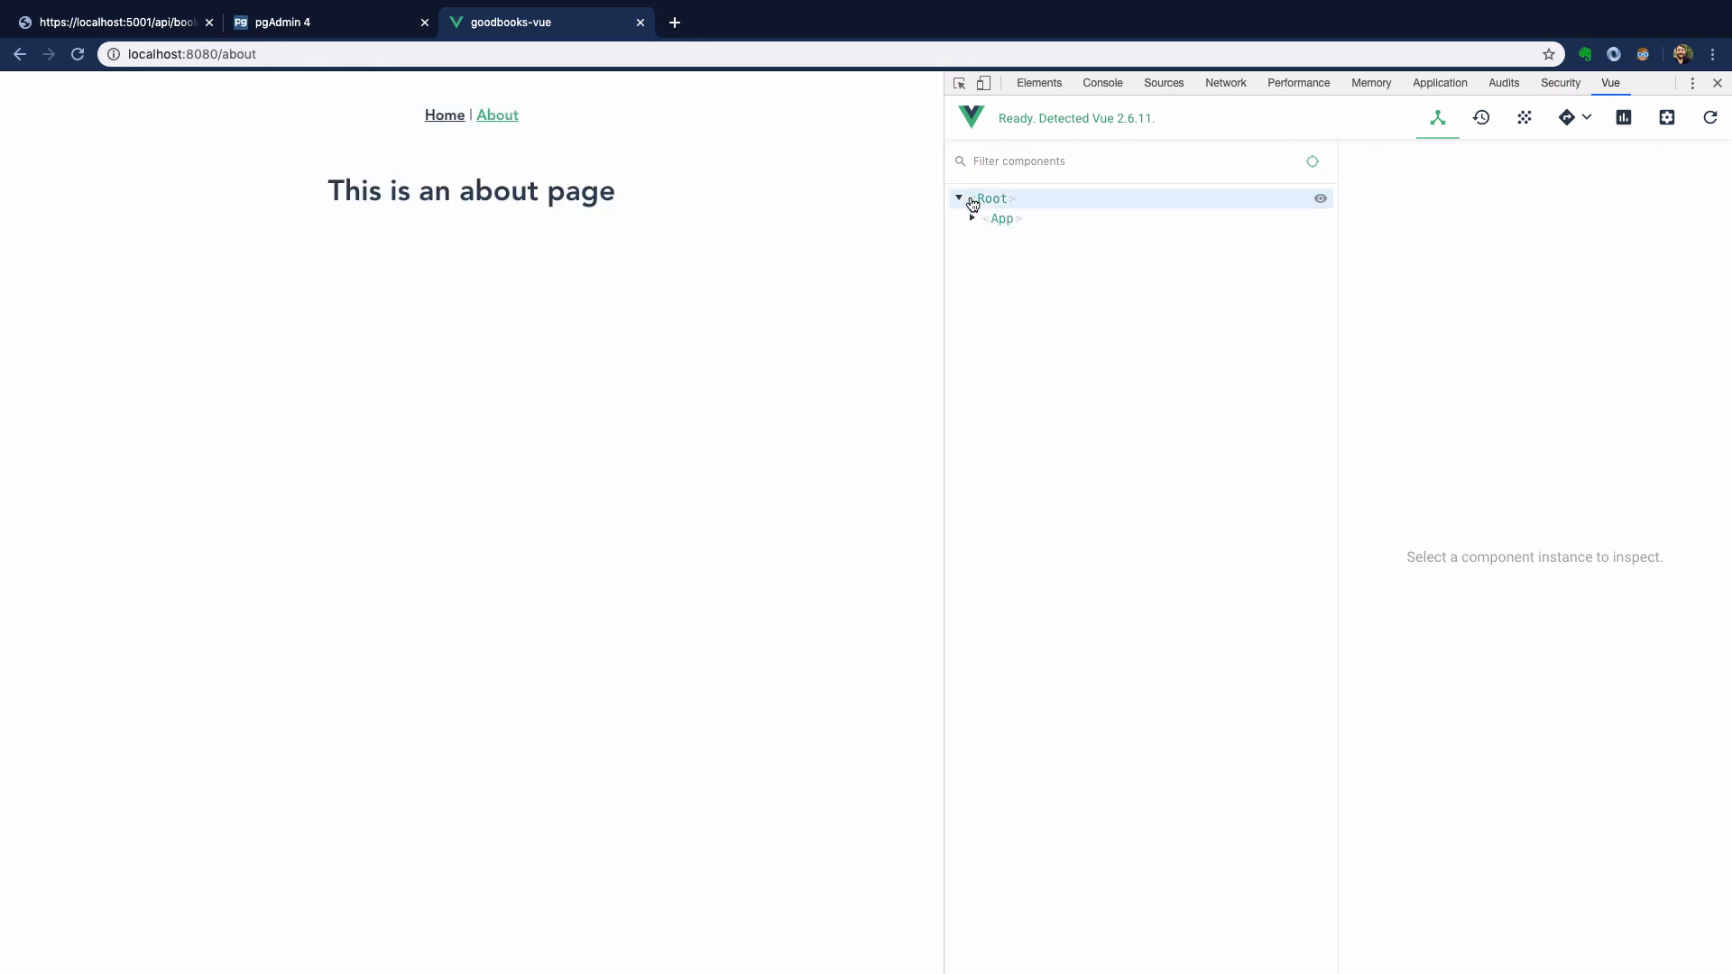
click(972, 219)
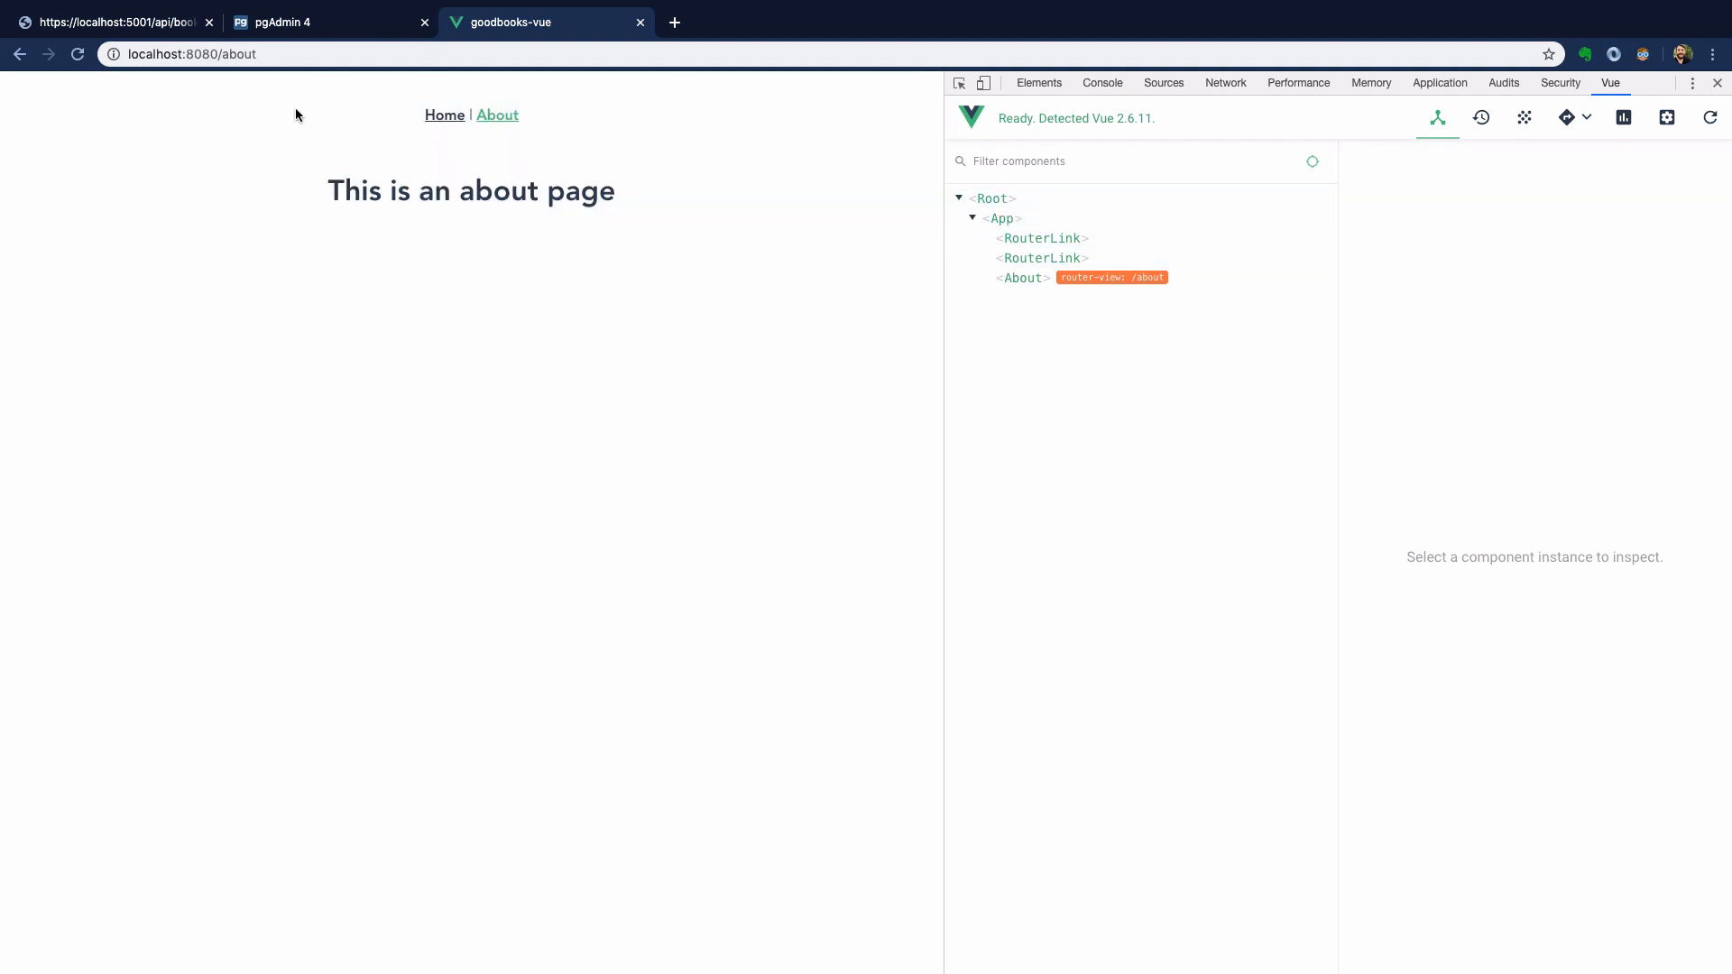
mouse_move(453, 153)
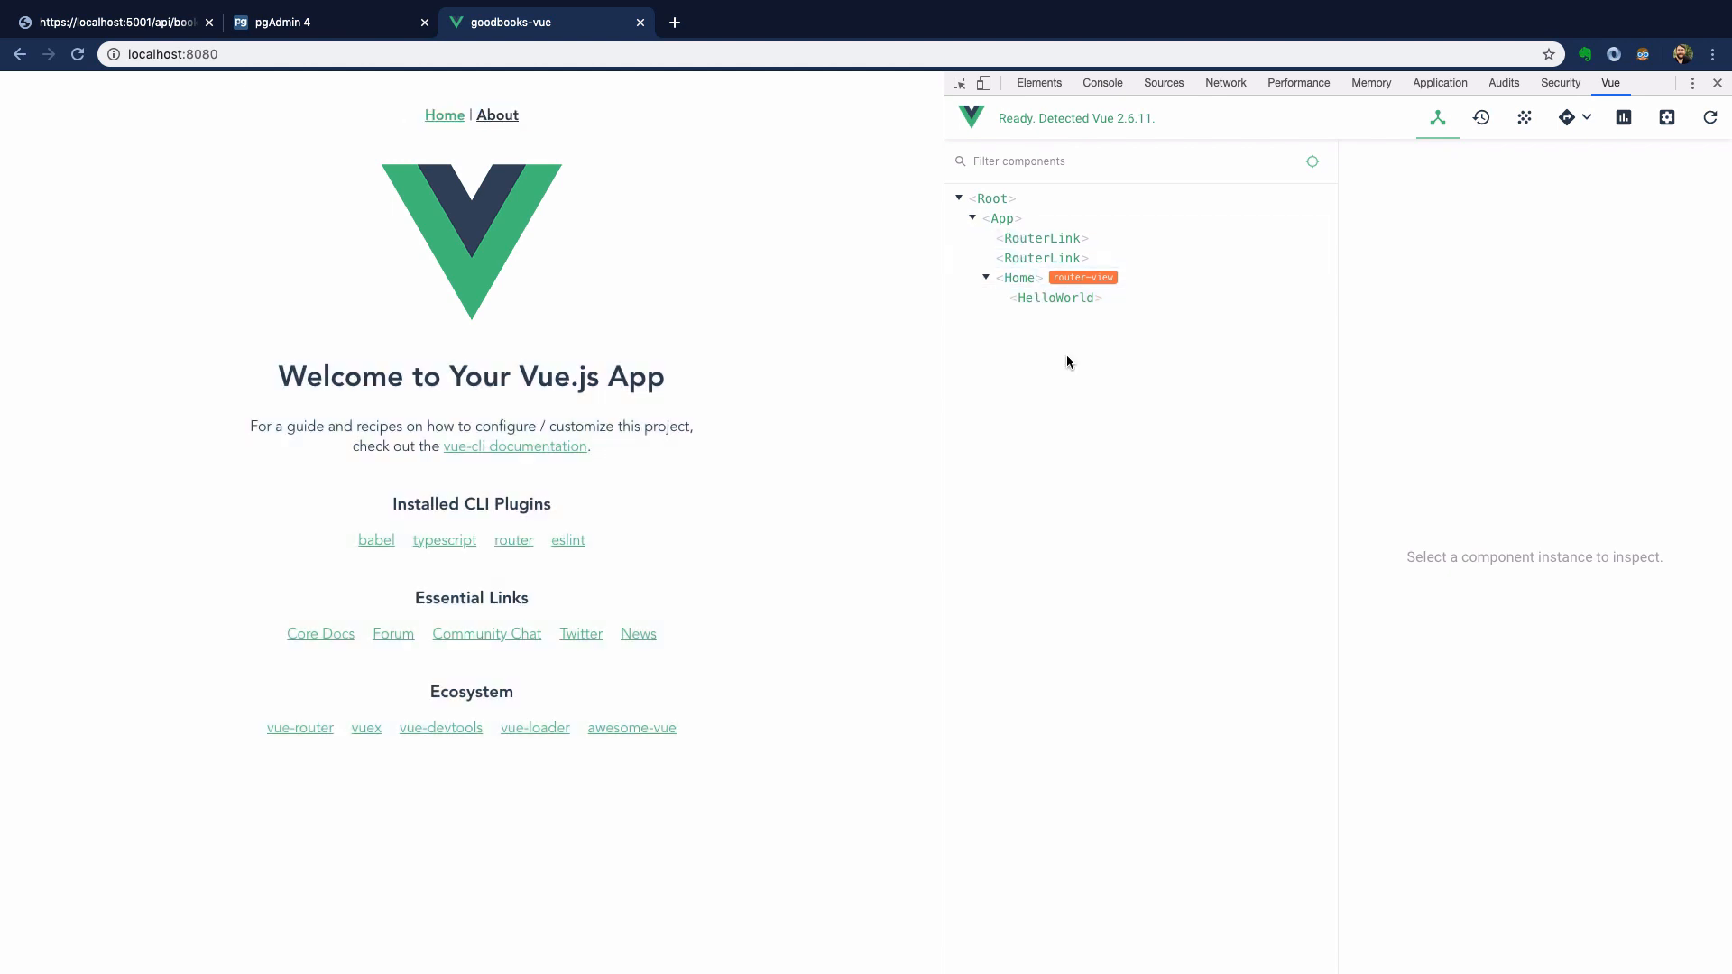
- Tour the Vuex, Events and Routing History views, recording a switch to the about page
click(1479, 119)
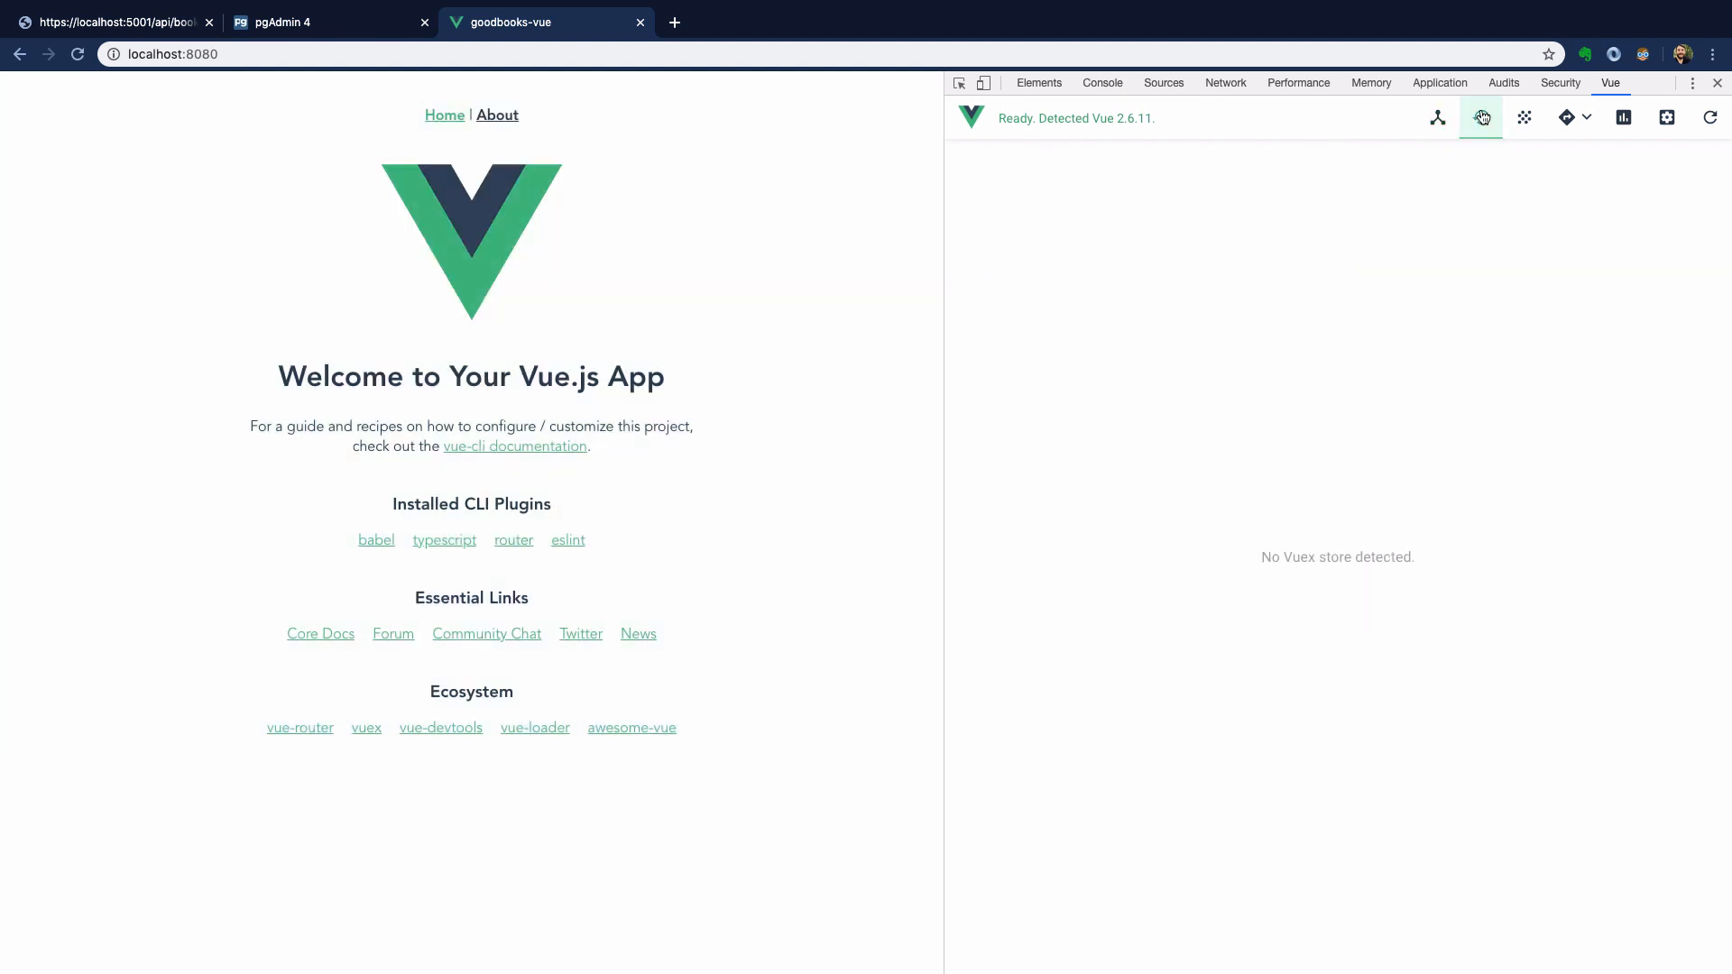
click(1480, 117)
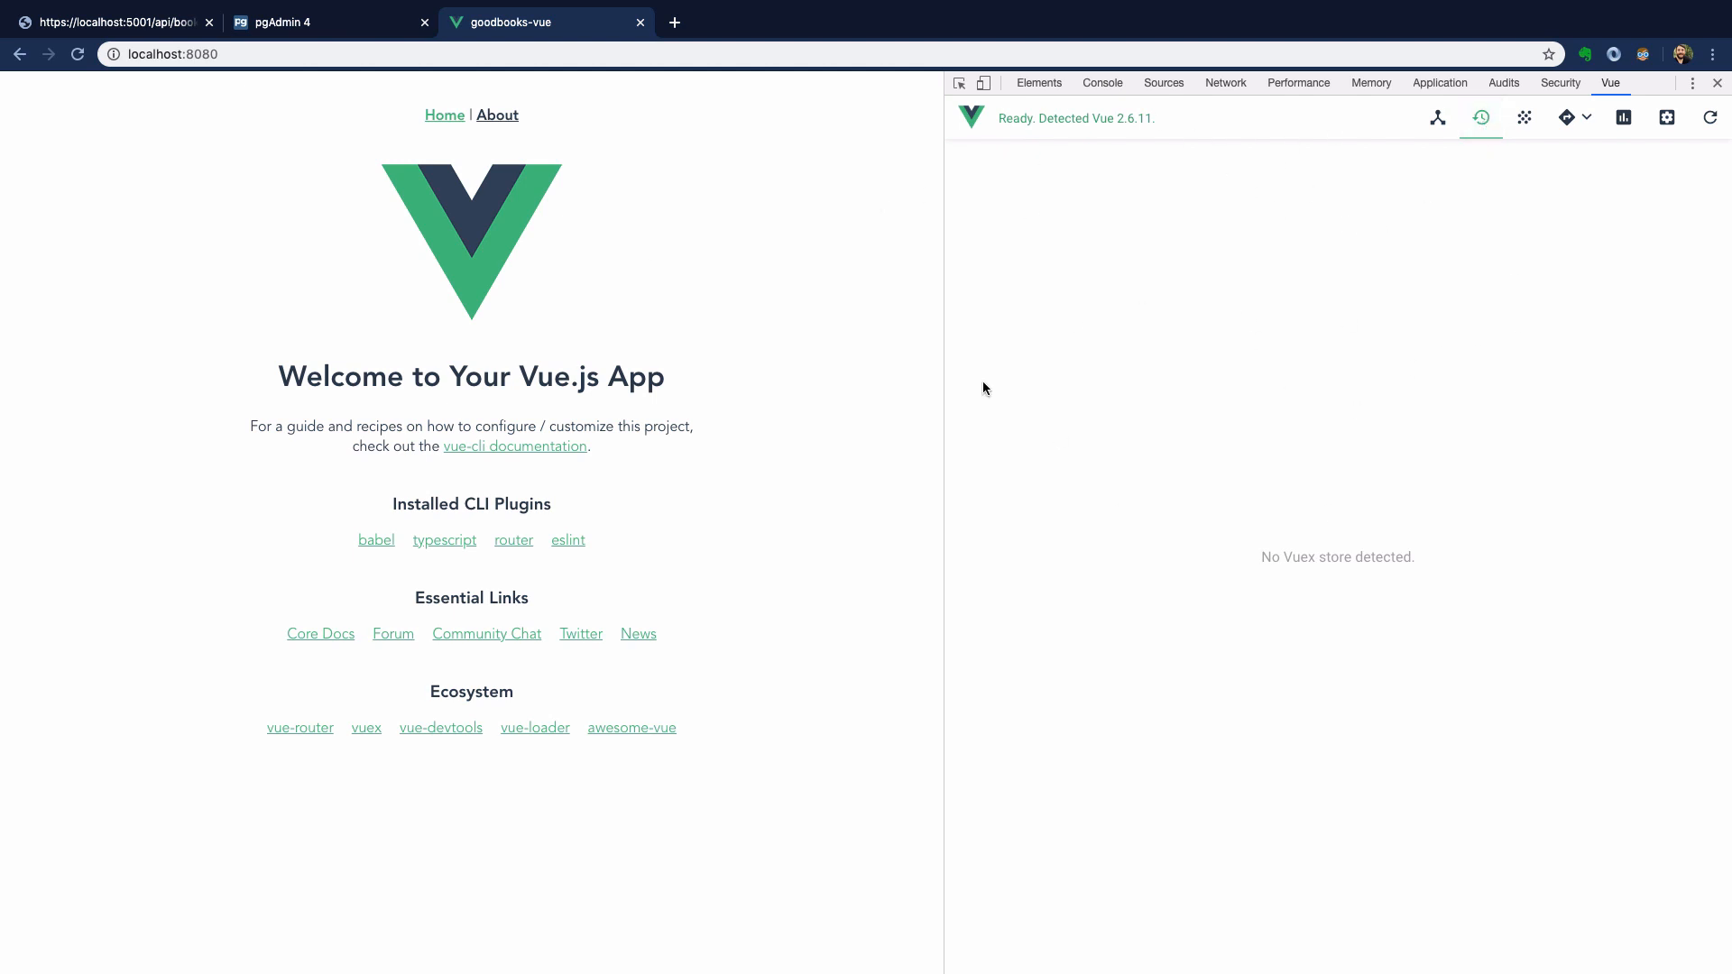
click(1523, 117)
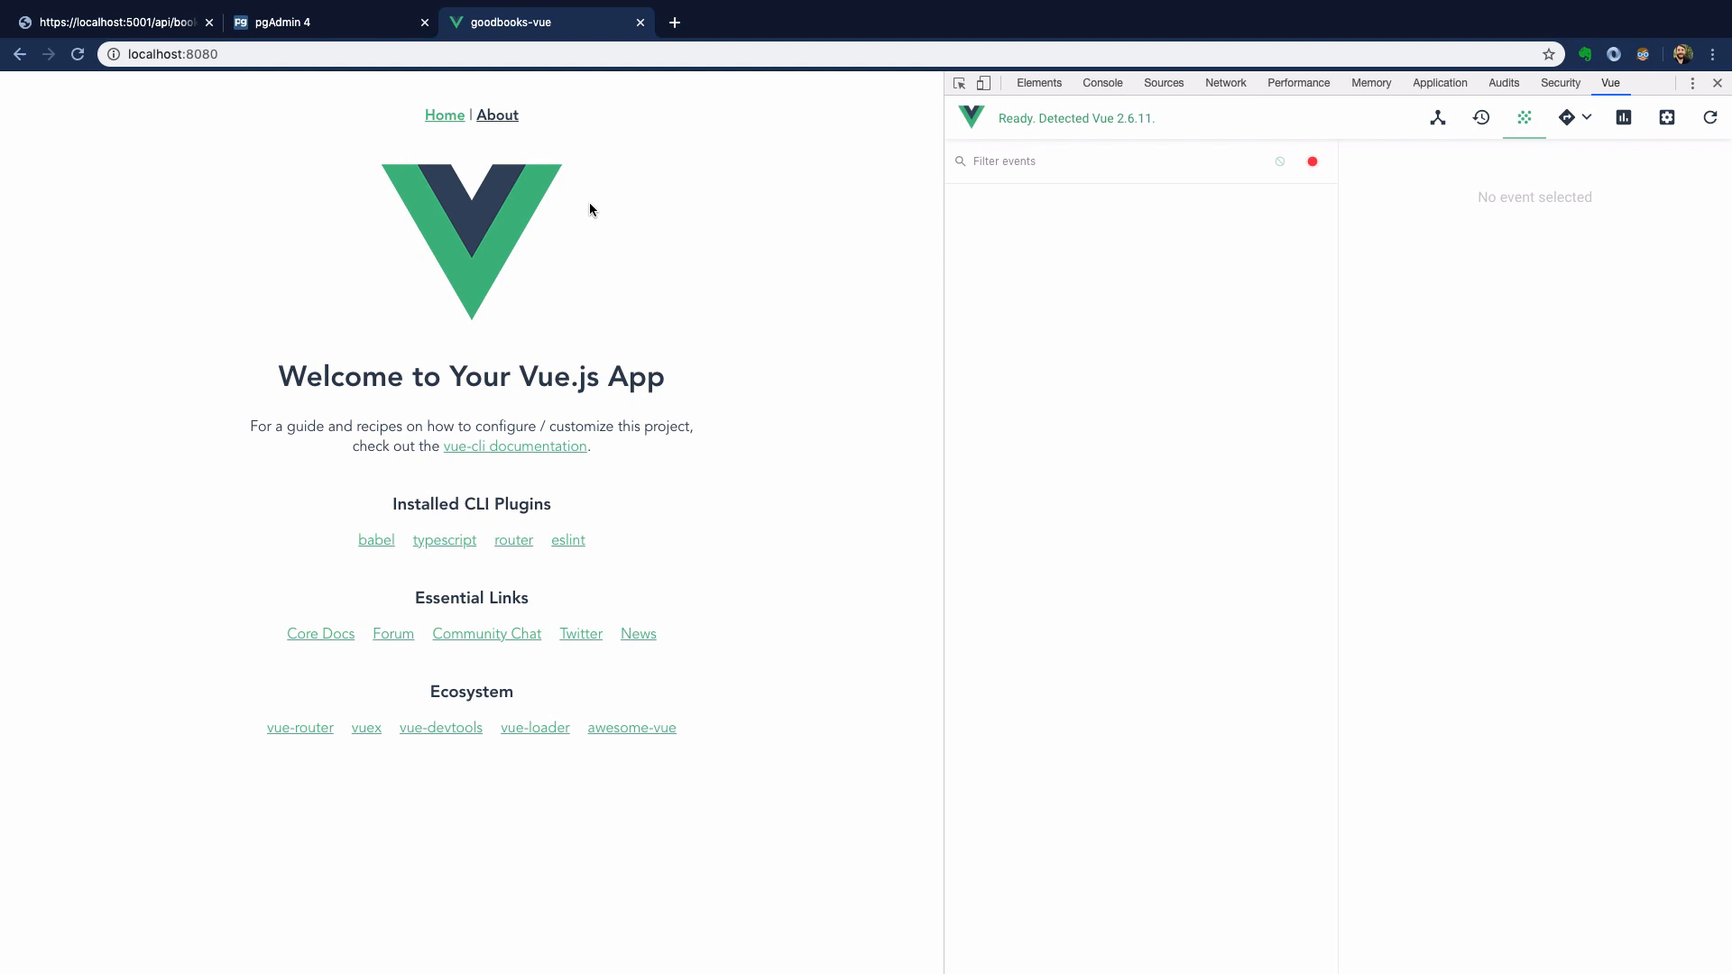
click(1586, 120)
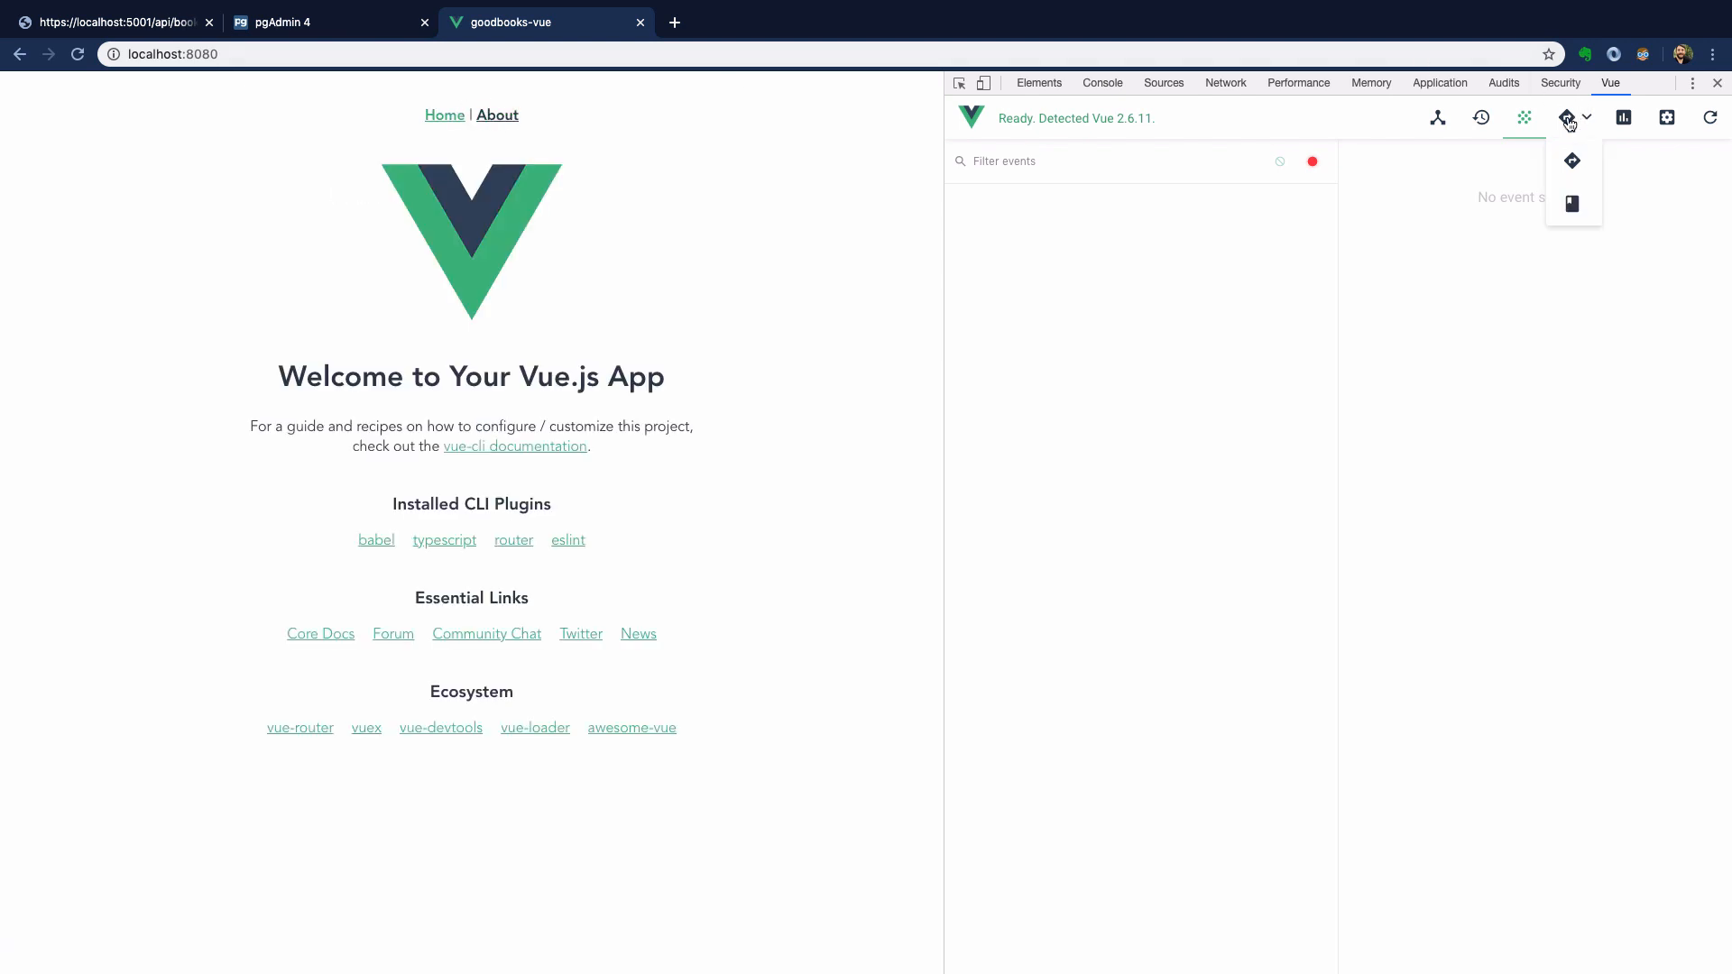
click(1568, 119)
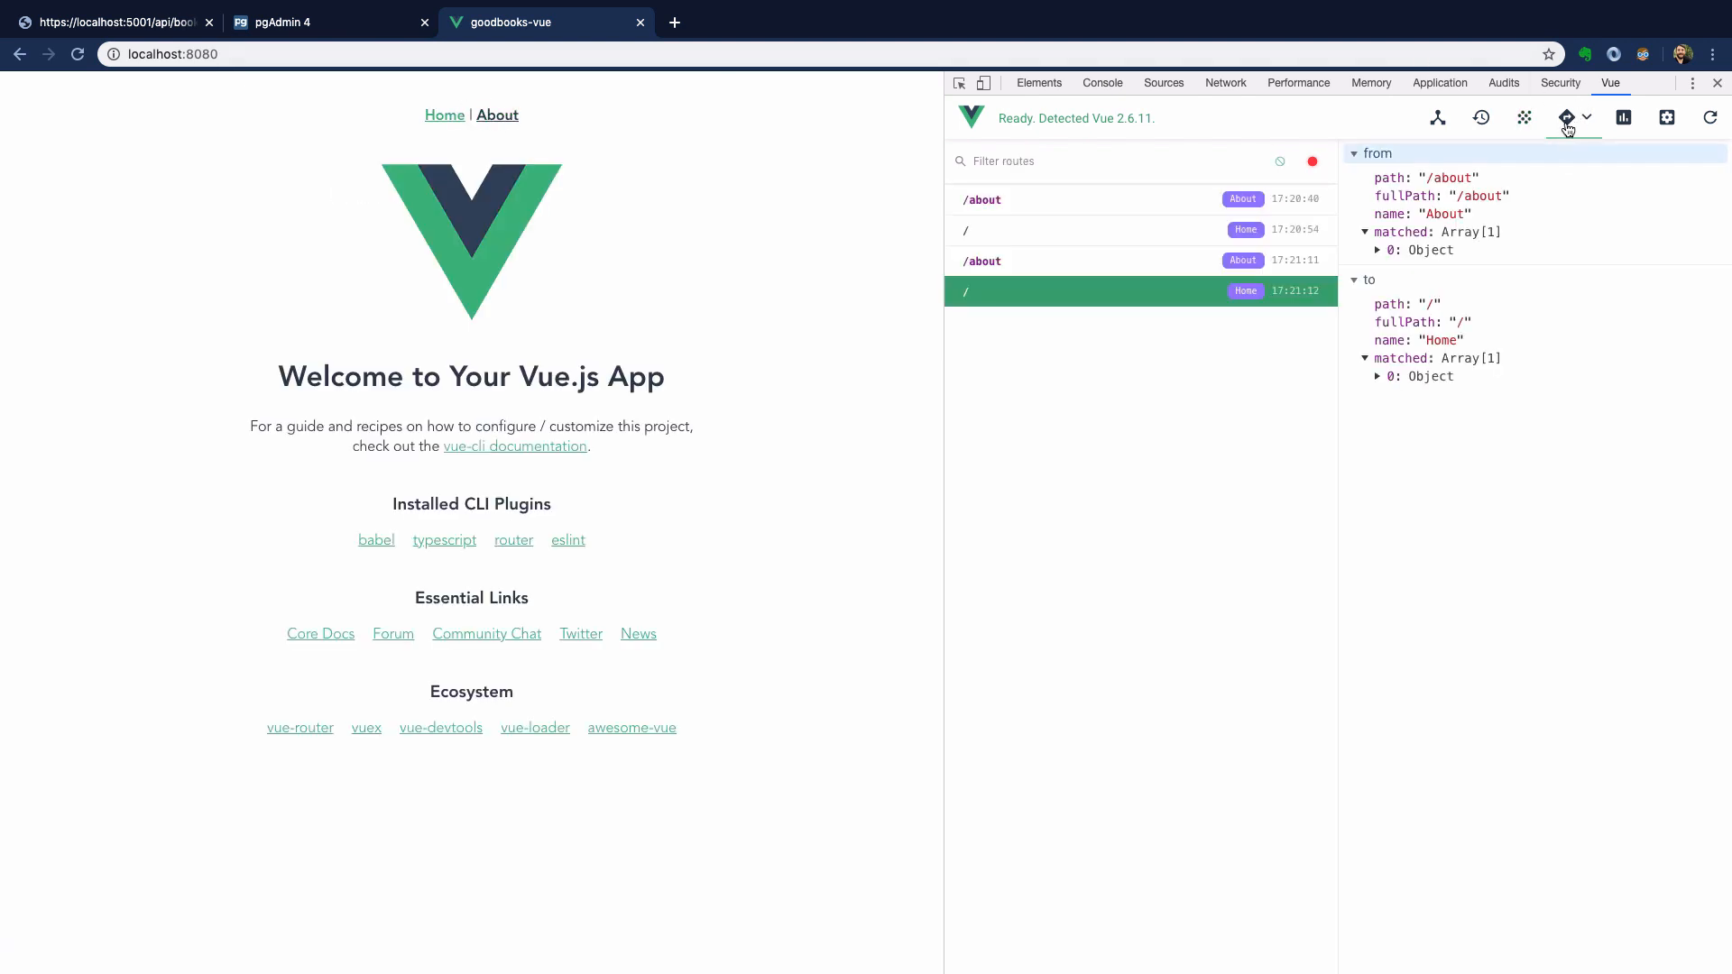
click(498, 116)
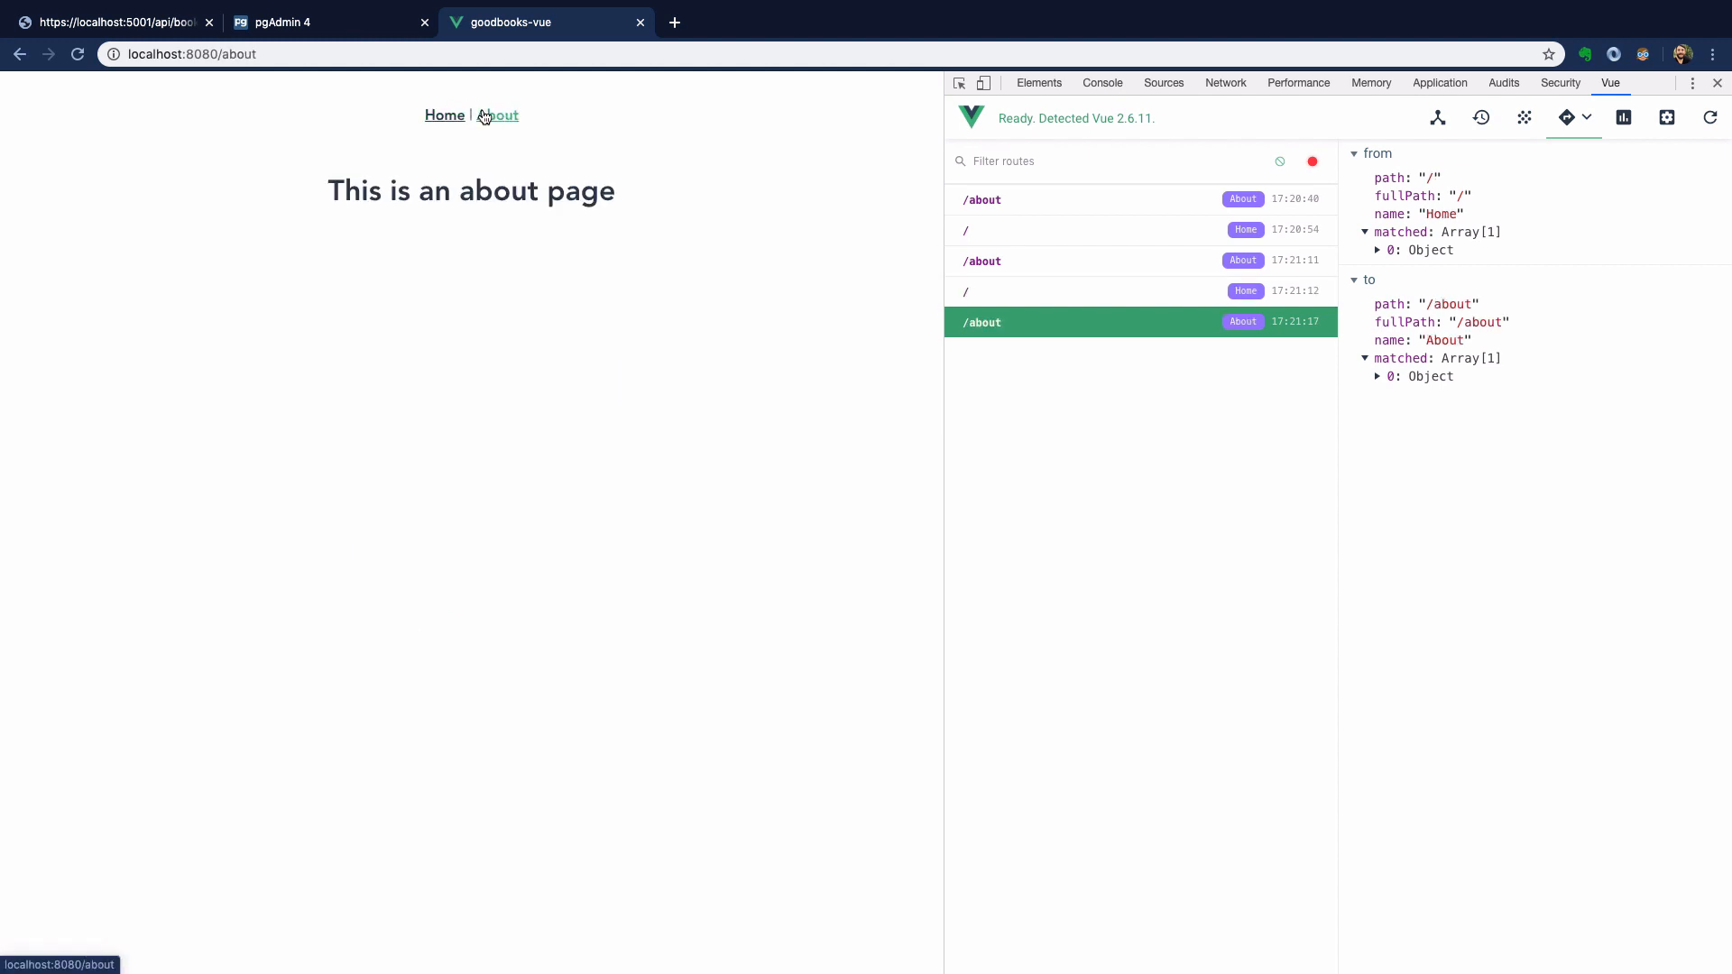
- View the Performance panel and the Vue devtools settings, then return to Components
click(1622, 118)
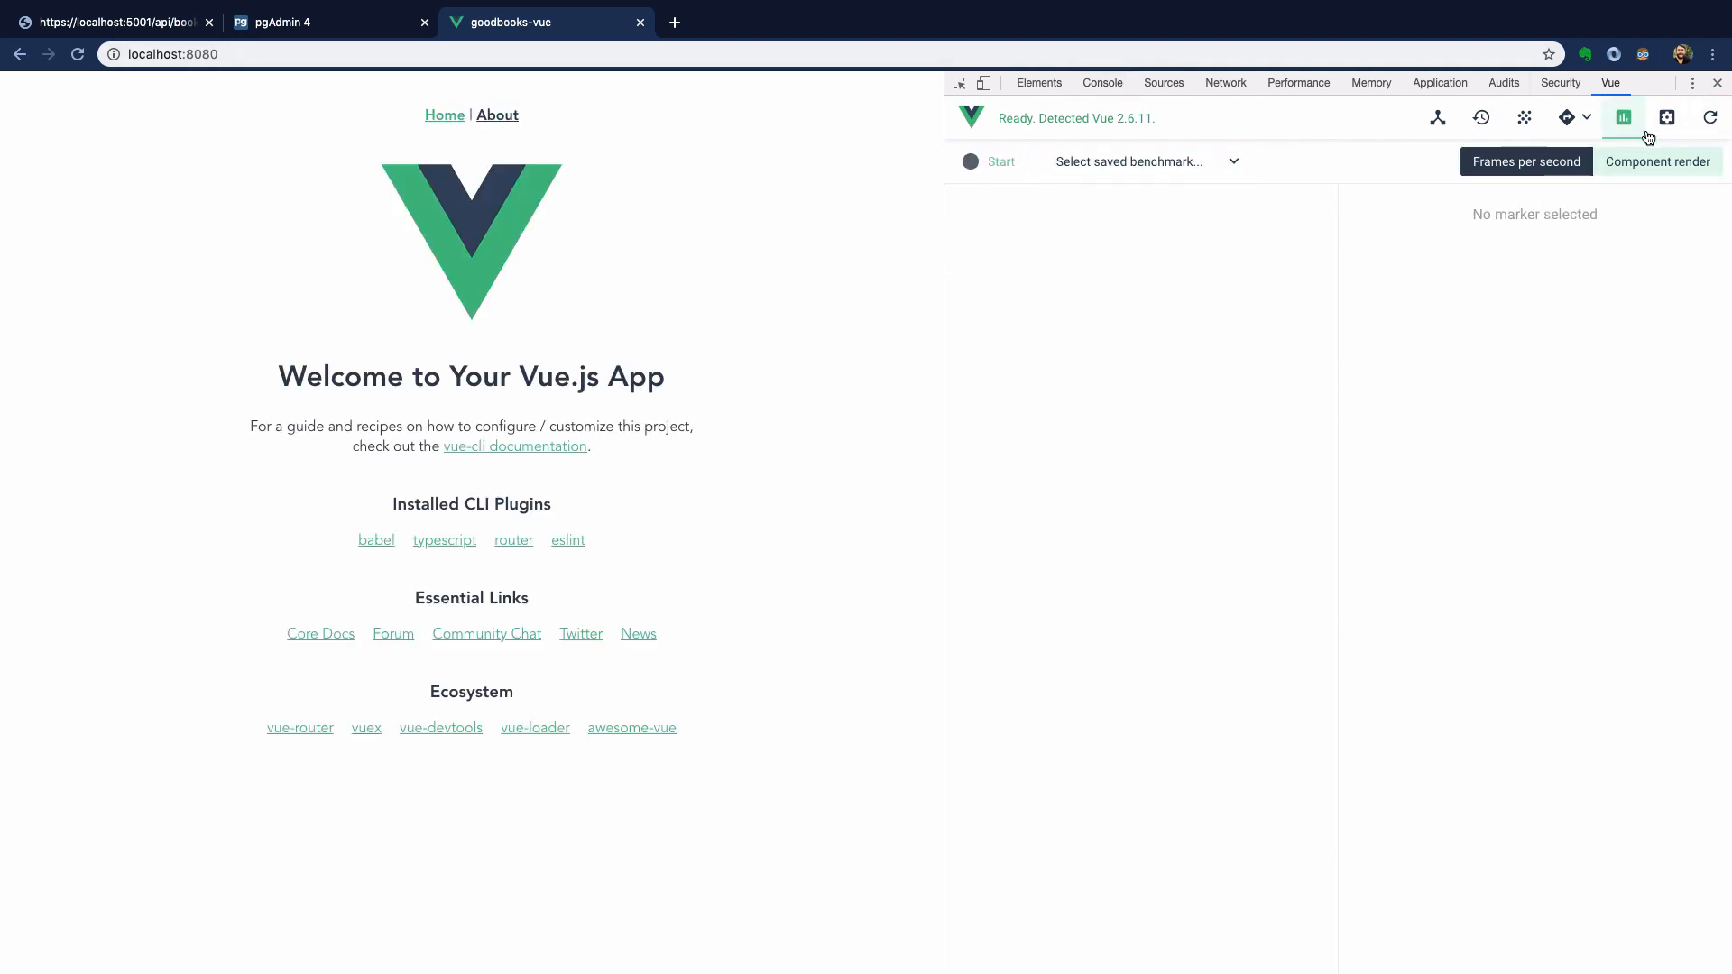
click(1667, 119)
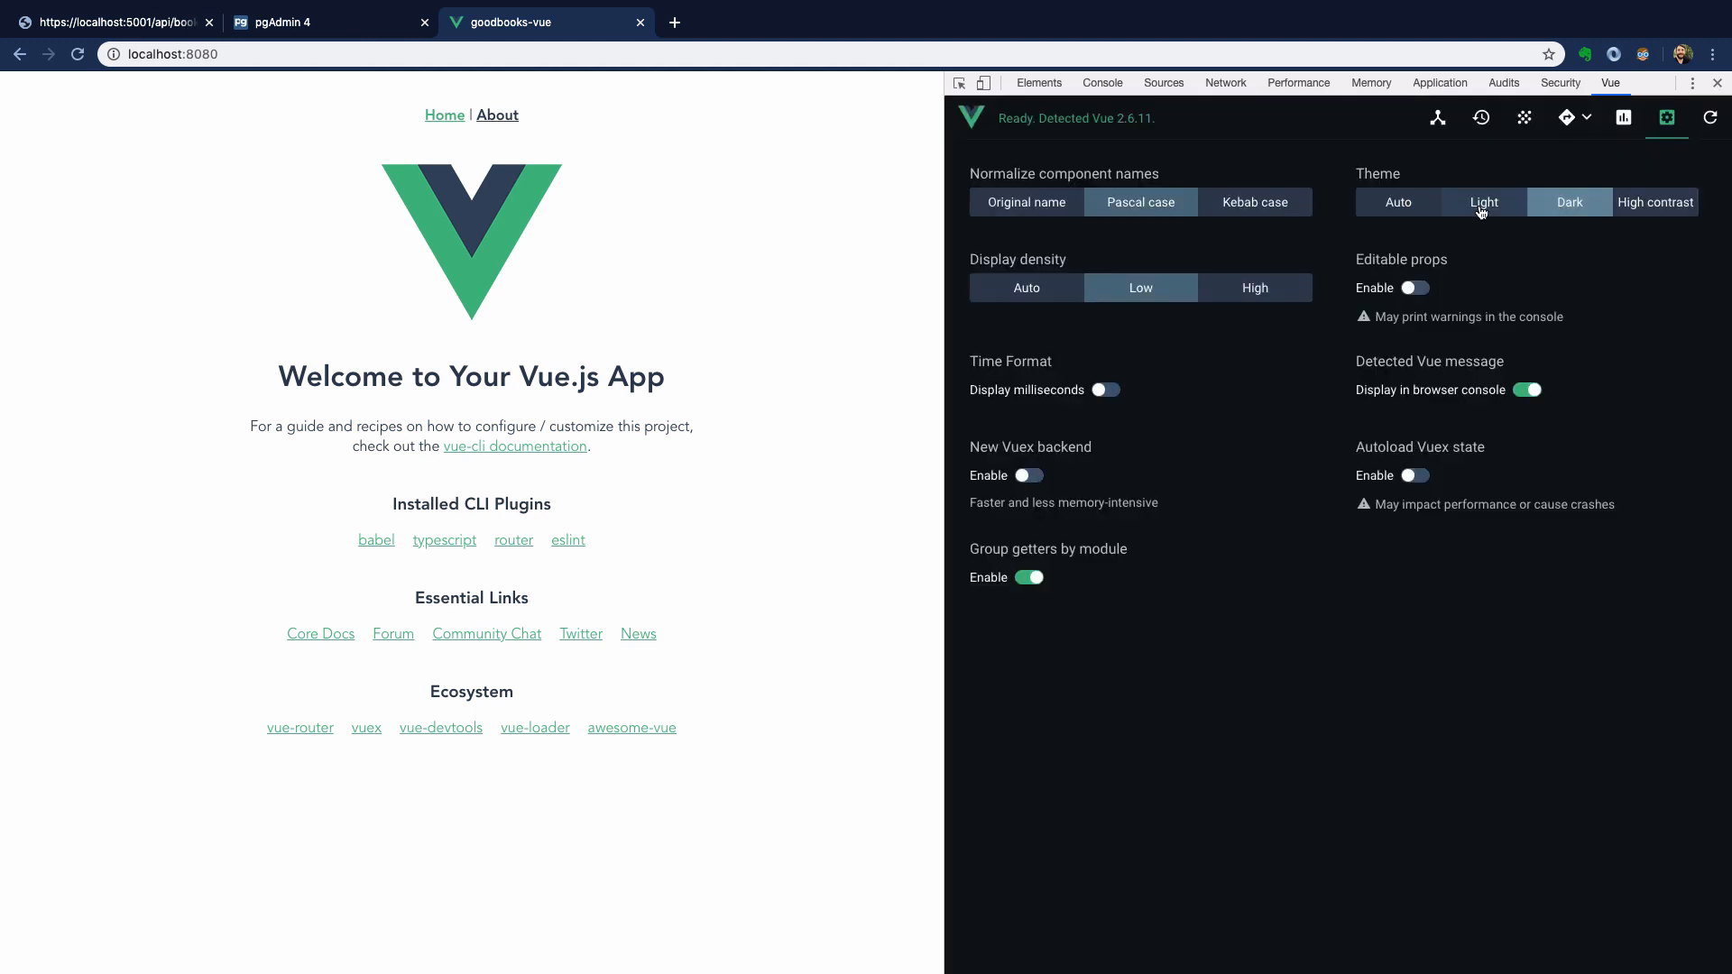
click(1438, 119)
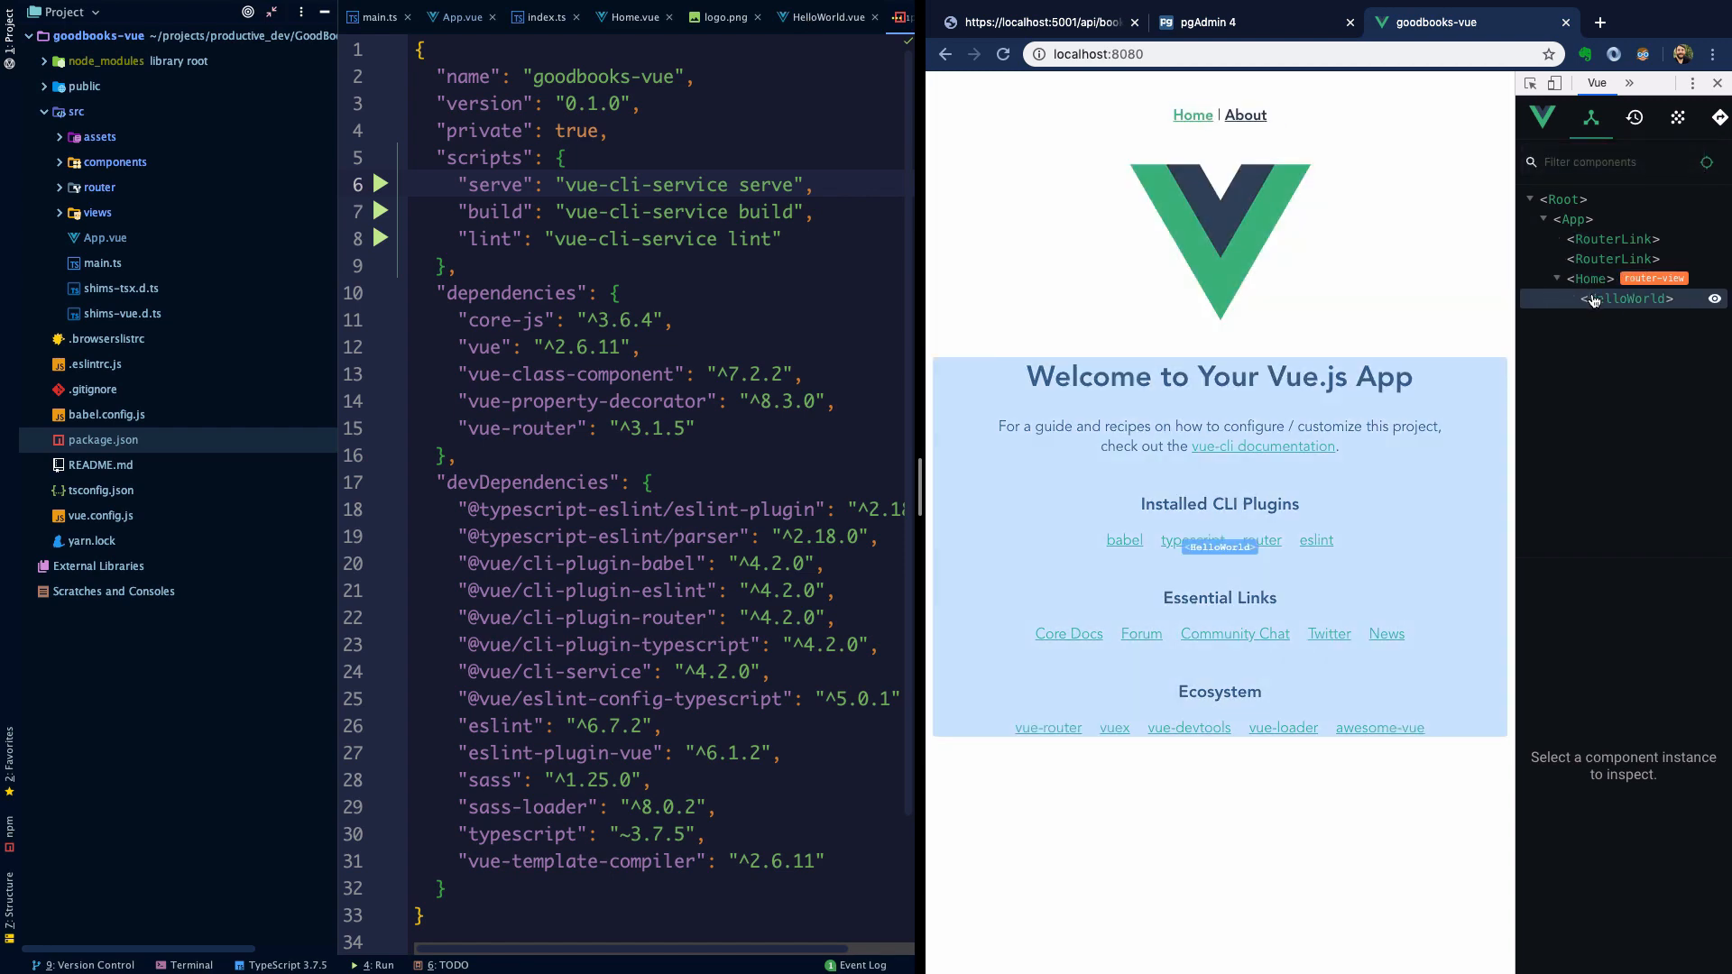
- Keep HelloWorld.vue as the only open editor tab by closing all other files
click(662, 16)
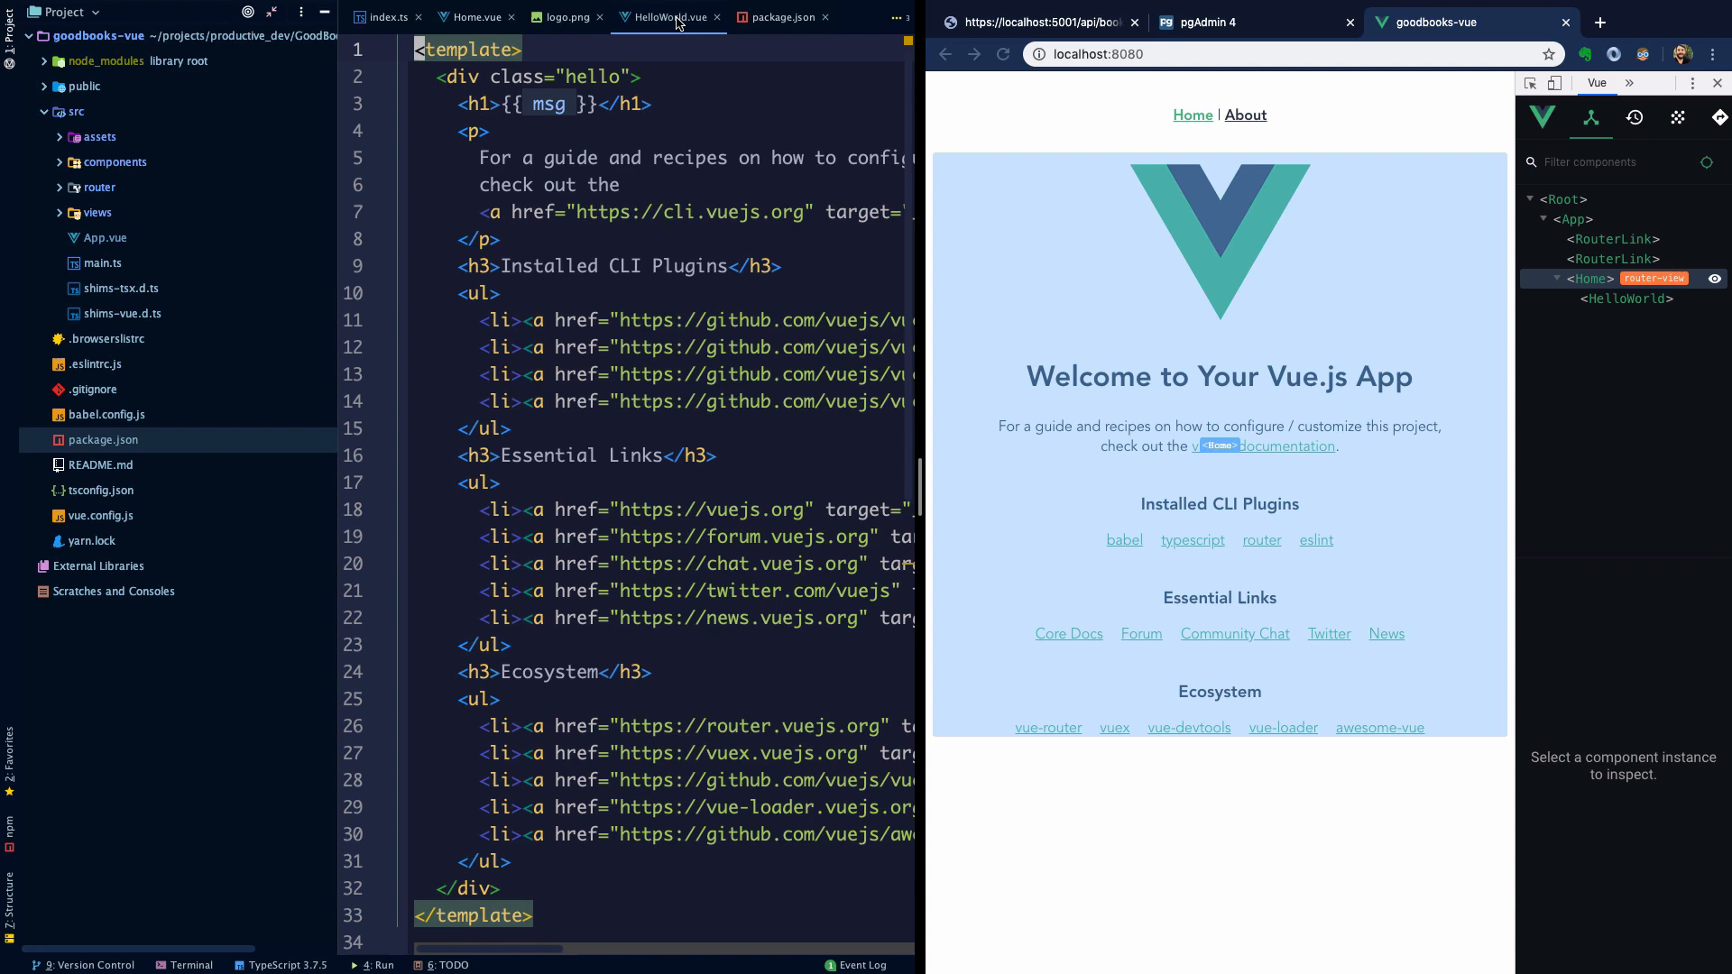
right_click(662, 16)
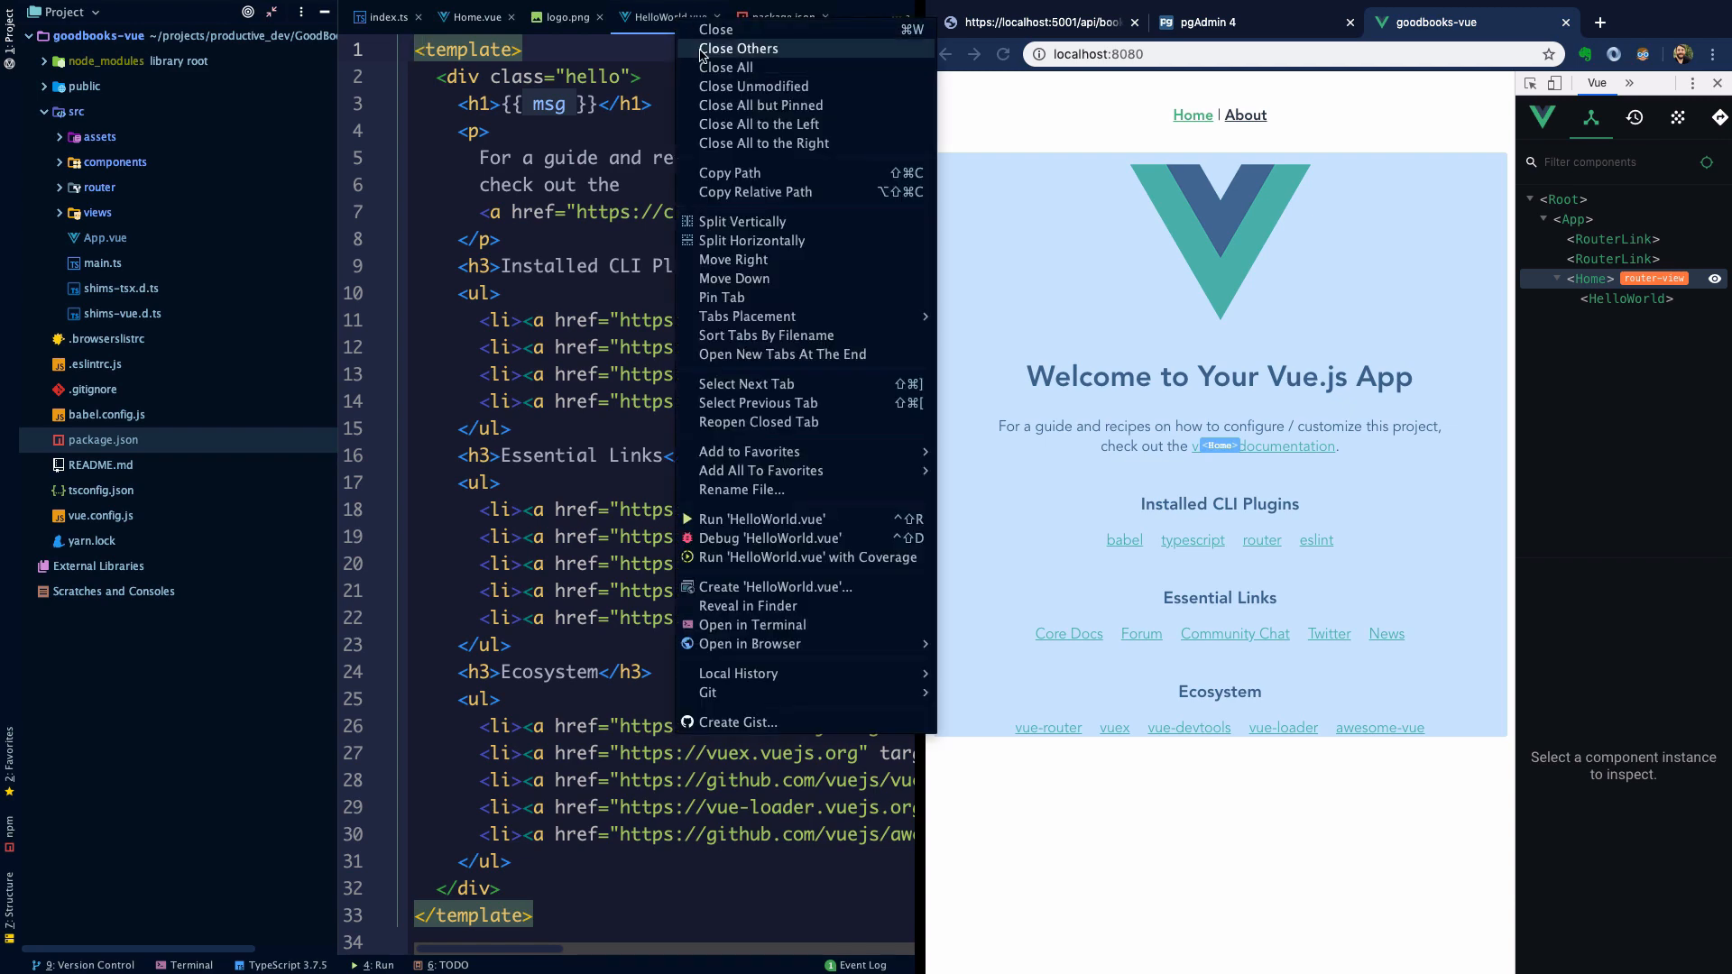
click(738, 47)
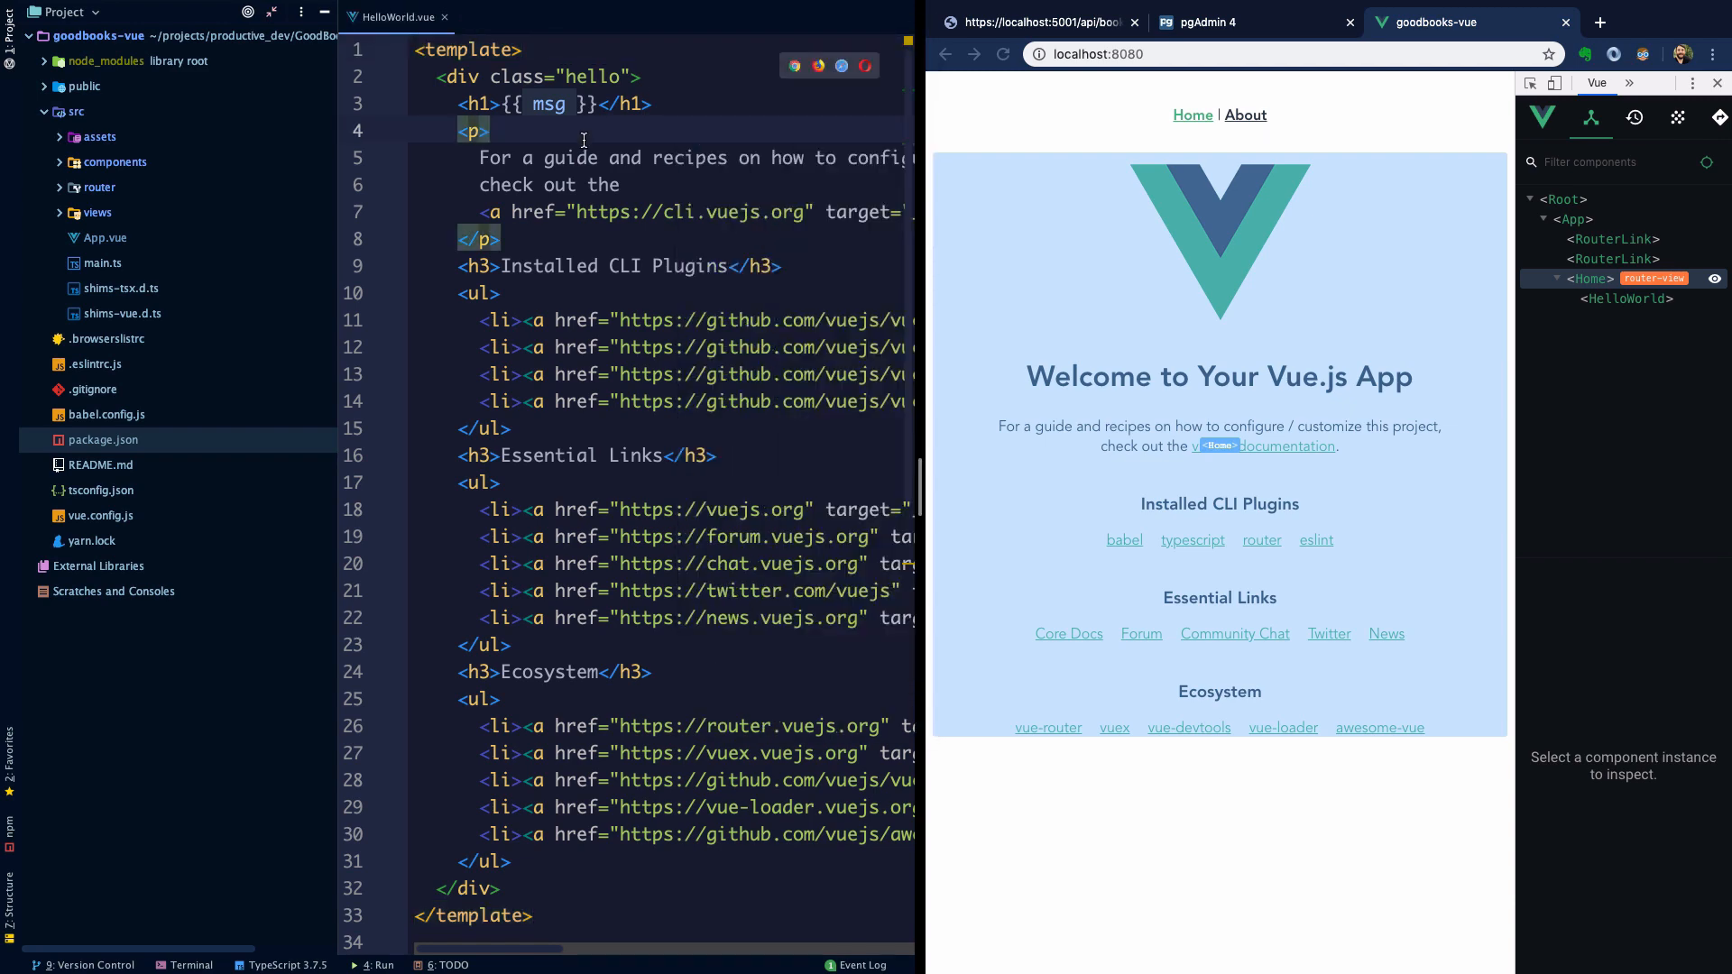
- Strip the boilerplate from HelloWorld.vue's template and examine the private msg prop
scroll(down, 3)
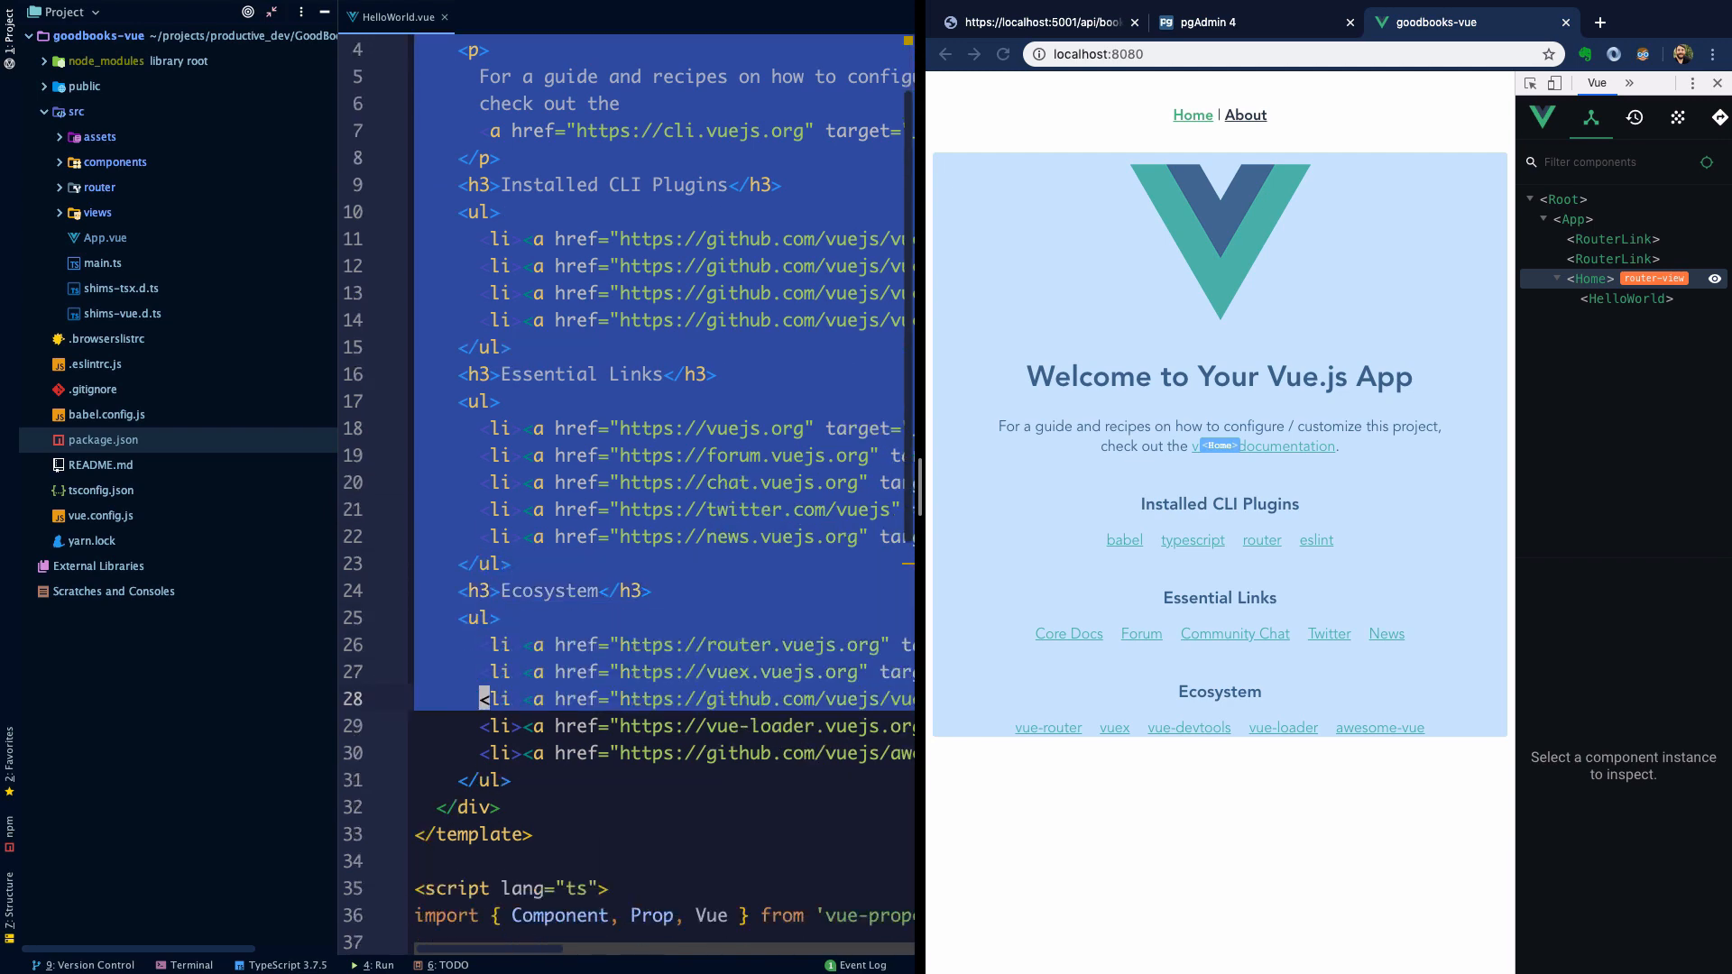
scroll(down, 3)
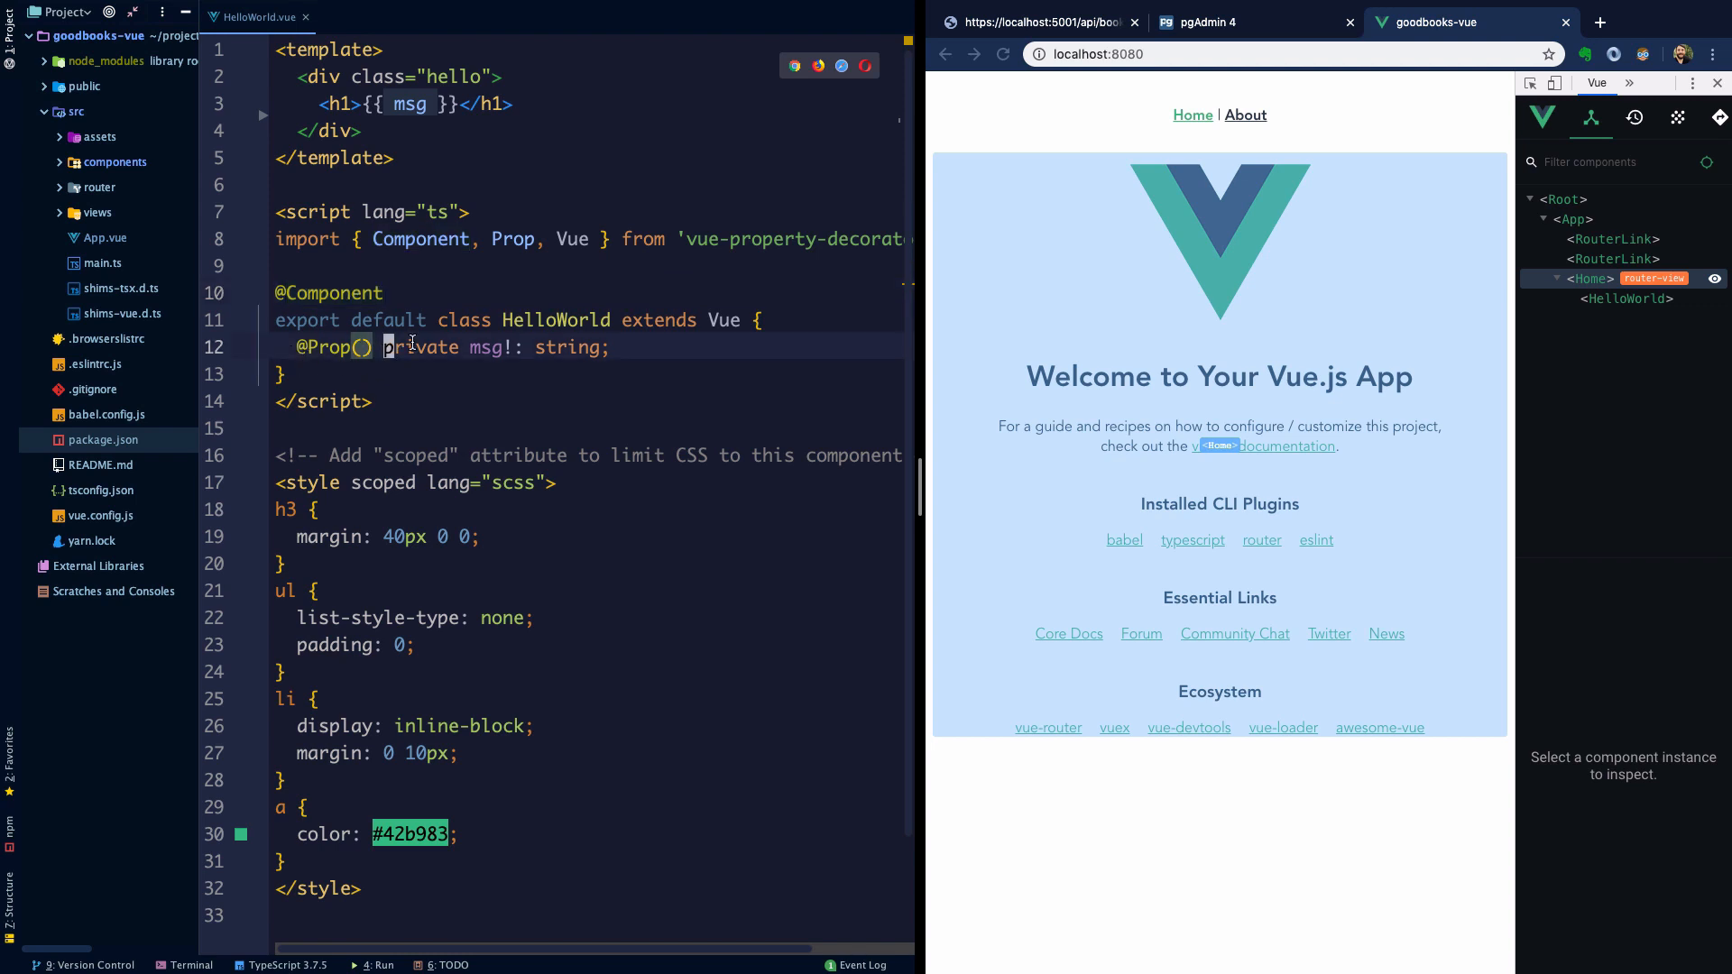
double_click(485, 347)
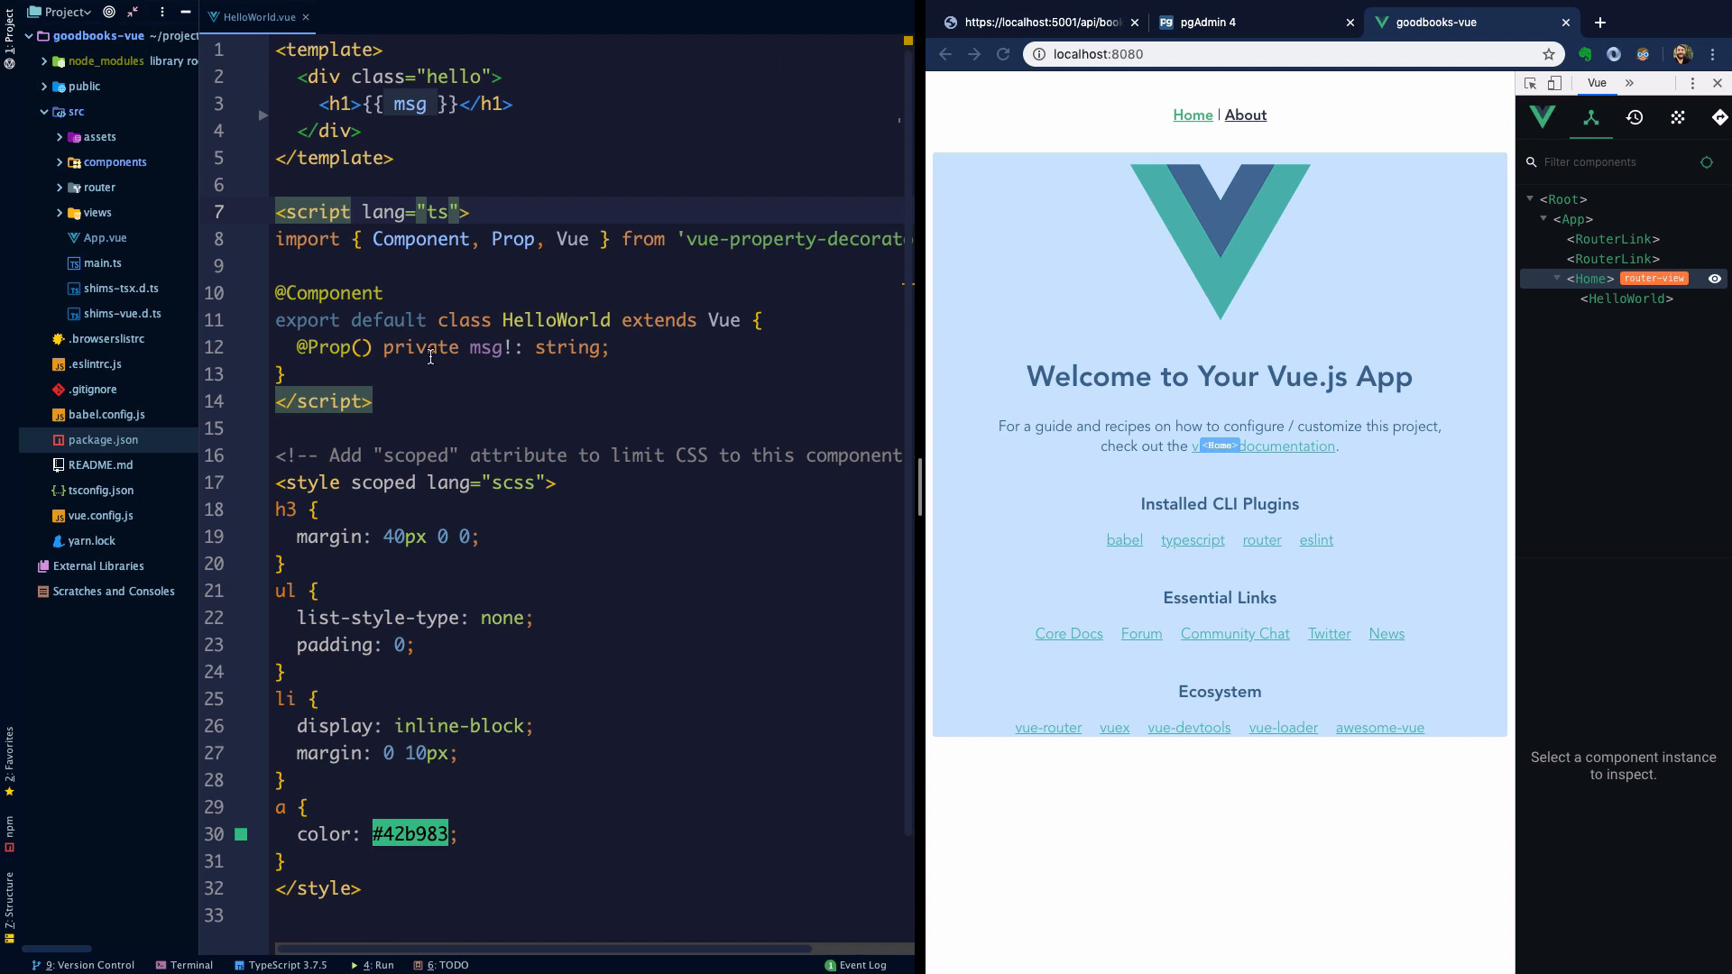
click(511, 347)
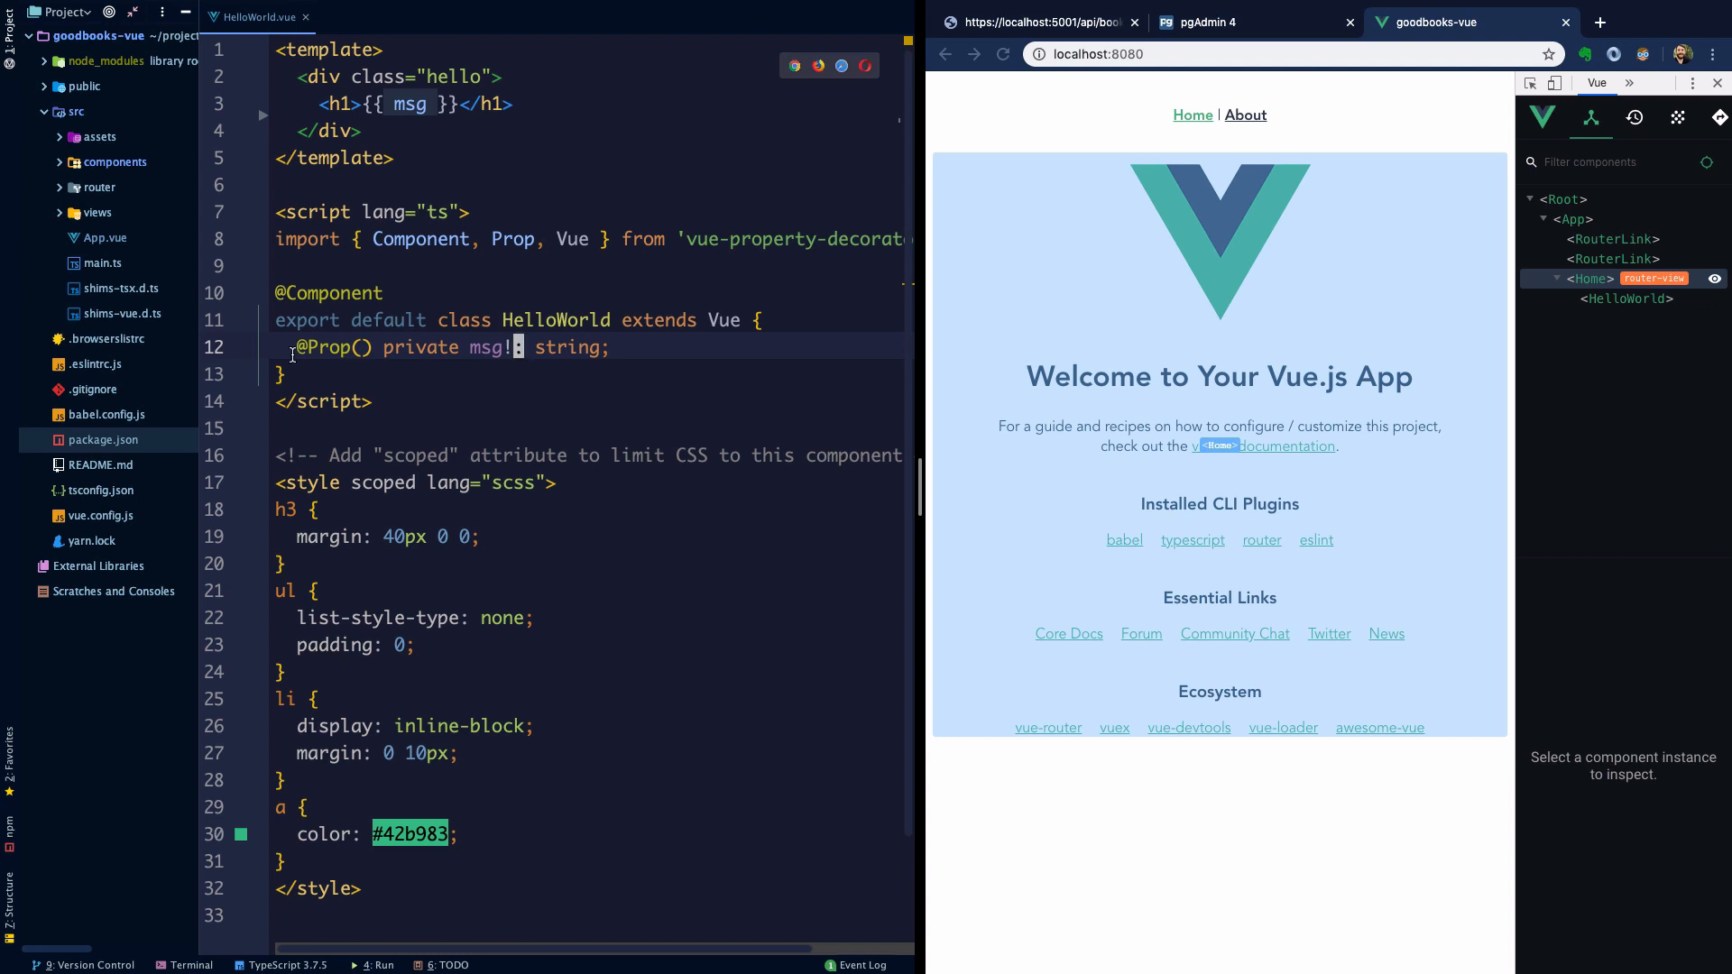
mouse_move(386, 126)
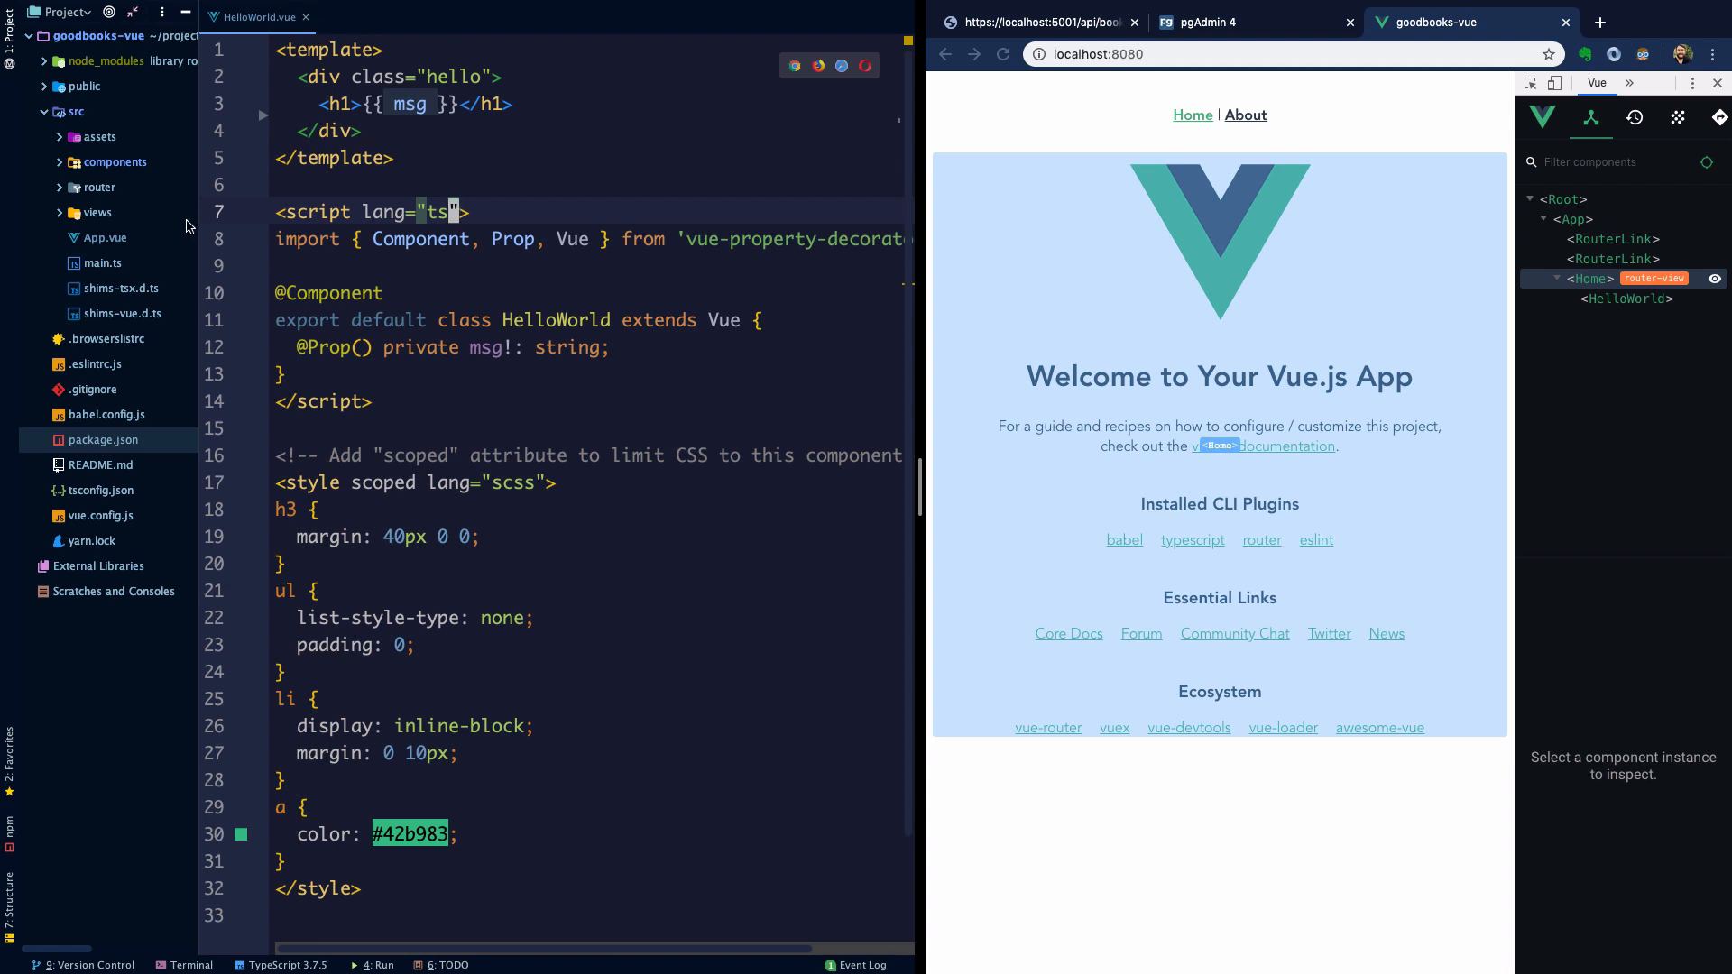
click(99, 213)
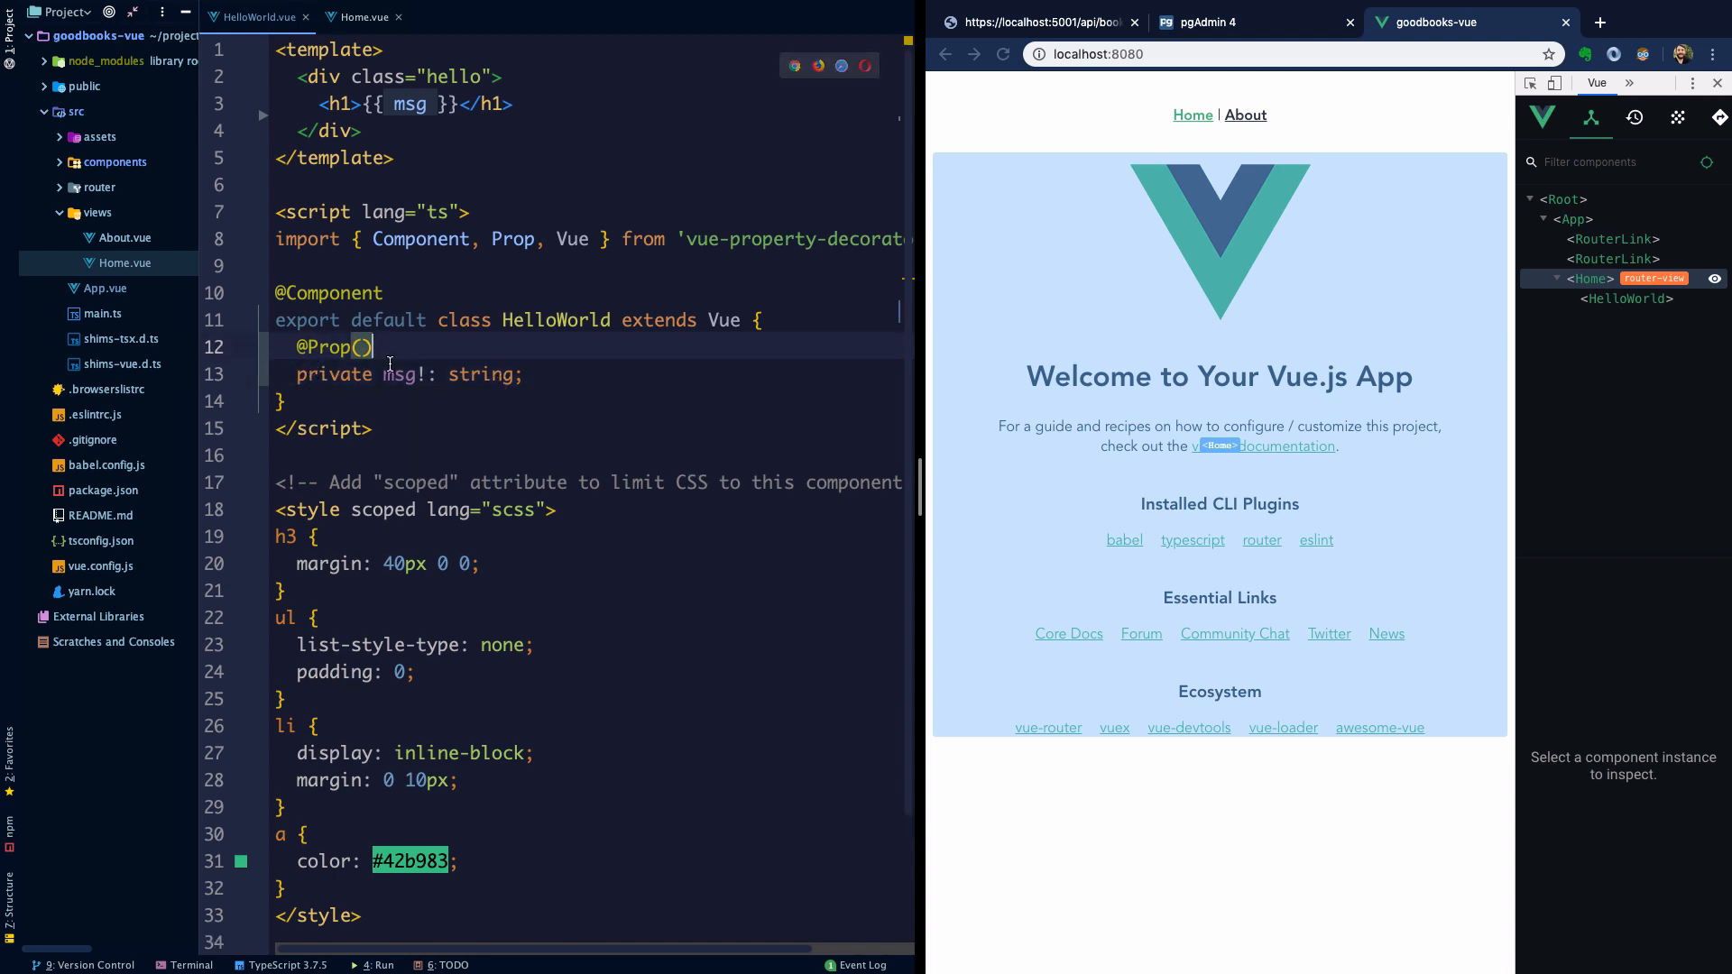
click(447, 105)
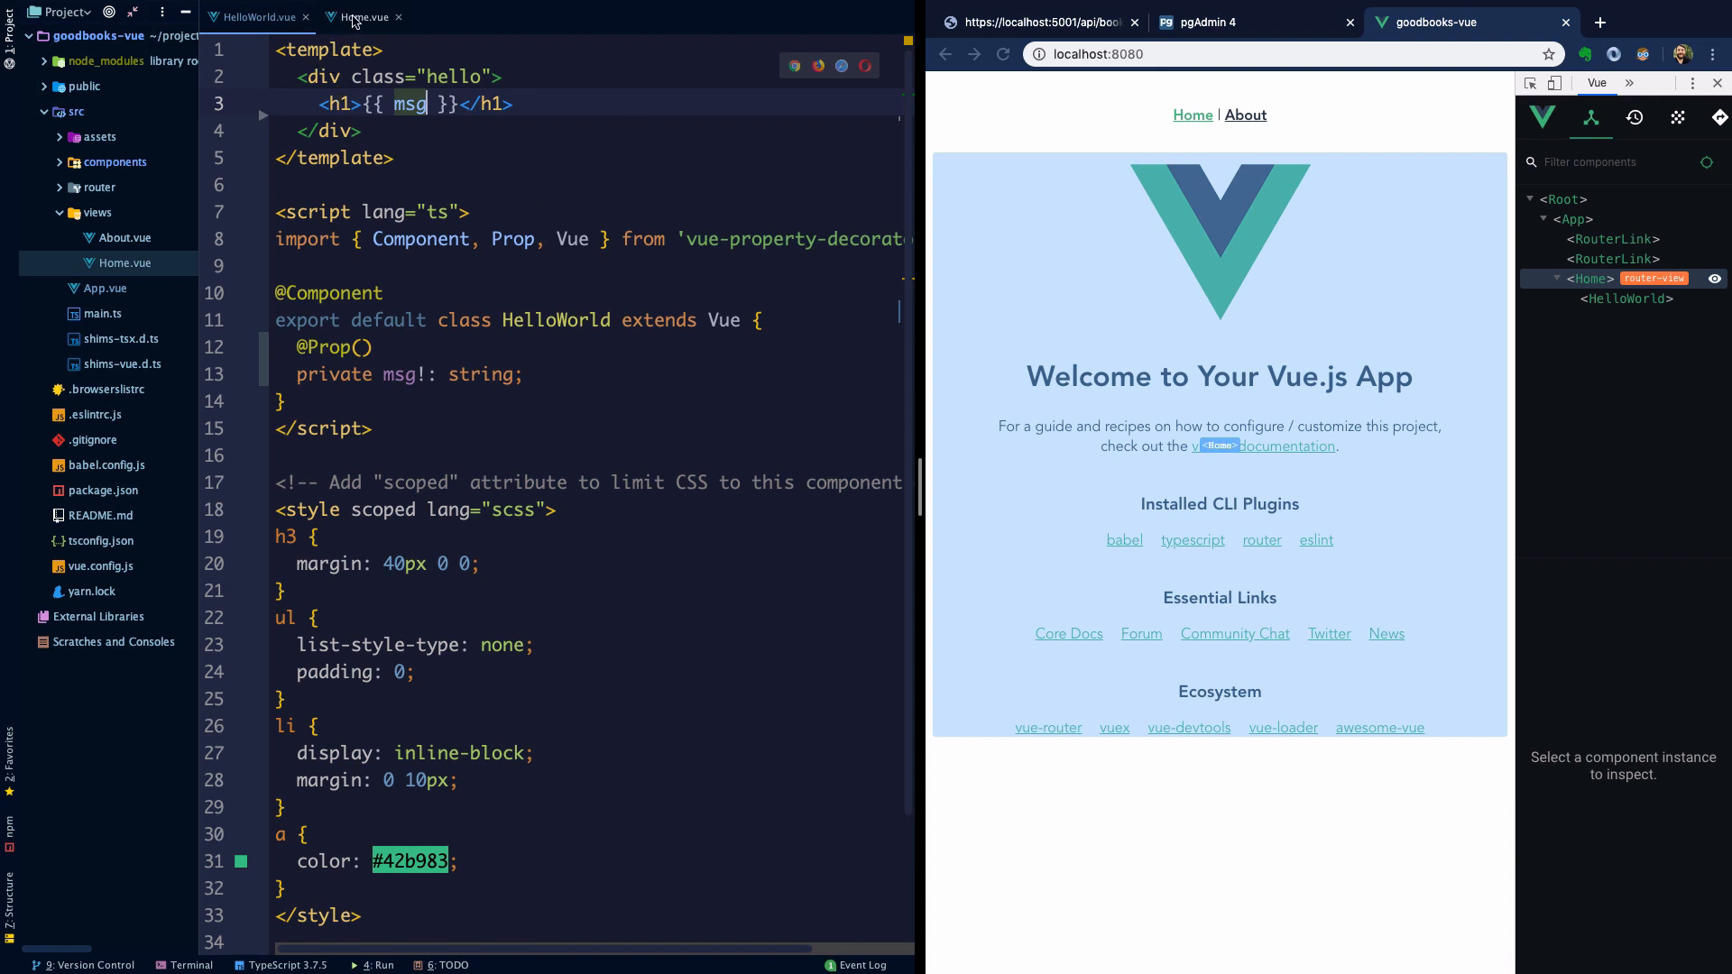
- Change Home.vue's HelloWorld msg to "Welcome to GoodBooks!"
click(361, 16)
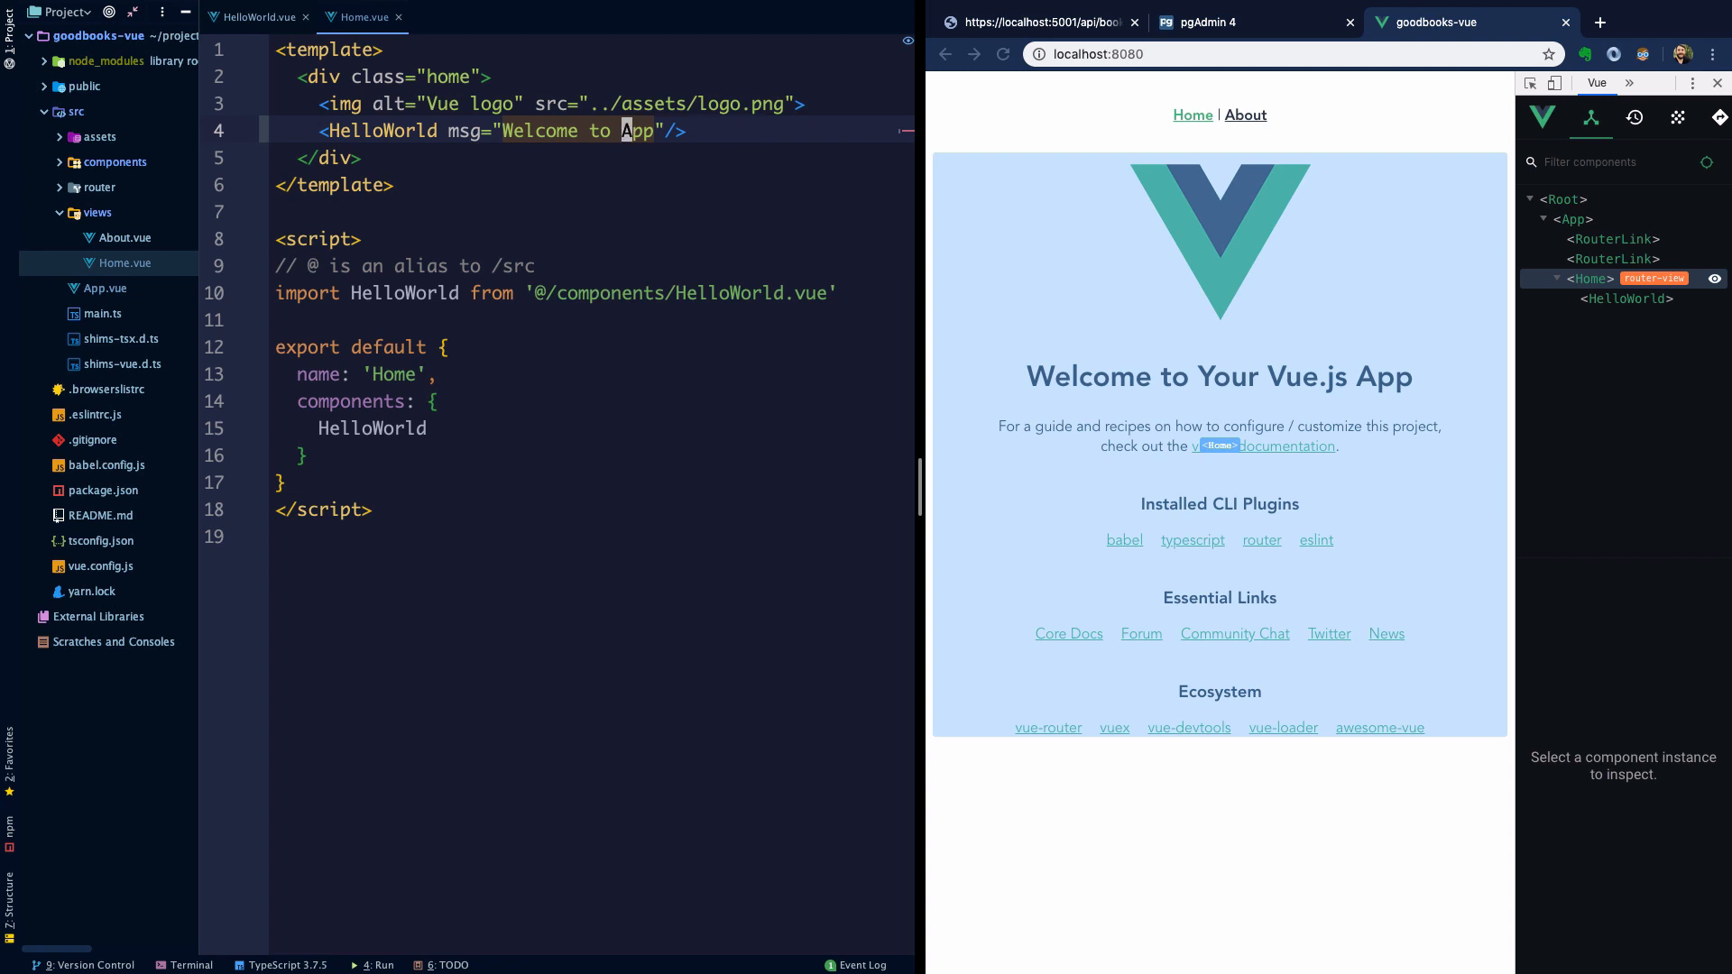
text(B)
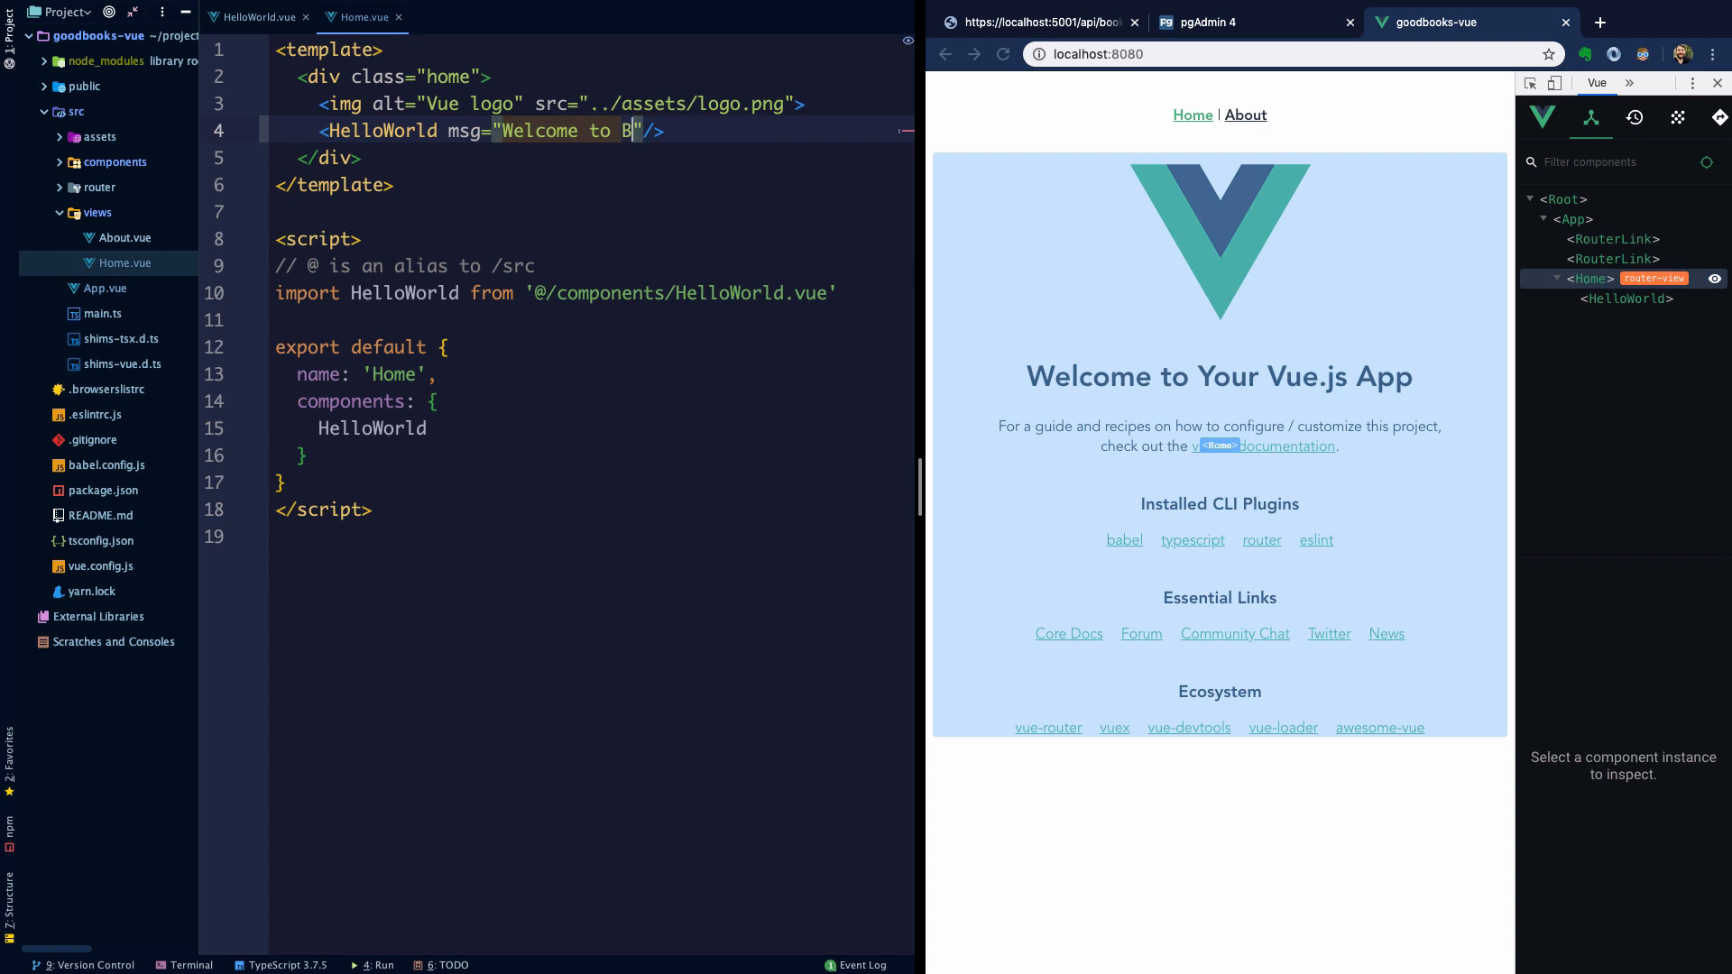
text(oodBooks!)
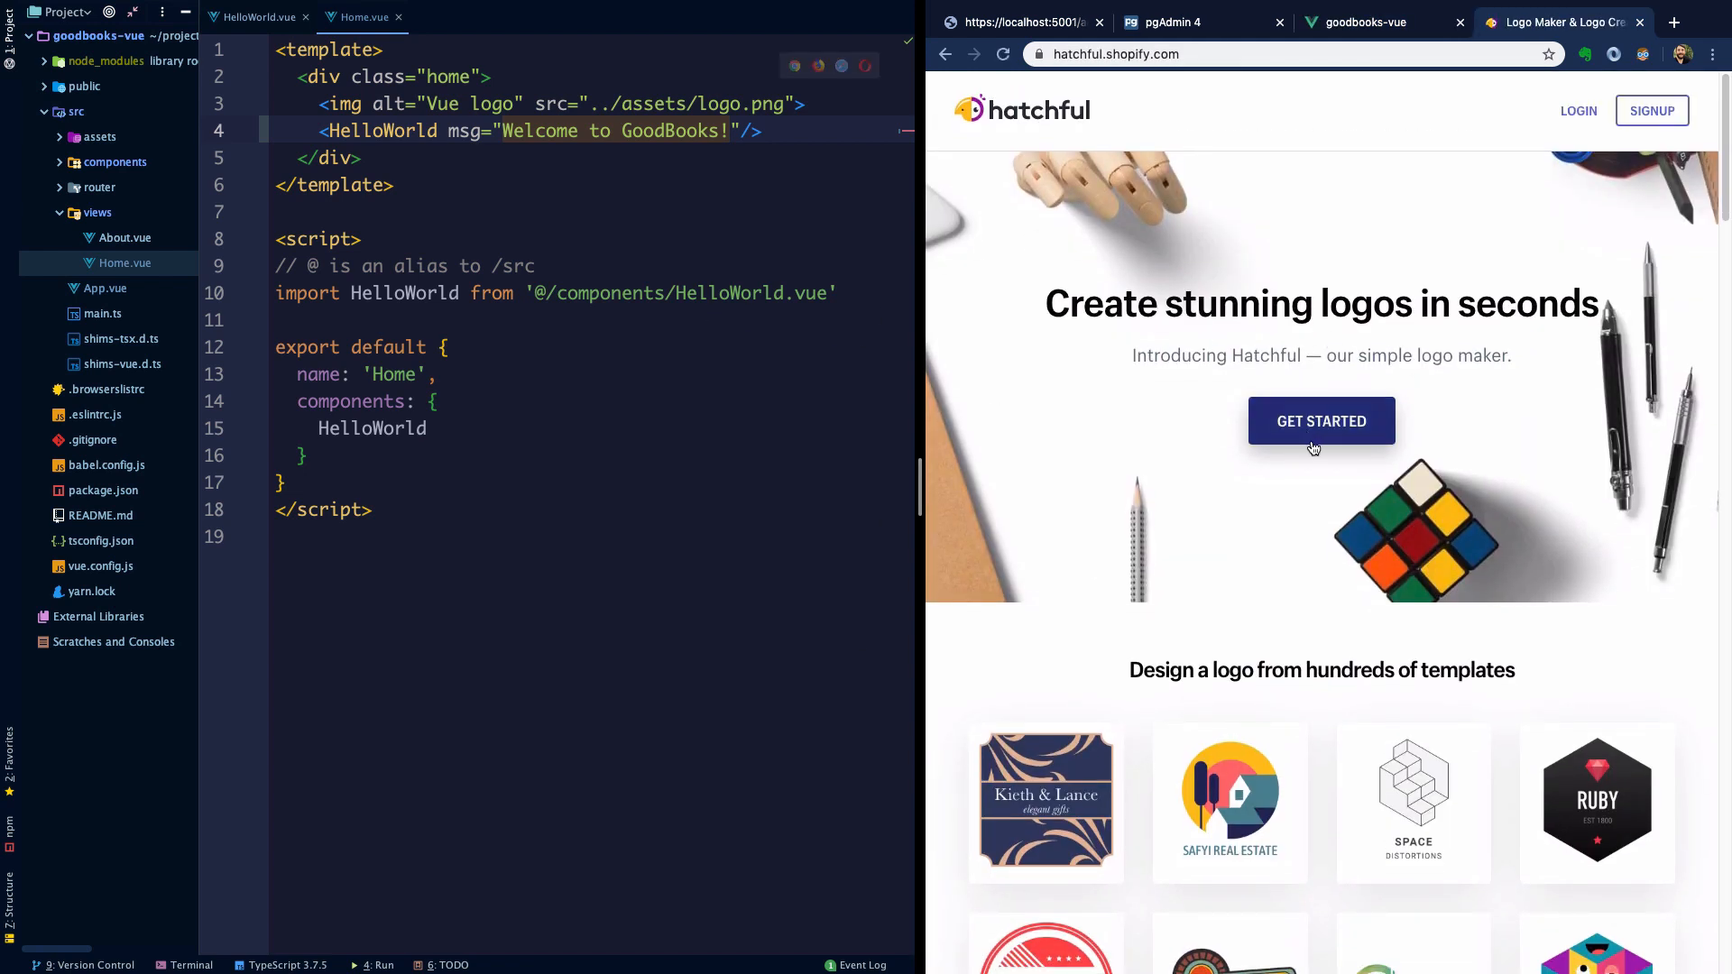
- Start a new Hatchful logo for the business name GoodBooks with a chosen space and style
click(1321, 421)
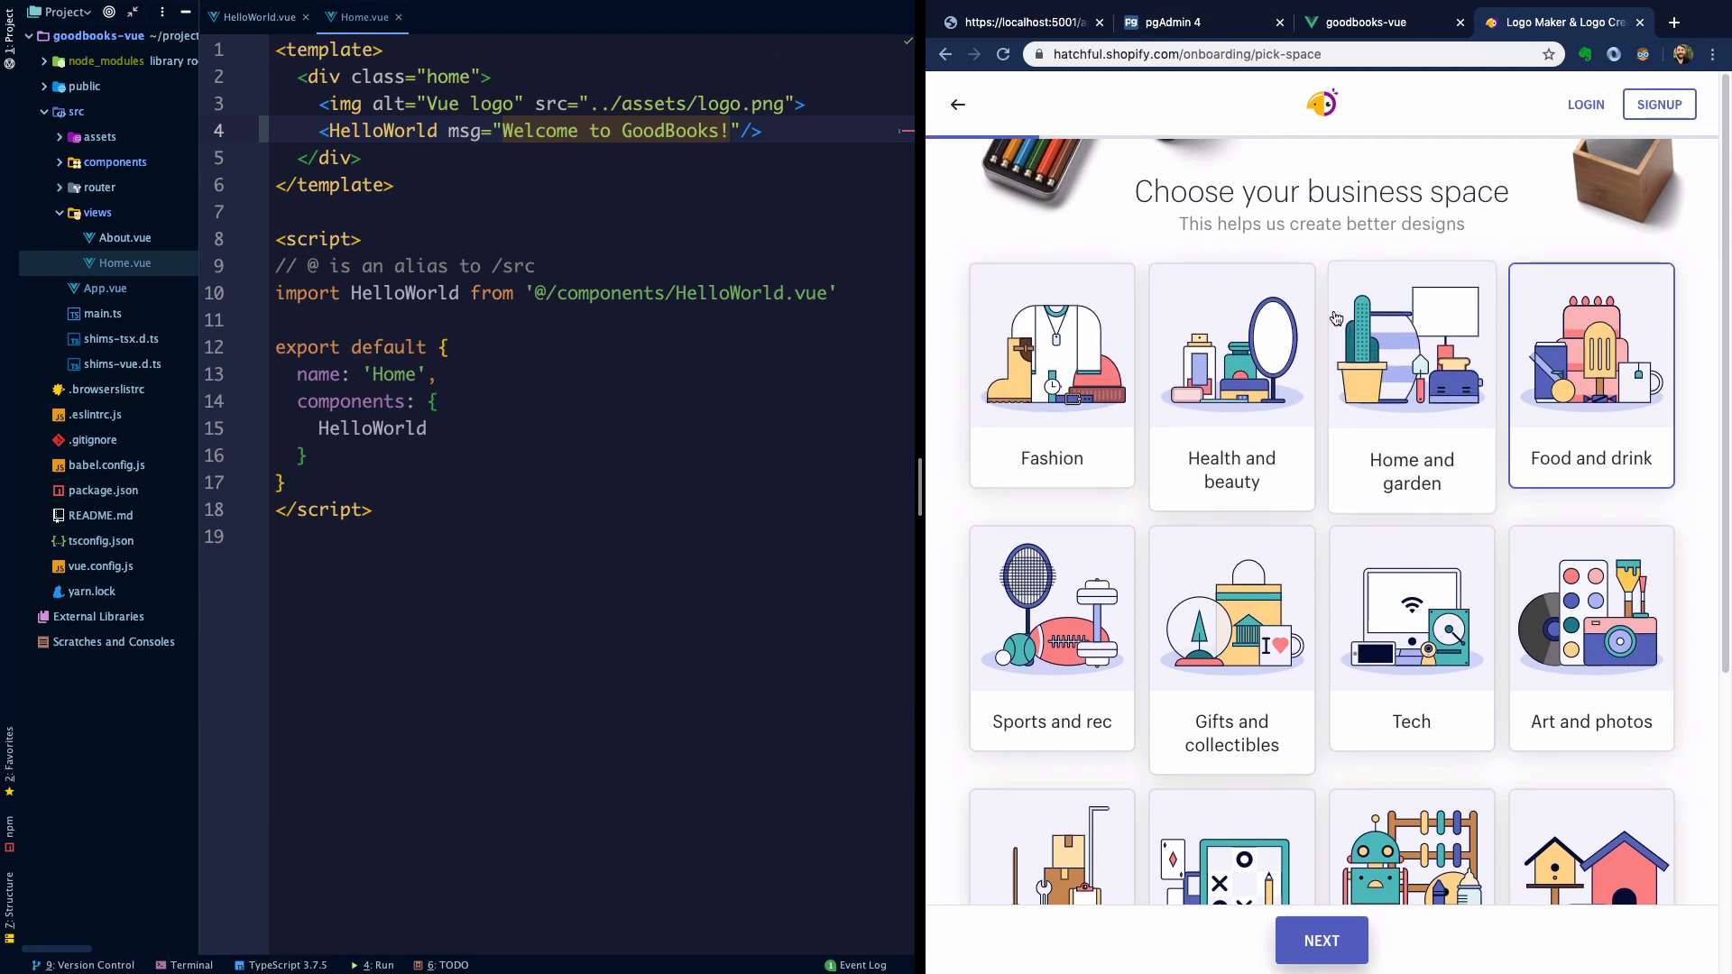
scroll(down, 3)
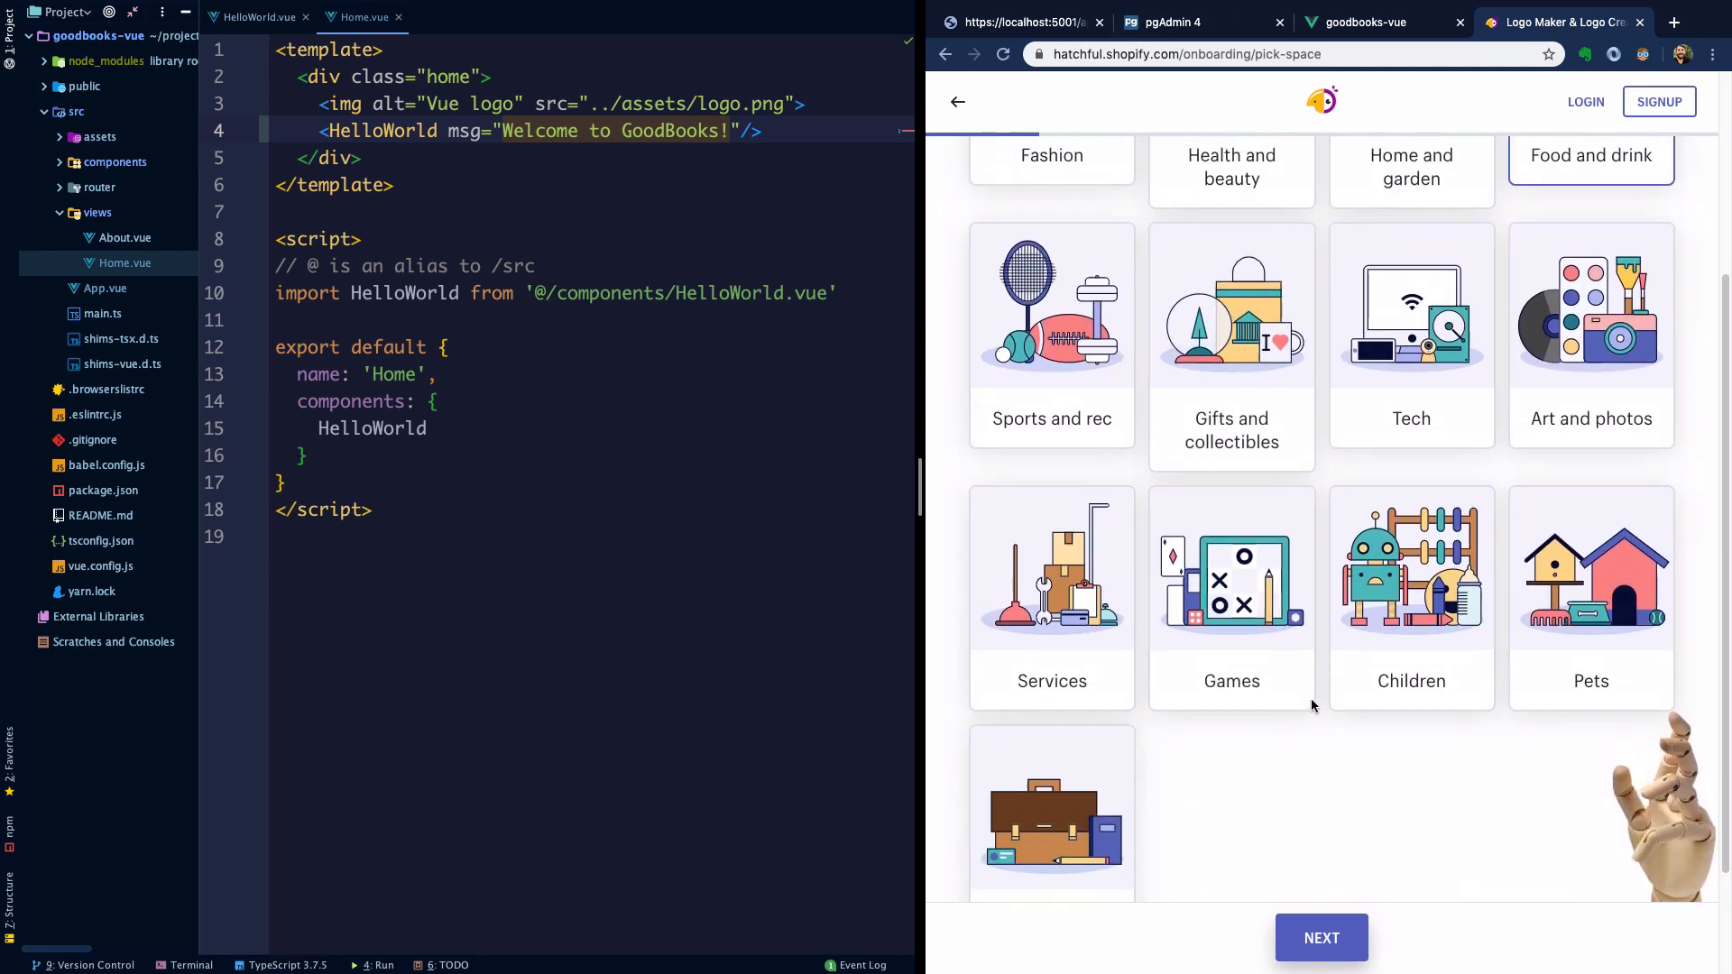
scroll(down, 3)
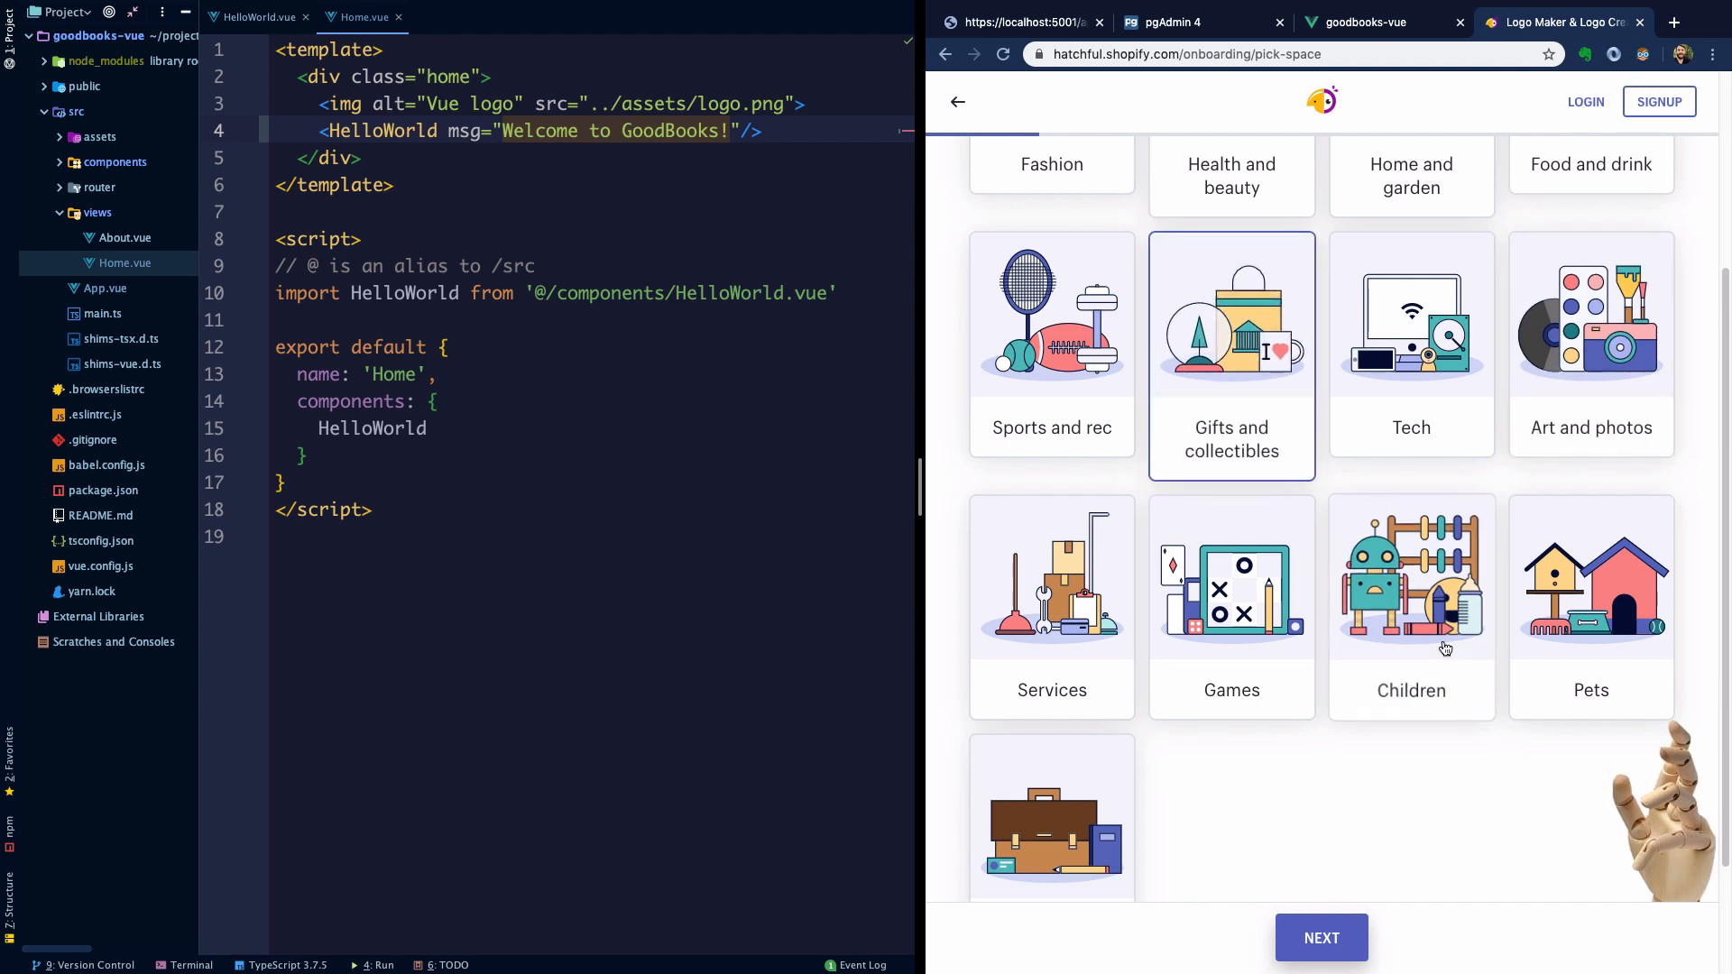
click(1592, 344)
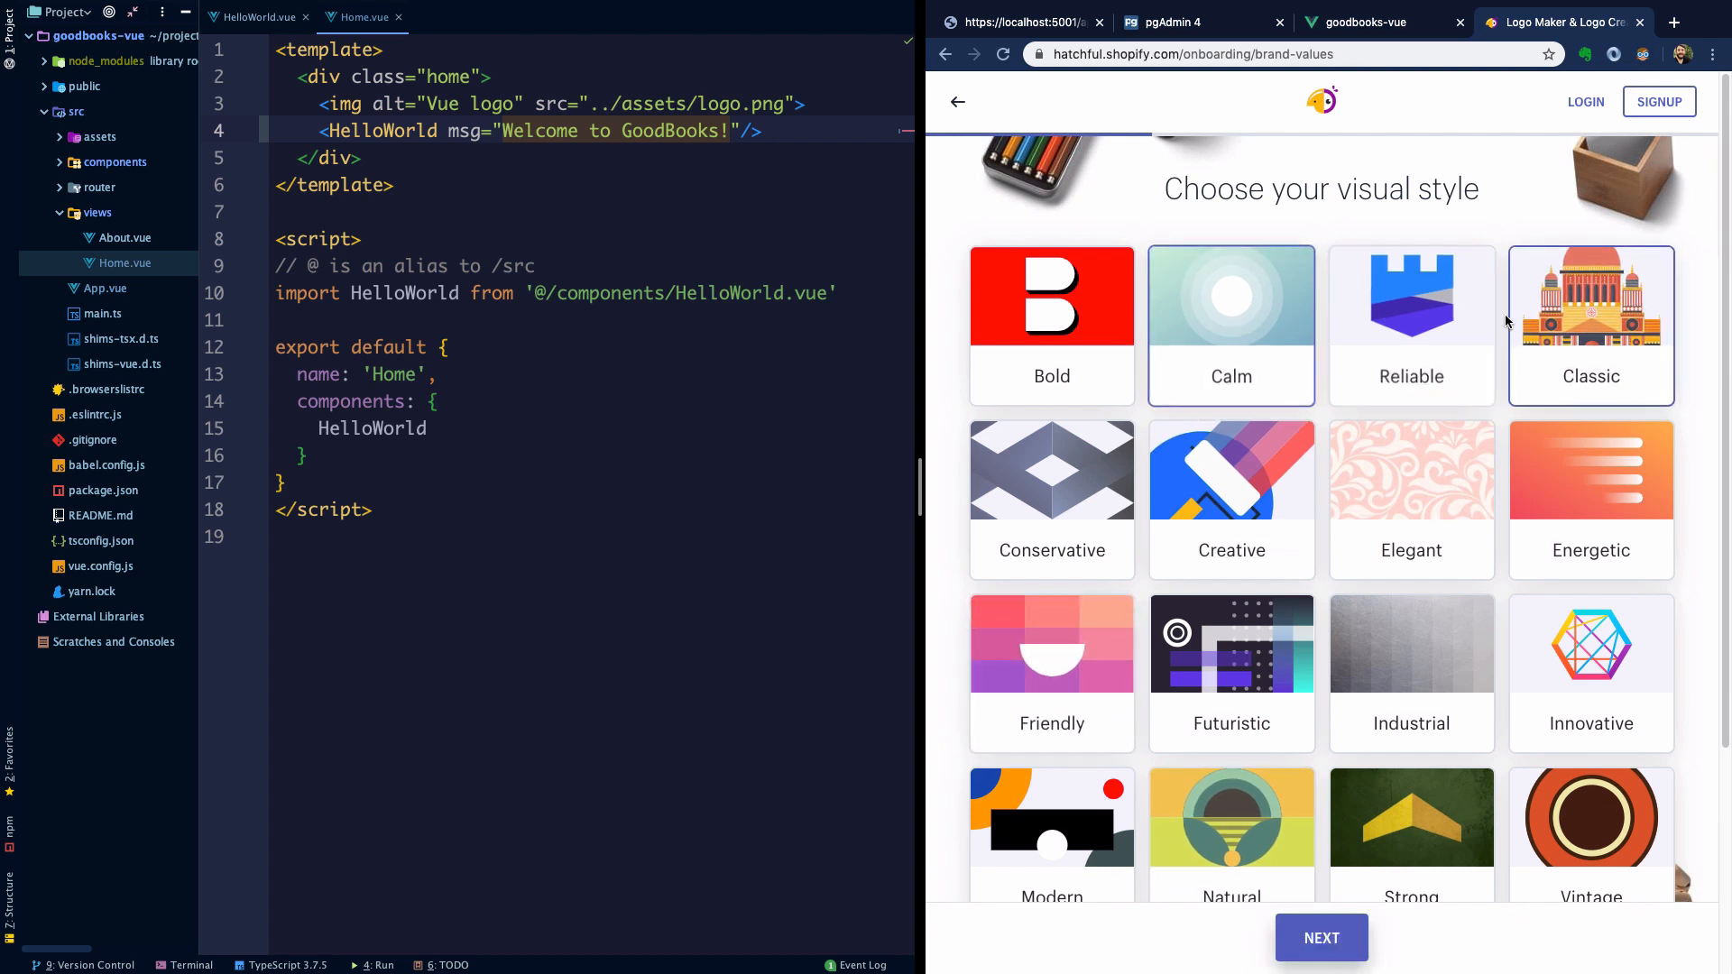
click(1321, 938)
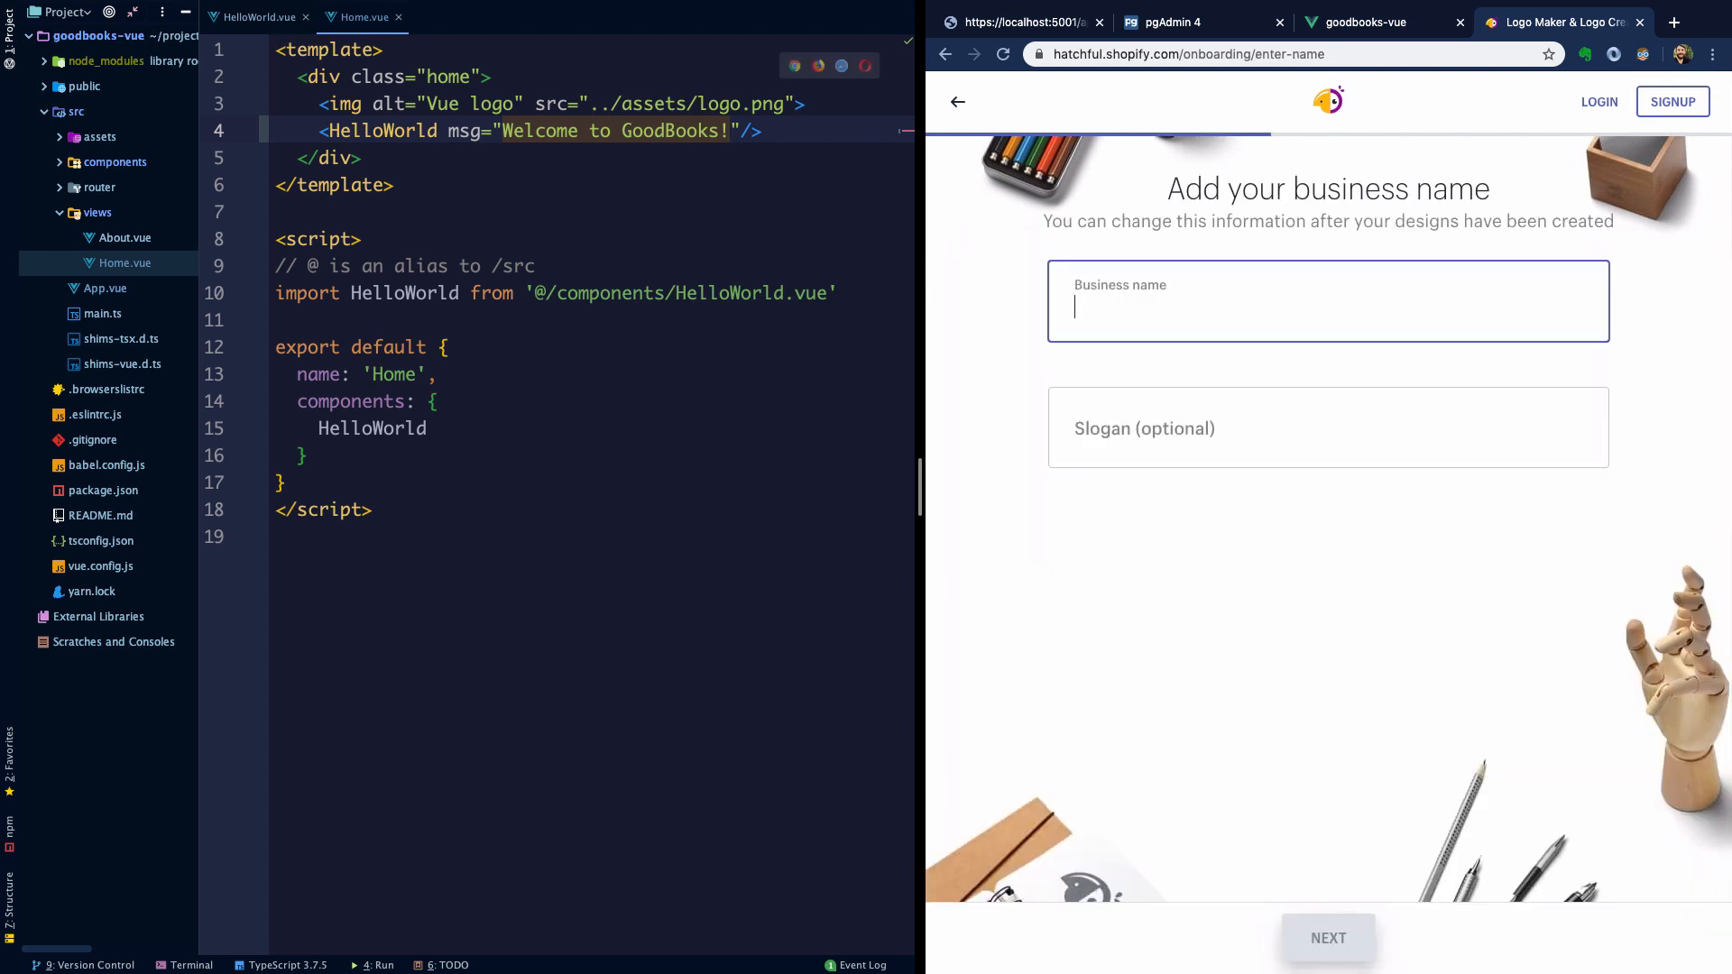
text(Good)
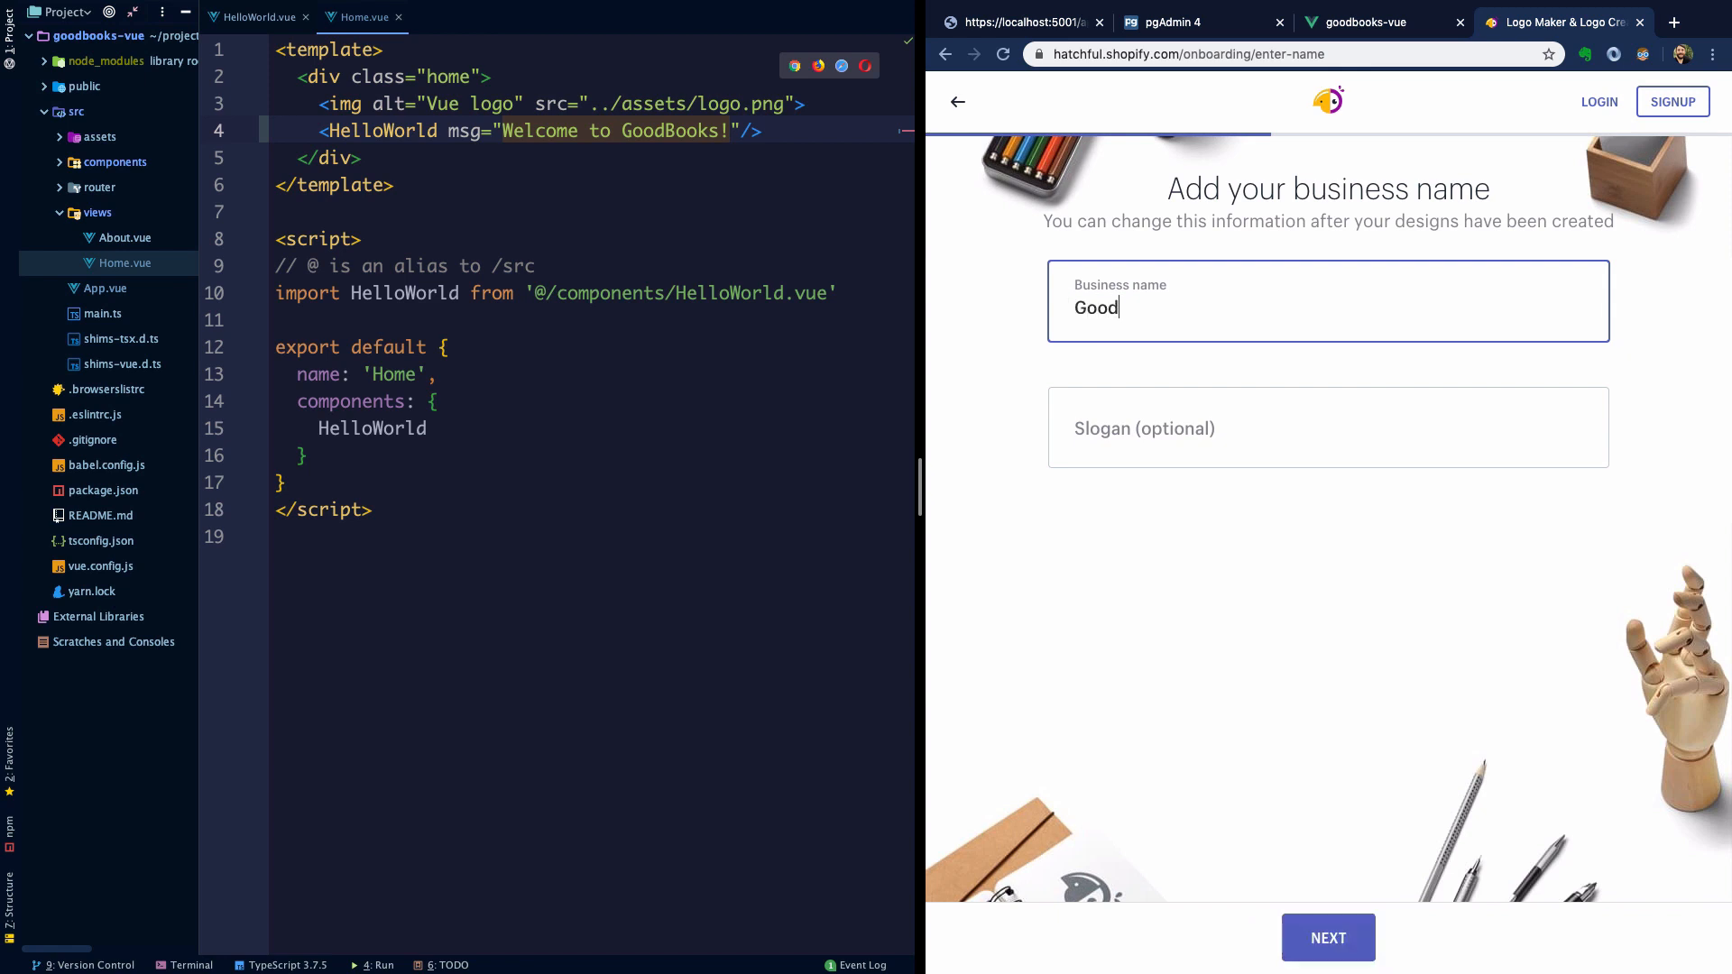
click(1328, 938)
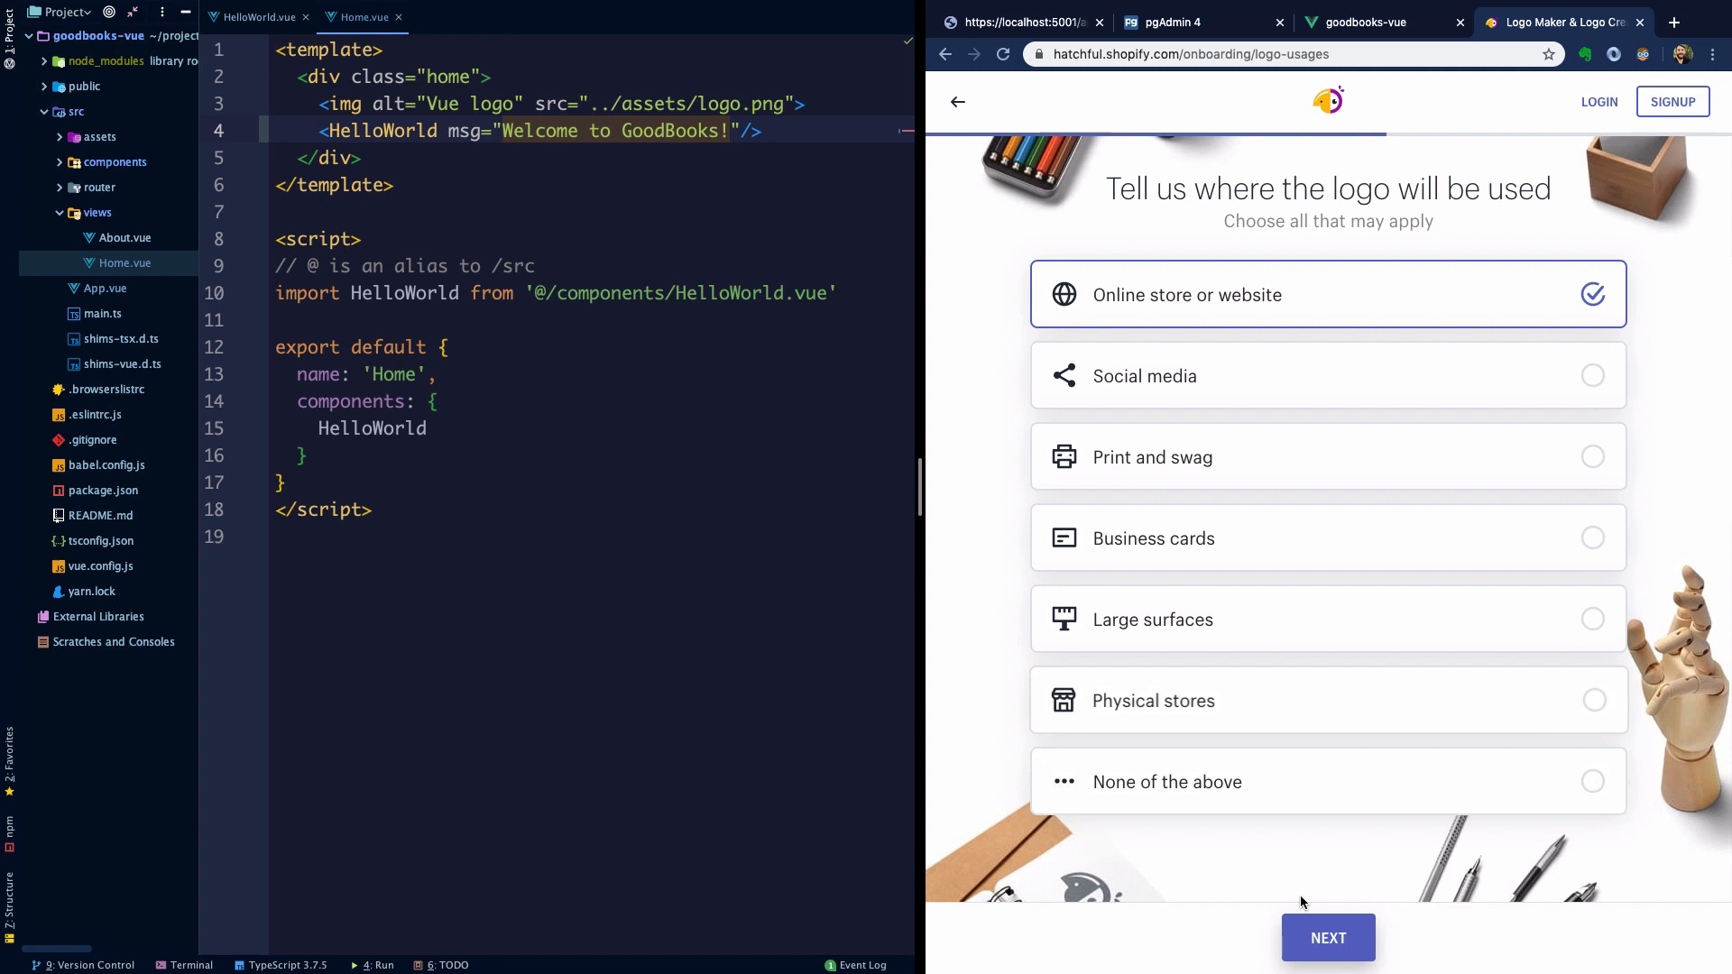
click(1328, 938)
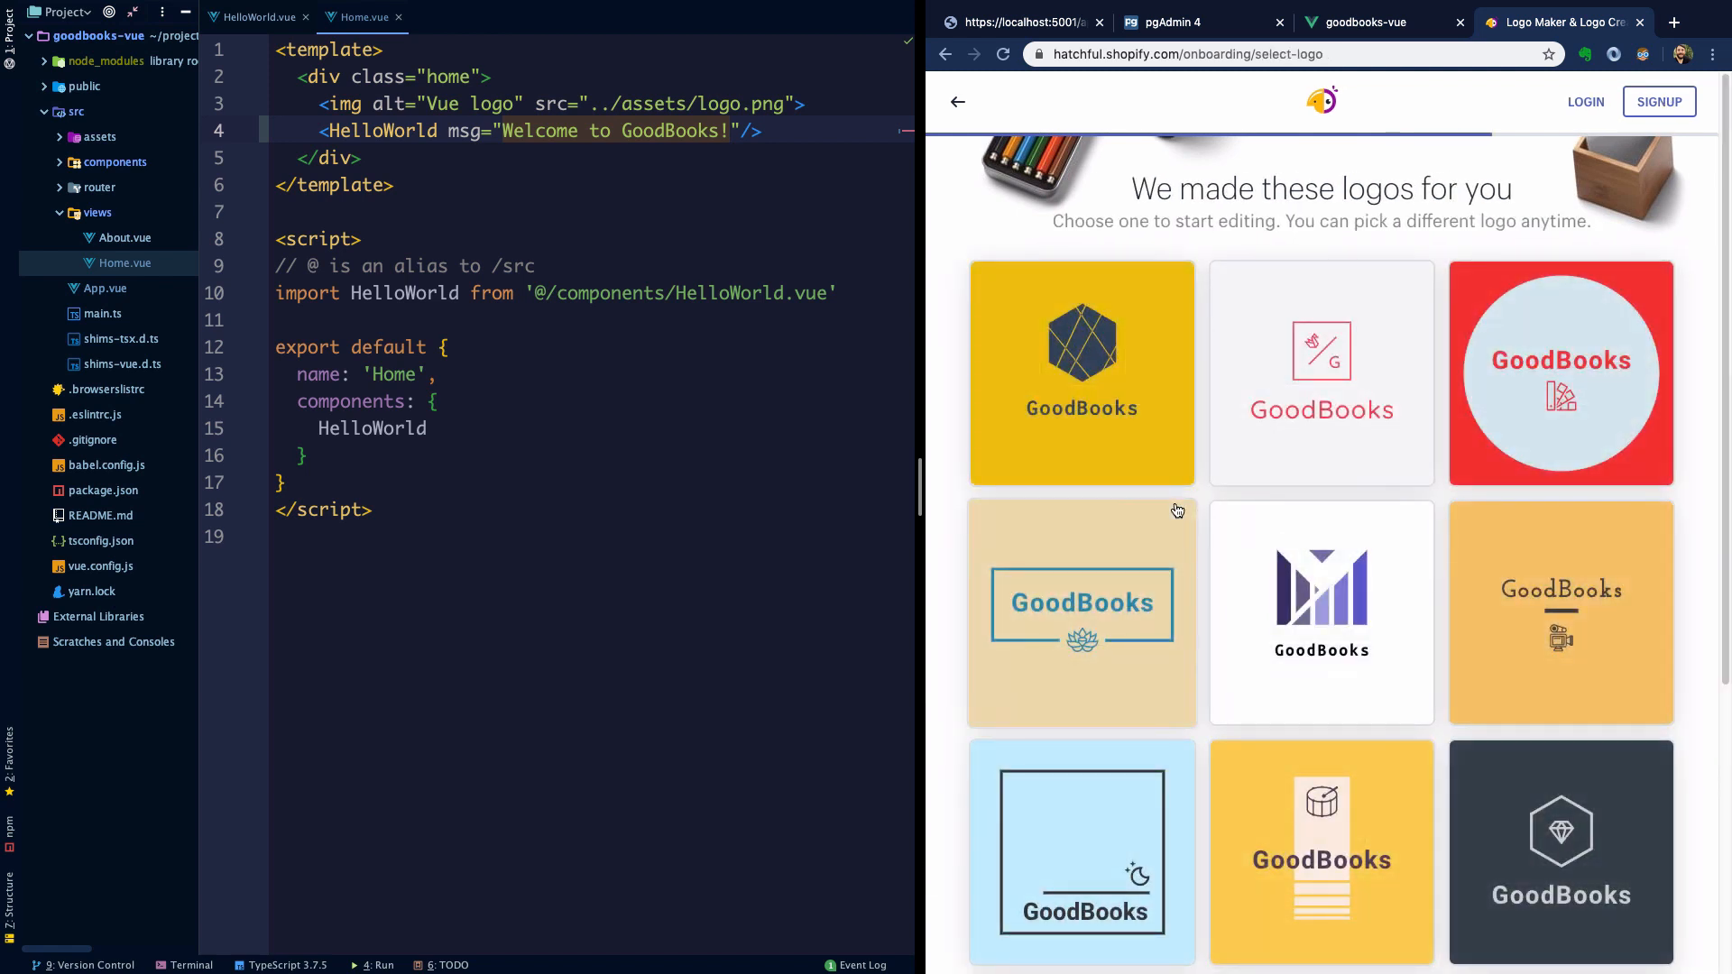
- Browse the generated designs down to the yellow GoodBooks logo with teal cubes
scroll(down, 3)
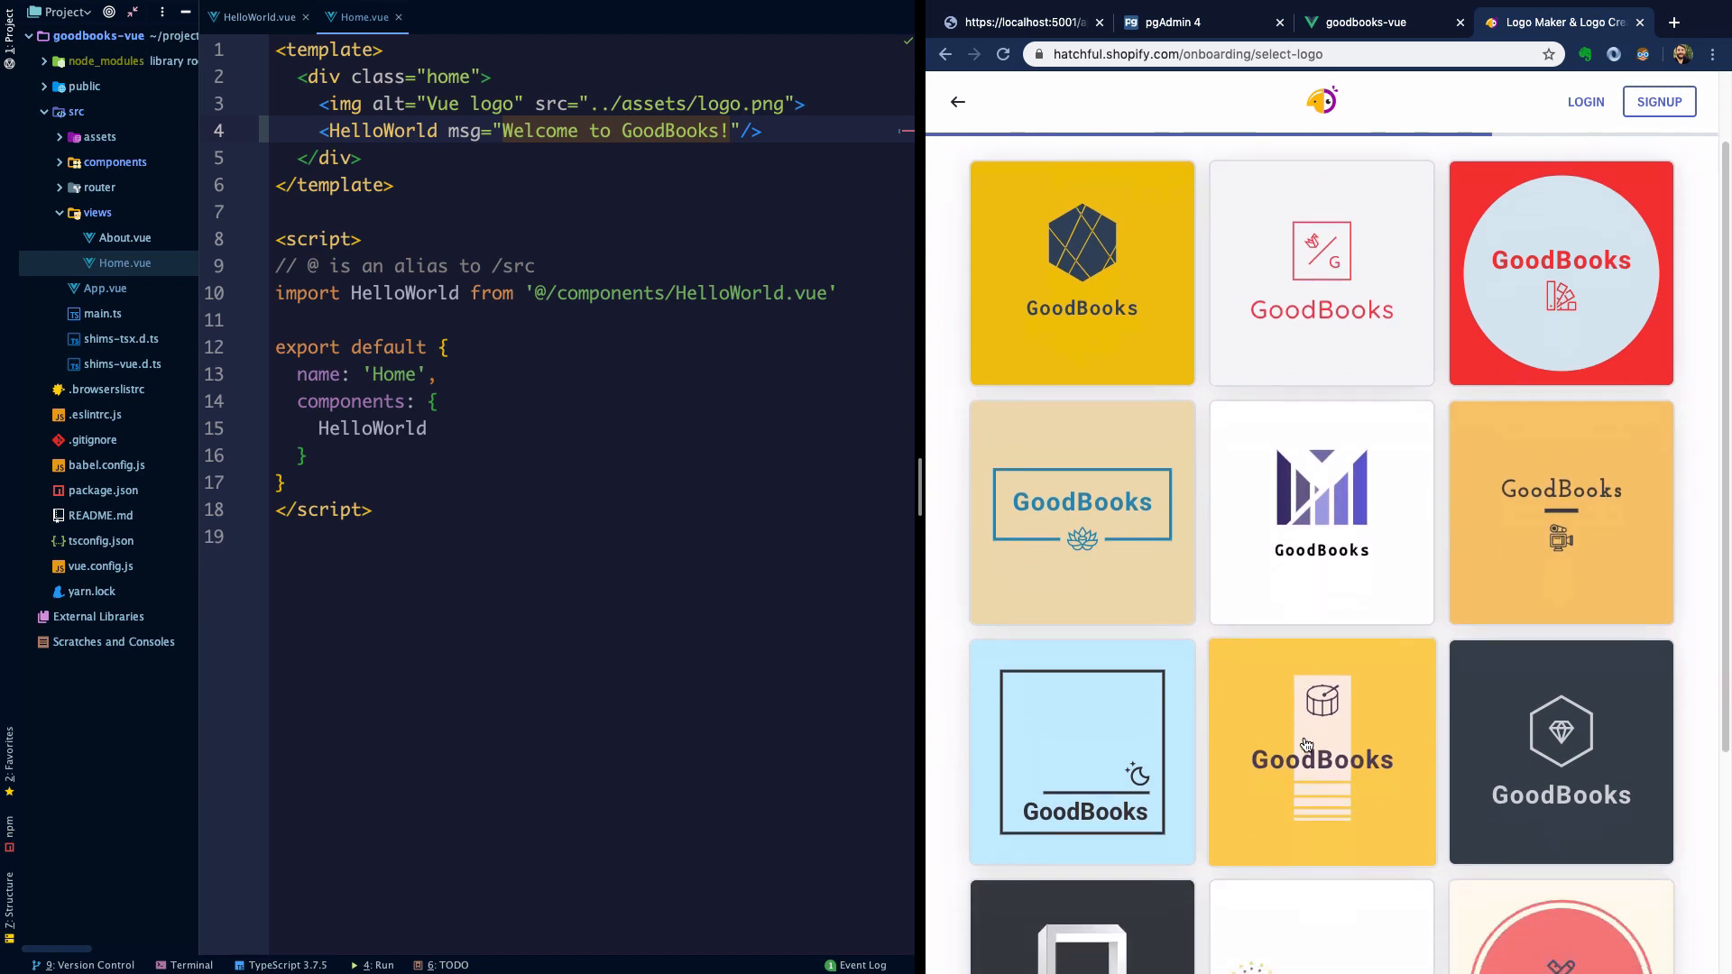
scroll(down, 3)
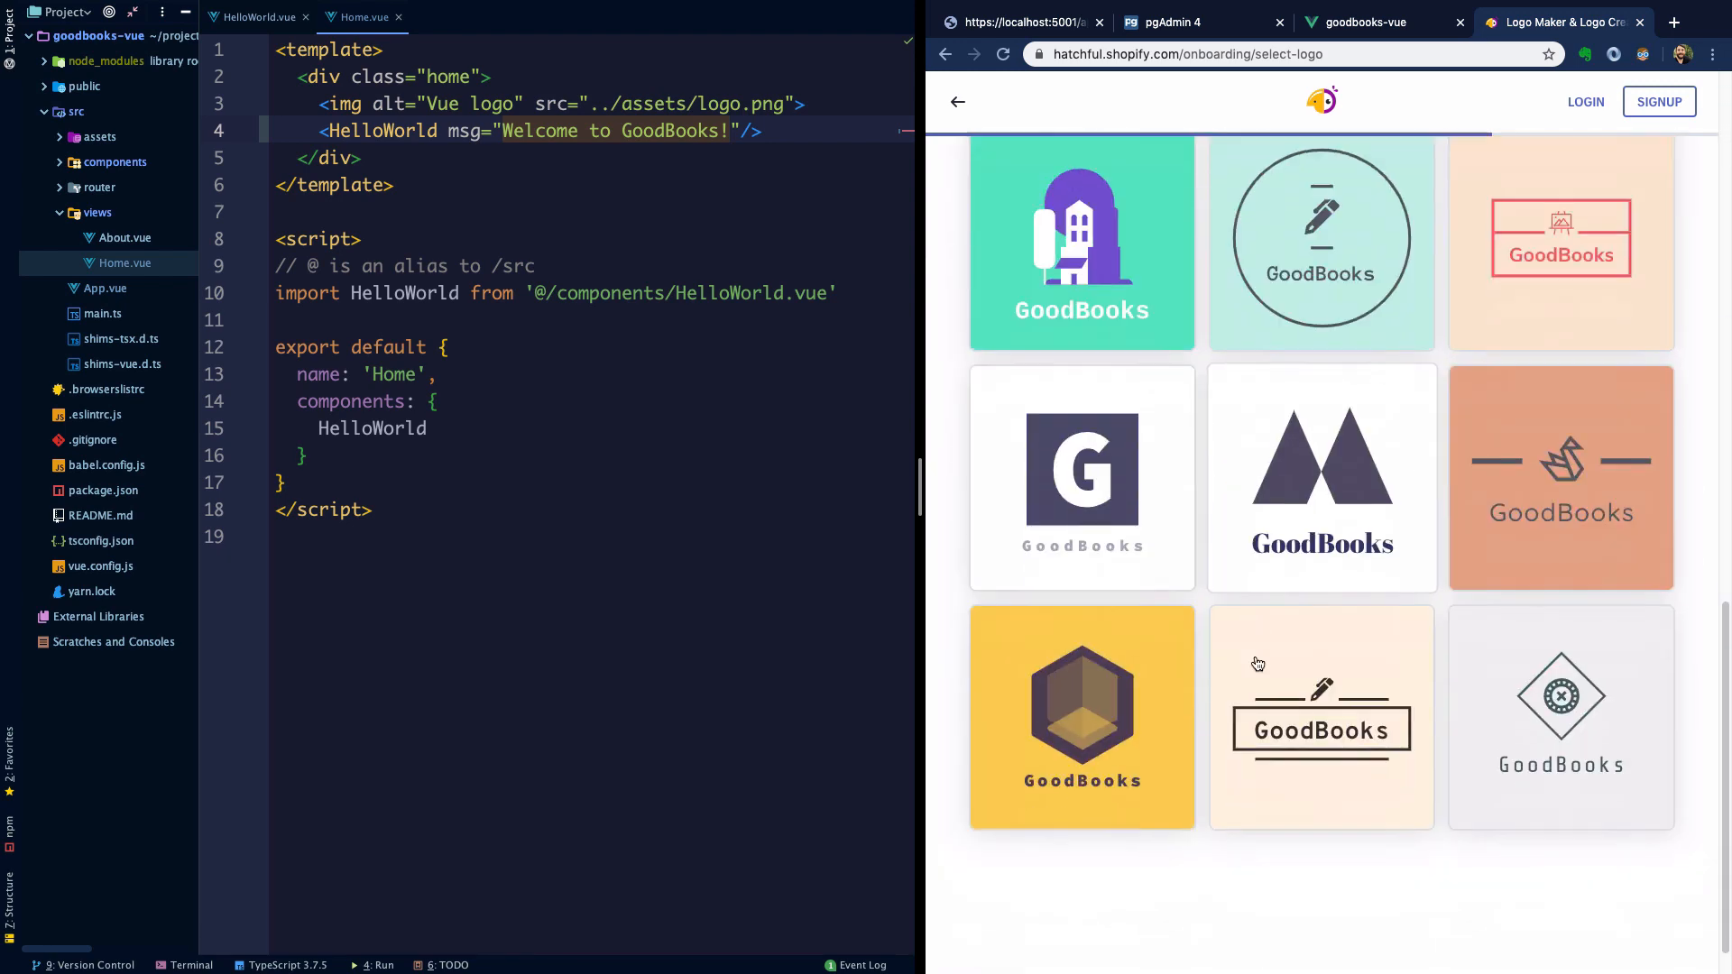
scroll(down, 3)
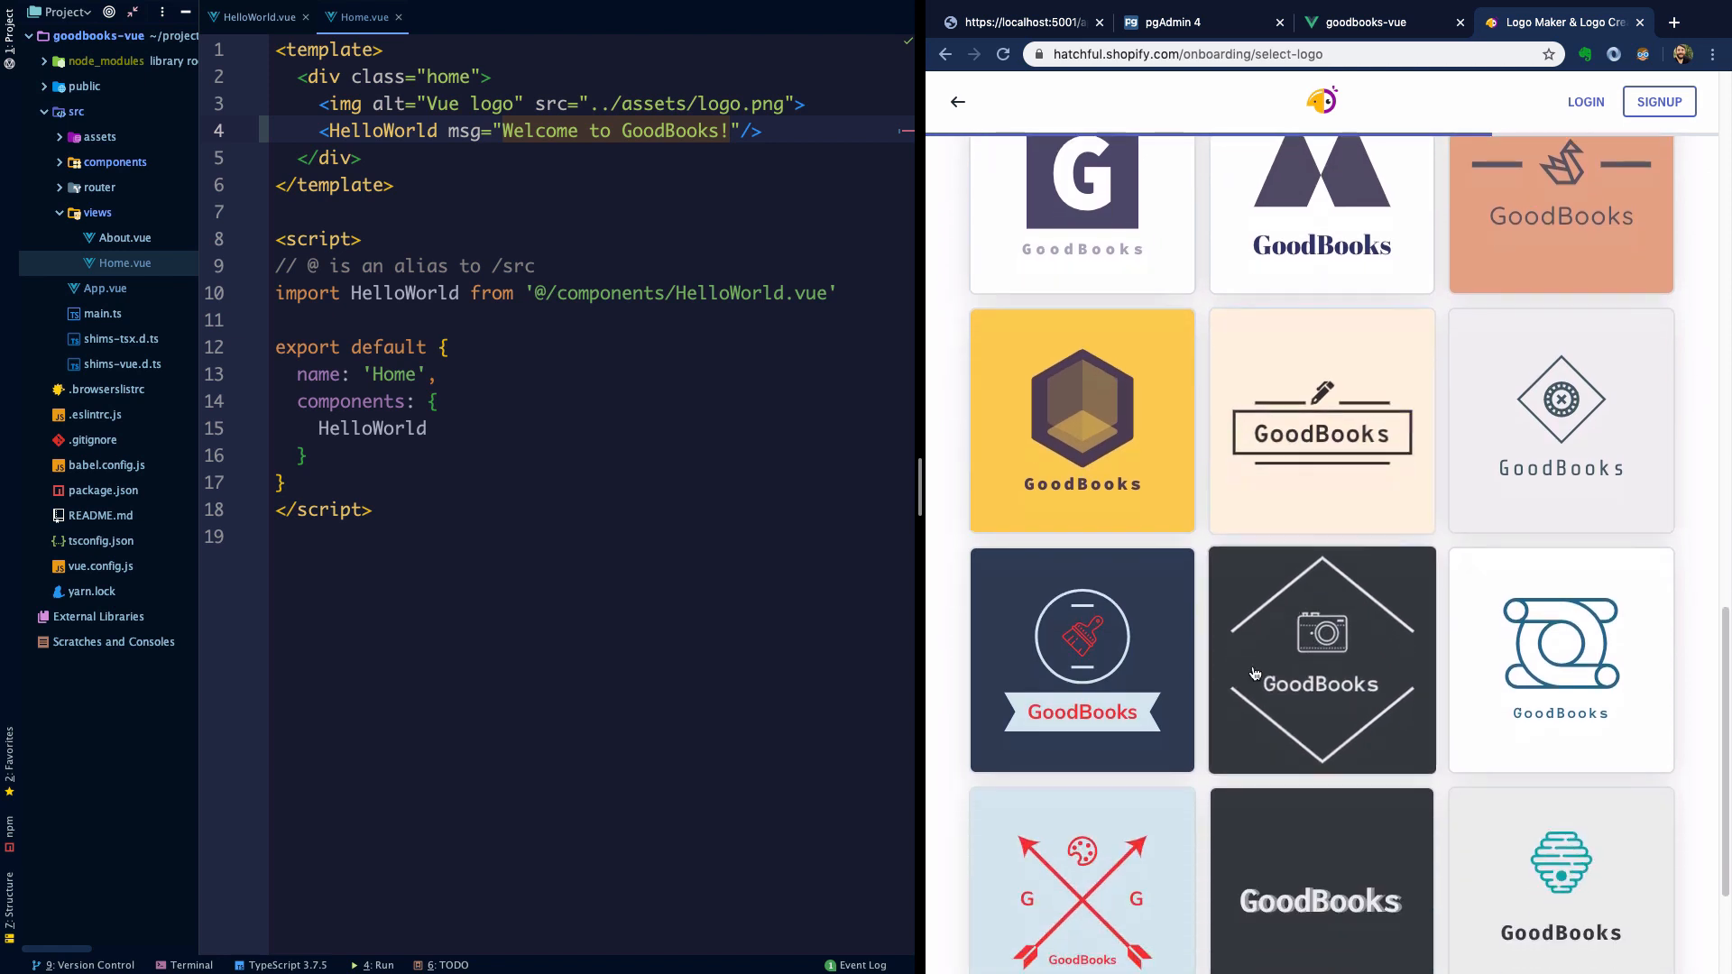
scroll(down, 3)
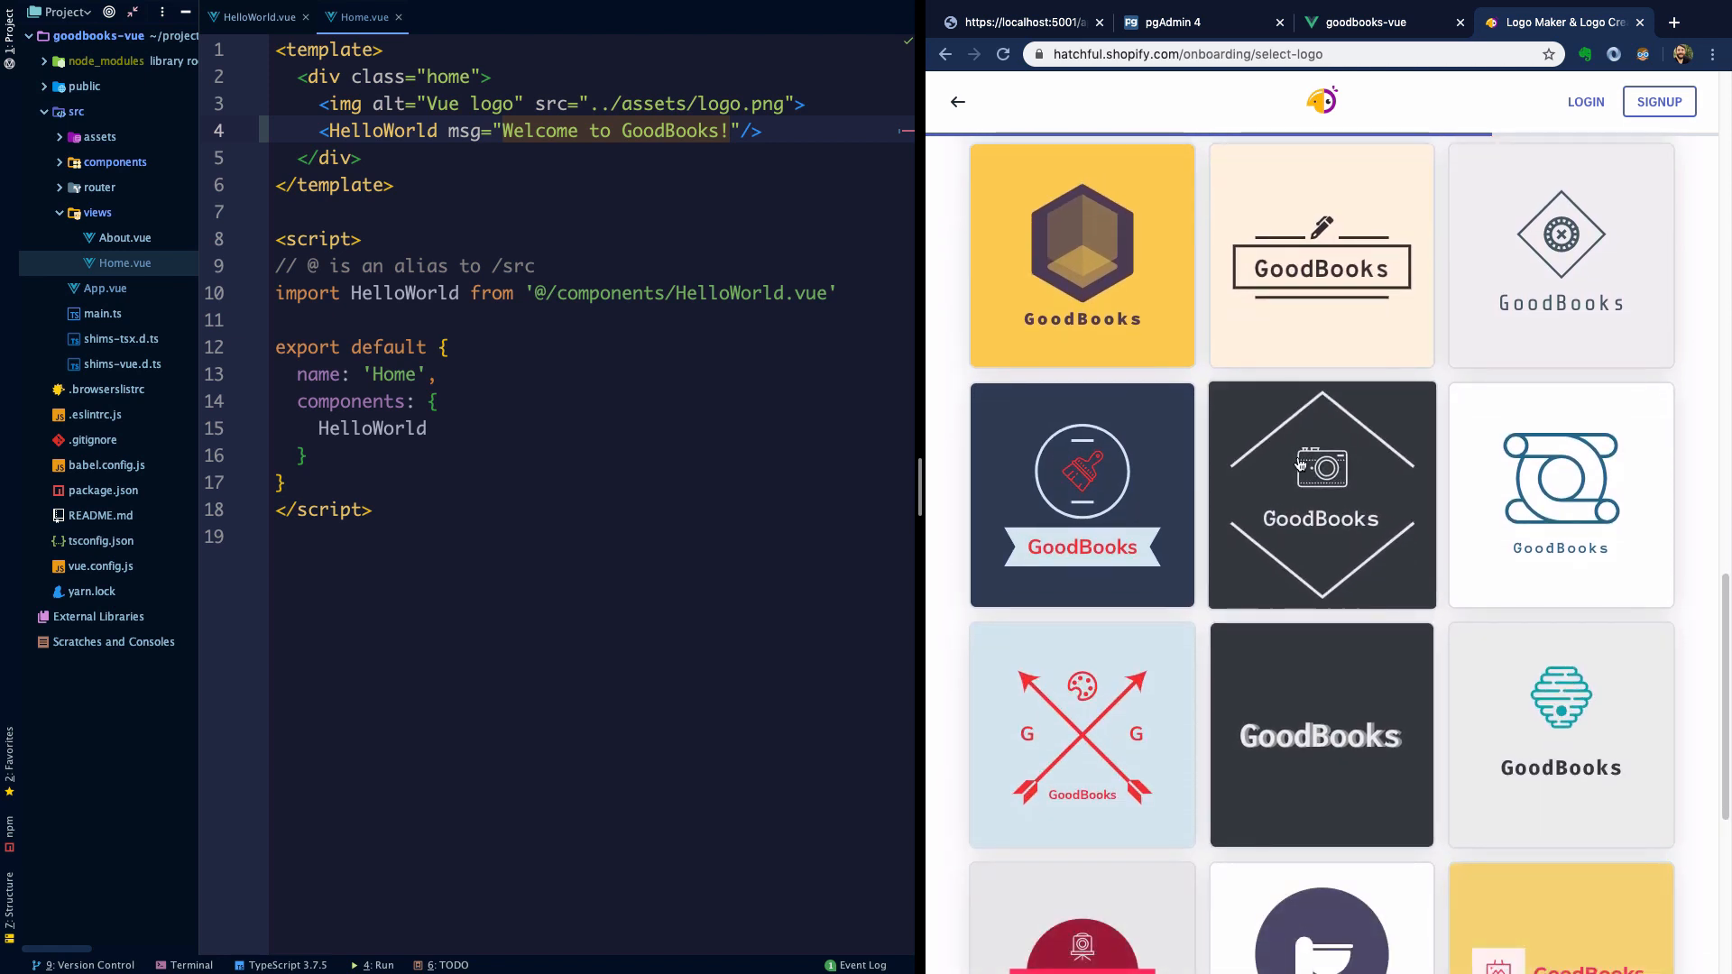
scroll(down, 3)
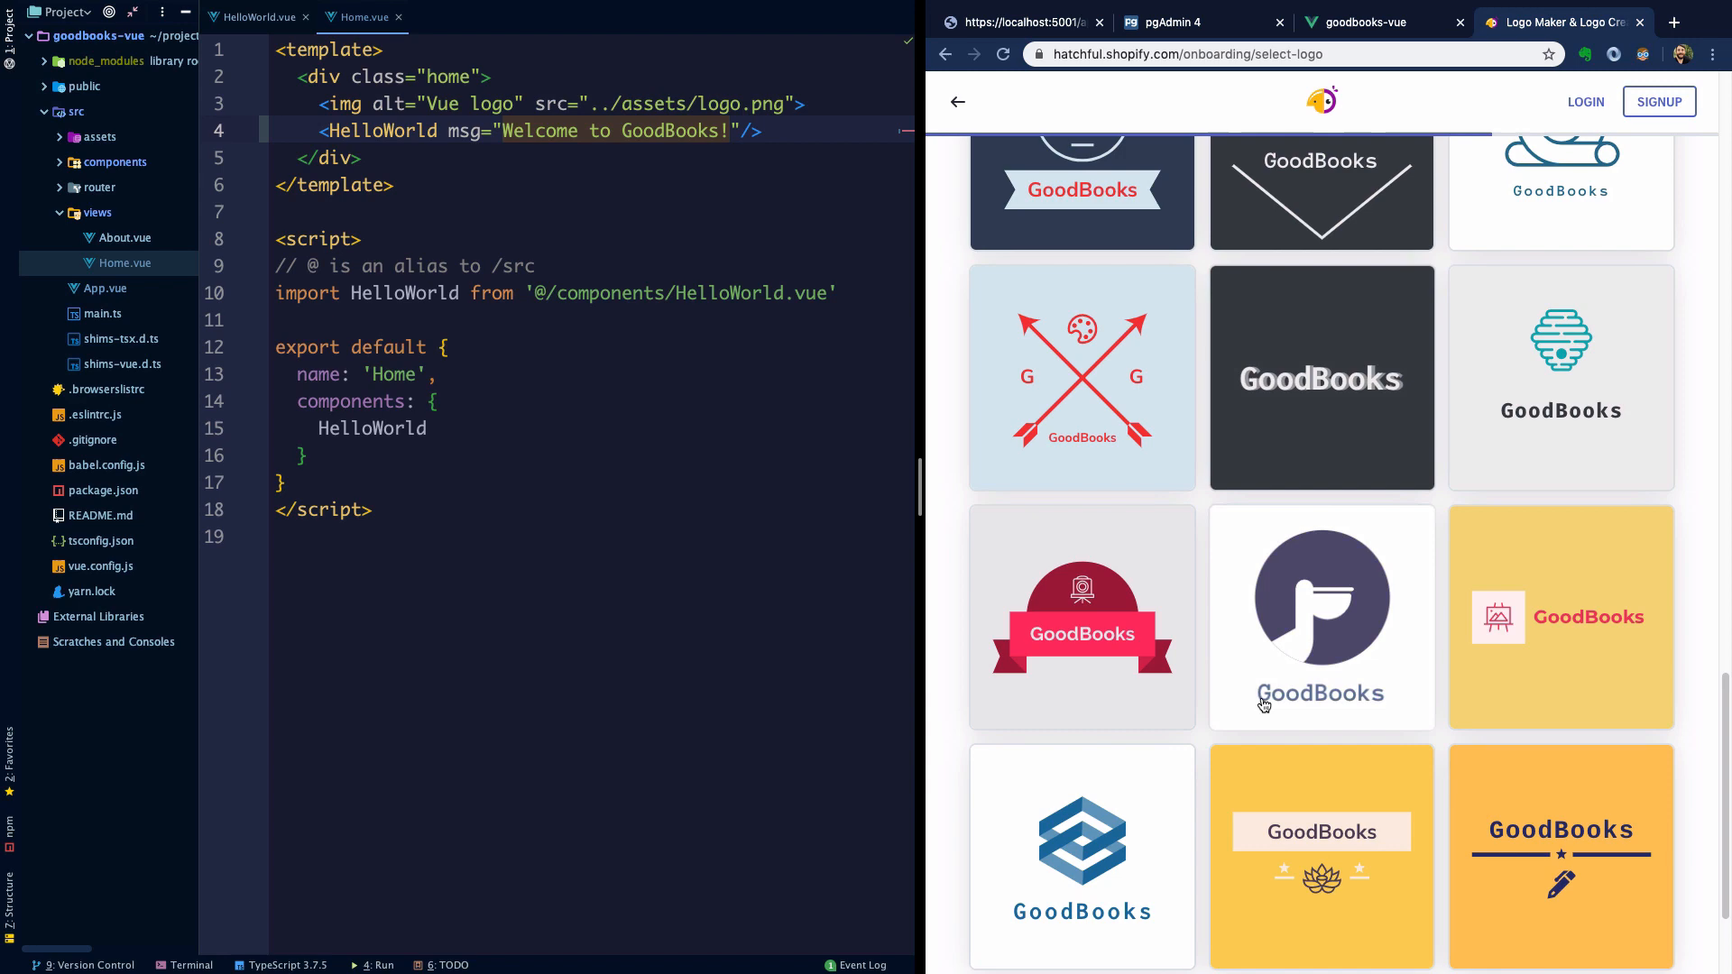
scroll(down, 3)
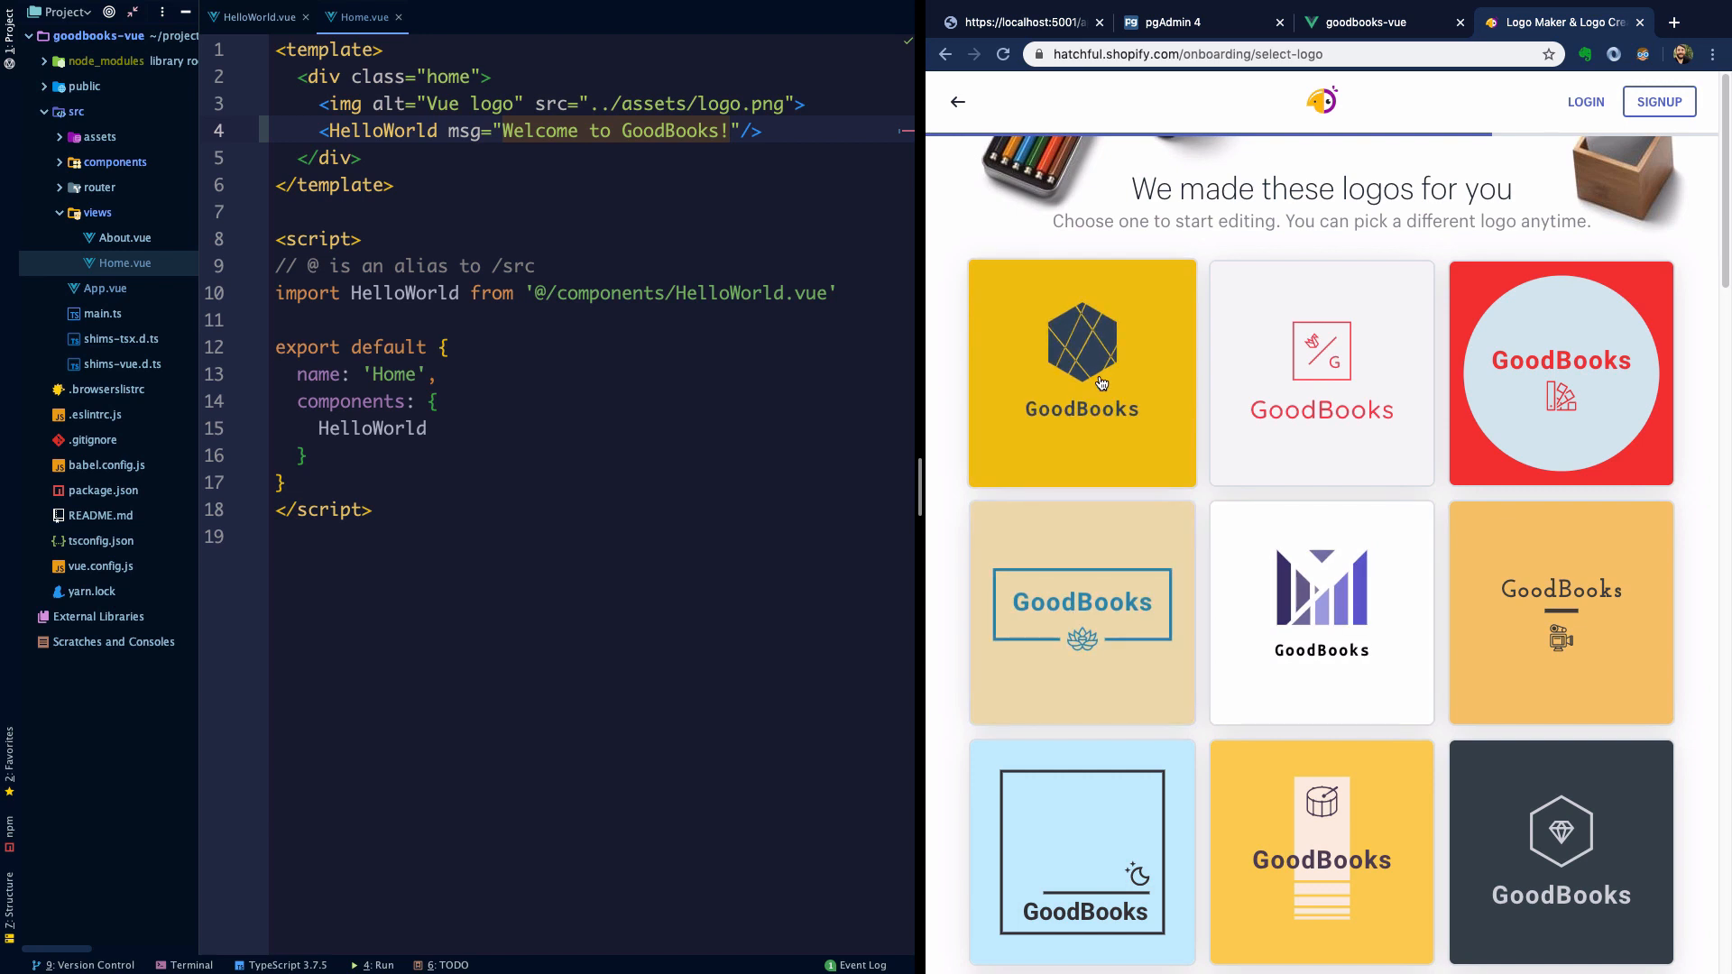
mouse_move(1009, 628)
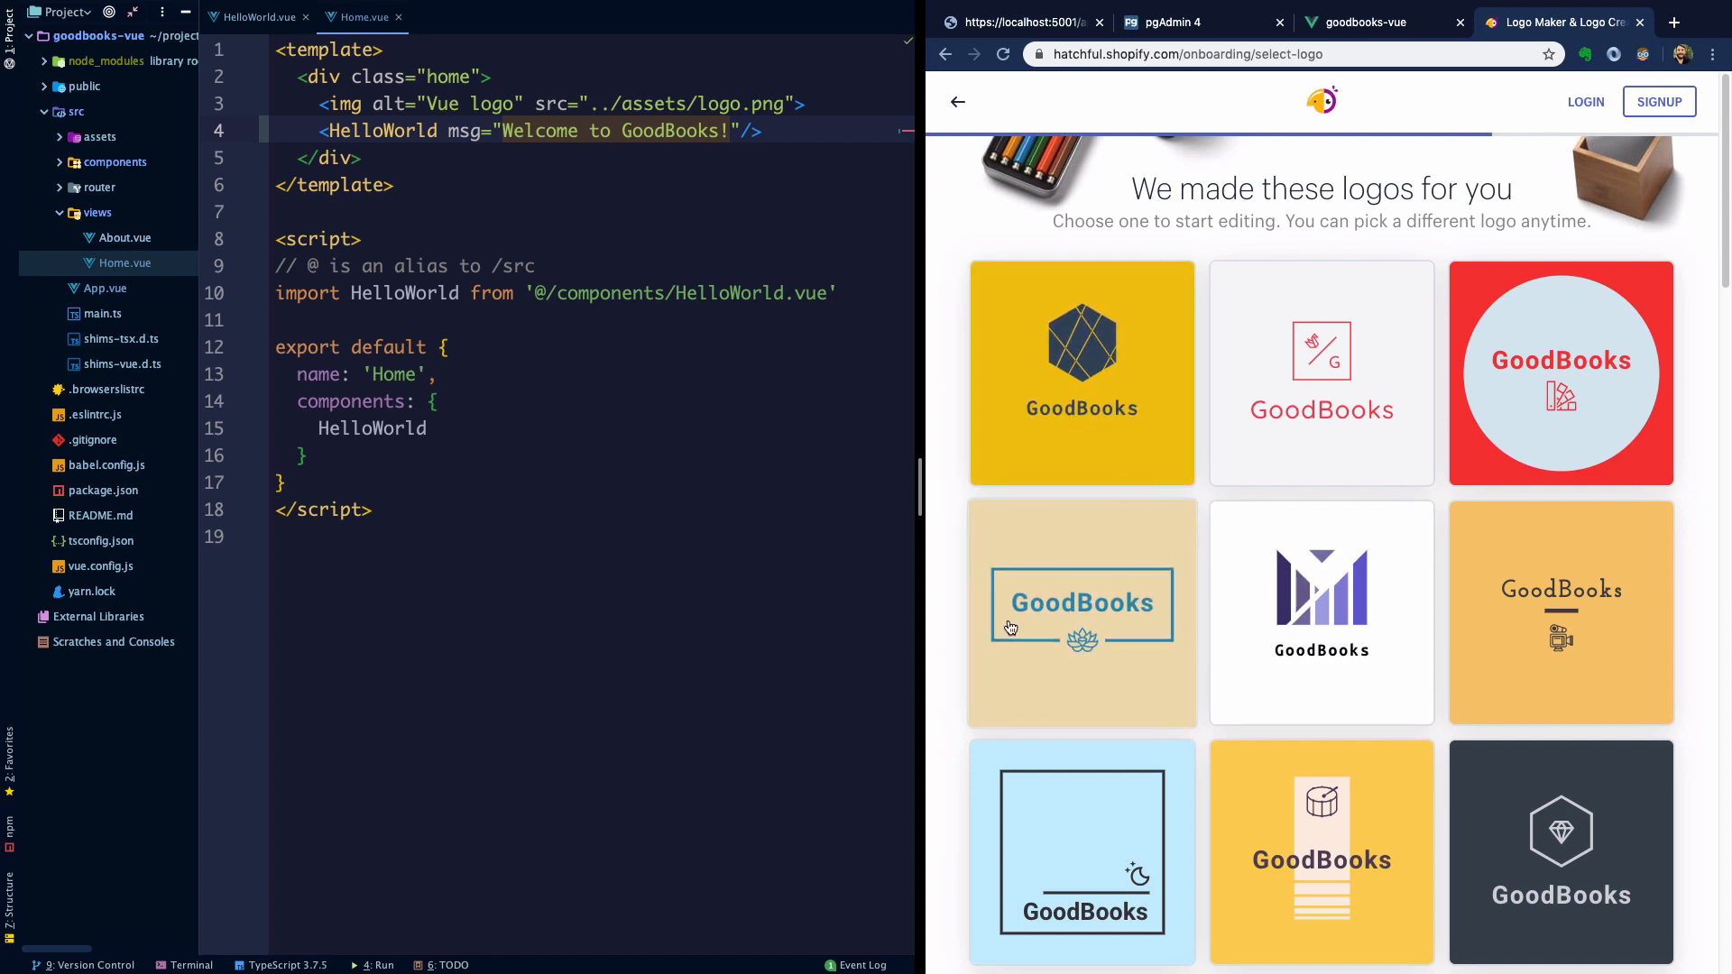
scroll(down, 3)
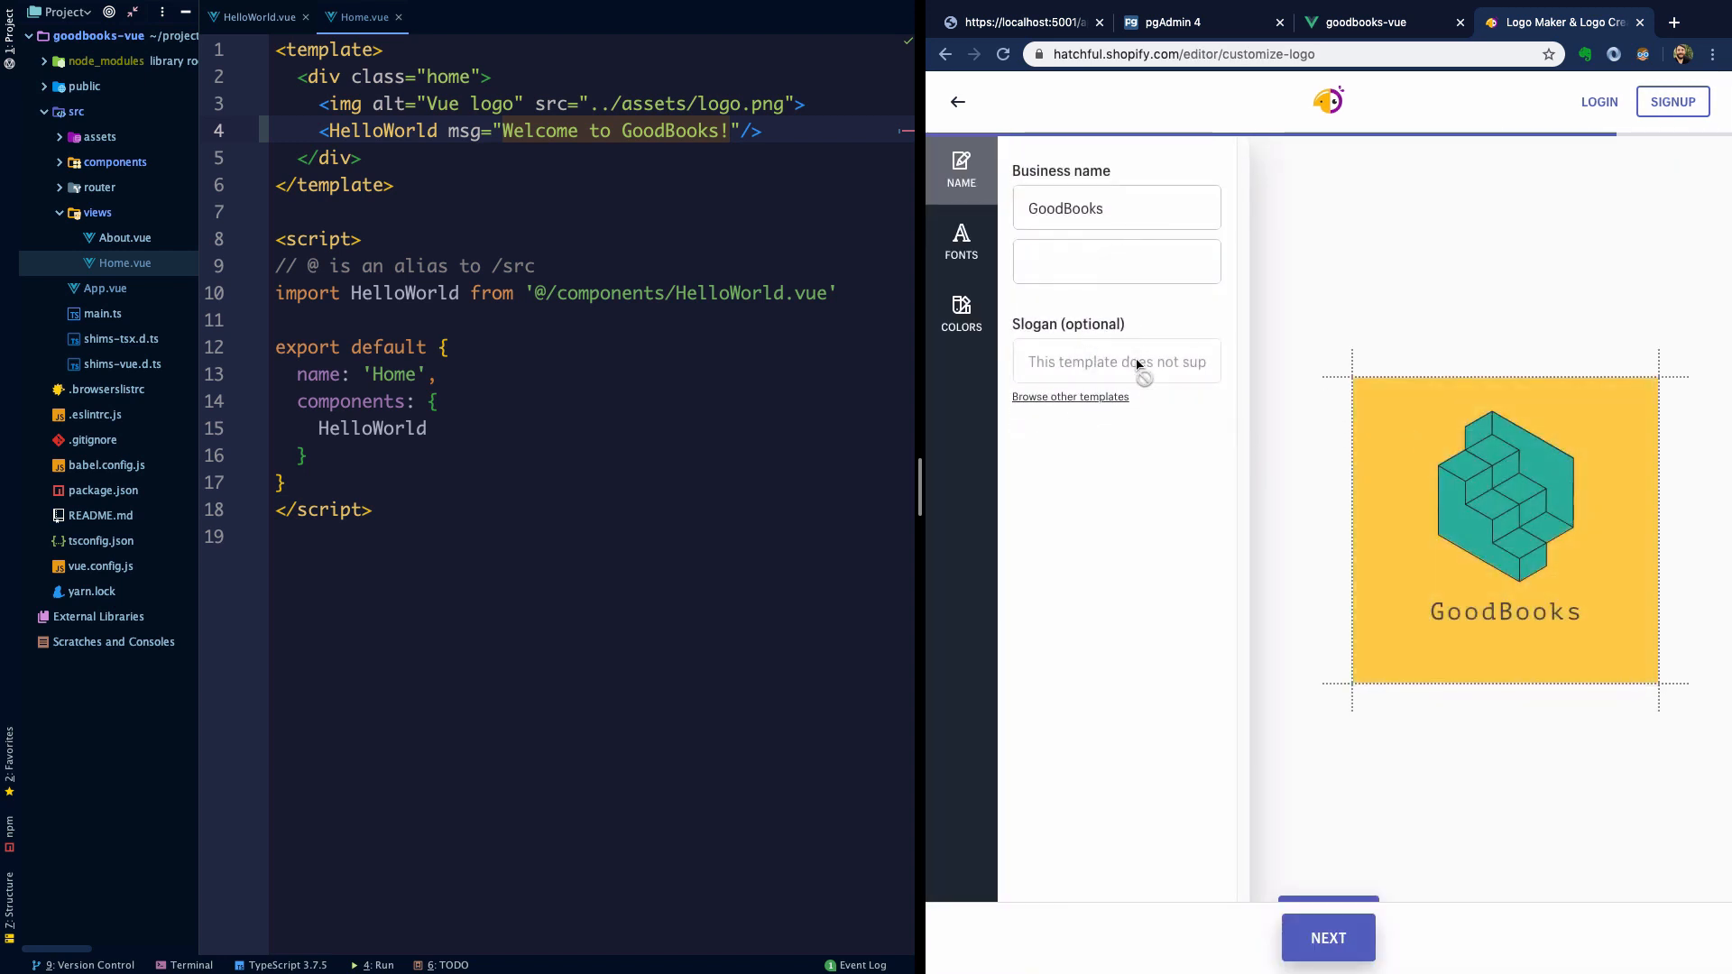
- Capture the GoodBooks logo as a screenshot and drop it onto the src/assets folder
click(1328, 938)
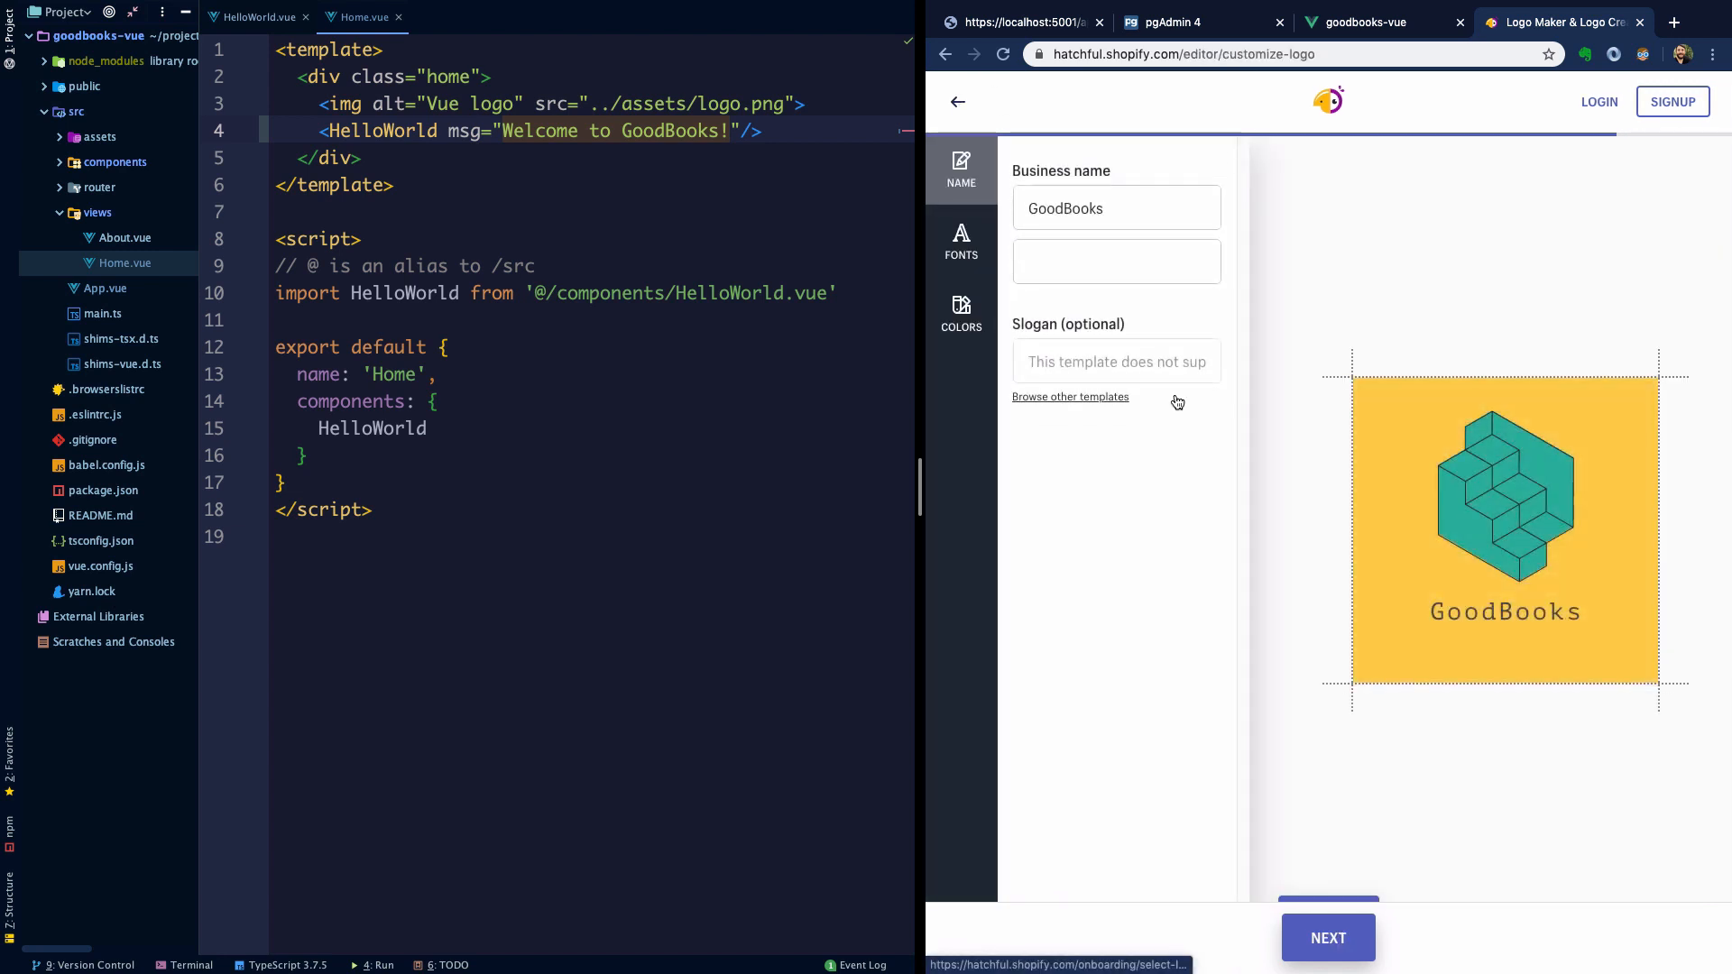
mouse_move(1355, 379)
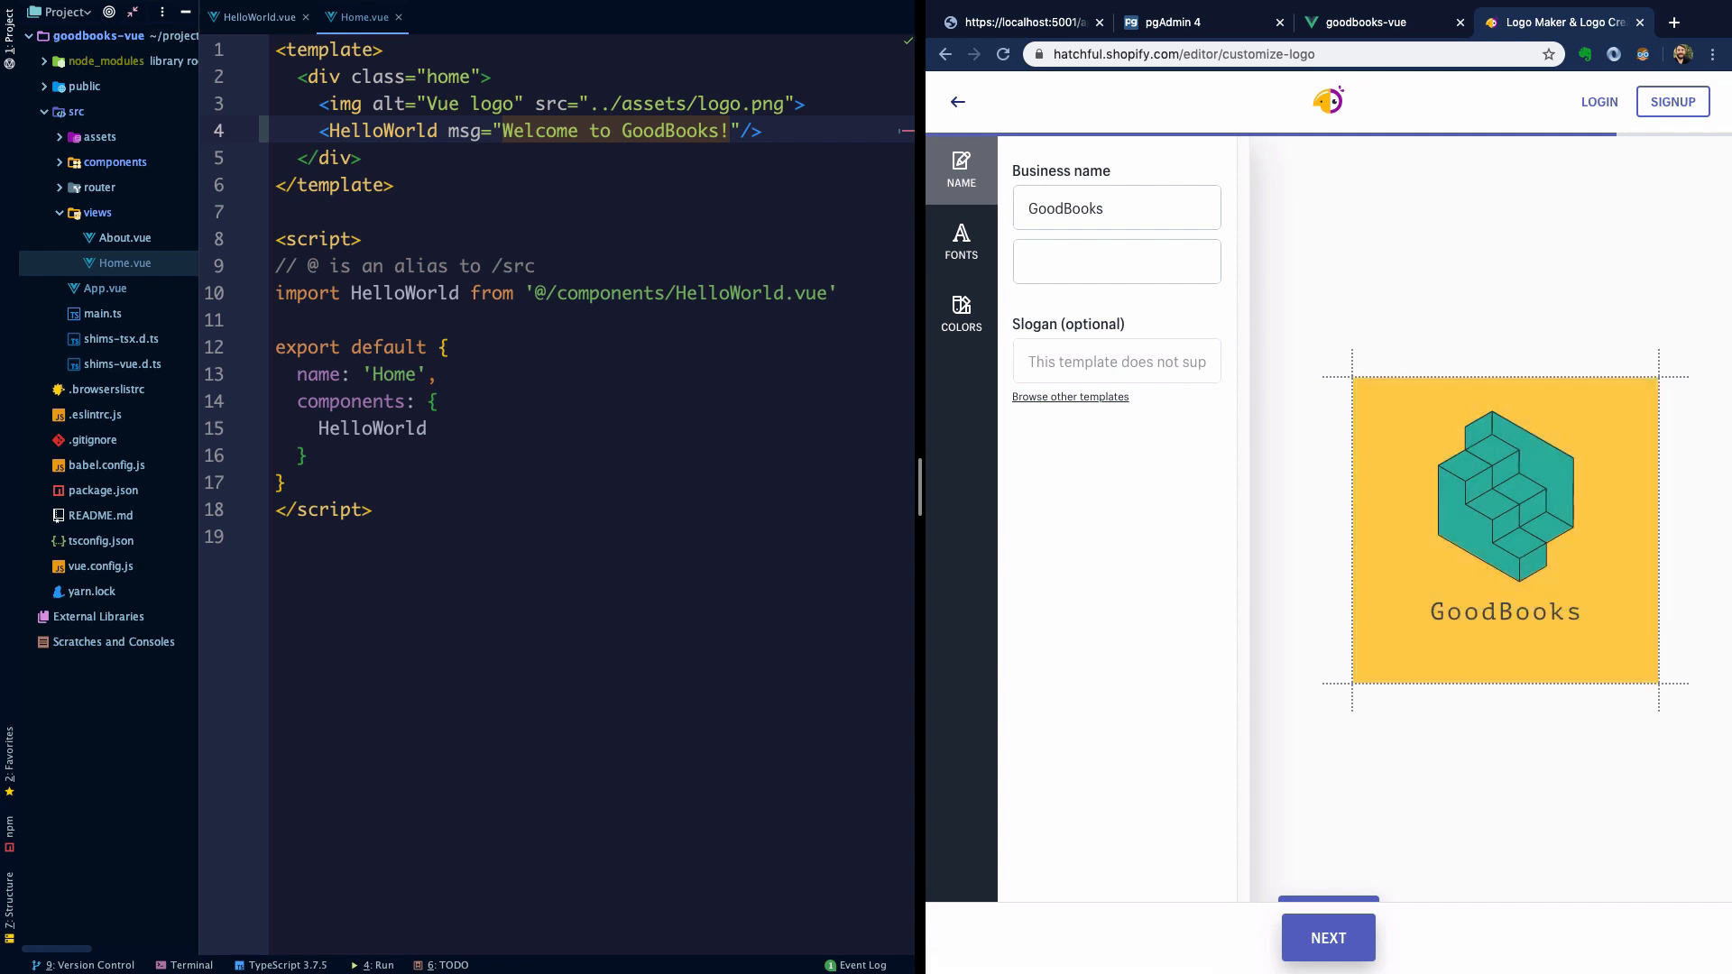
click(99, 136)
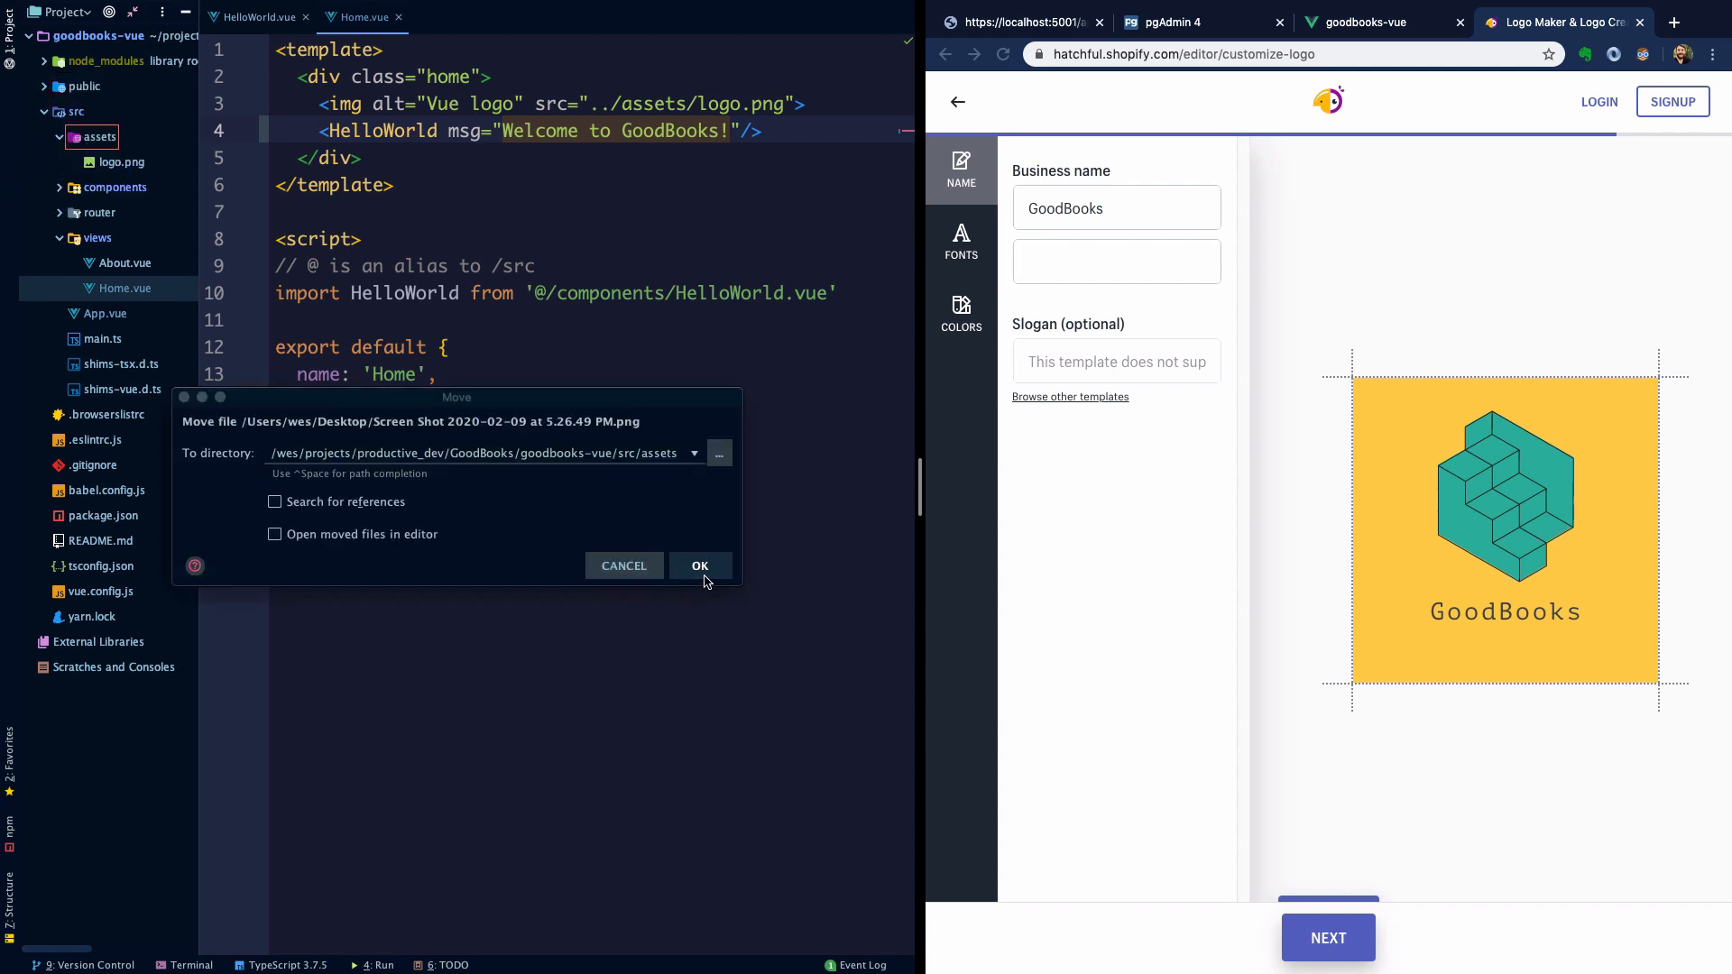
- Move the screenshot into assets, skip adding it to Git, and rename it gb-logo.png
click(700, 565)
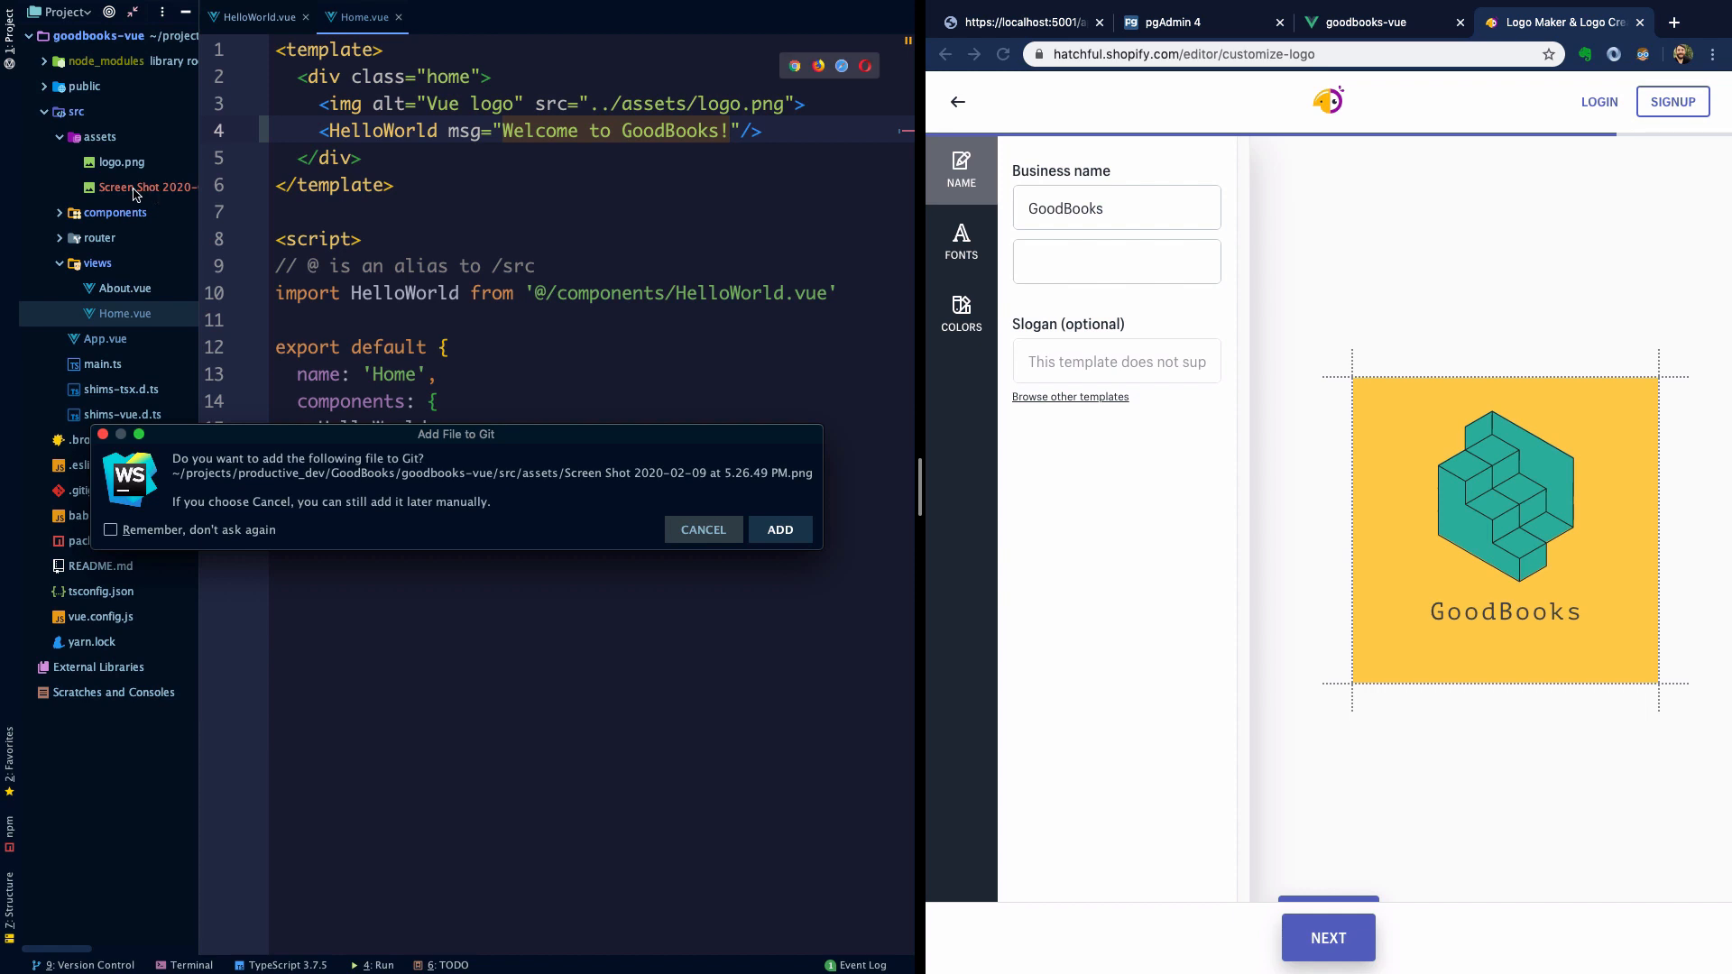
click(780, 529)
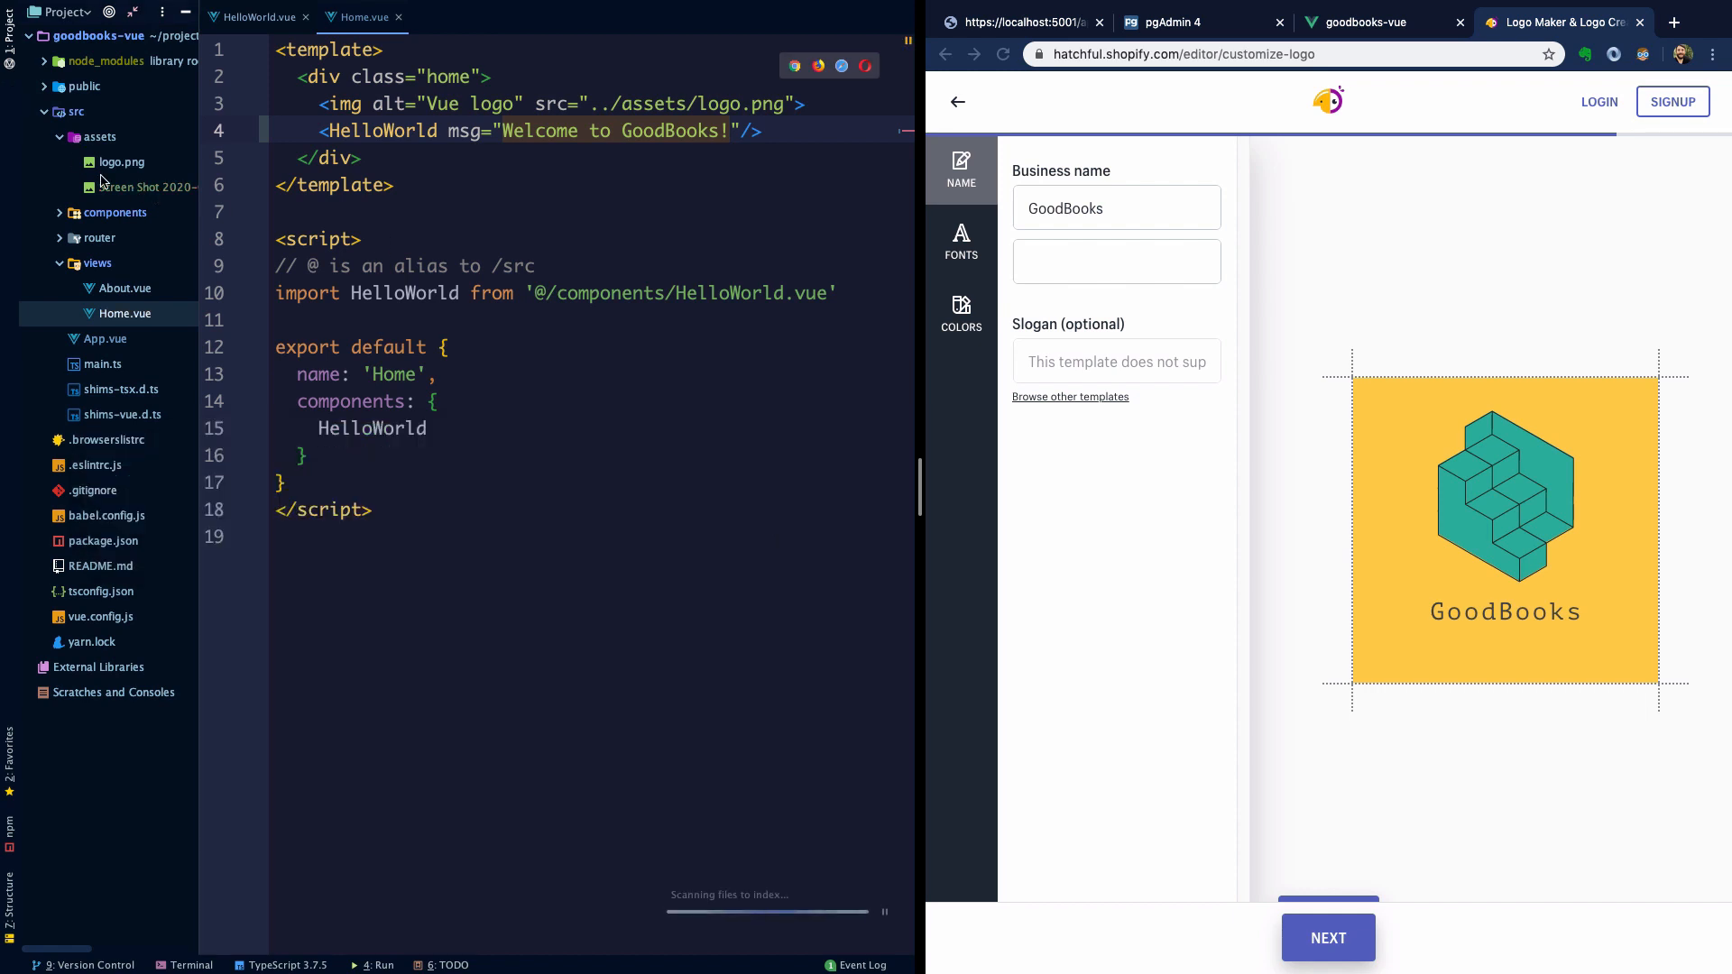
right_click(145, 185)
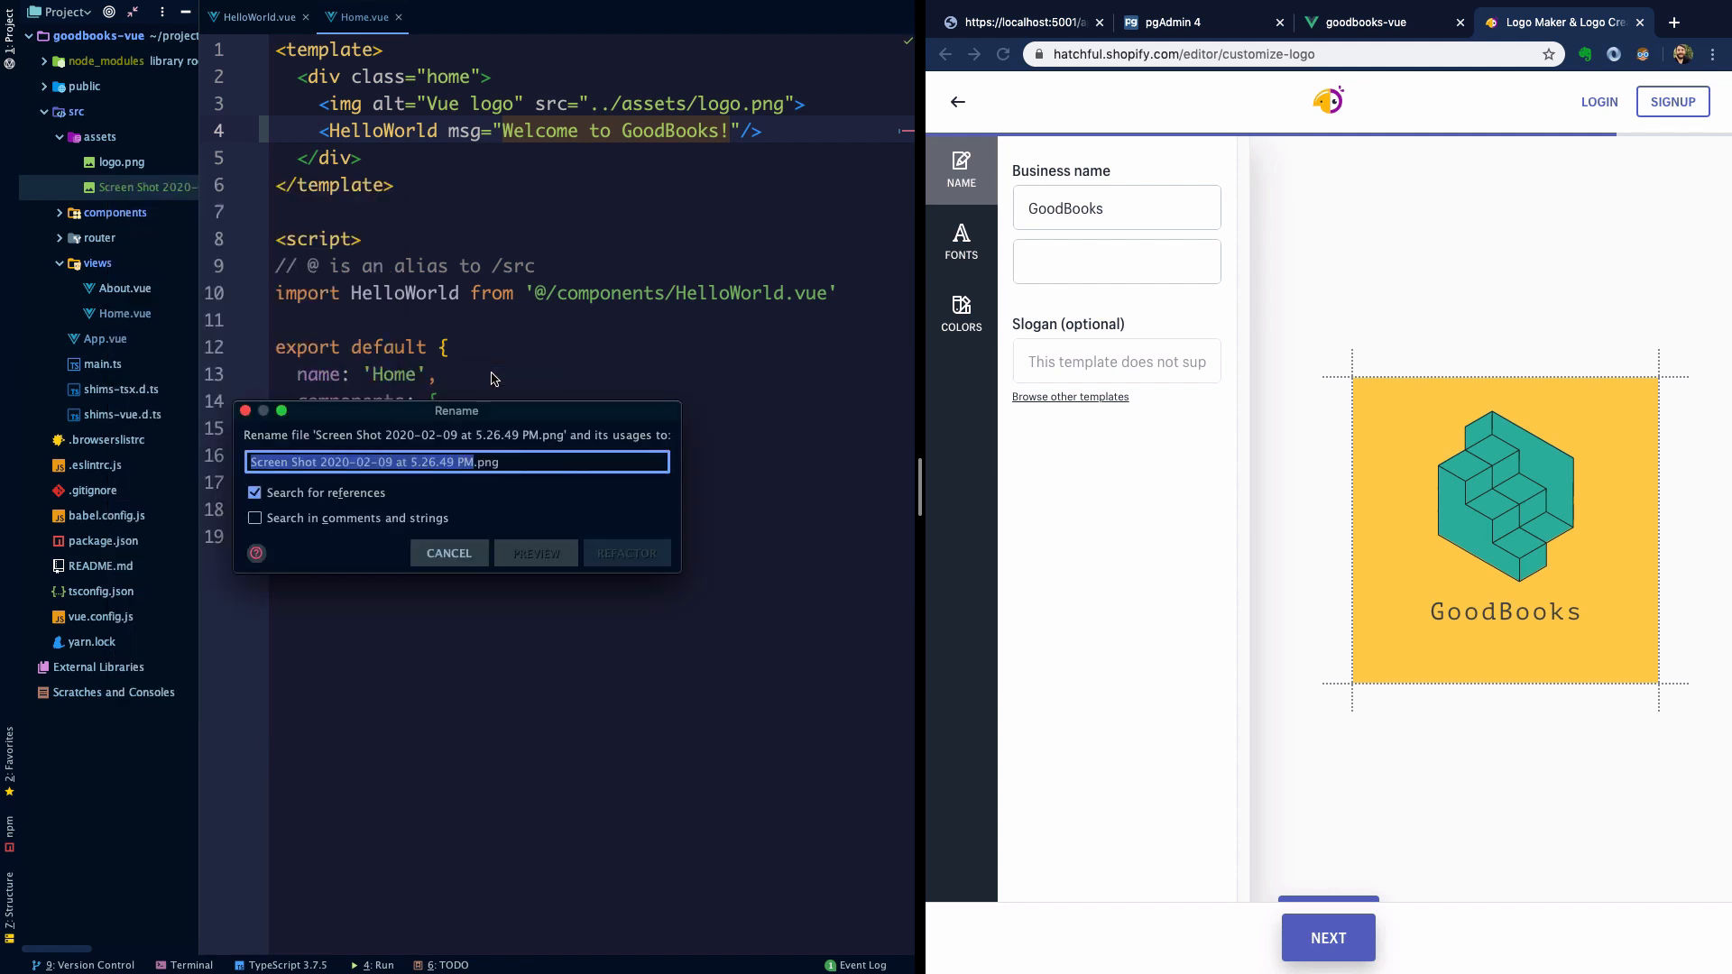
click(627, 554)
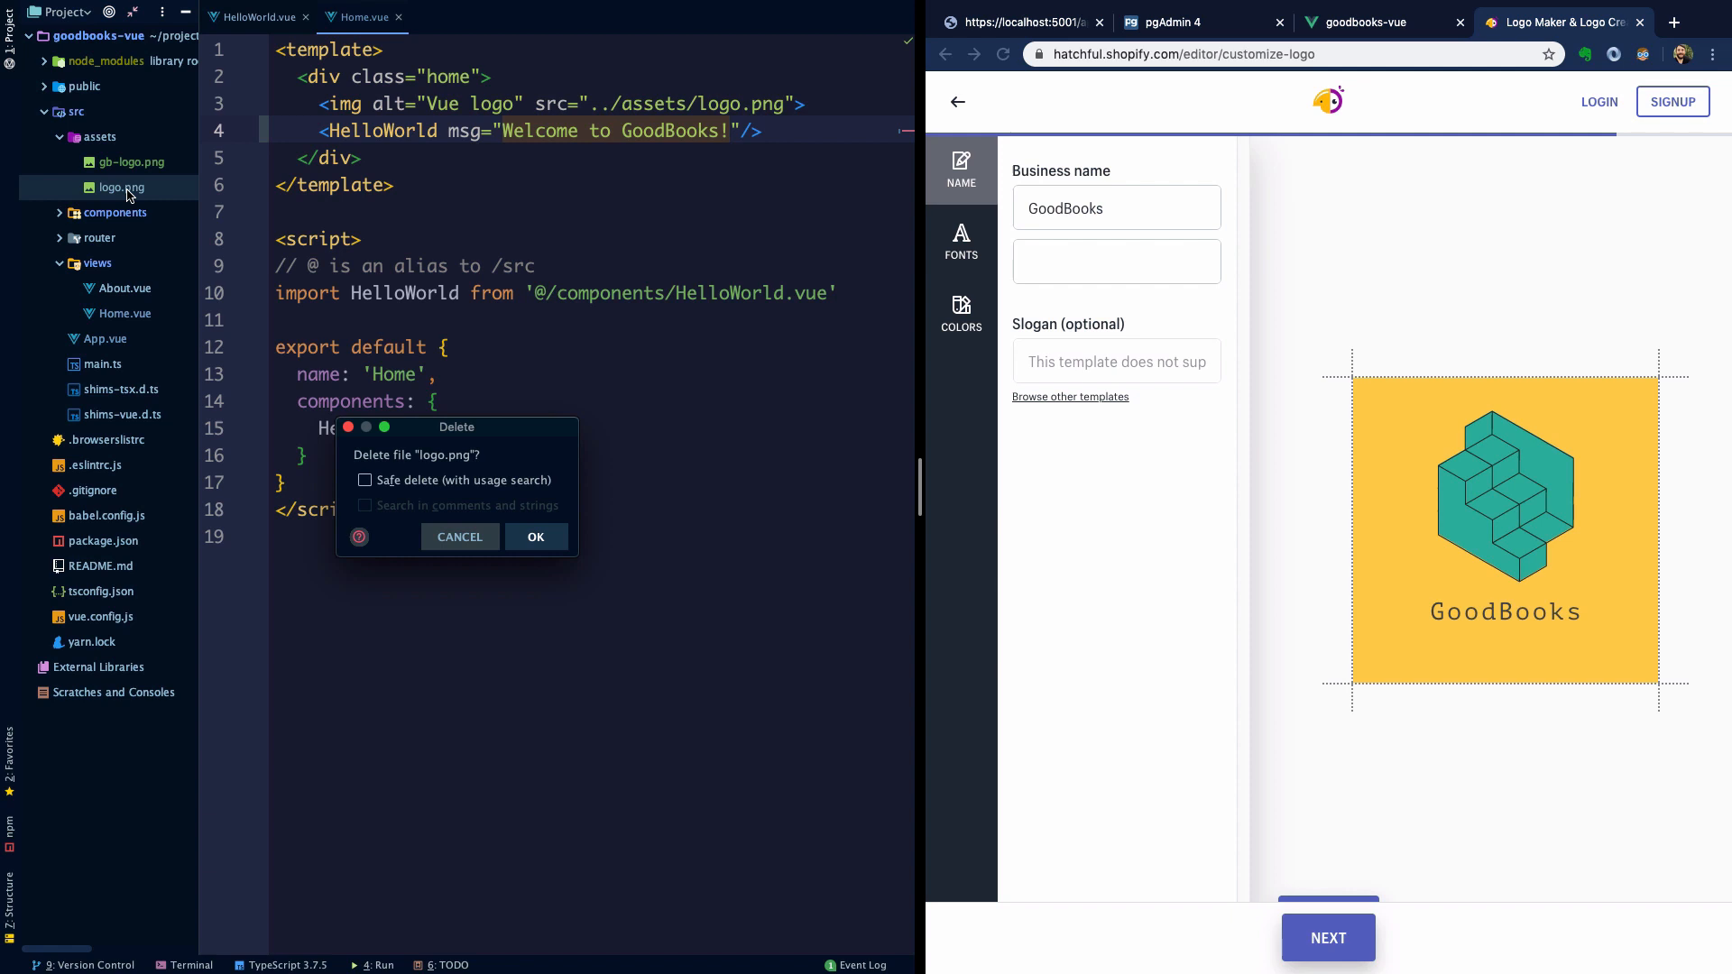
- Delete the old logo.png and point Home.vue's img src at gb-logo.png
click(536, 537)
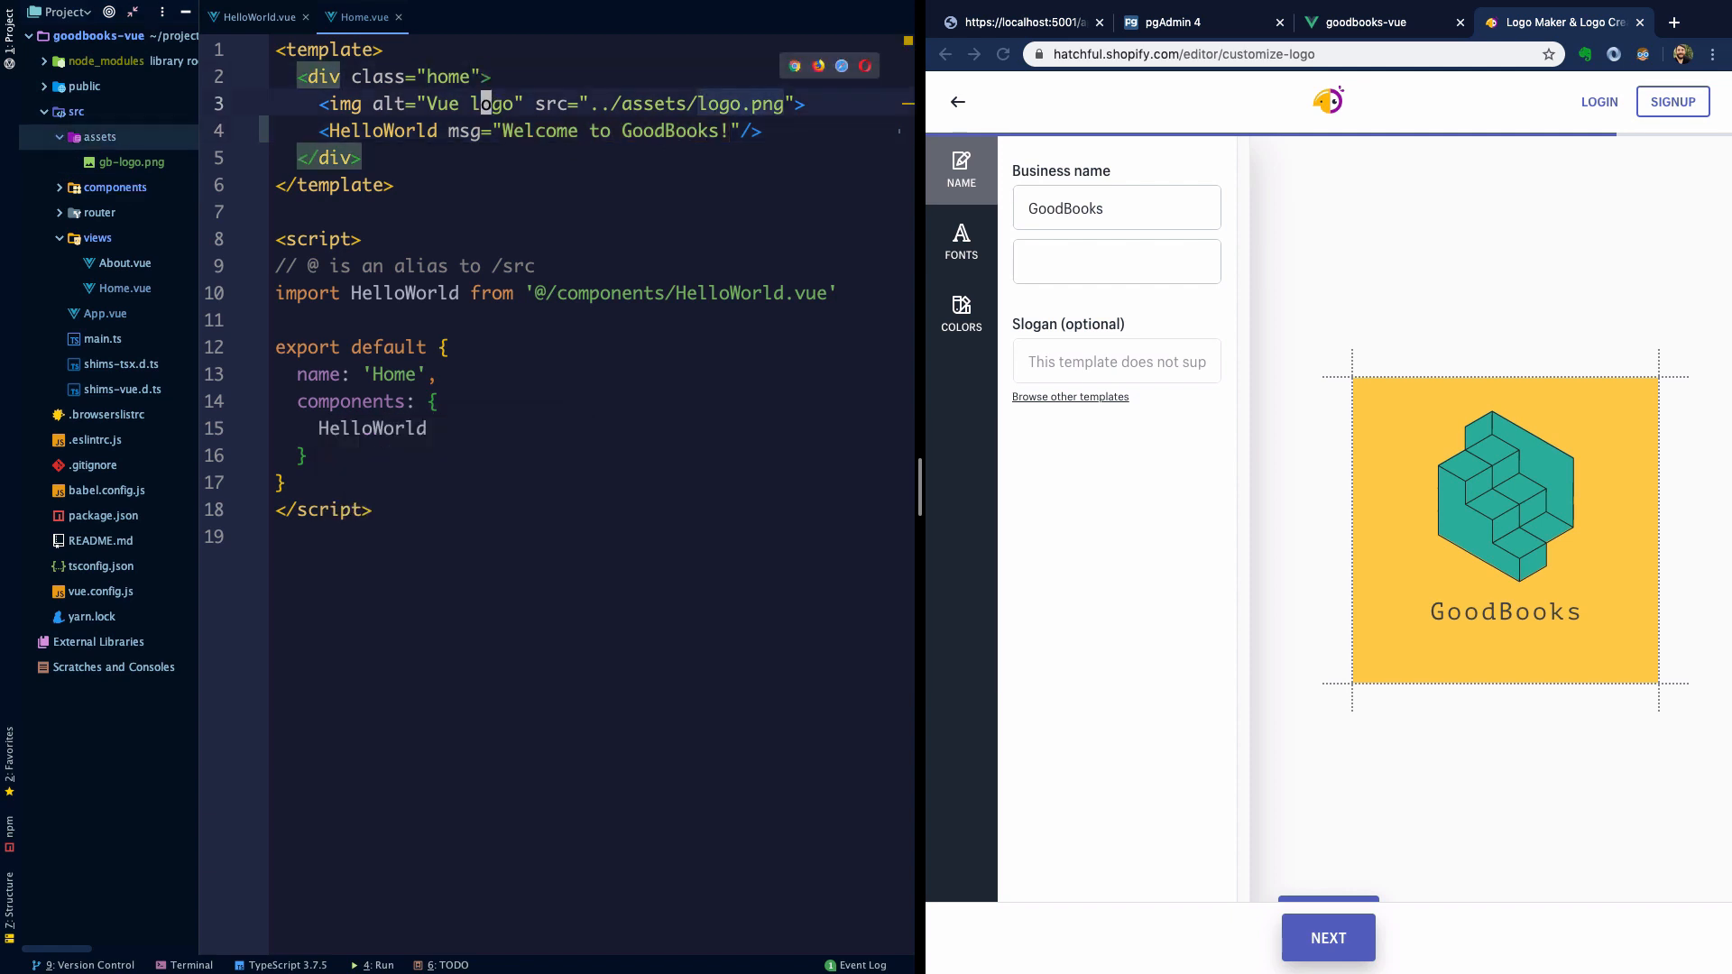
text(fb)
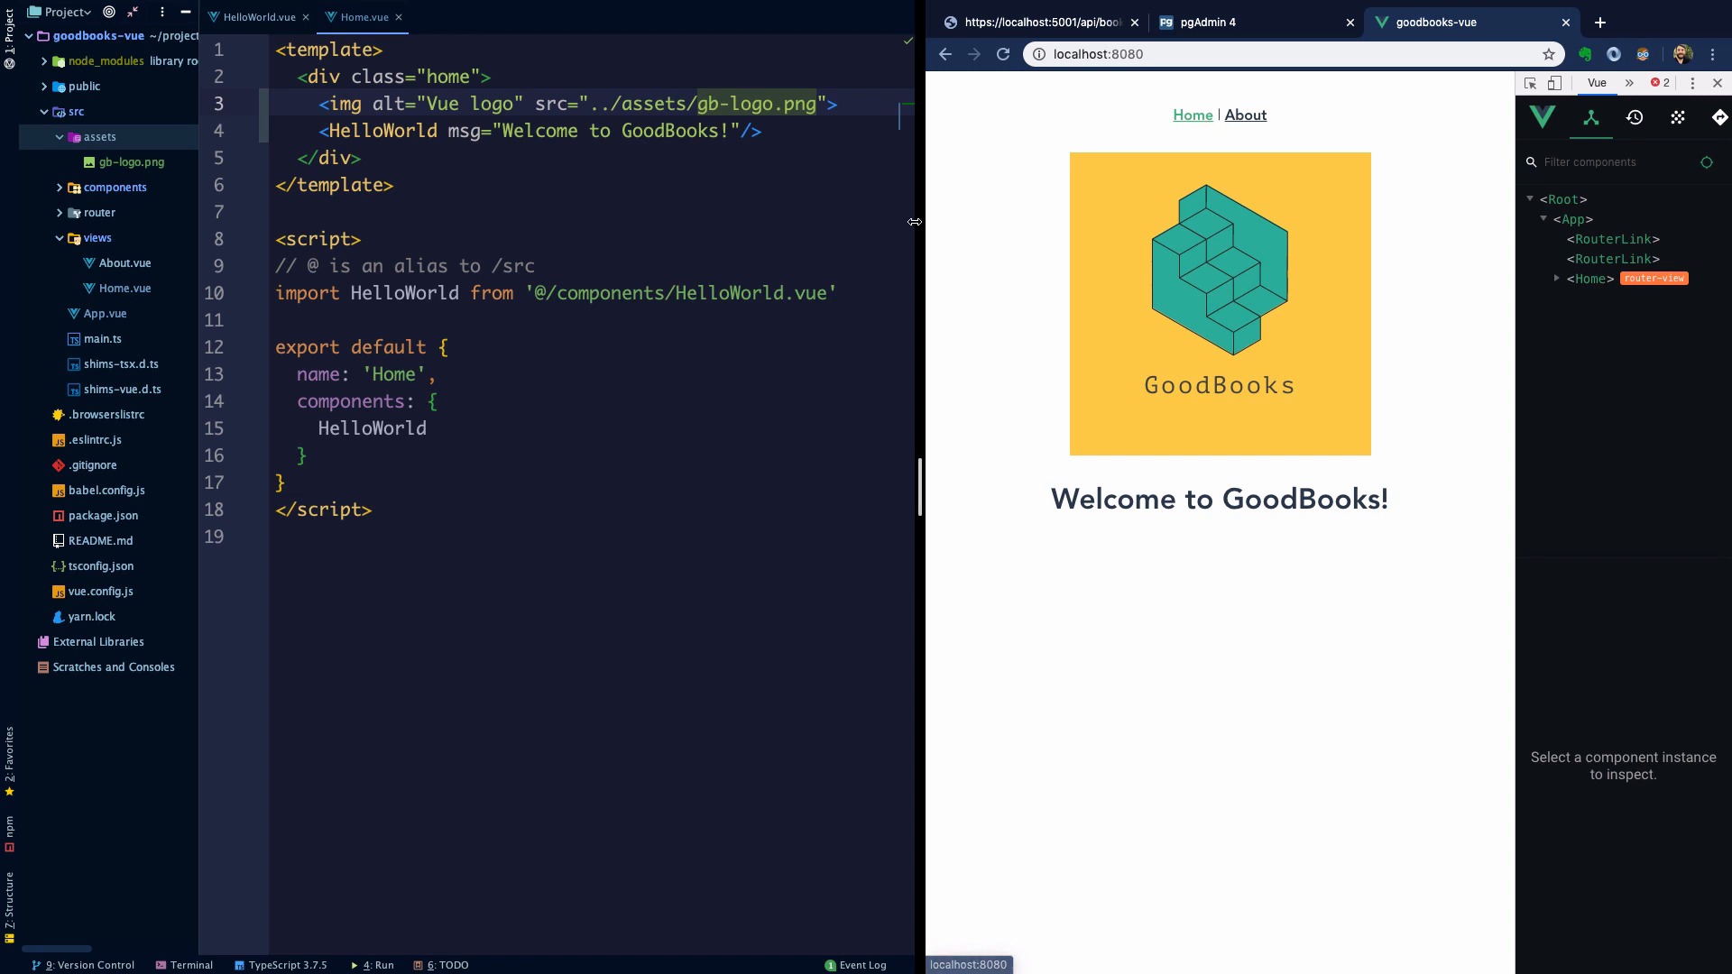
- Look over HelloWorld.vue and Home.vue, then bring App.vue into the editor
click(254, 16)
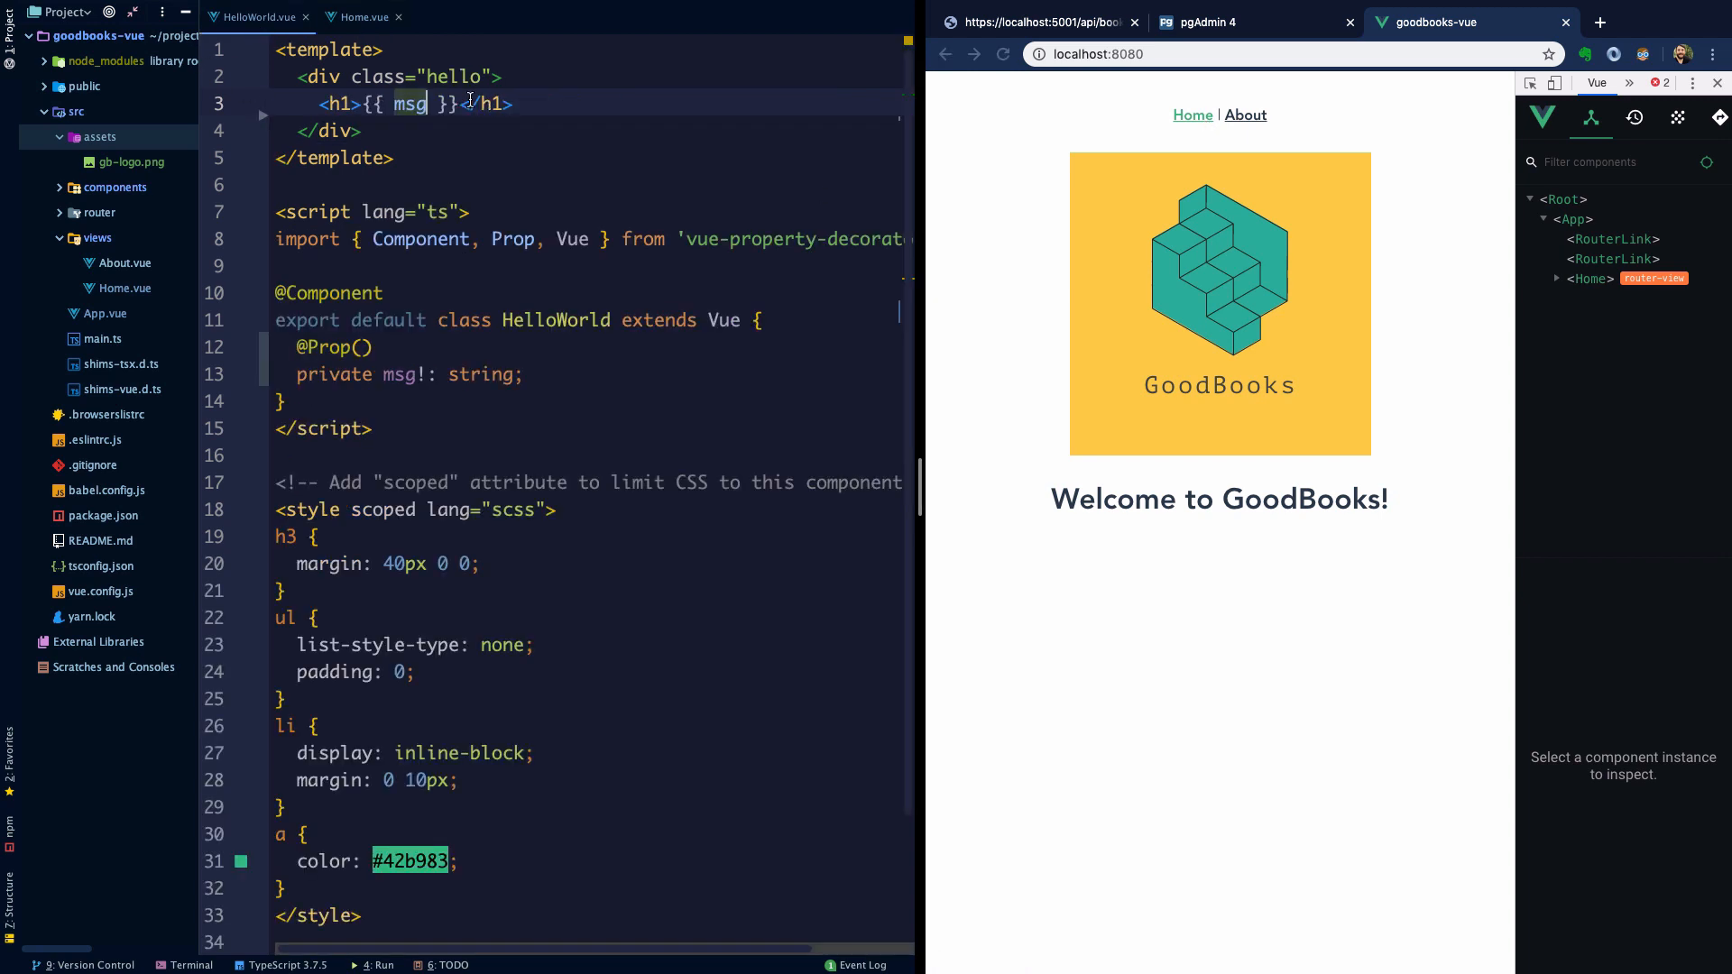
click(361, 17)
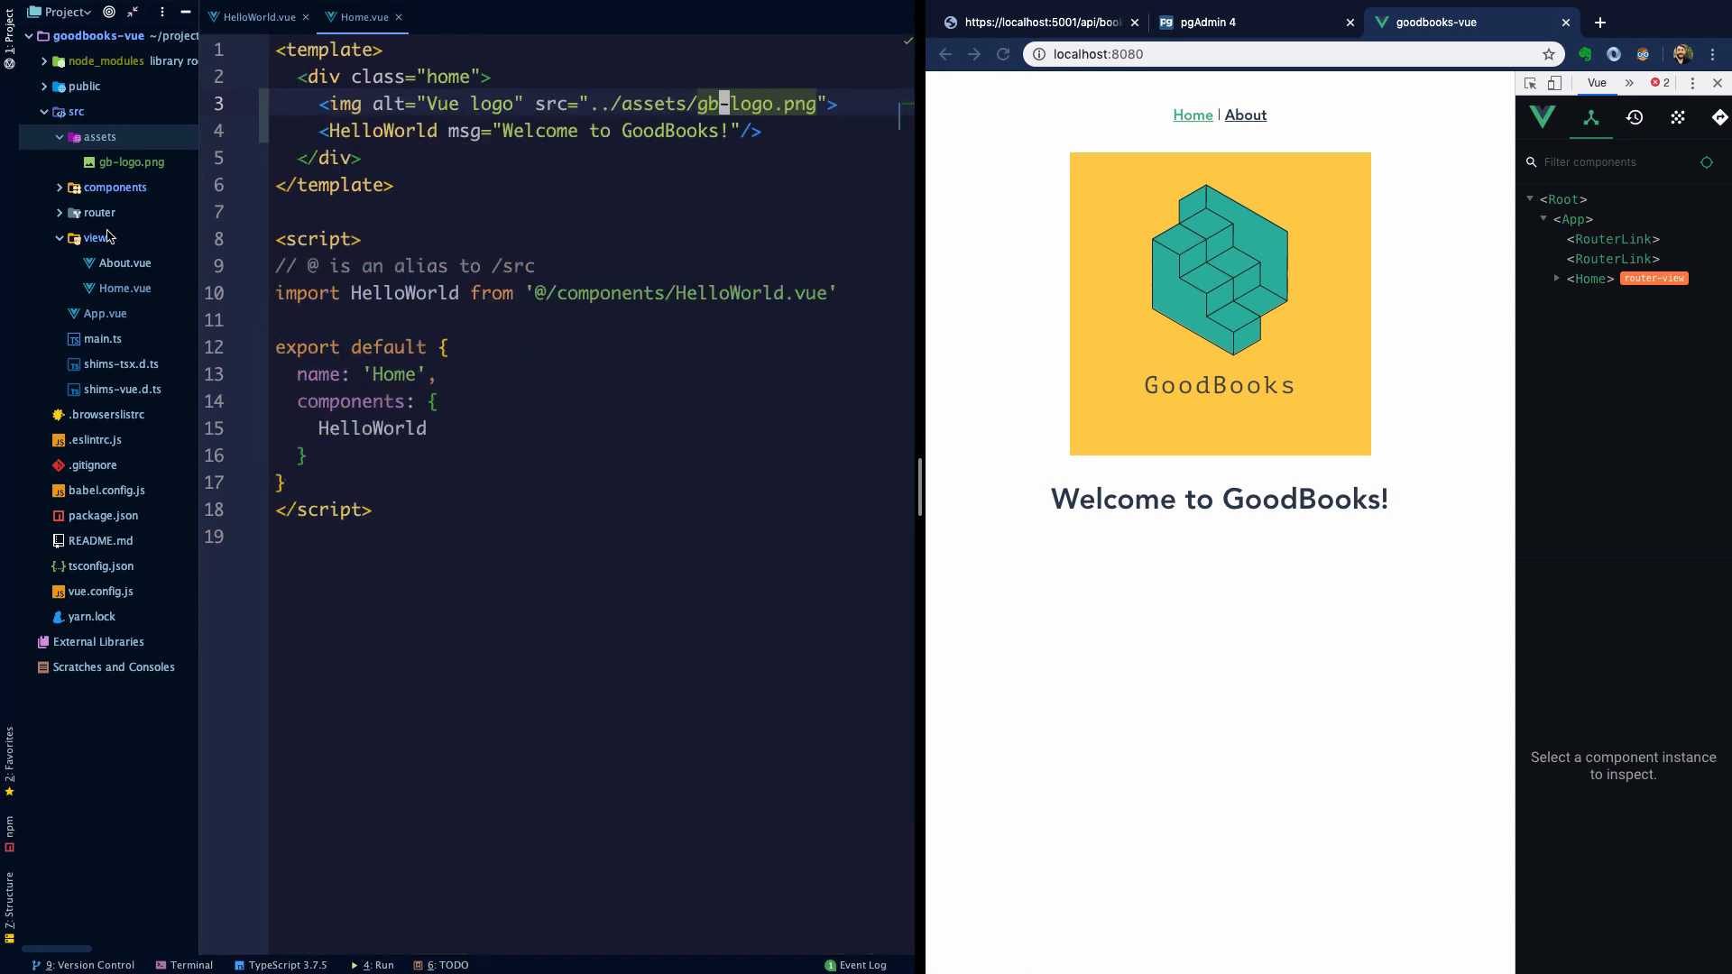
click(125, 264)
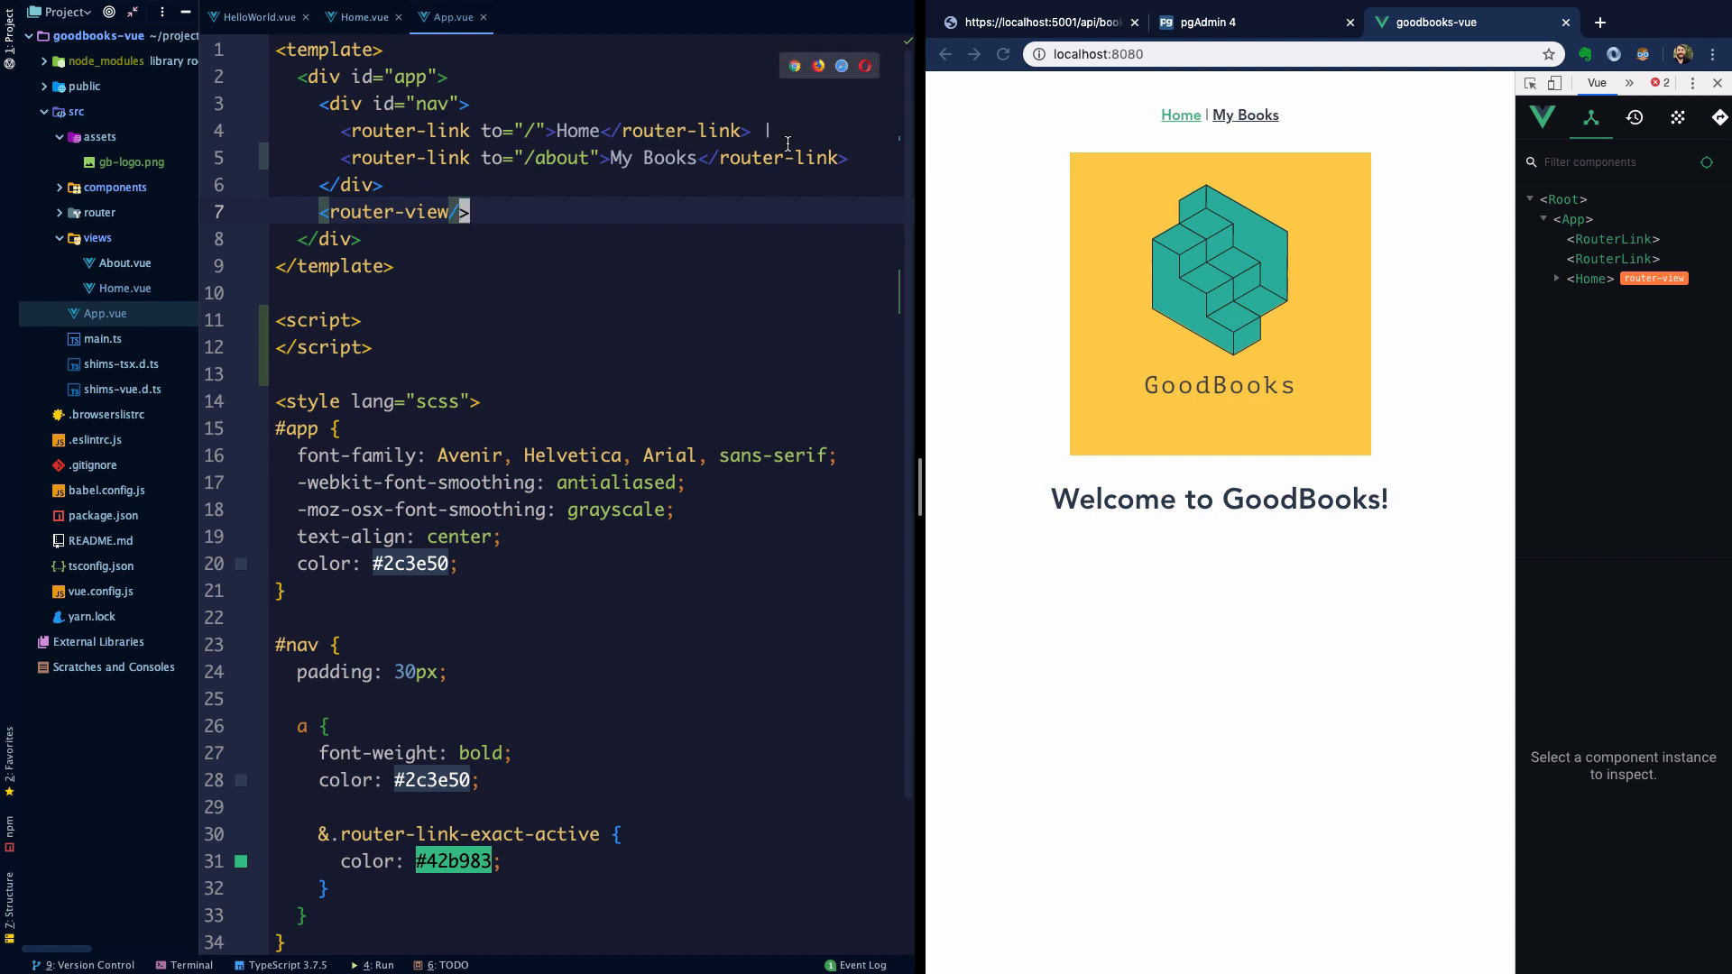
- Relabel the second nav link My Books and change its path from /about to /books
click(1245, 116)
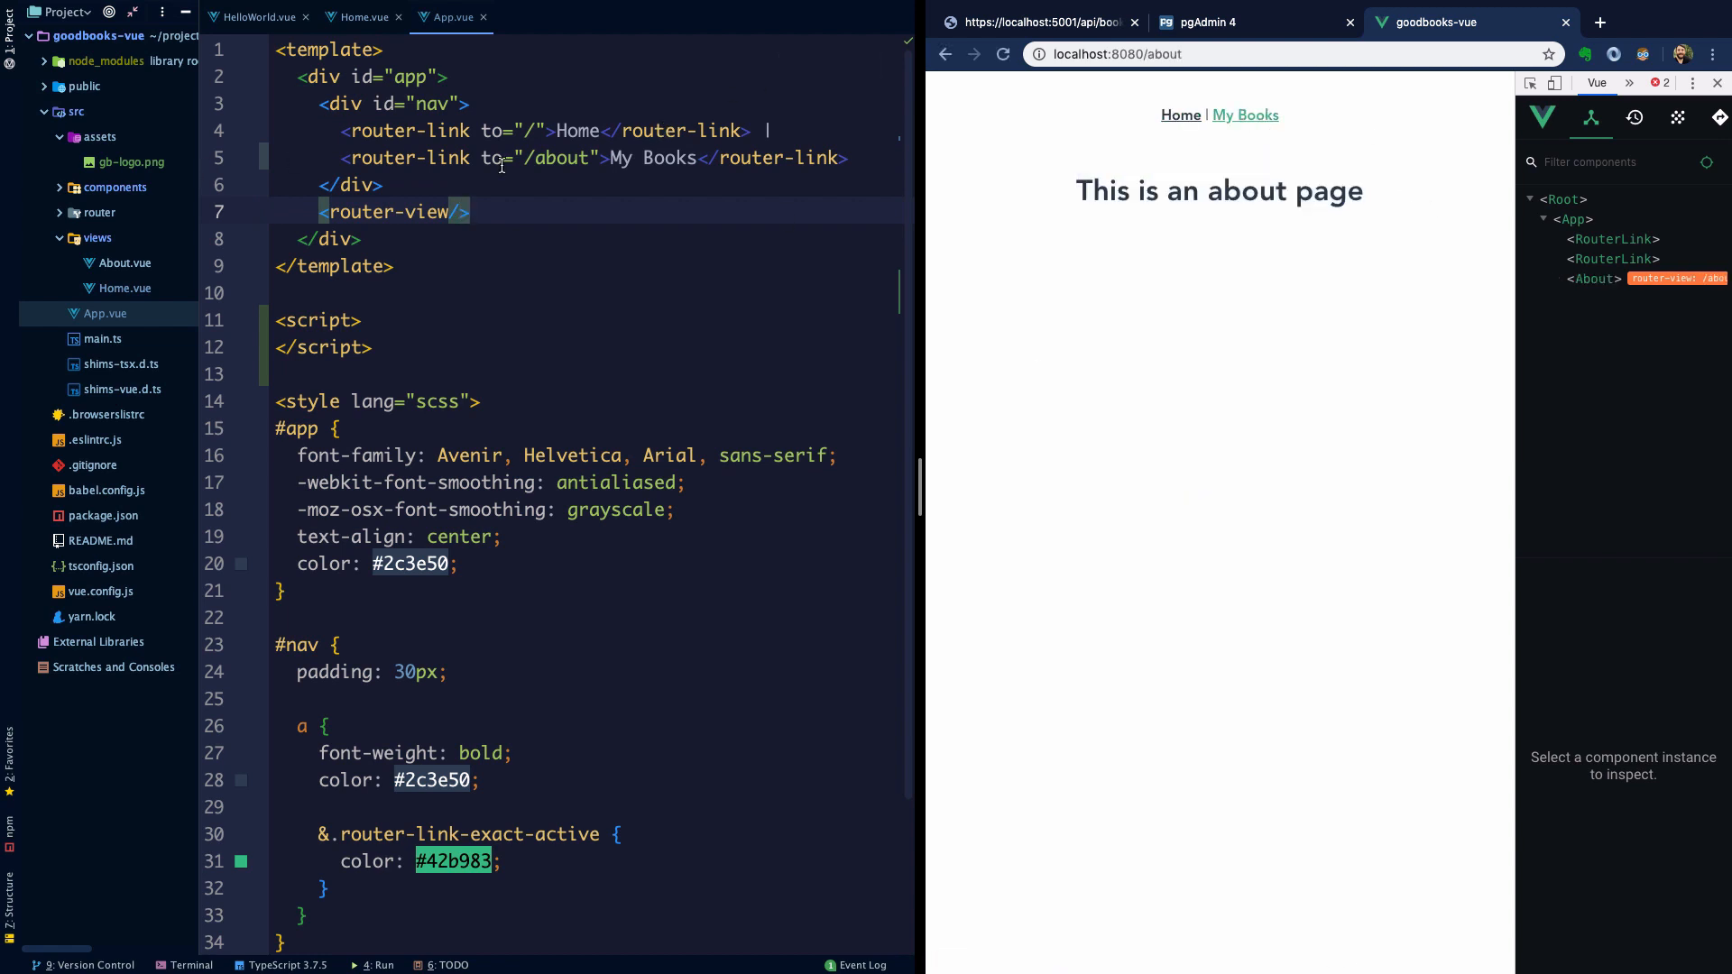
click(539, 157)
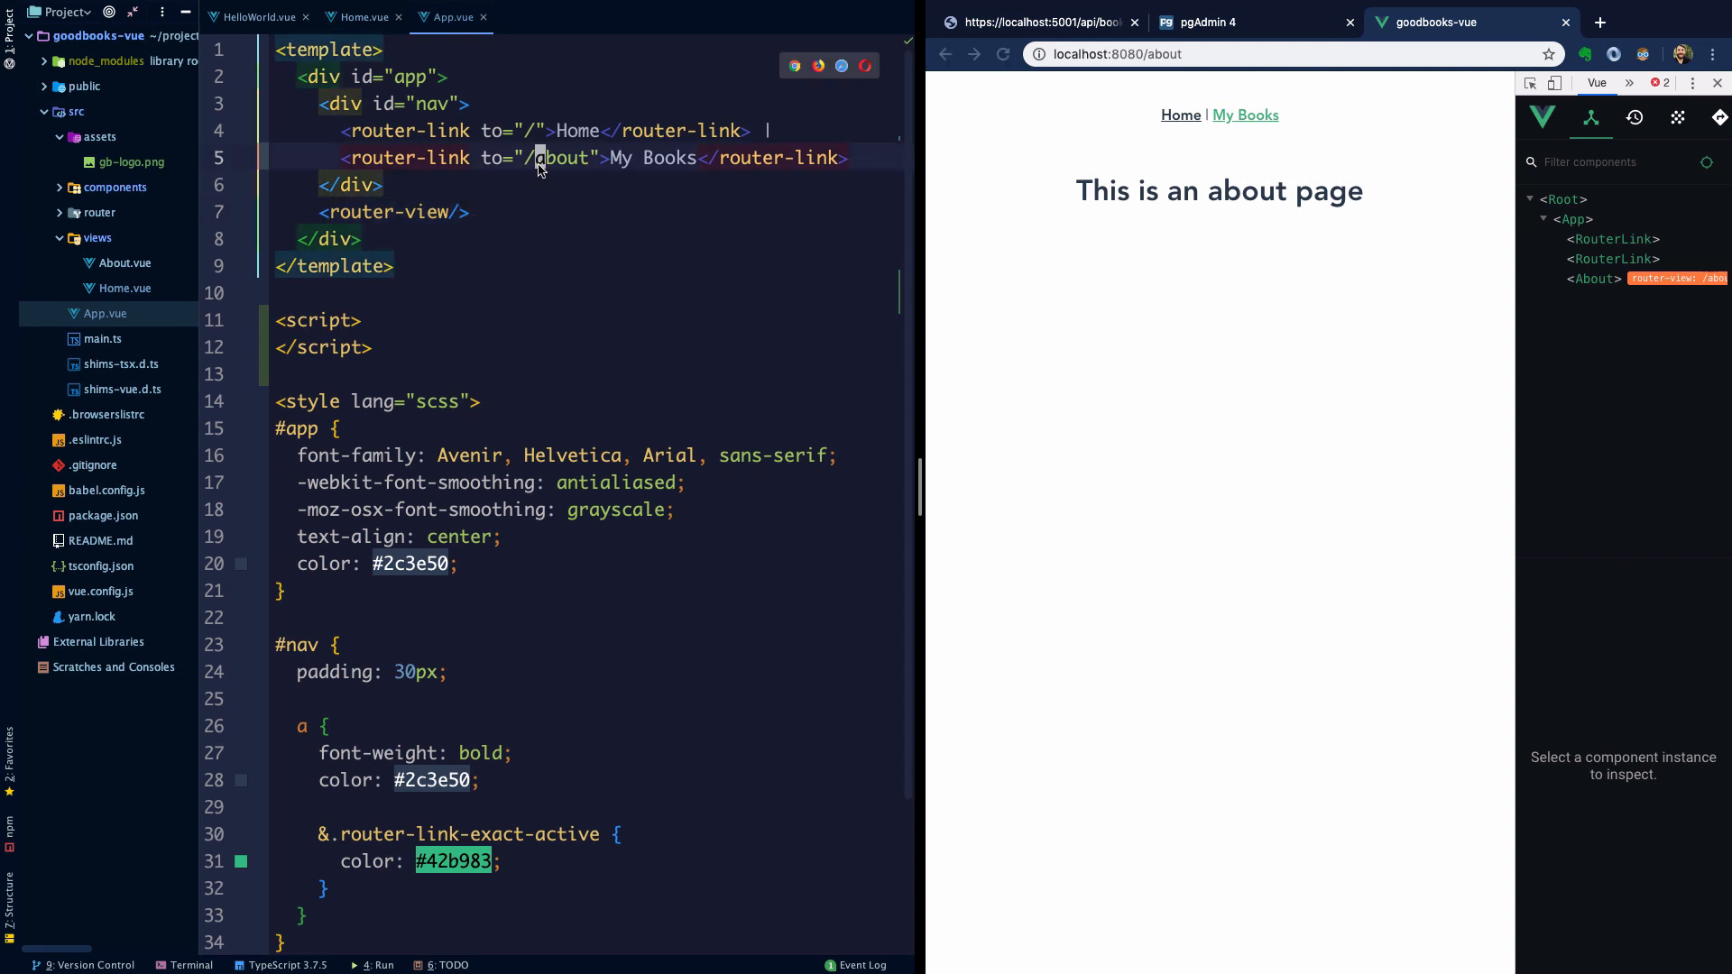
text(books)
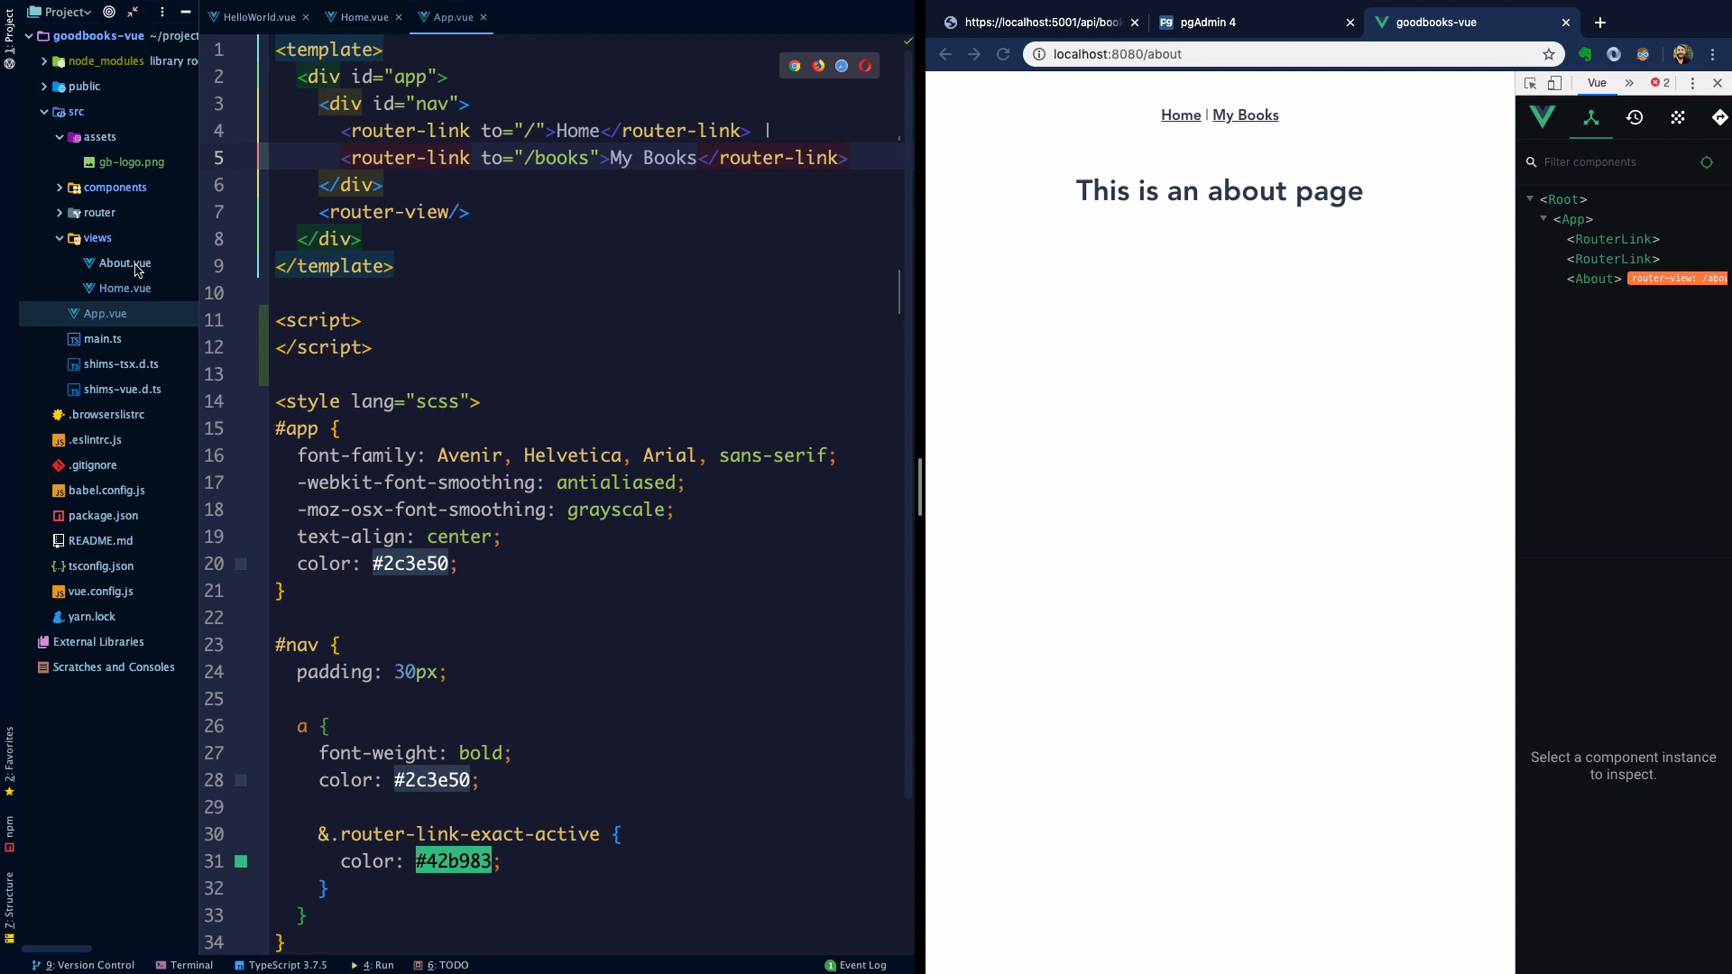
right_click(123, 264)
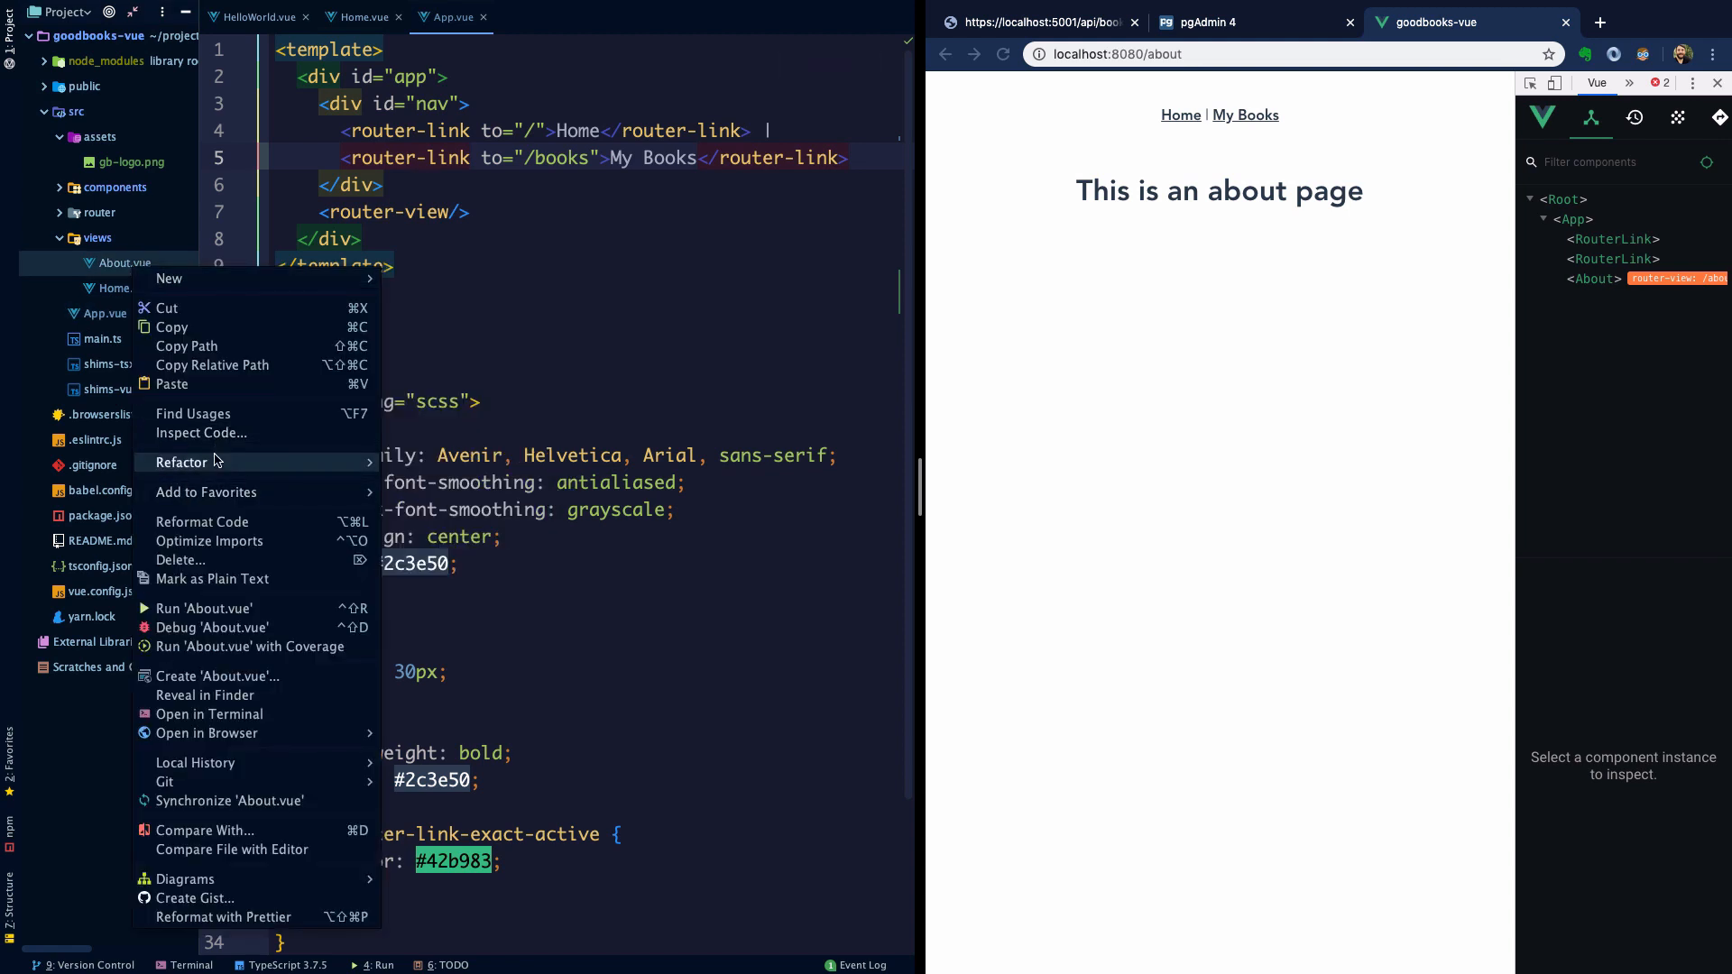
mouse_move(182, 462)
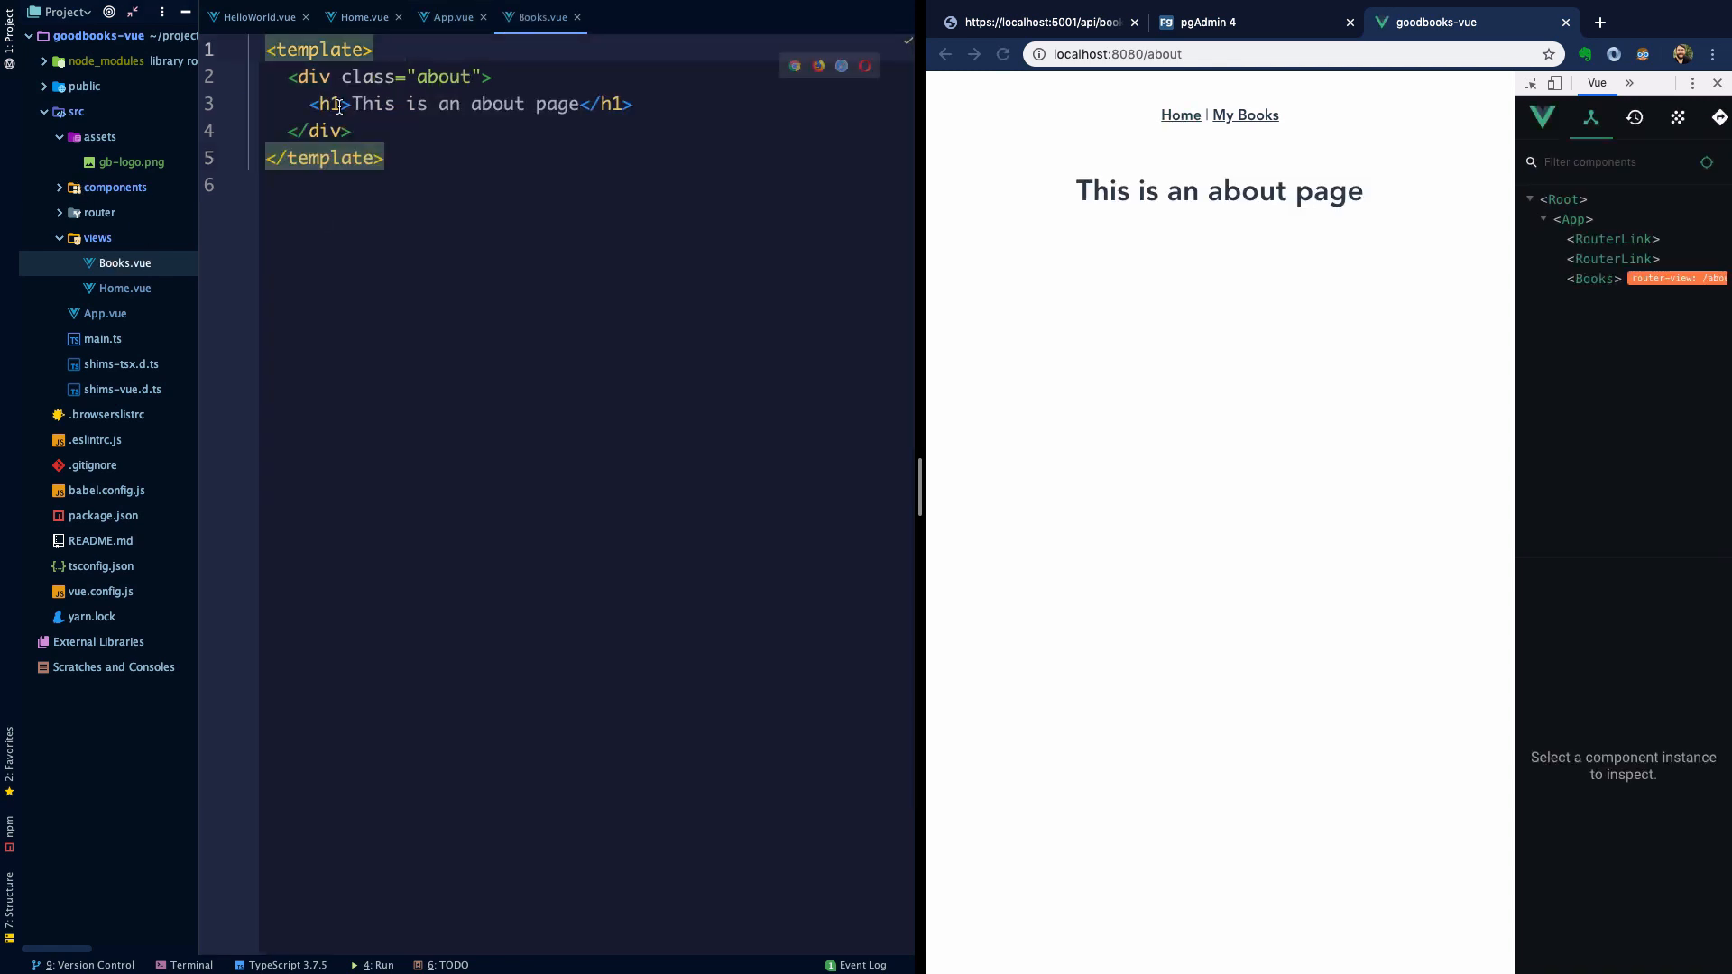
- Rename About.vue to Books.vue and set the router's second route path to '/books' in index.ts
double_click(442, 75)
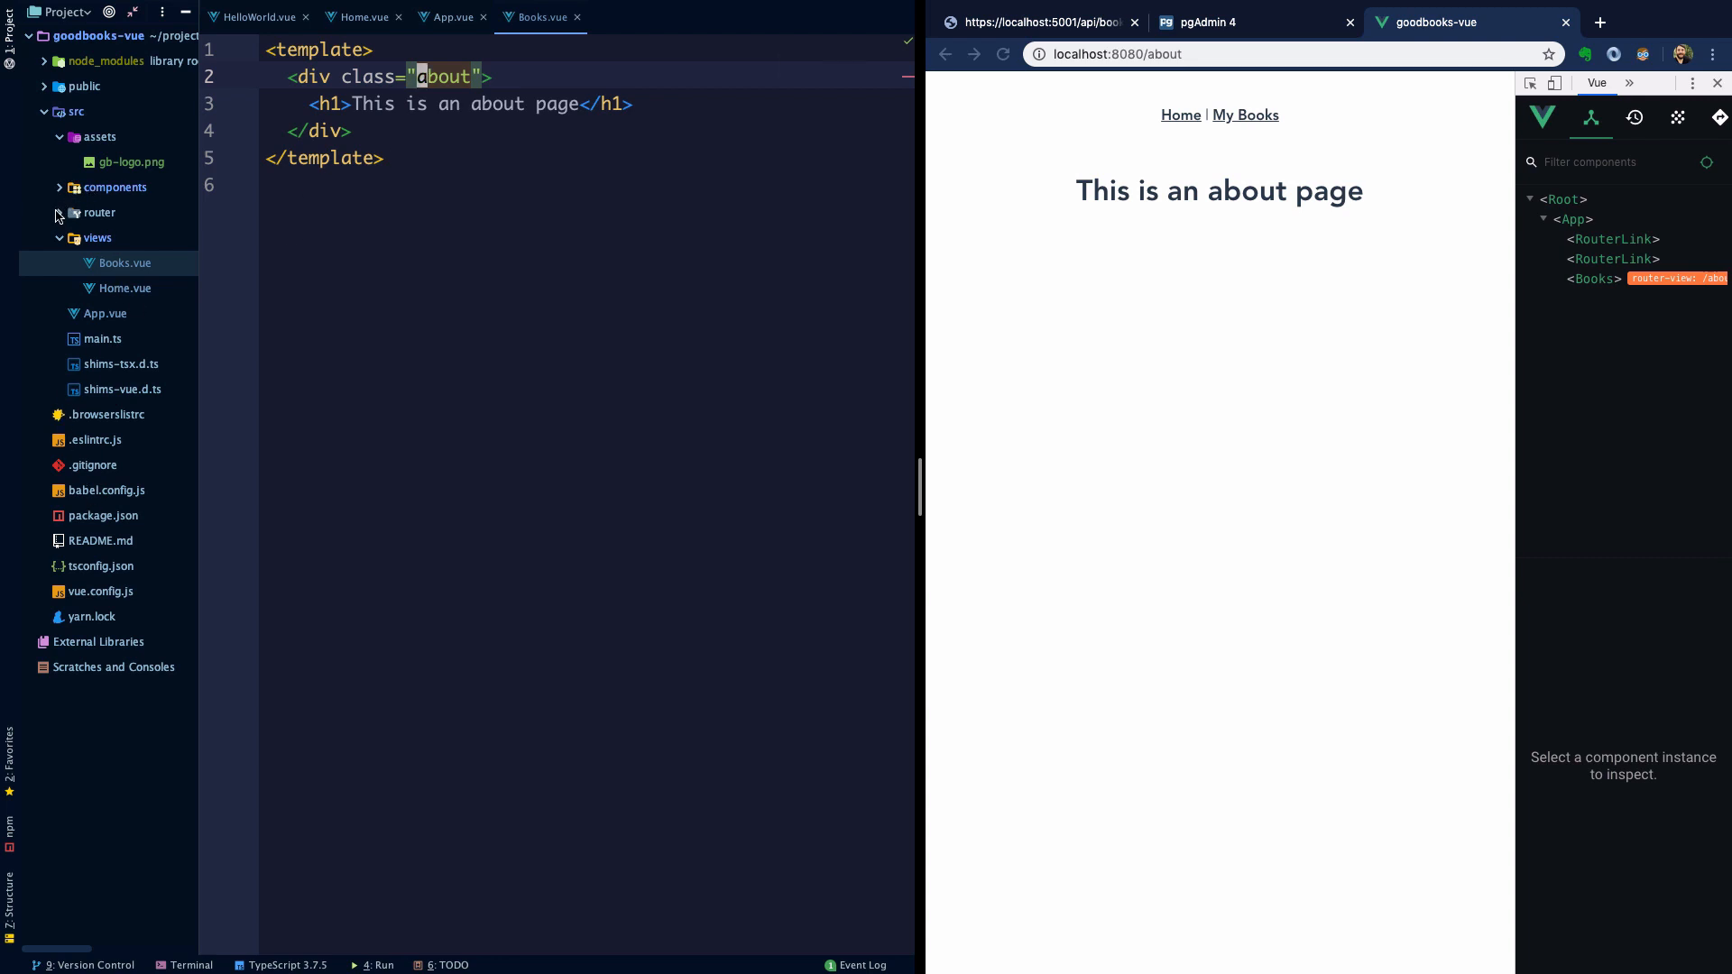
click(119, 238)
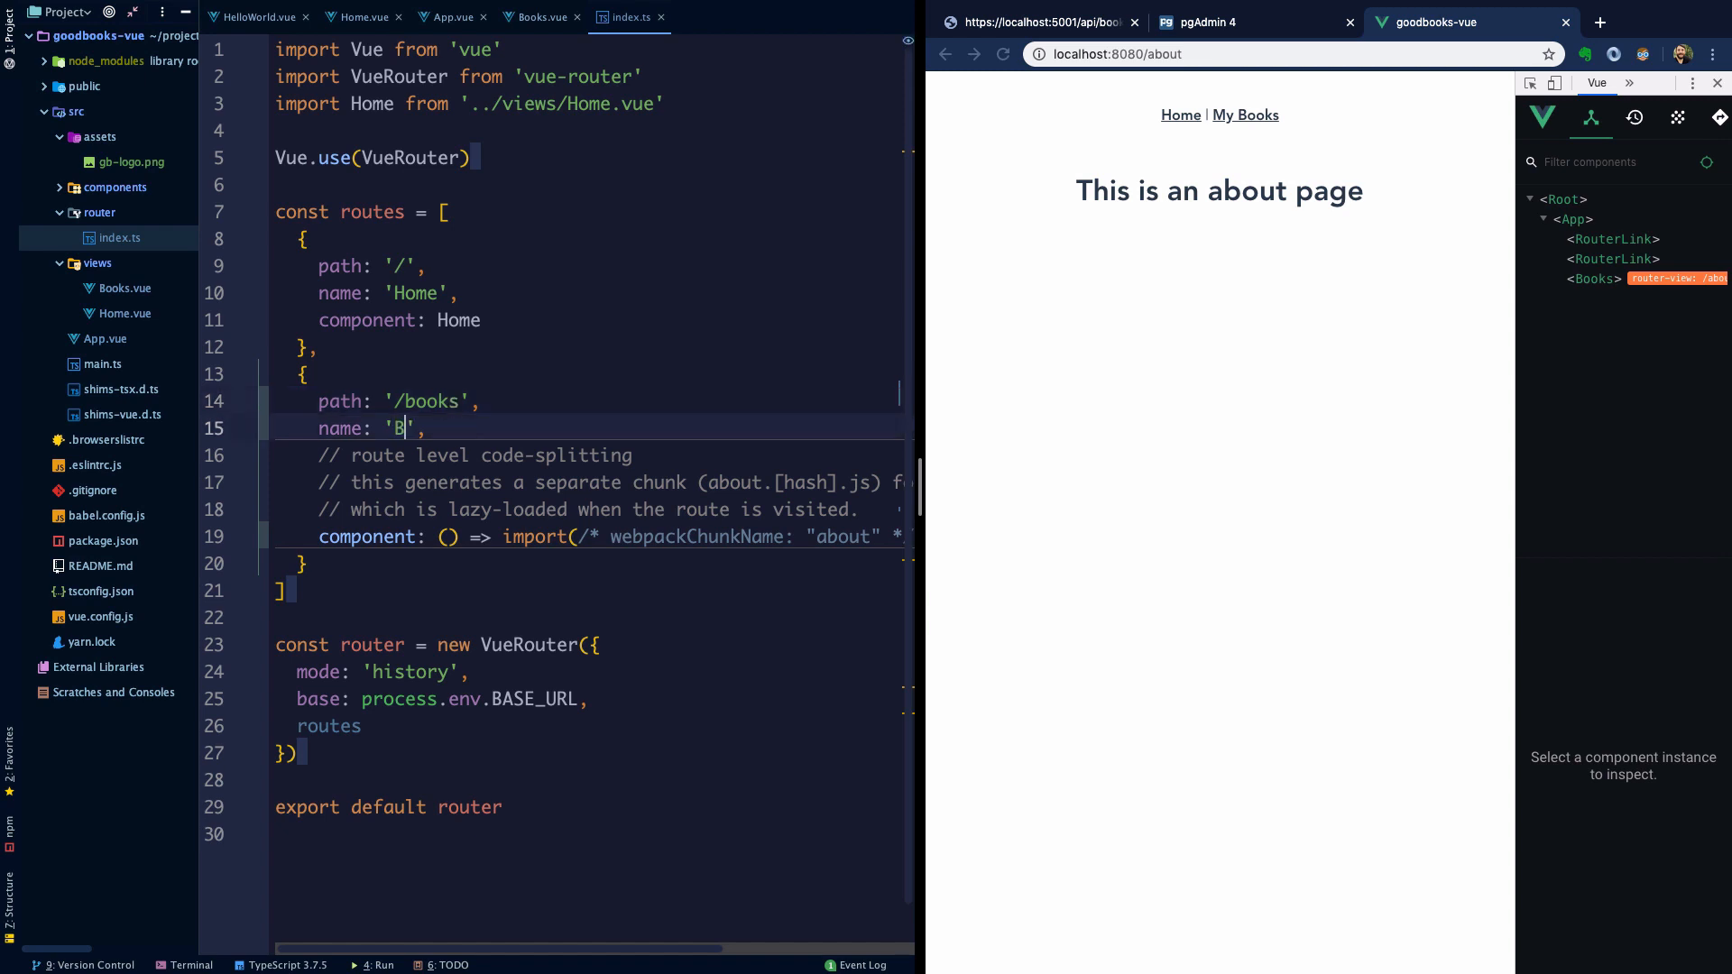
- Name the /books route 'Books' with component Books, then check the My Books page in the browser
text(ooks)
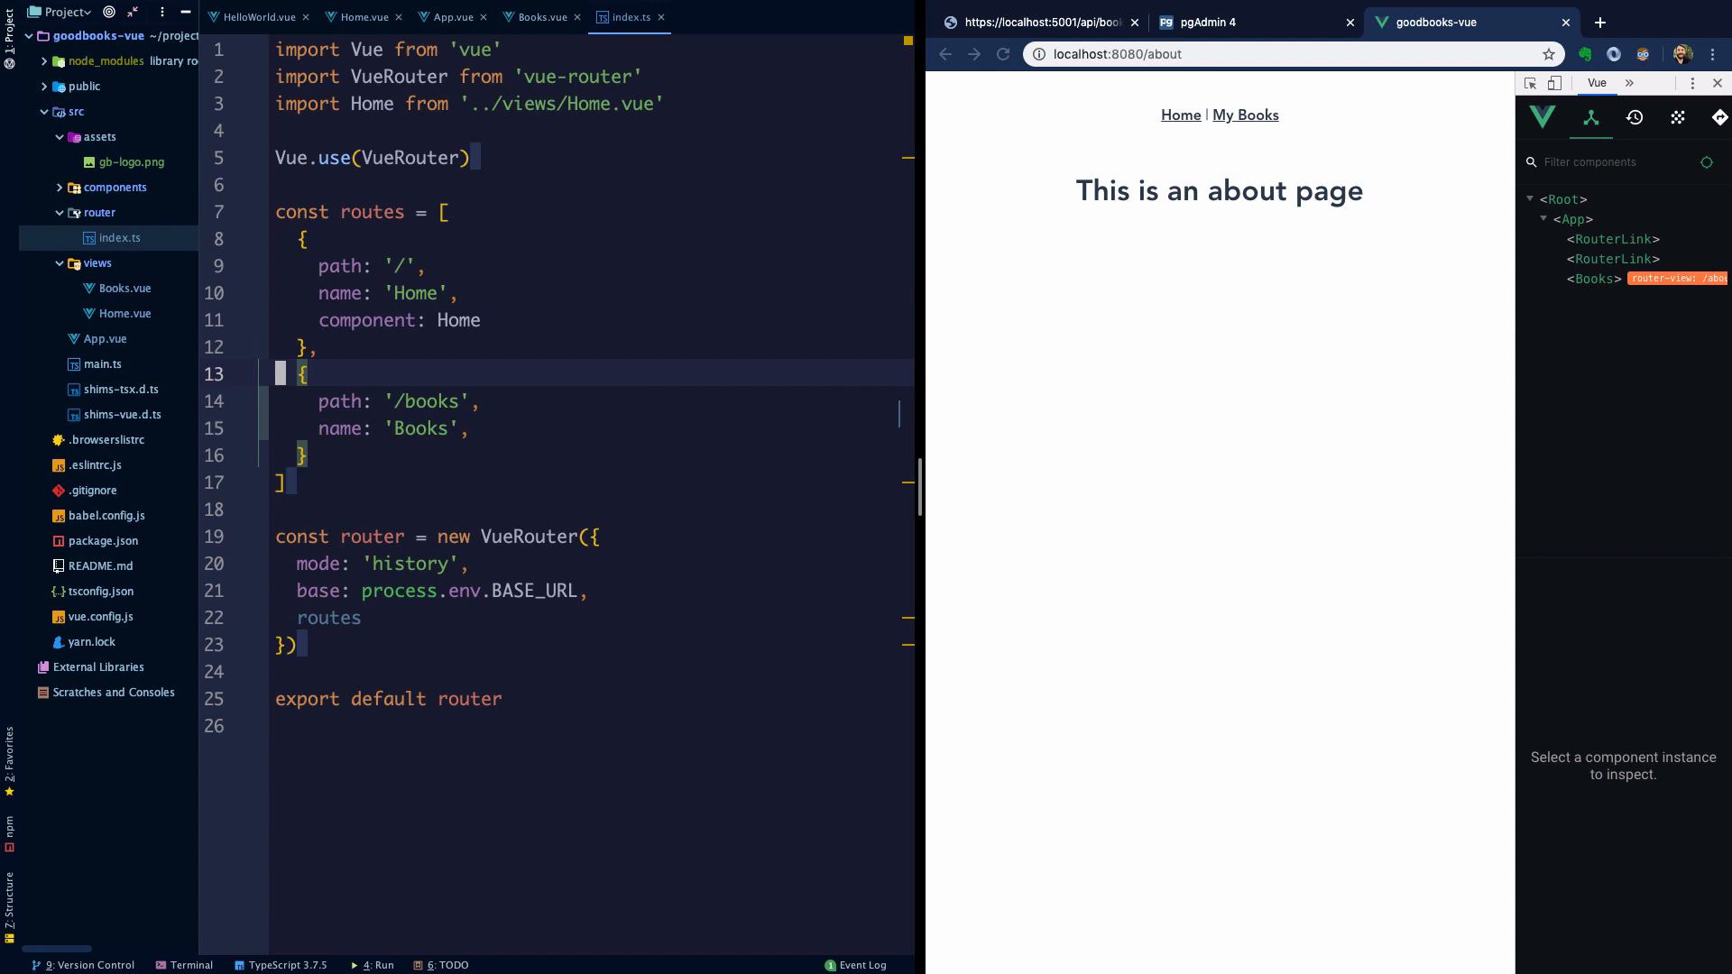
text(component: Books)
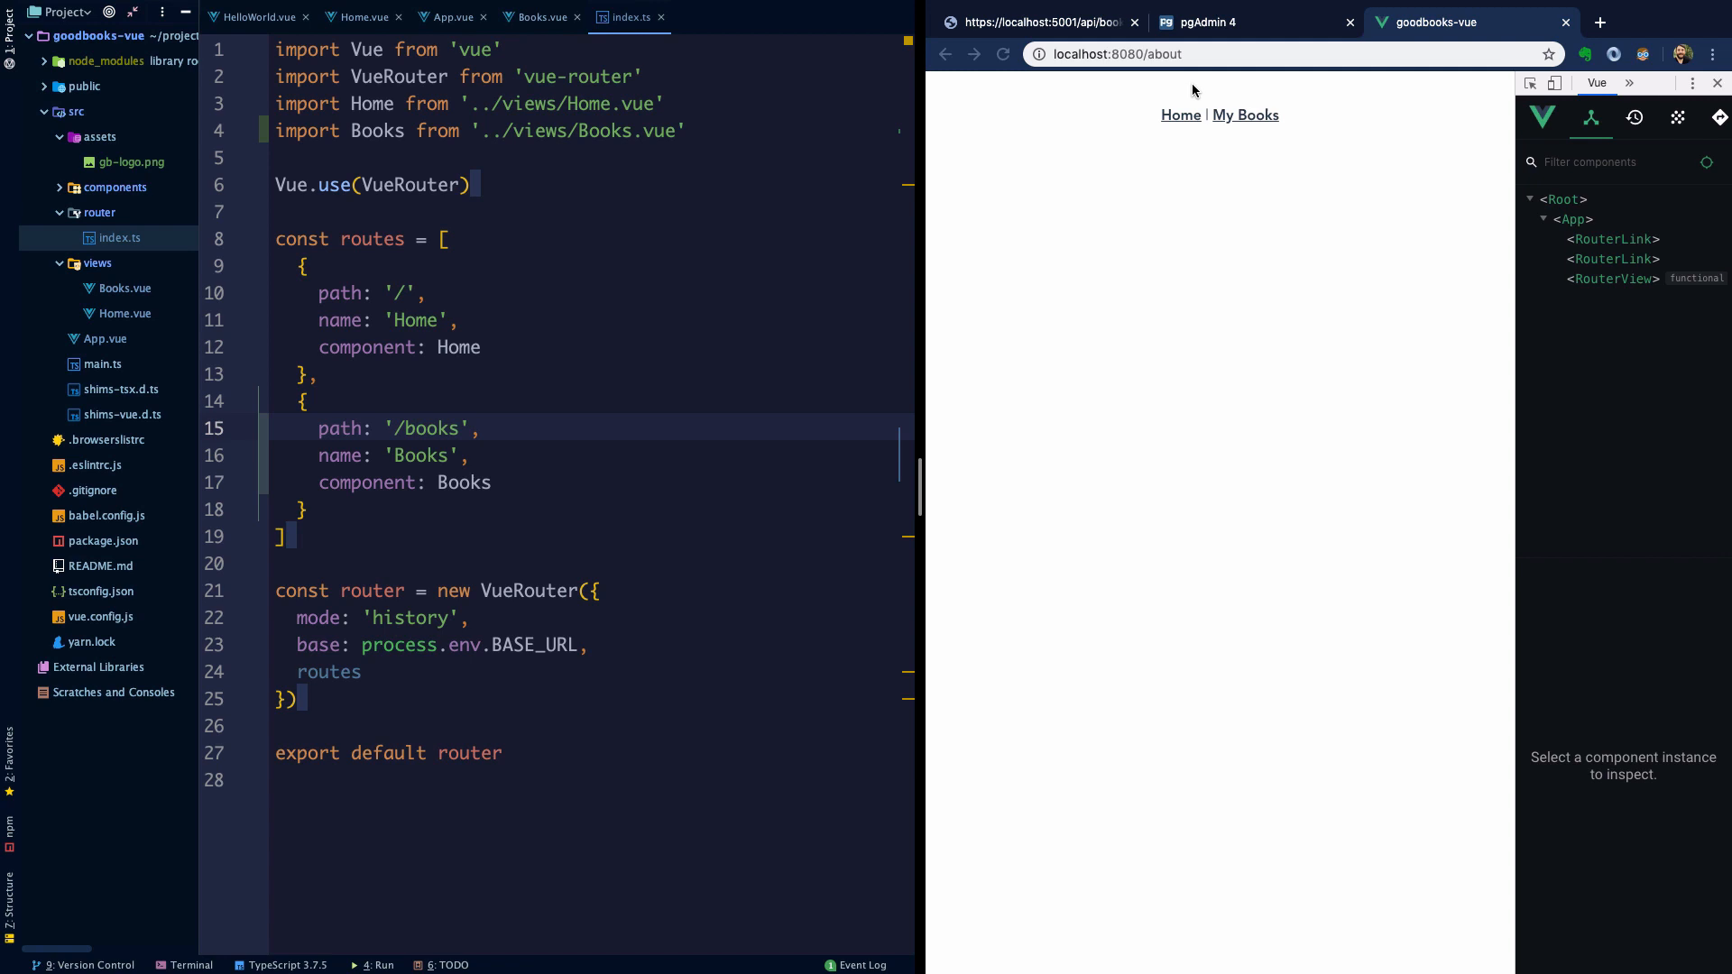
click(1117, 54)
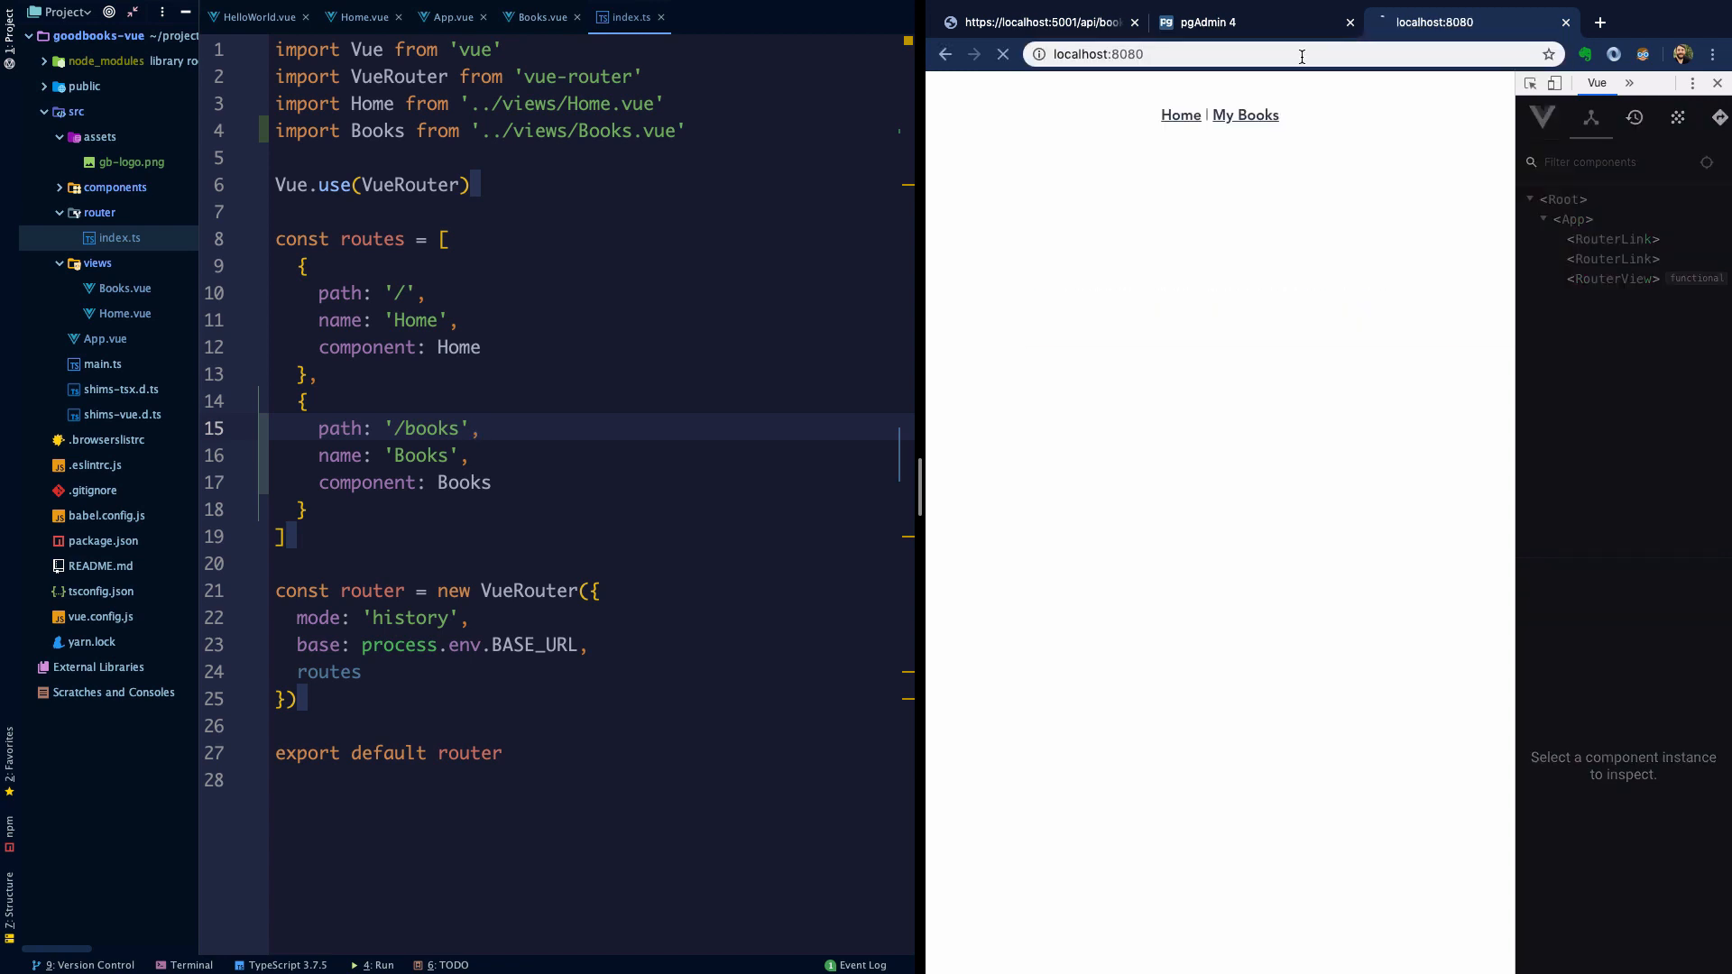
click(1245, 115)
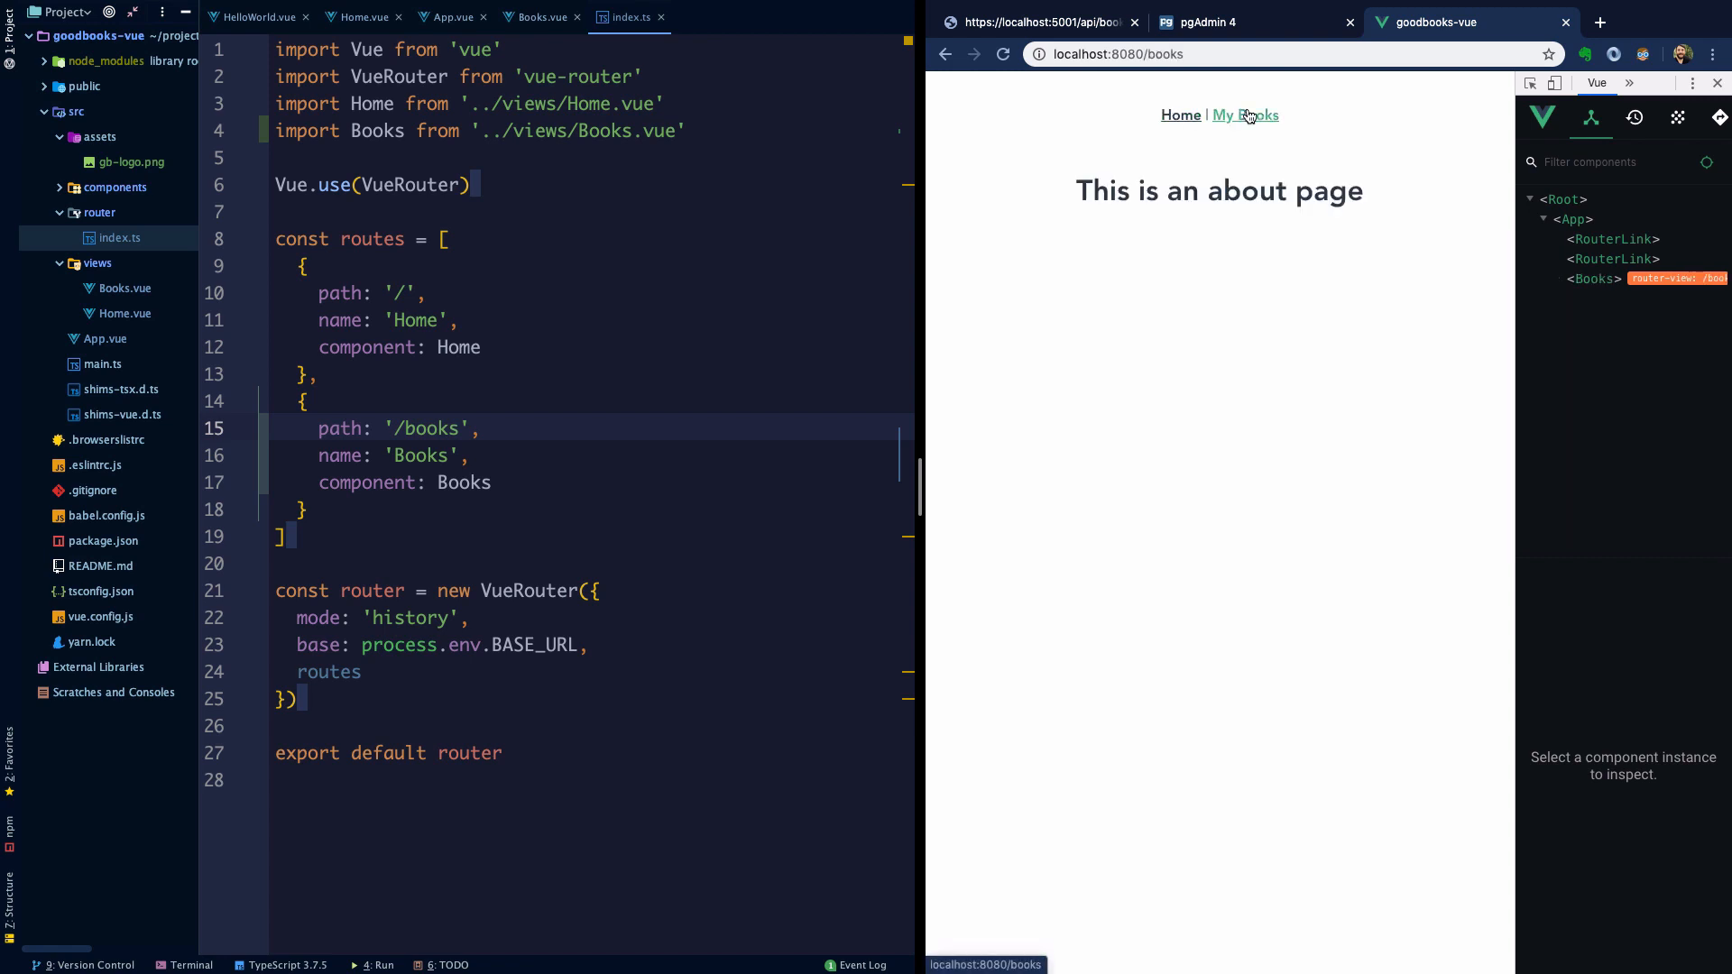
mouse_move(1228, 137)
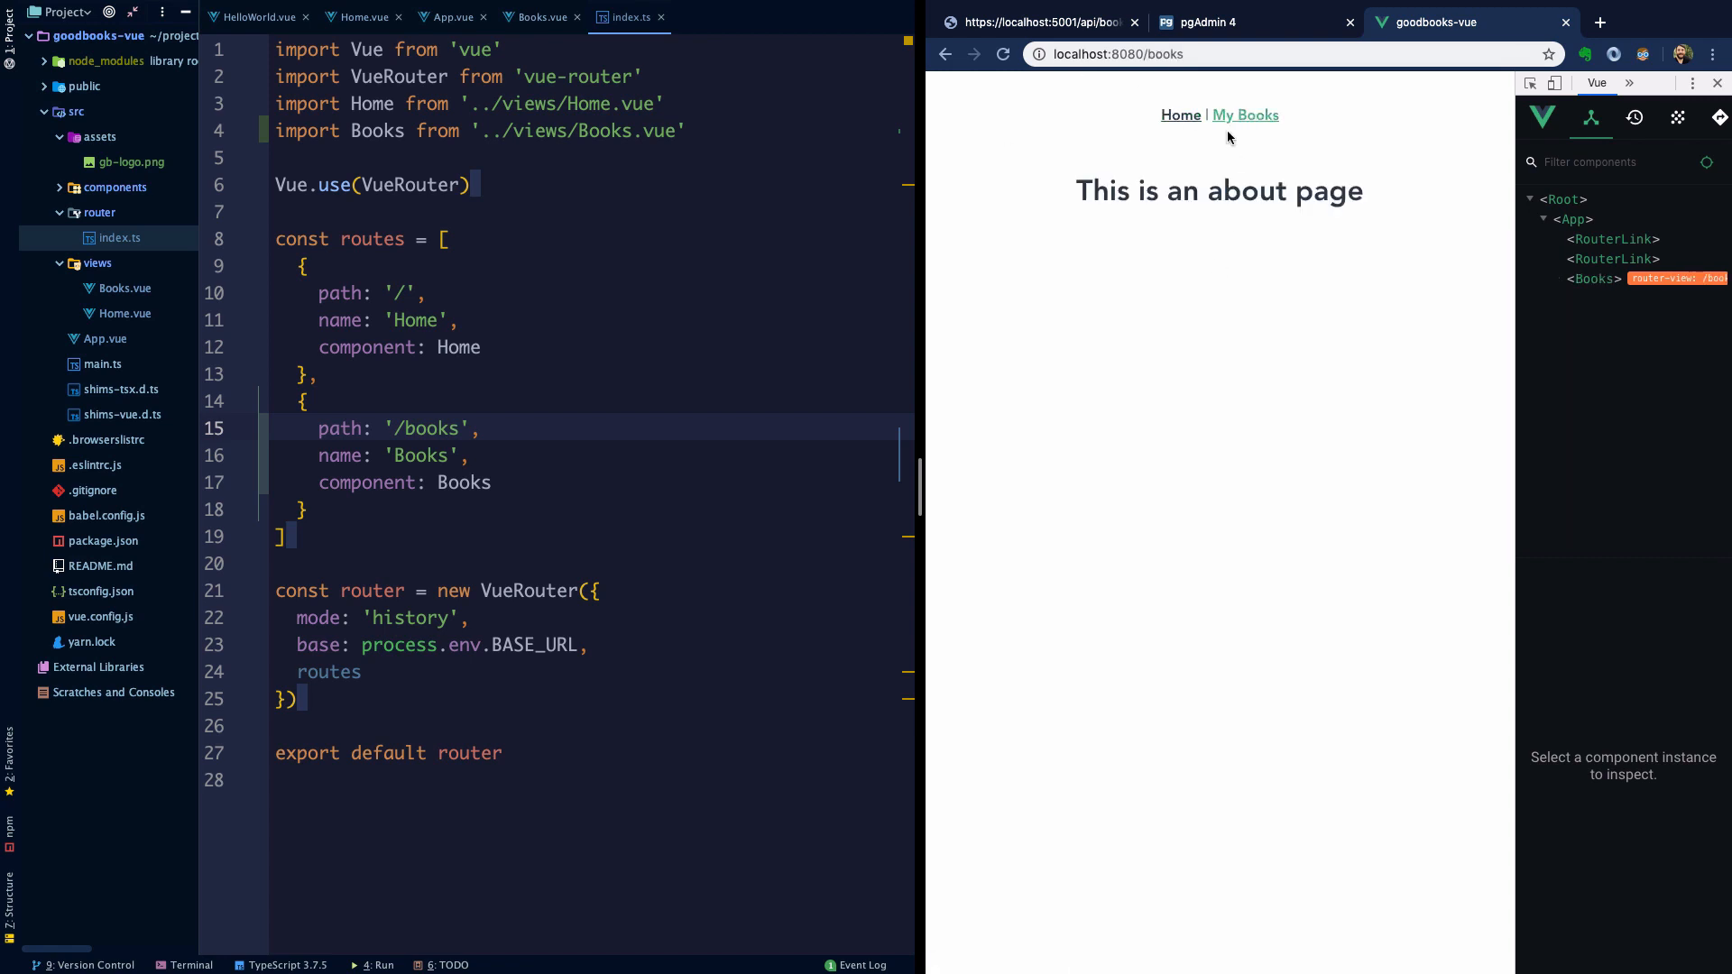
mouse_move(402, 126)
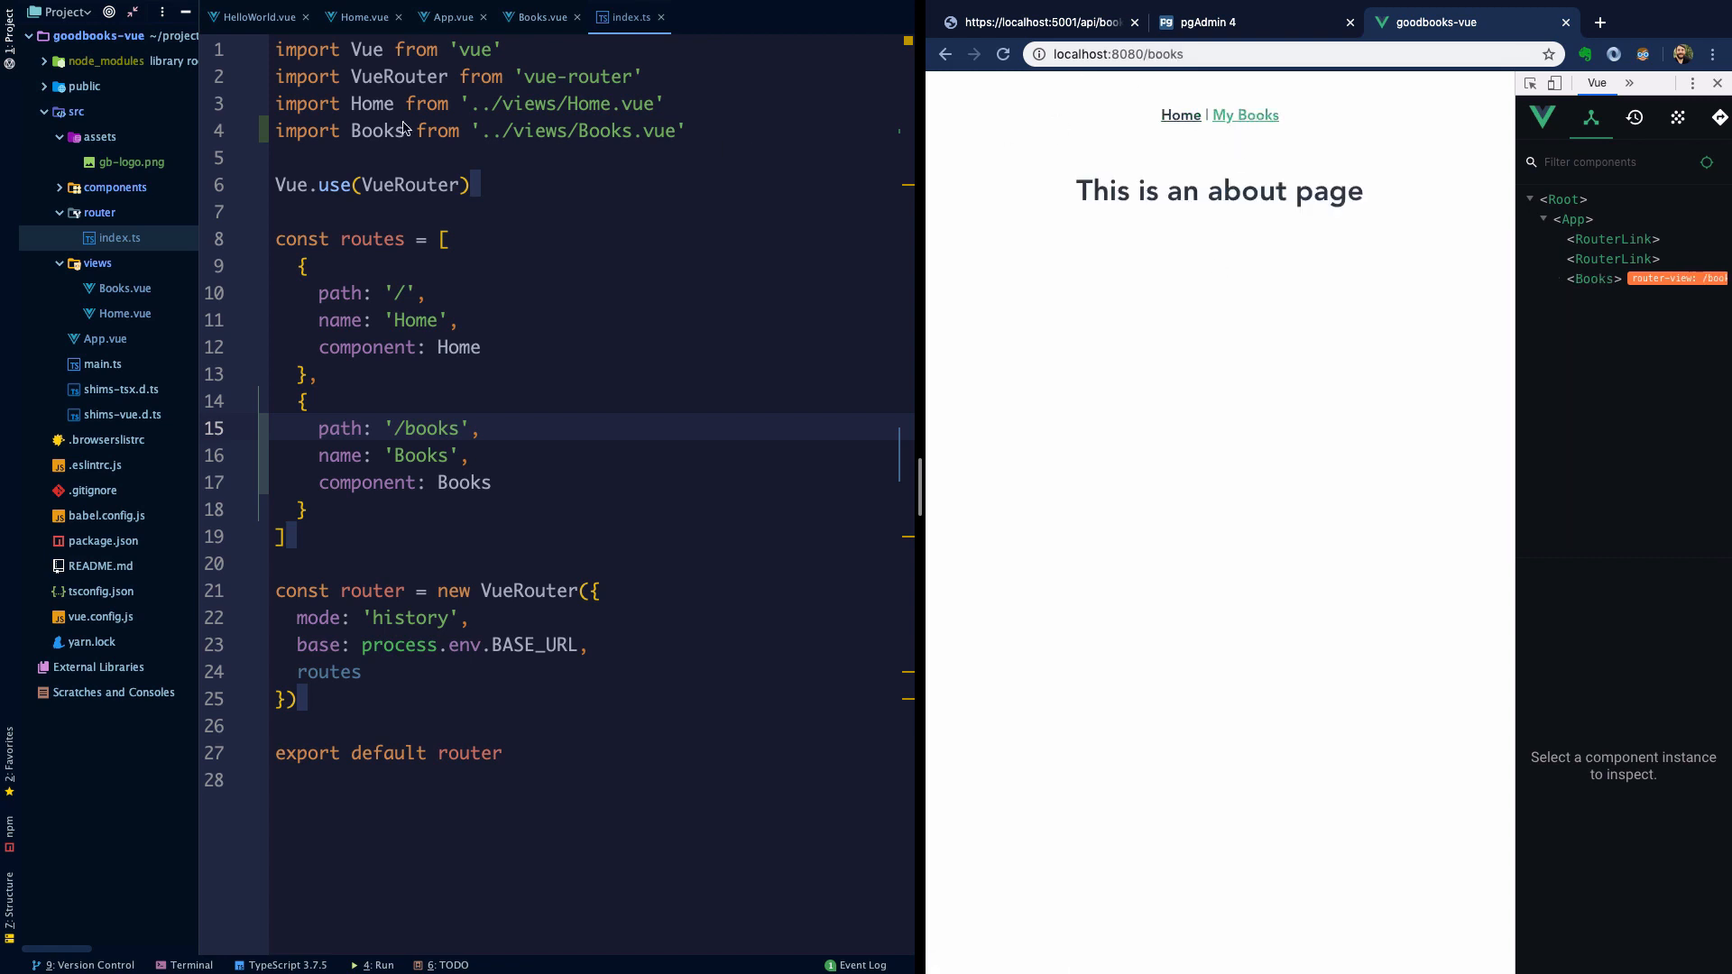
mouse_move(119, 323)
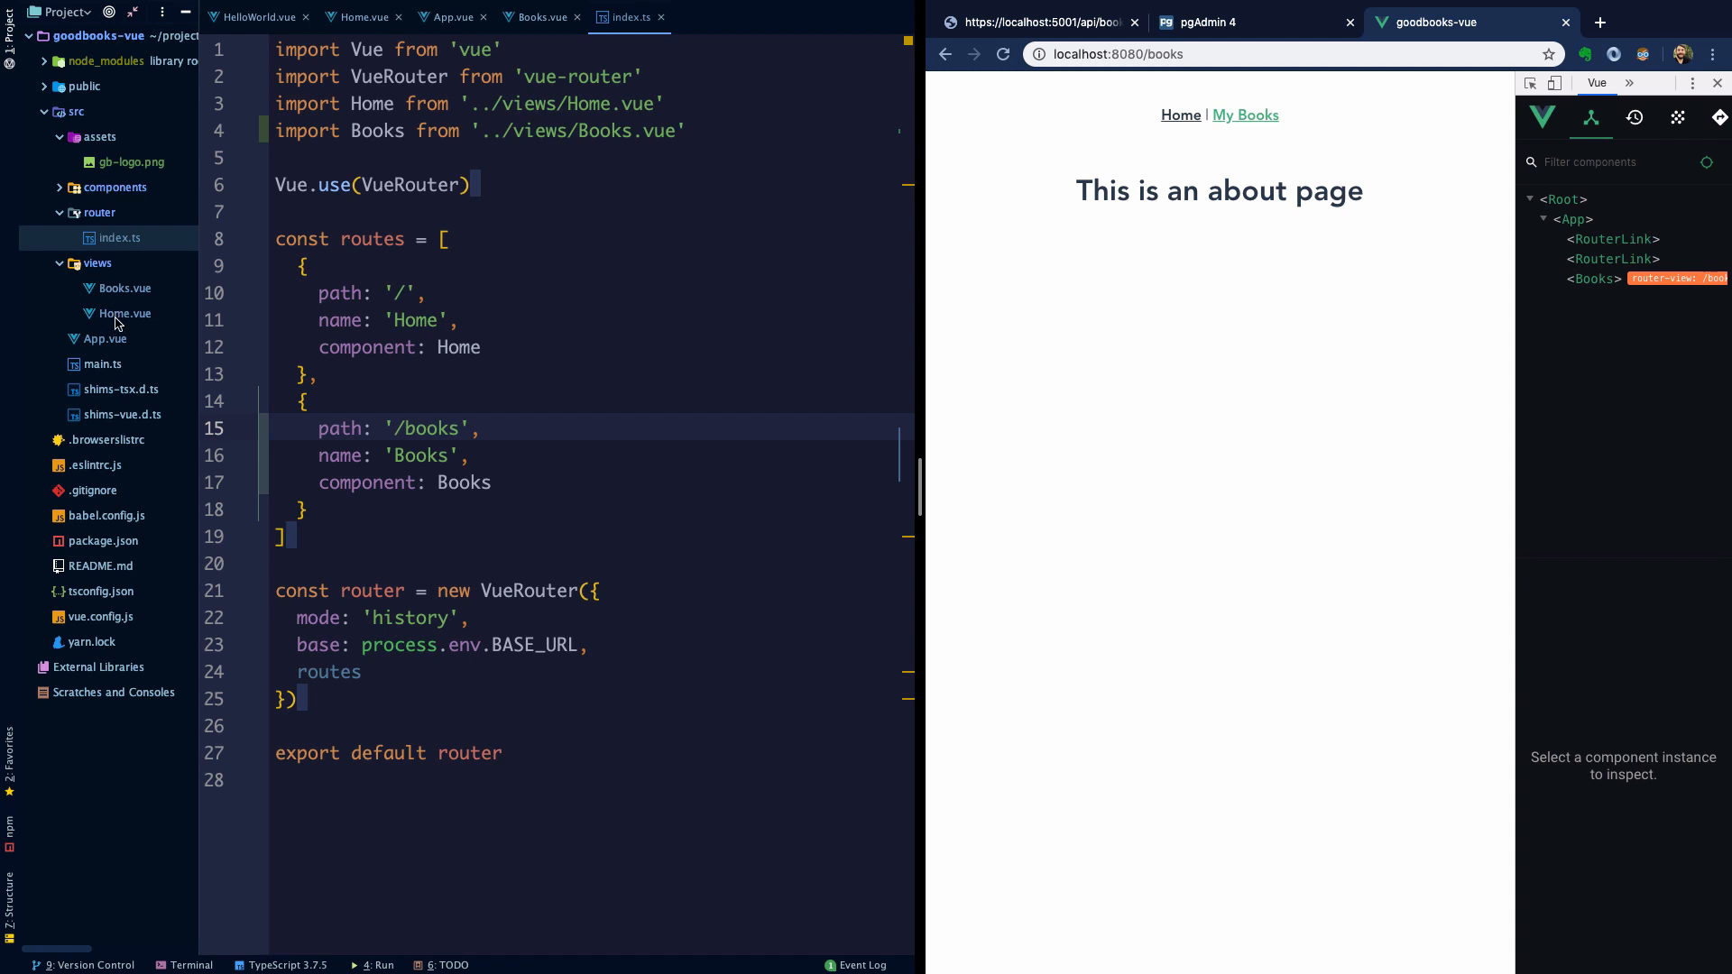
- Change the Books.vue h1 heading to 'My Books'
click(538, 16)
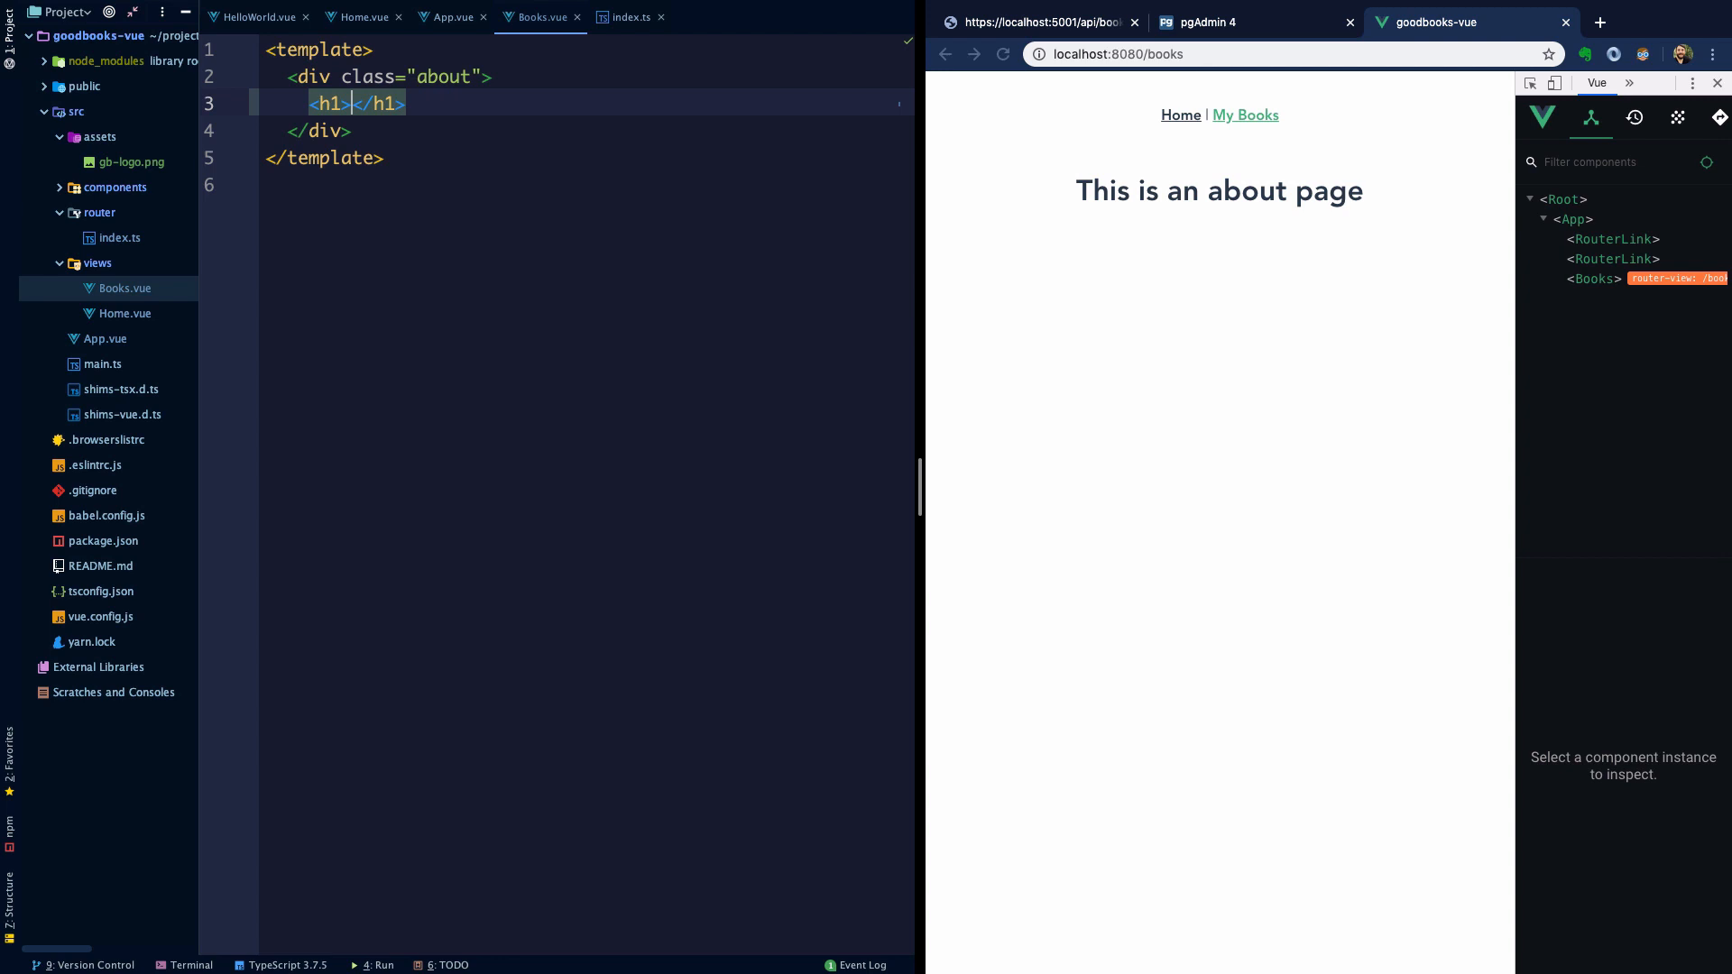
text(My Booo)
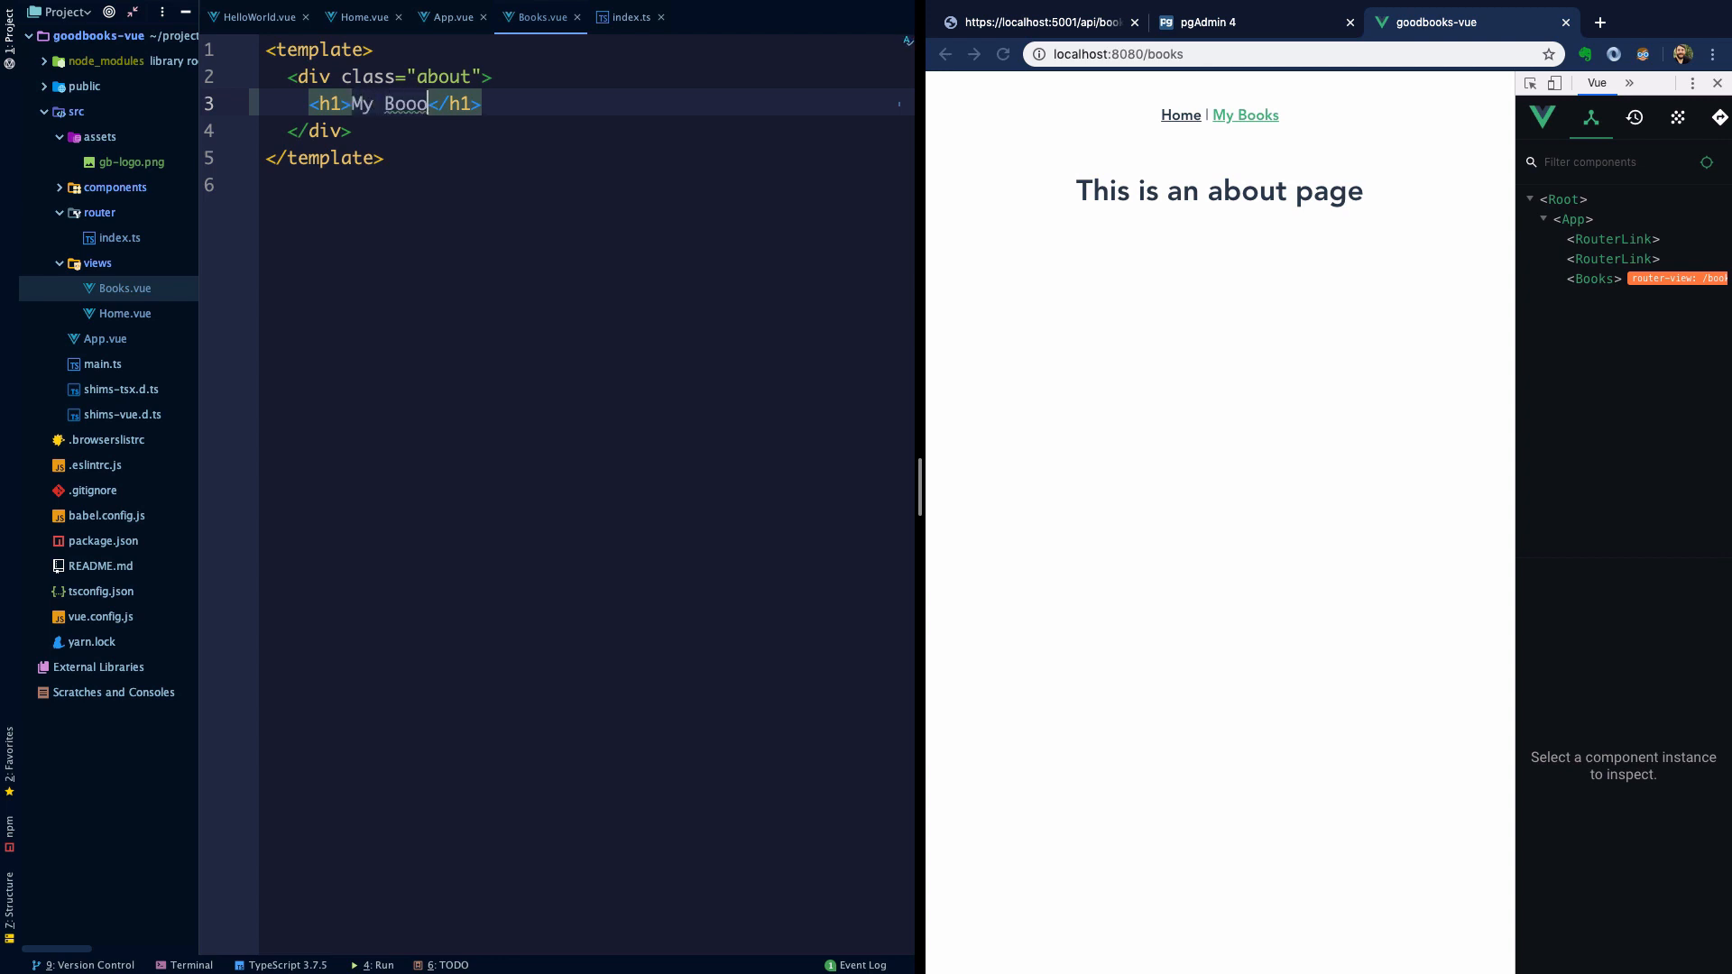
text(Books)
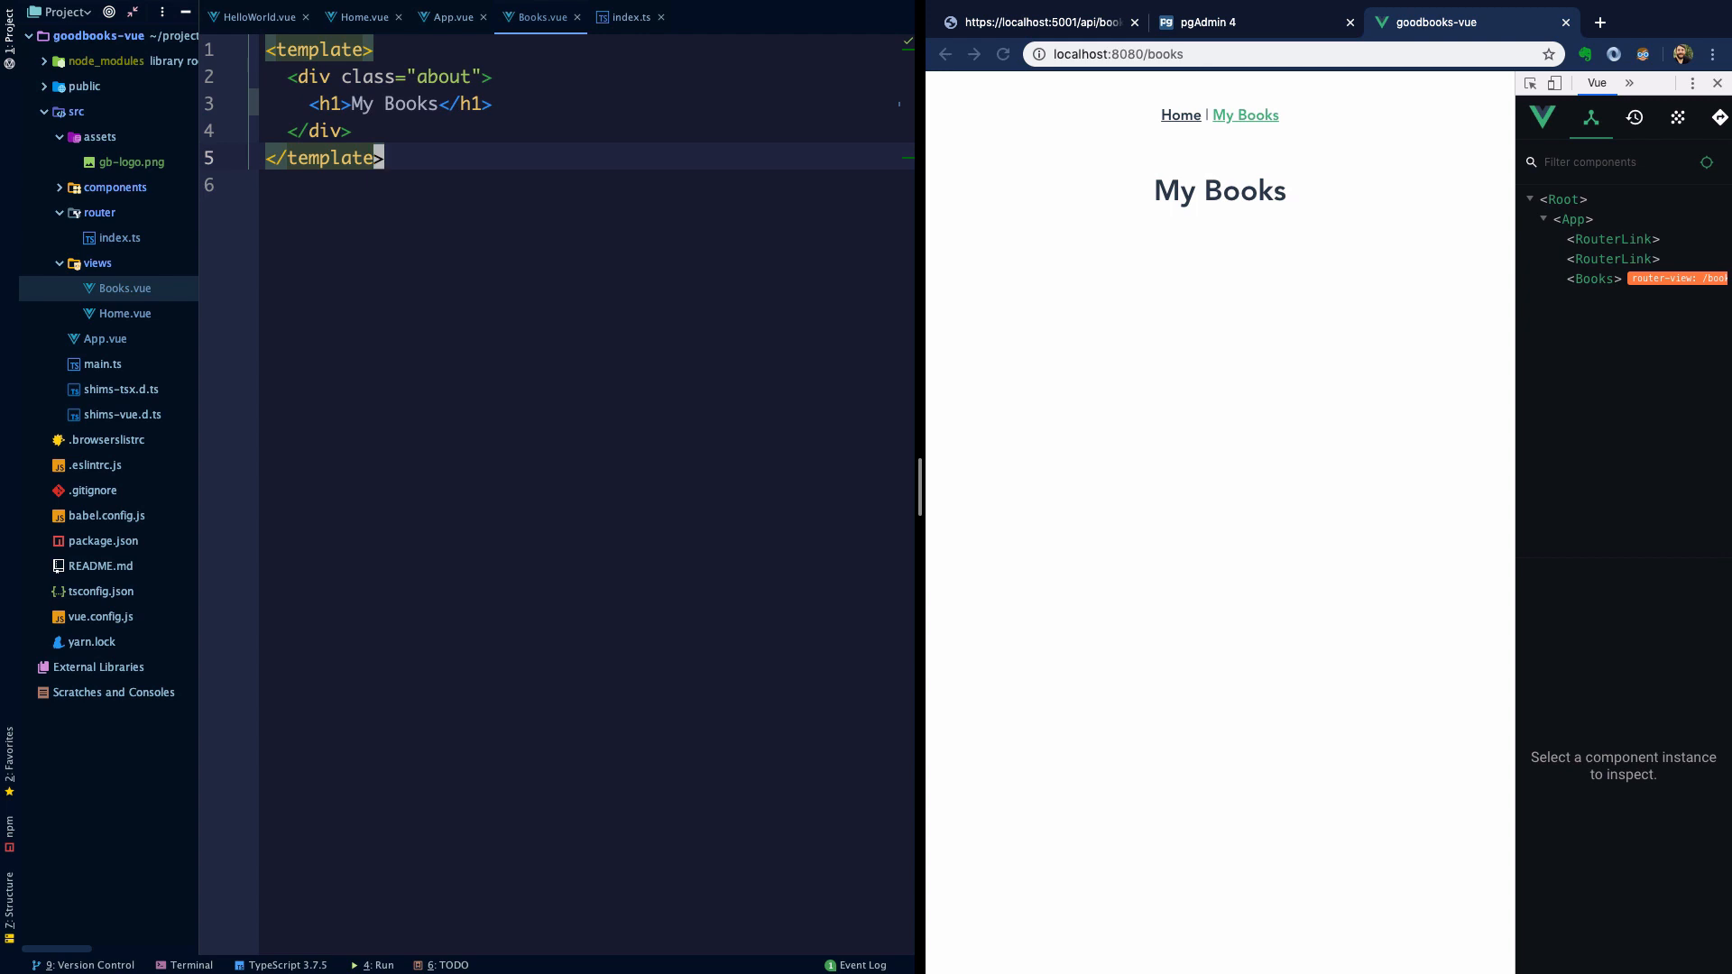
click(60, 137)
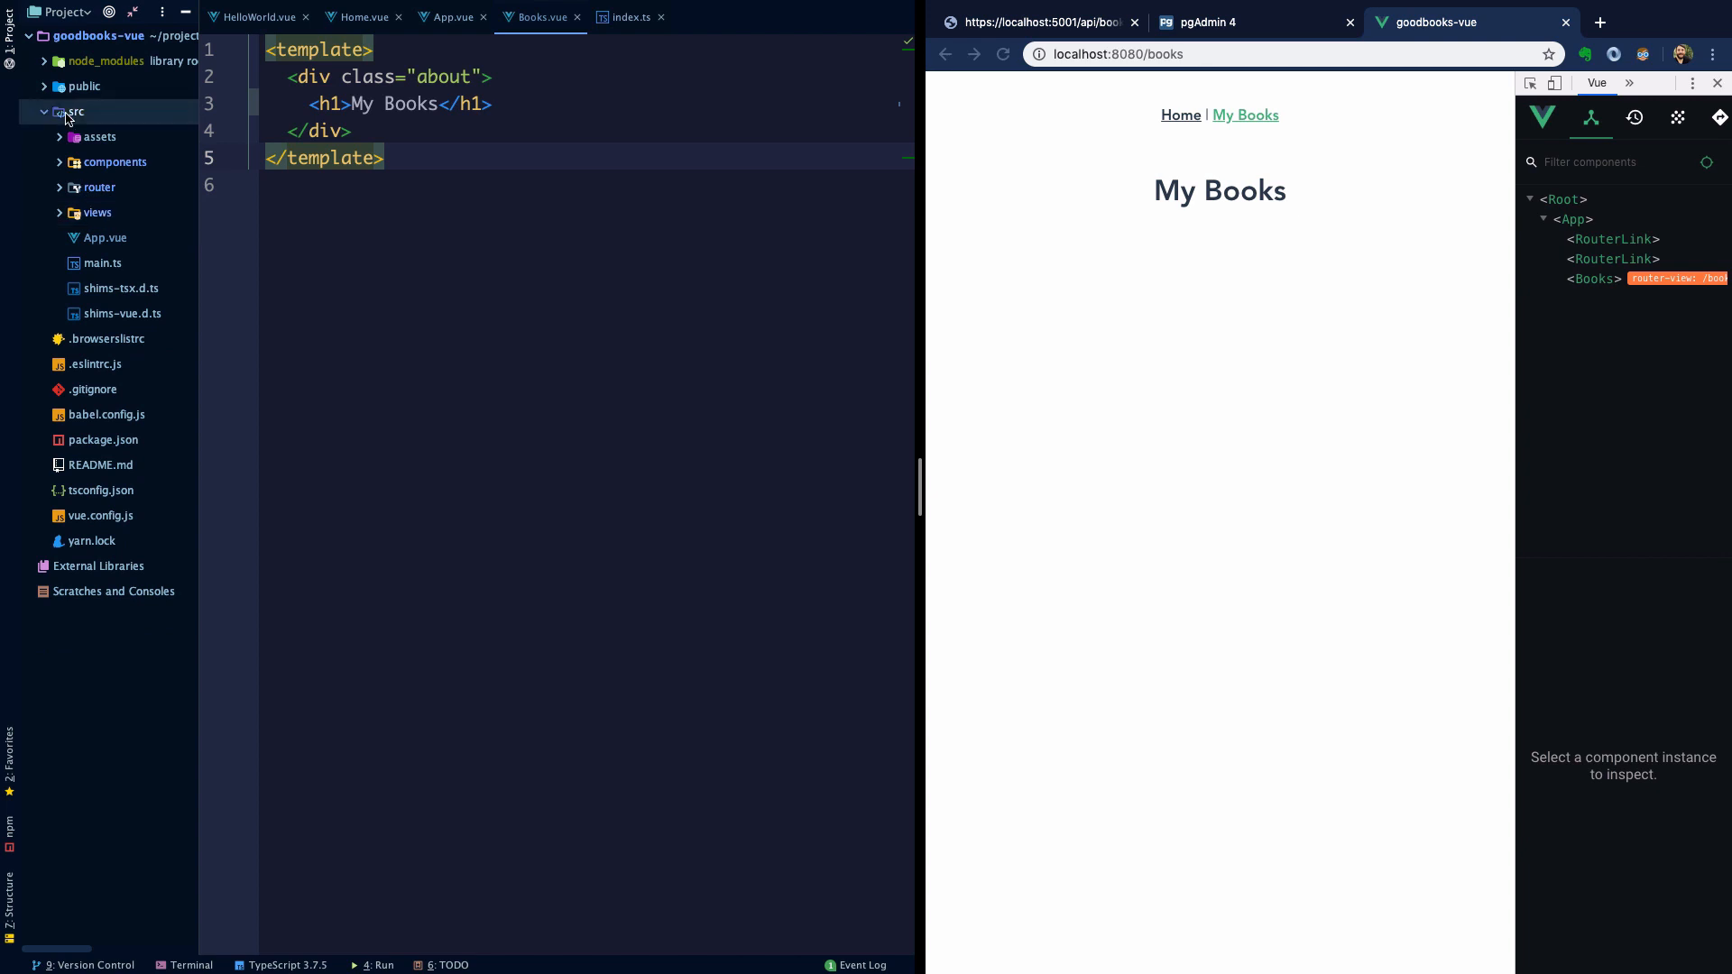
- Create a new 'service' directory under src
right_click(71, 112)
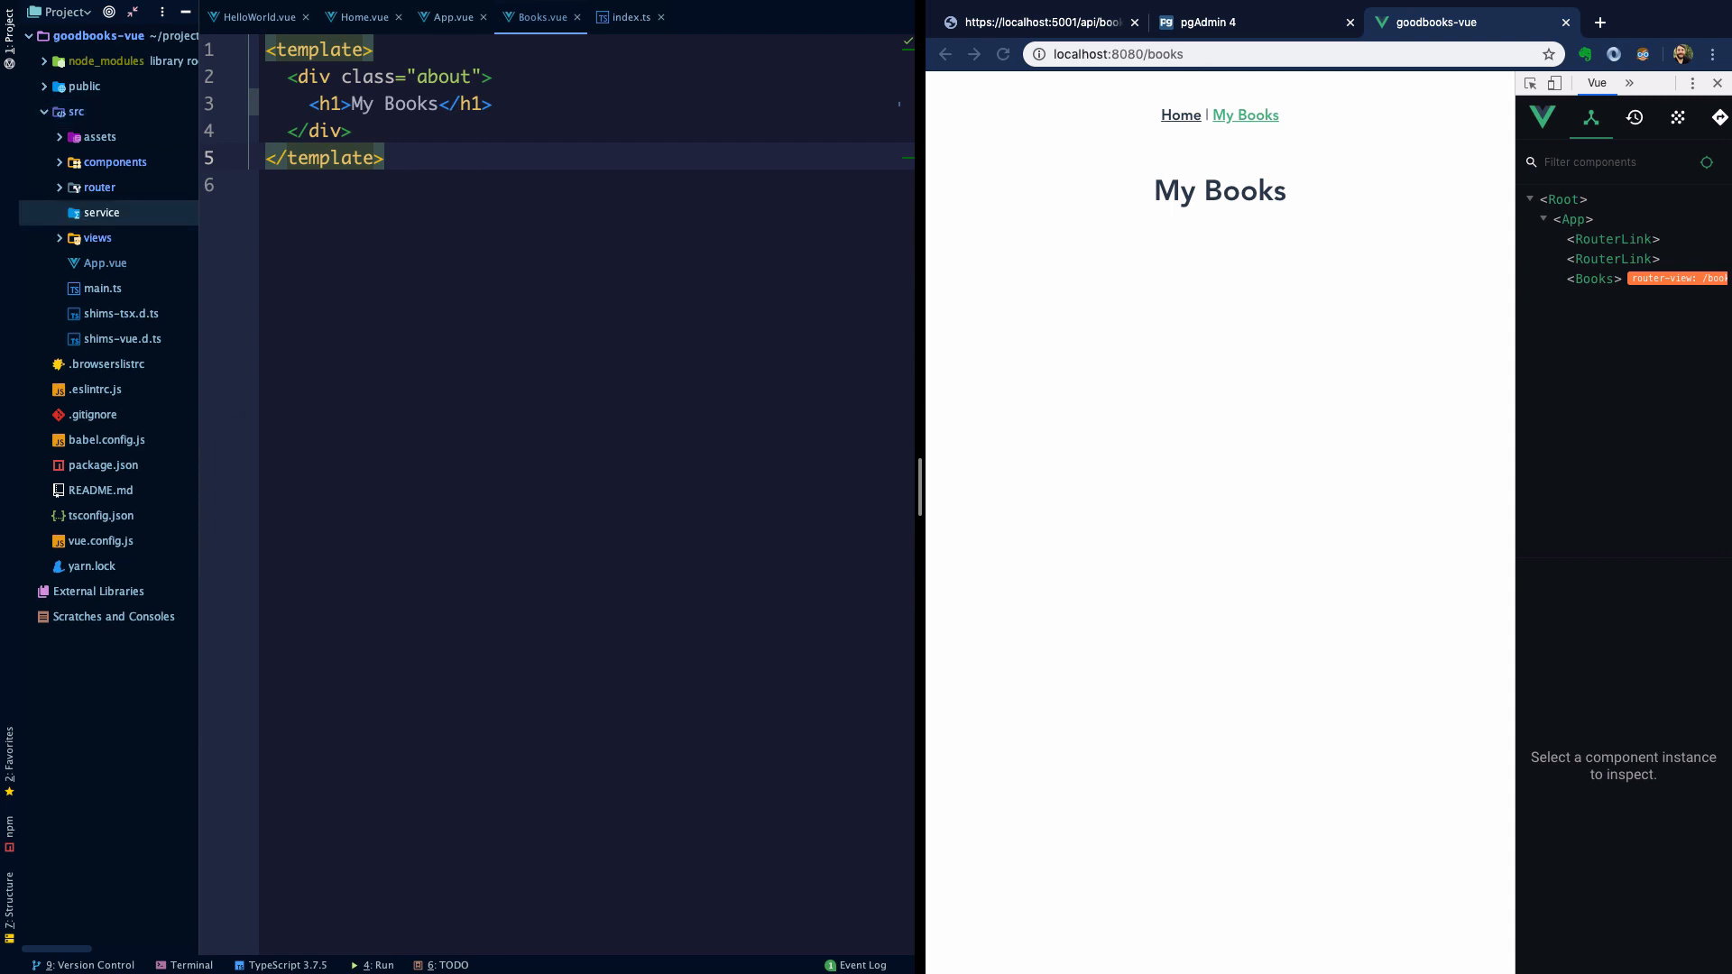
right_click(101, 213)
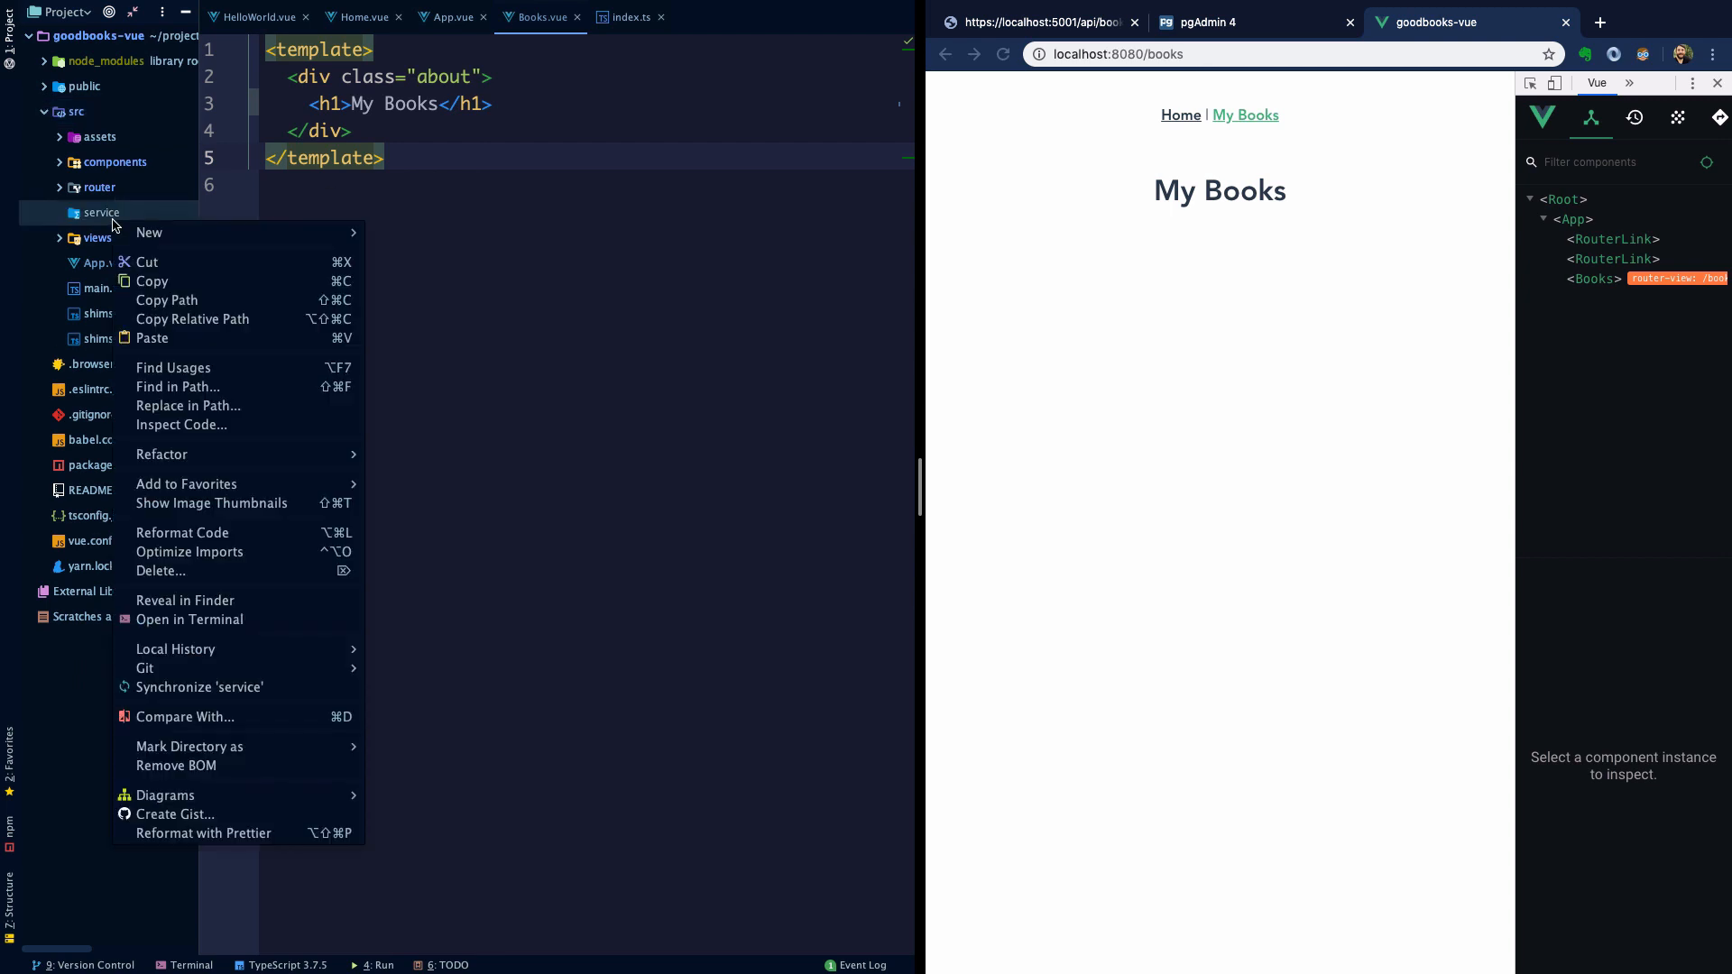
mouse_move(190, 552)
text(services)
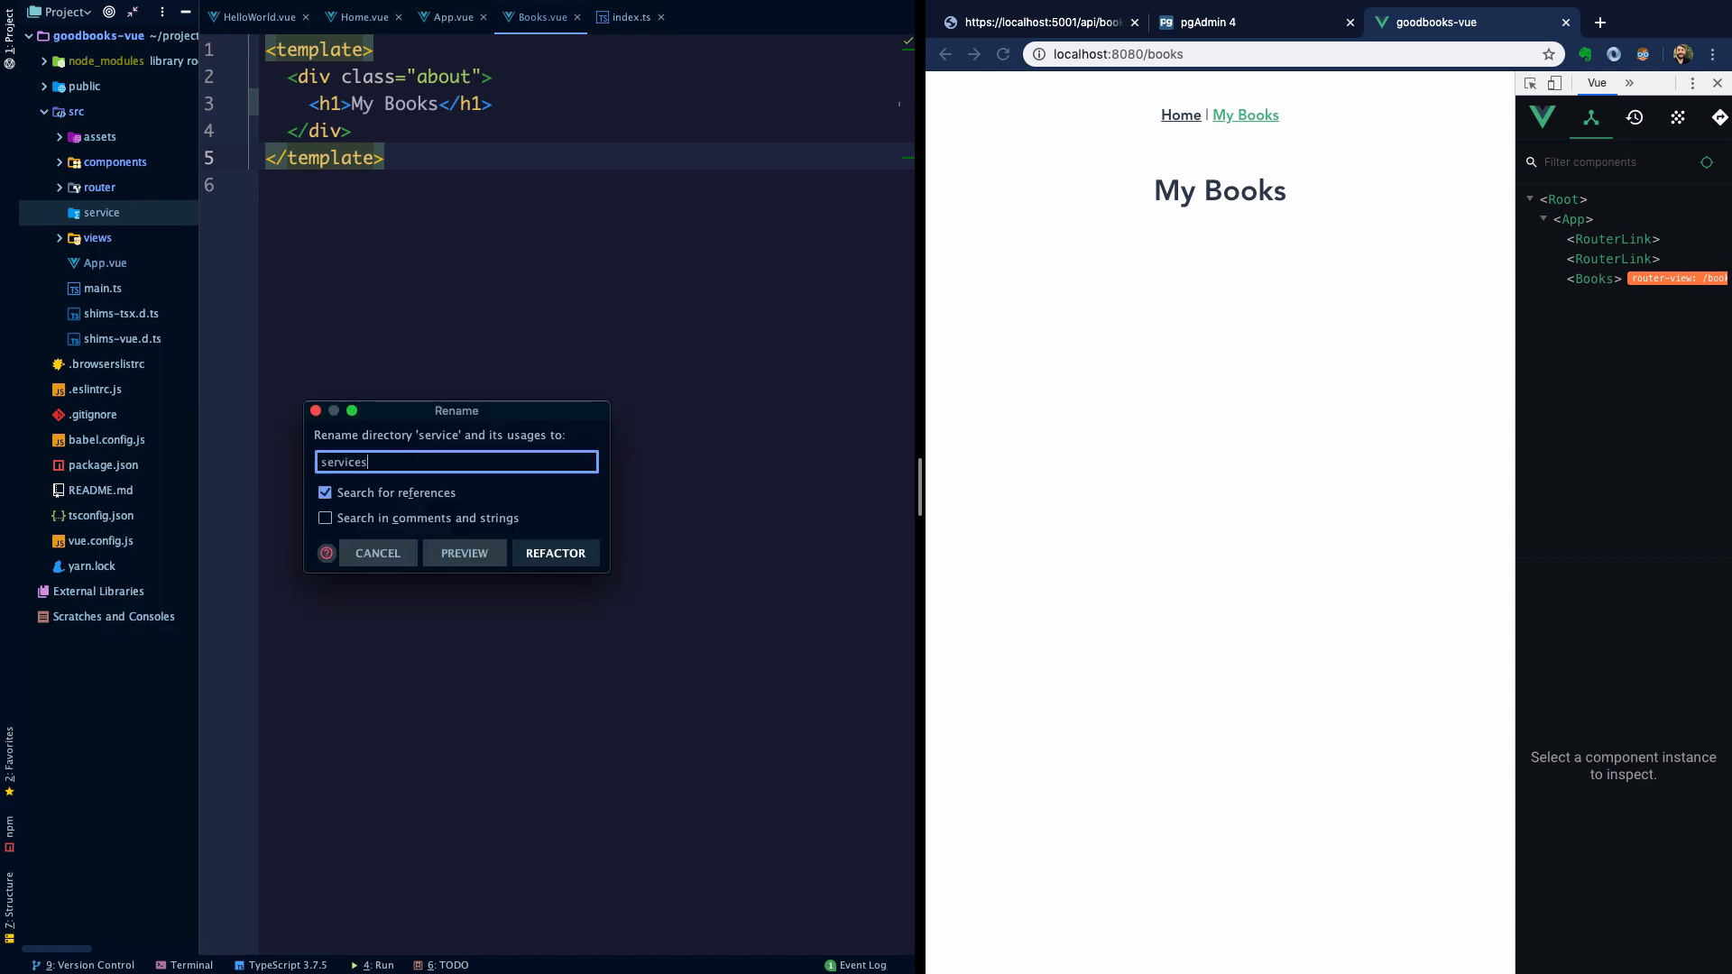
- Rename the folder to services and create an empty book-service.ts file inside it
right_click(101, 213)
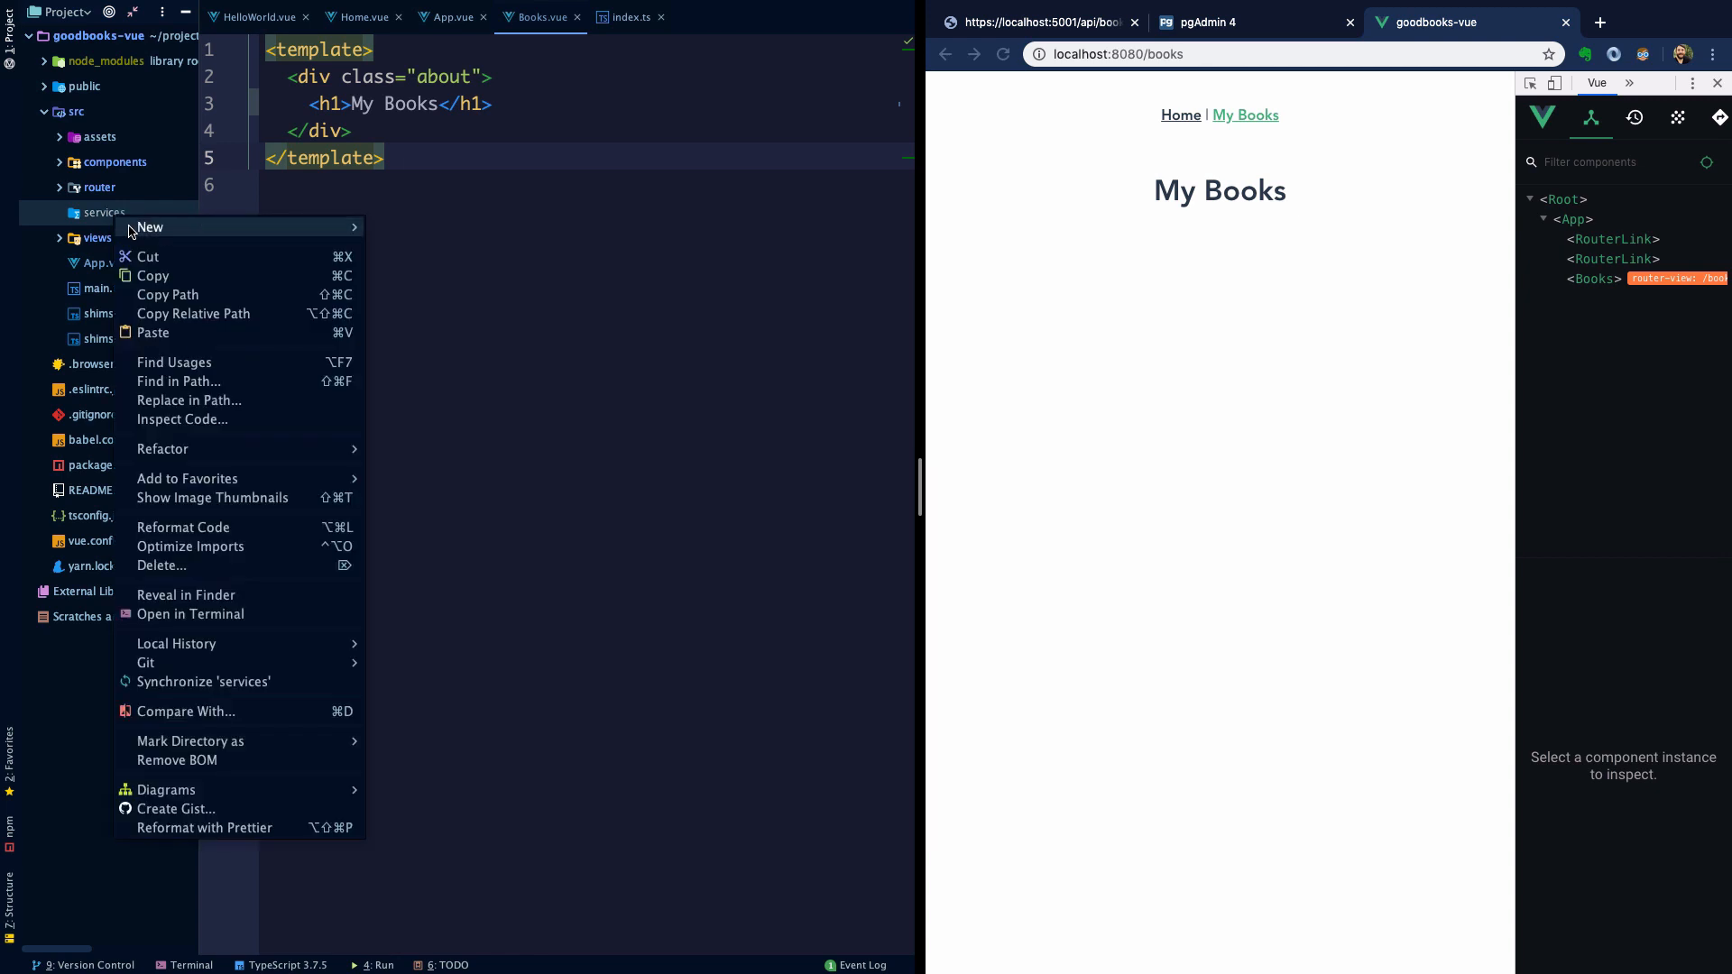
mouse_move(150, 227)
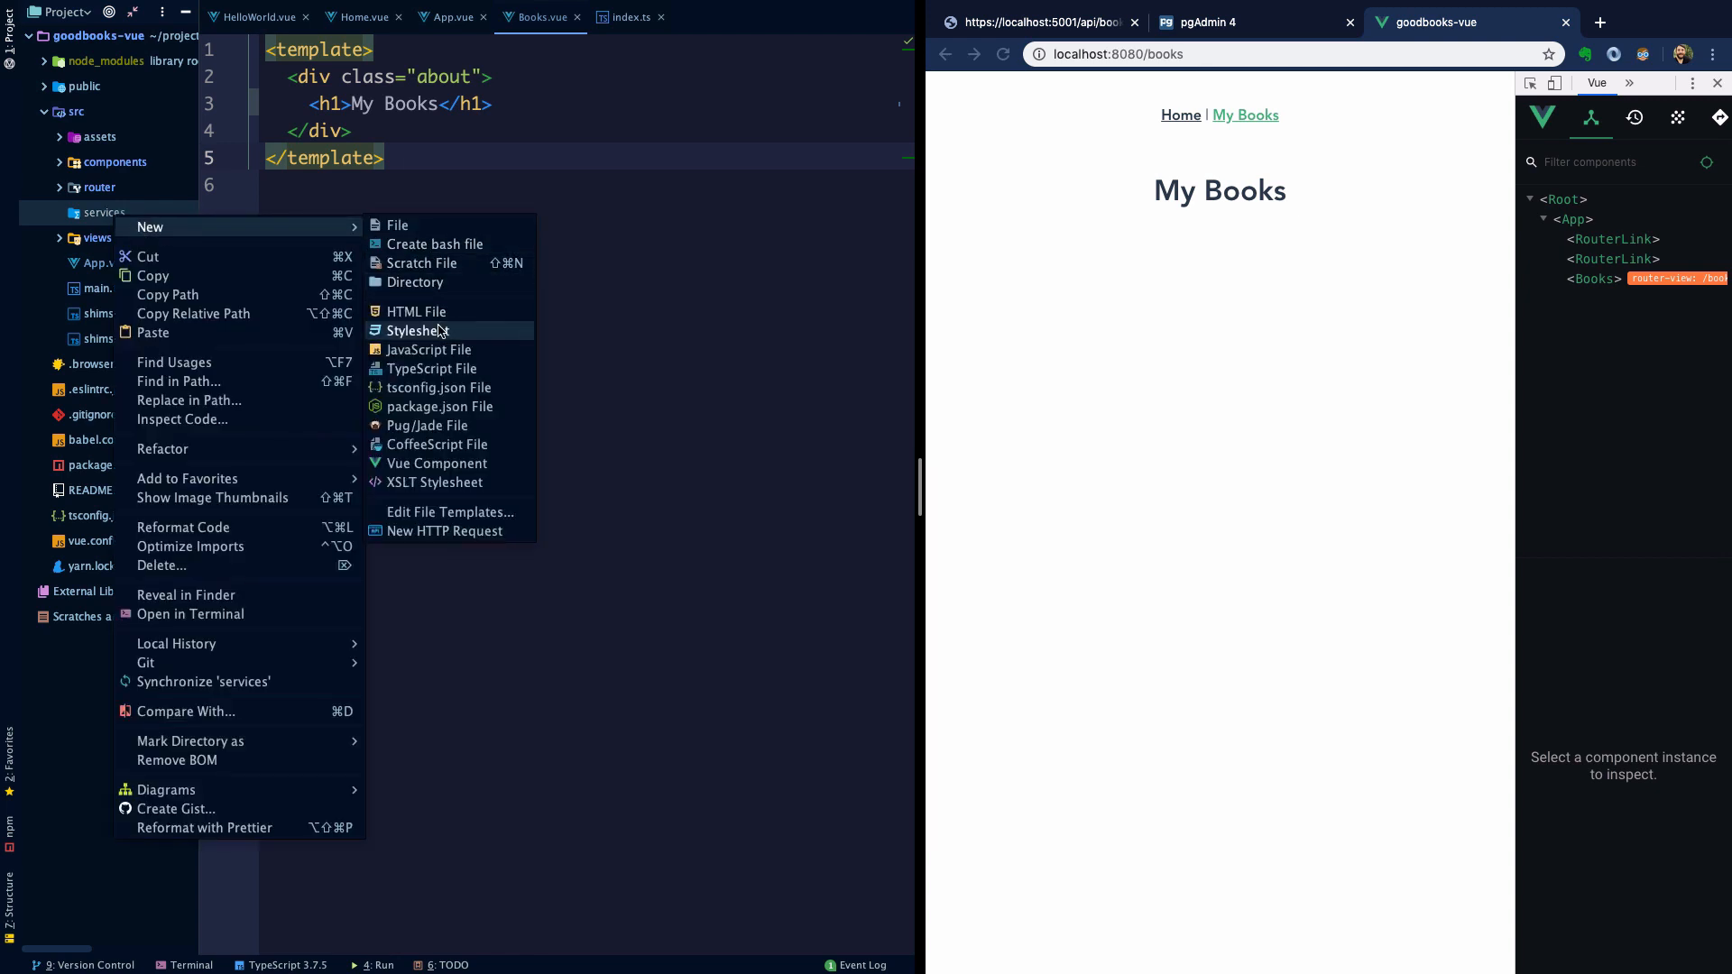
mouse_move(431, 368)
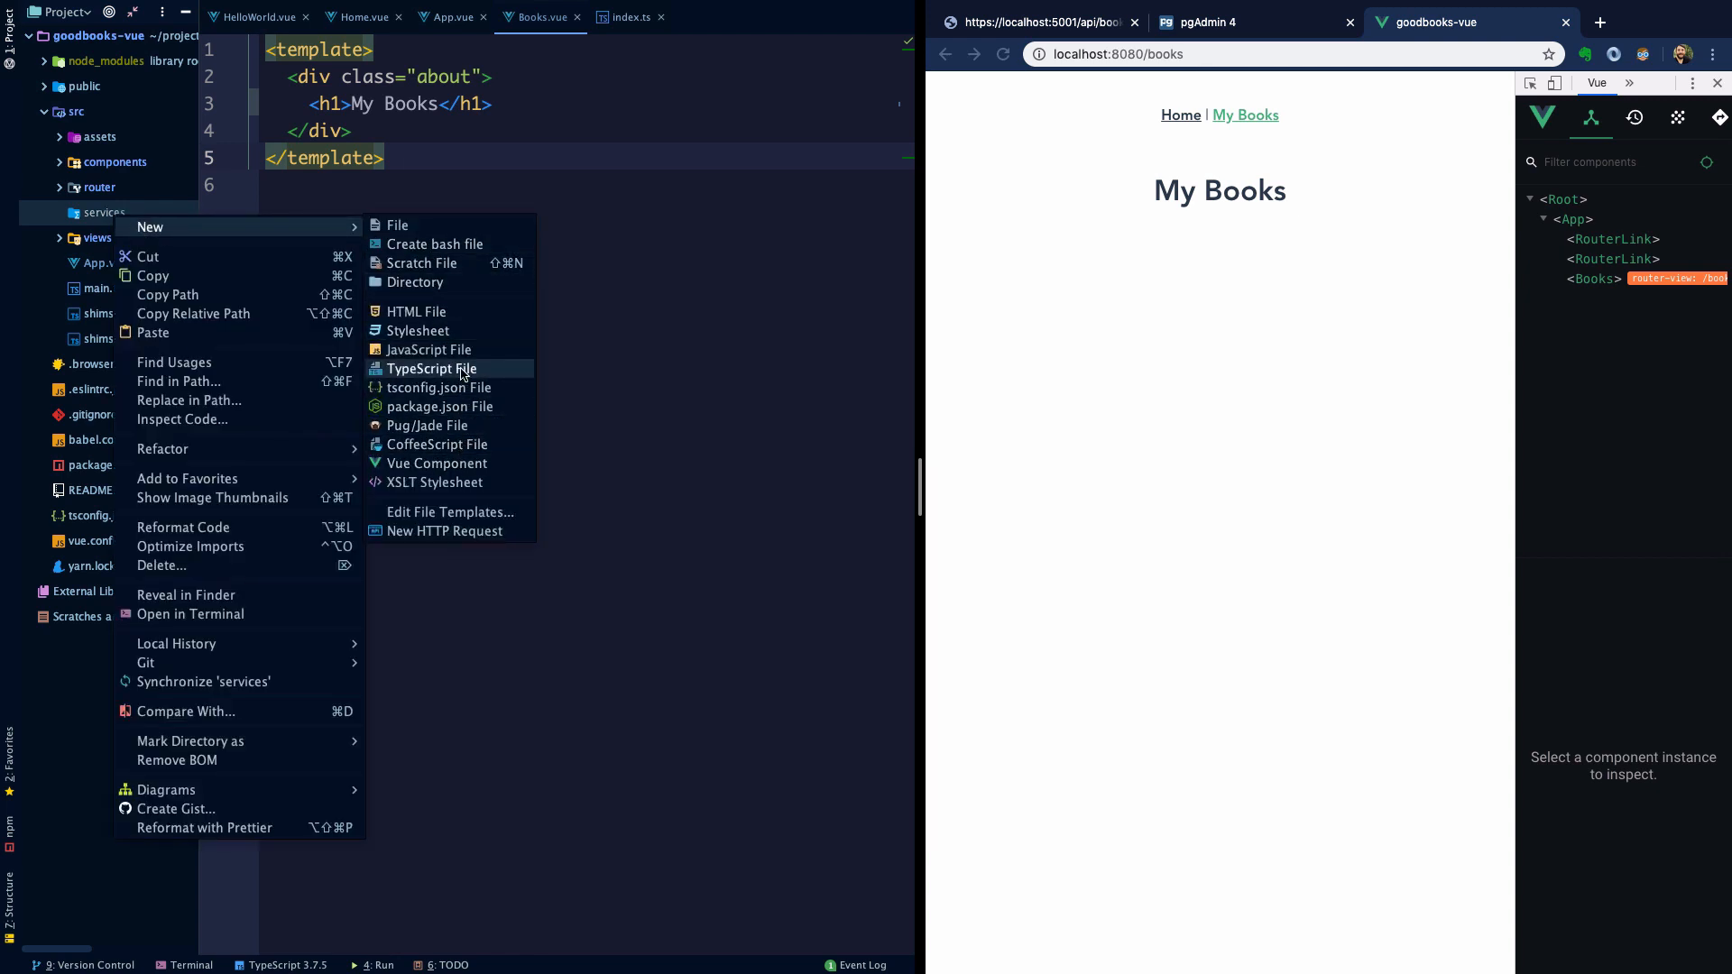
click(431, 368)
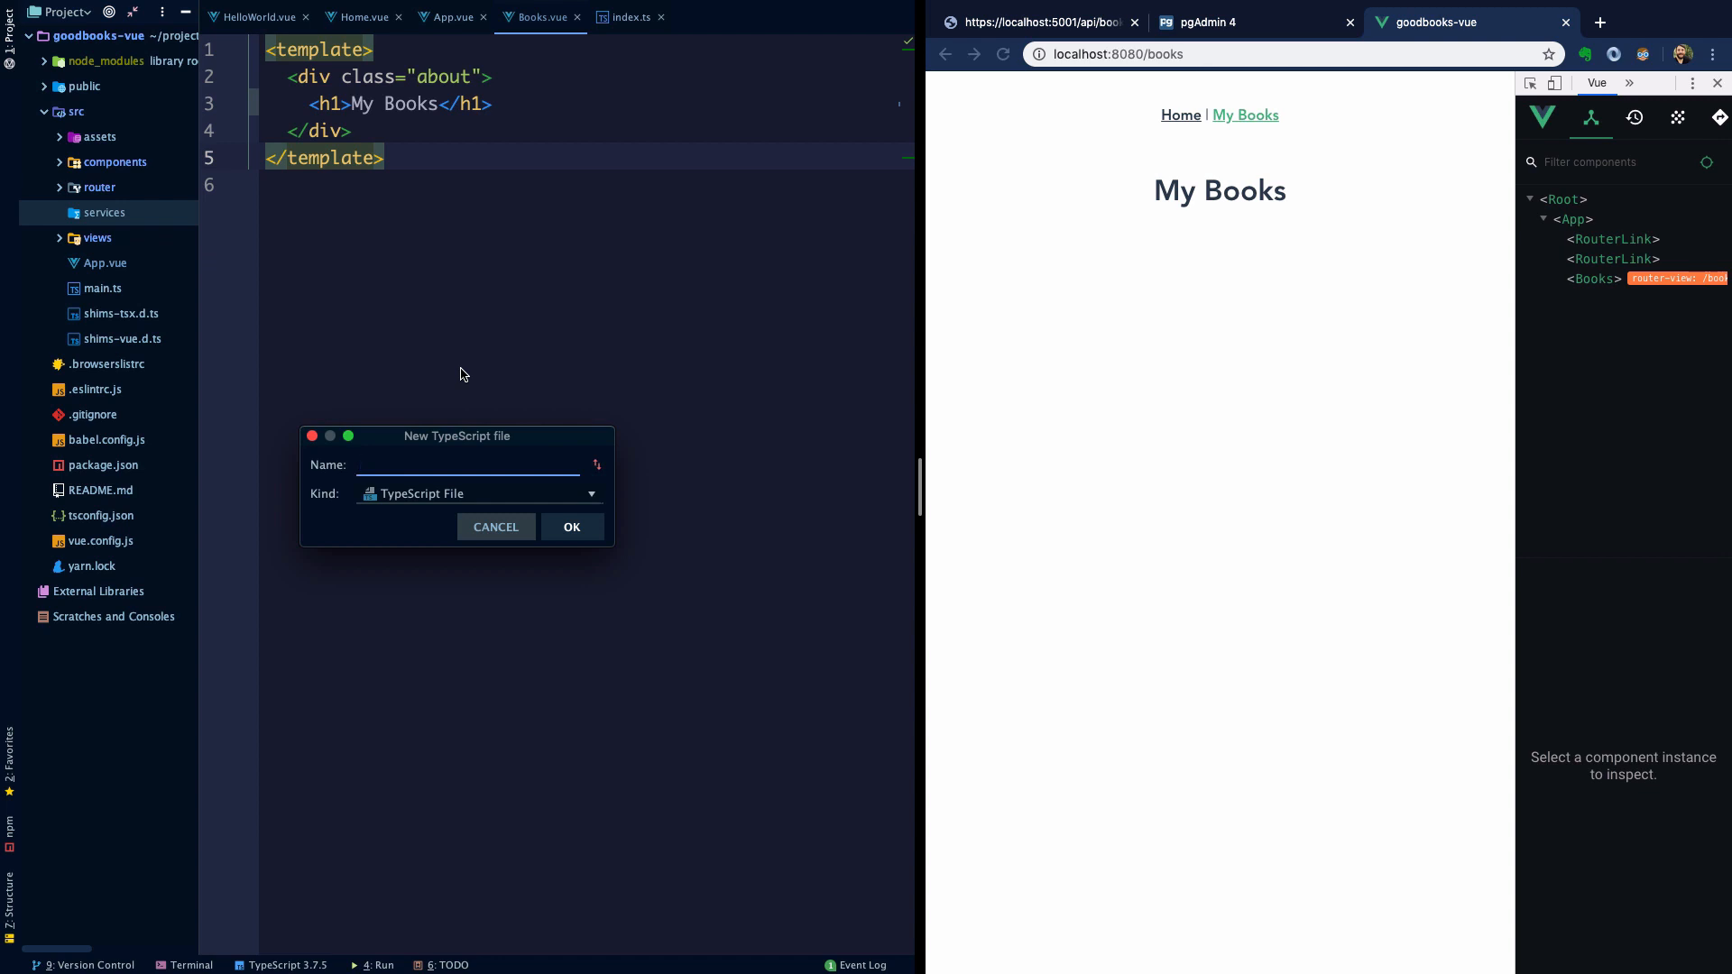
text(book-s)
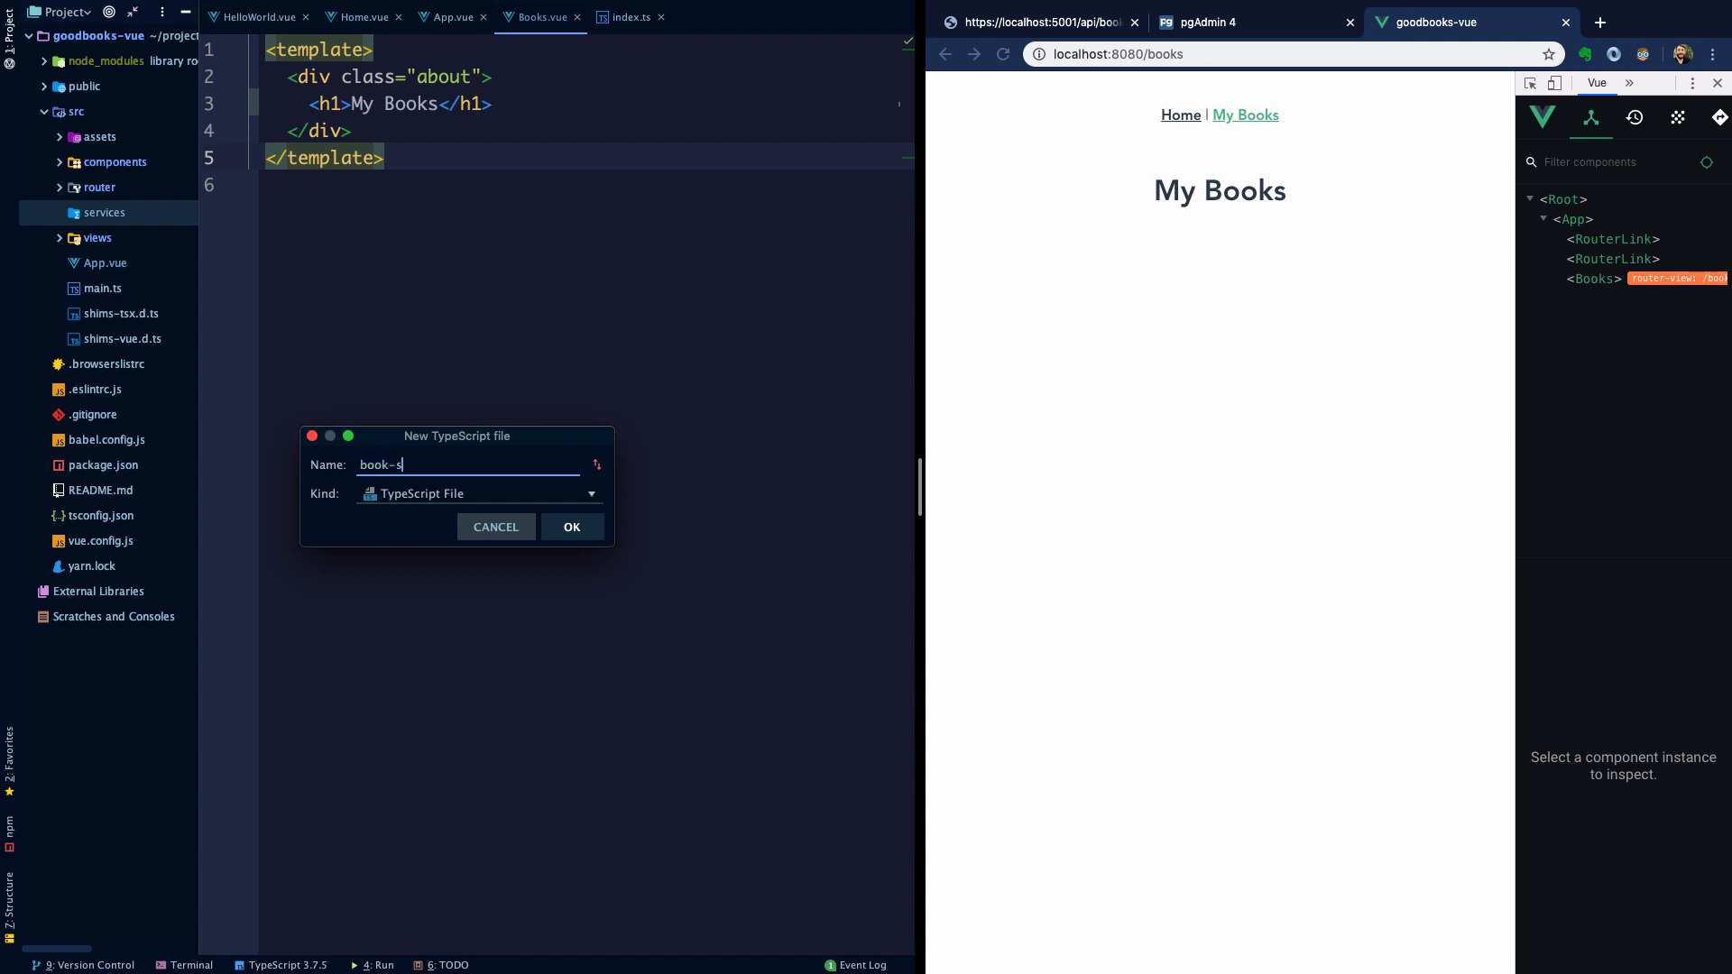
click(572, 527)
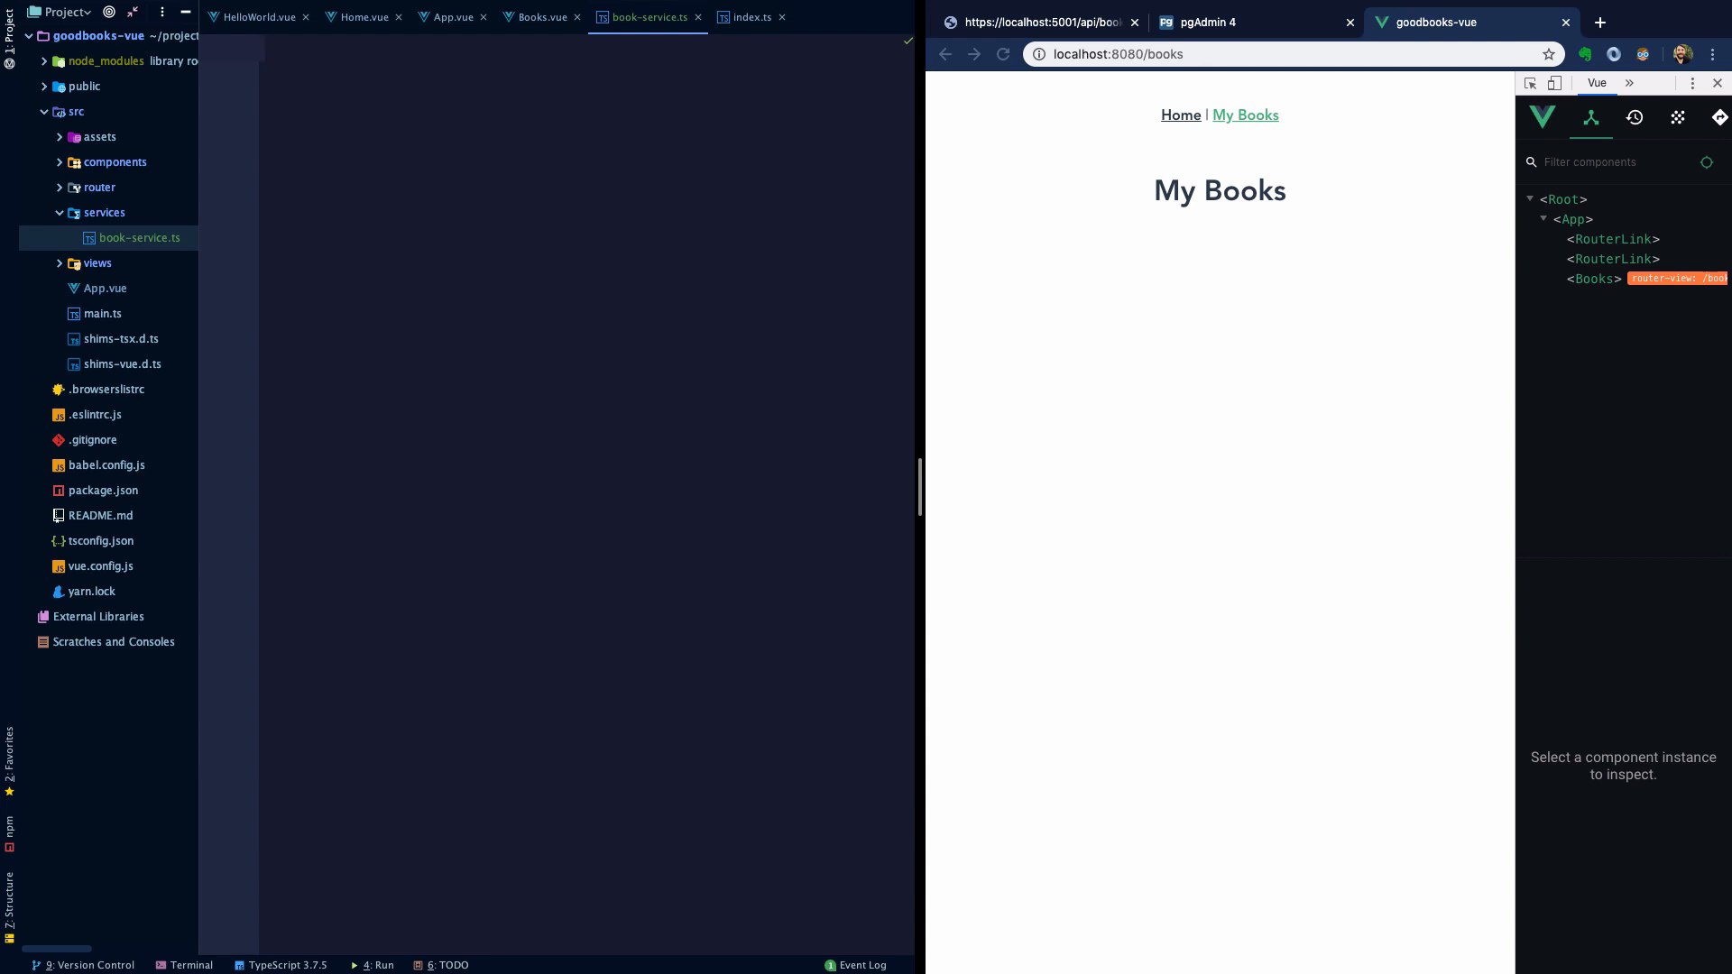
- Write the import statement for axios in book-service.ts
text(import d)
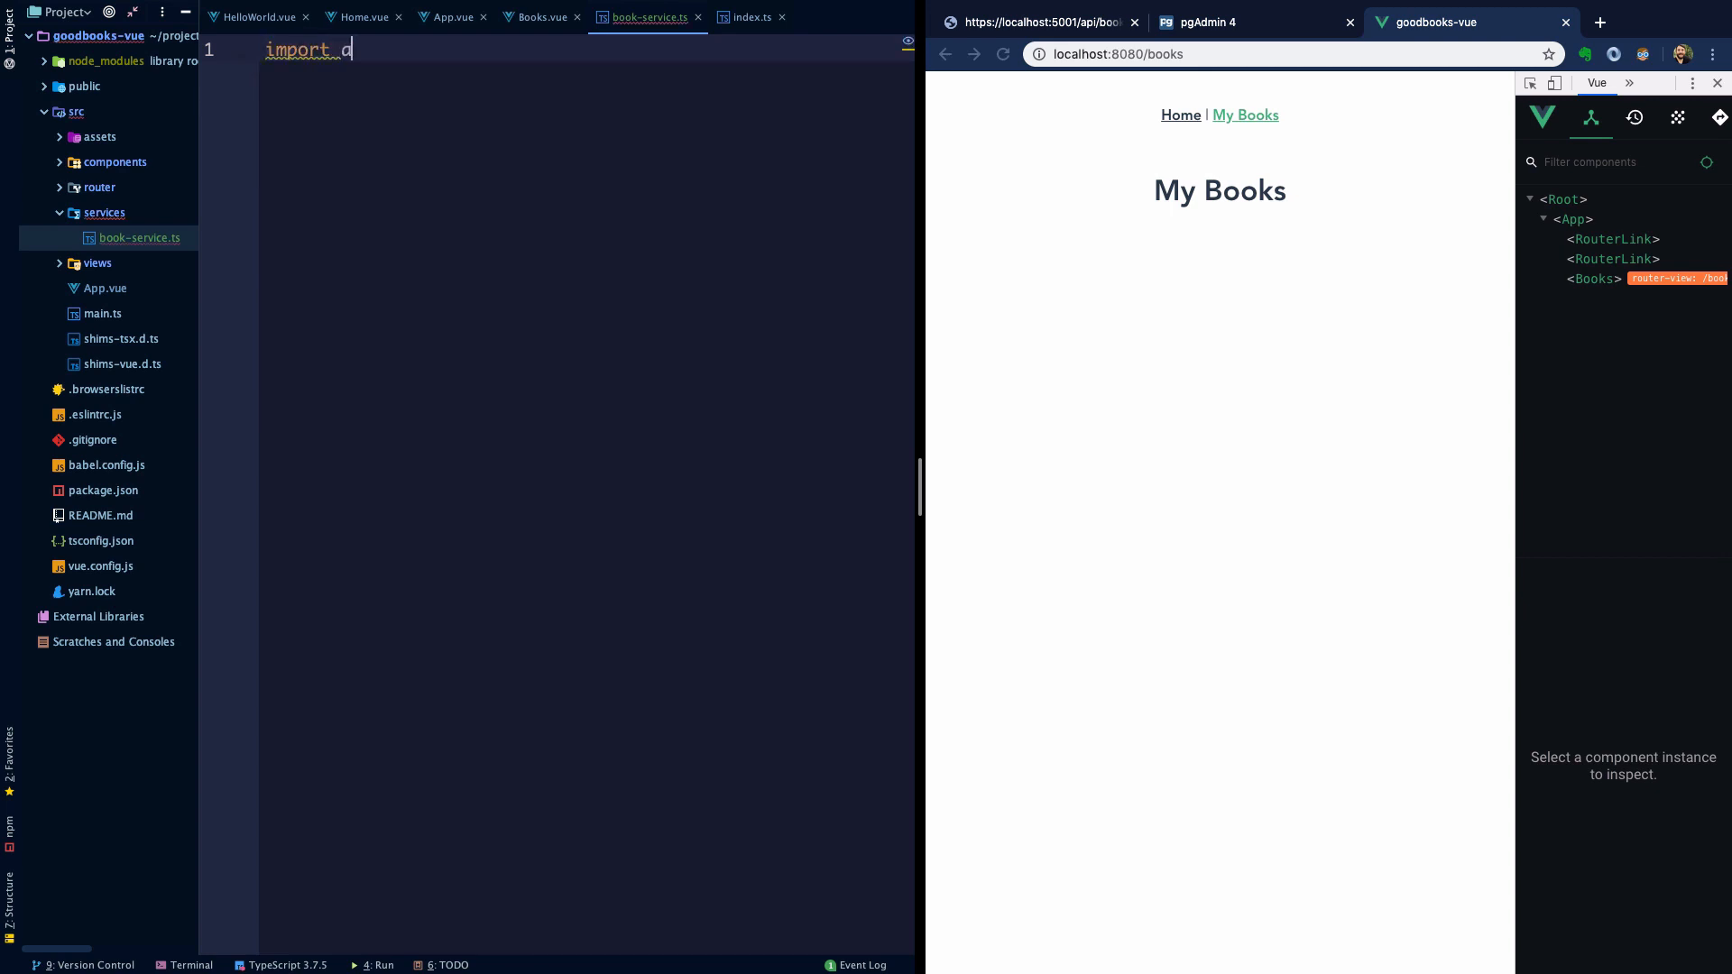
text(axio from '')
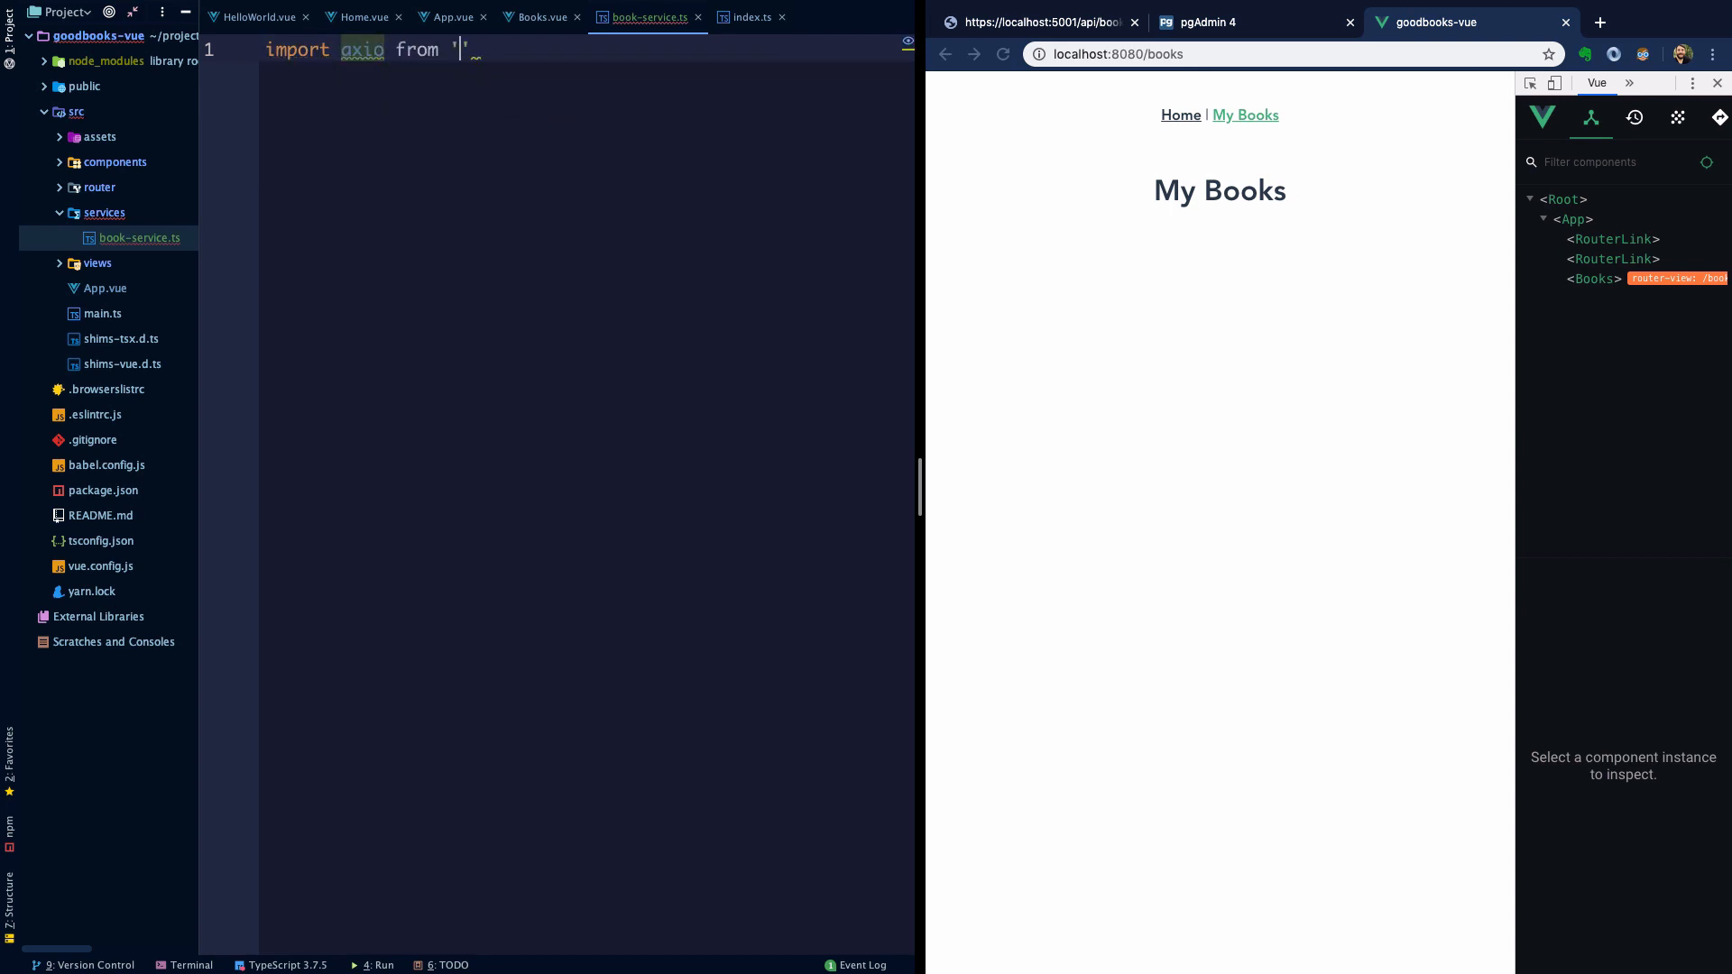
text(axios)
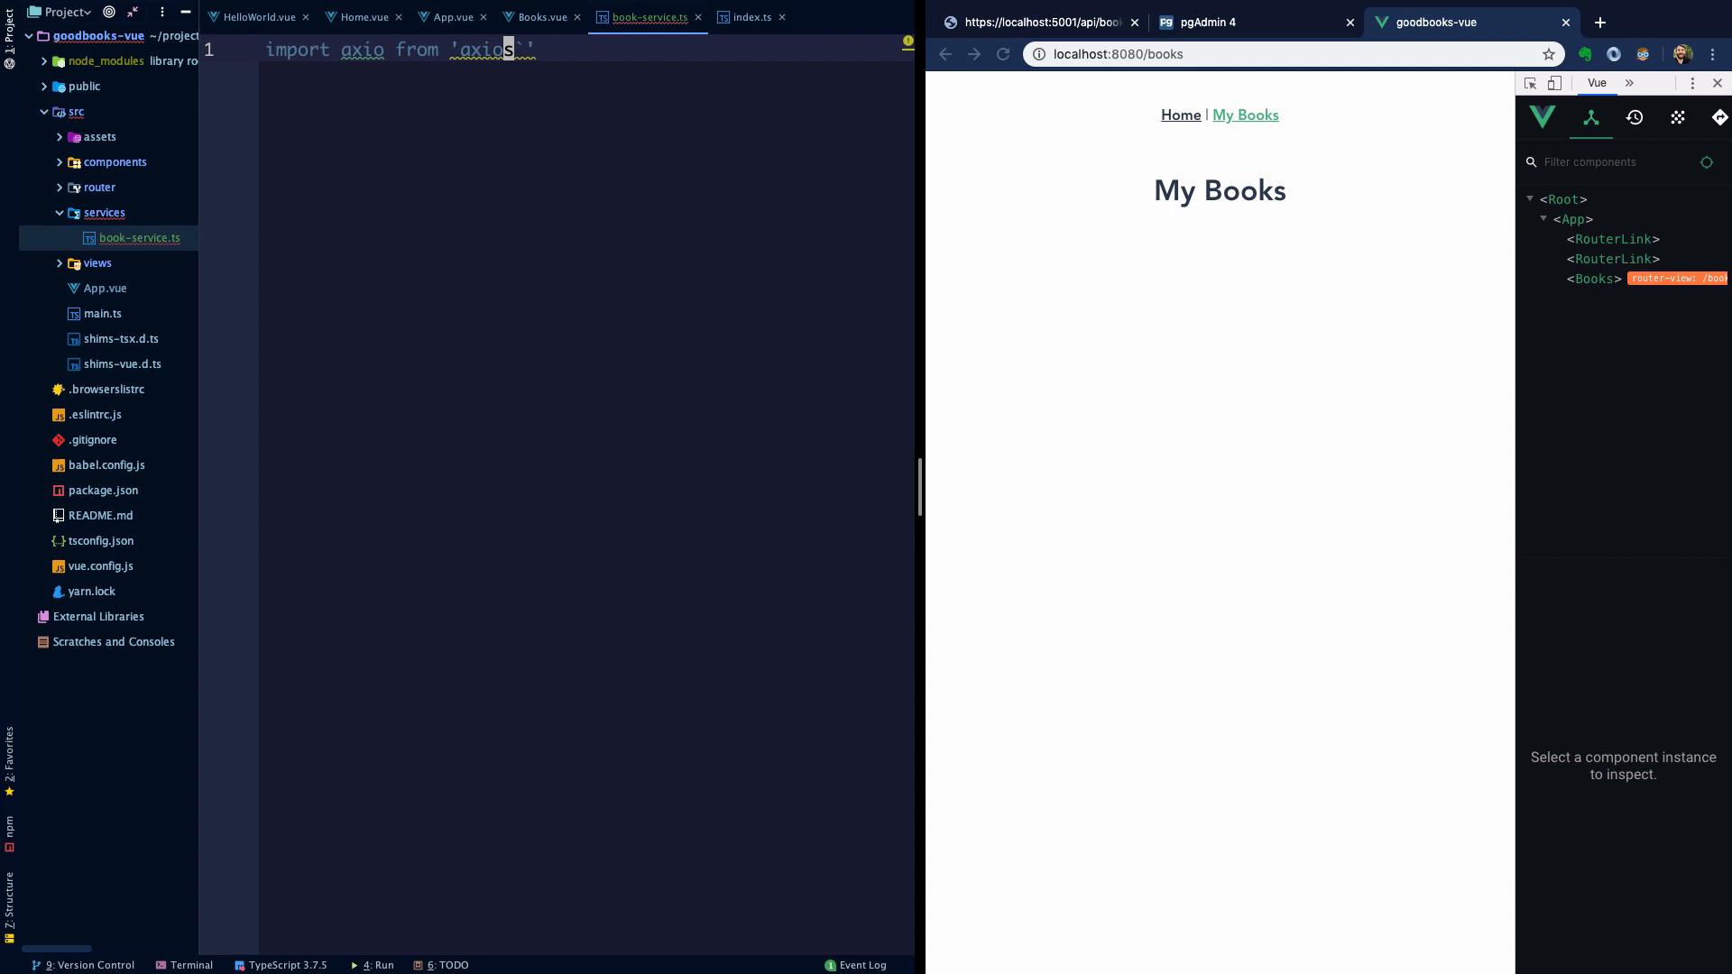
text(';)
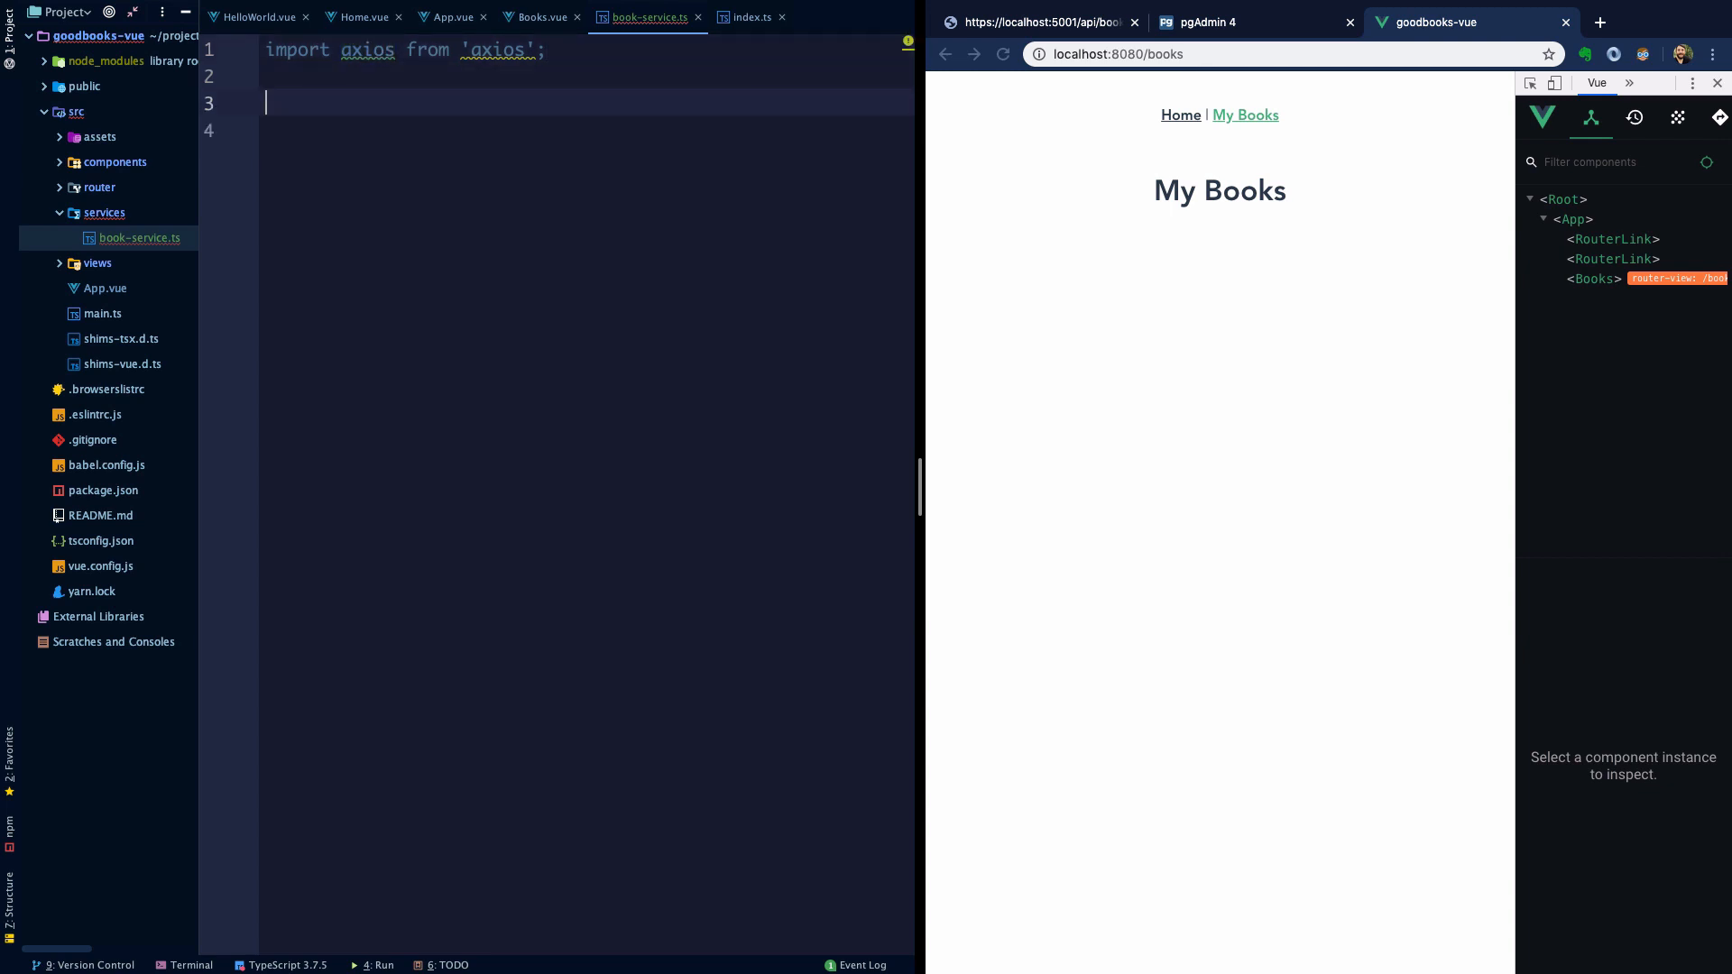
- Export a default BookService class with public async getAllBooks(): Promise<any> {}
text(export class)
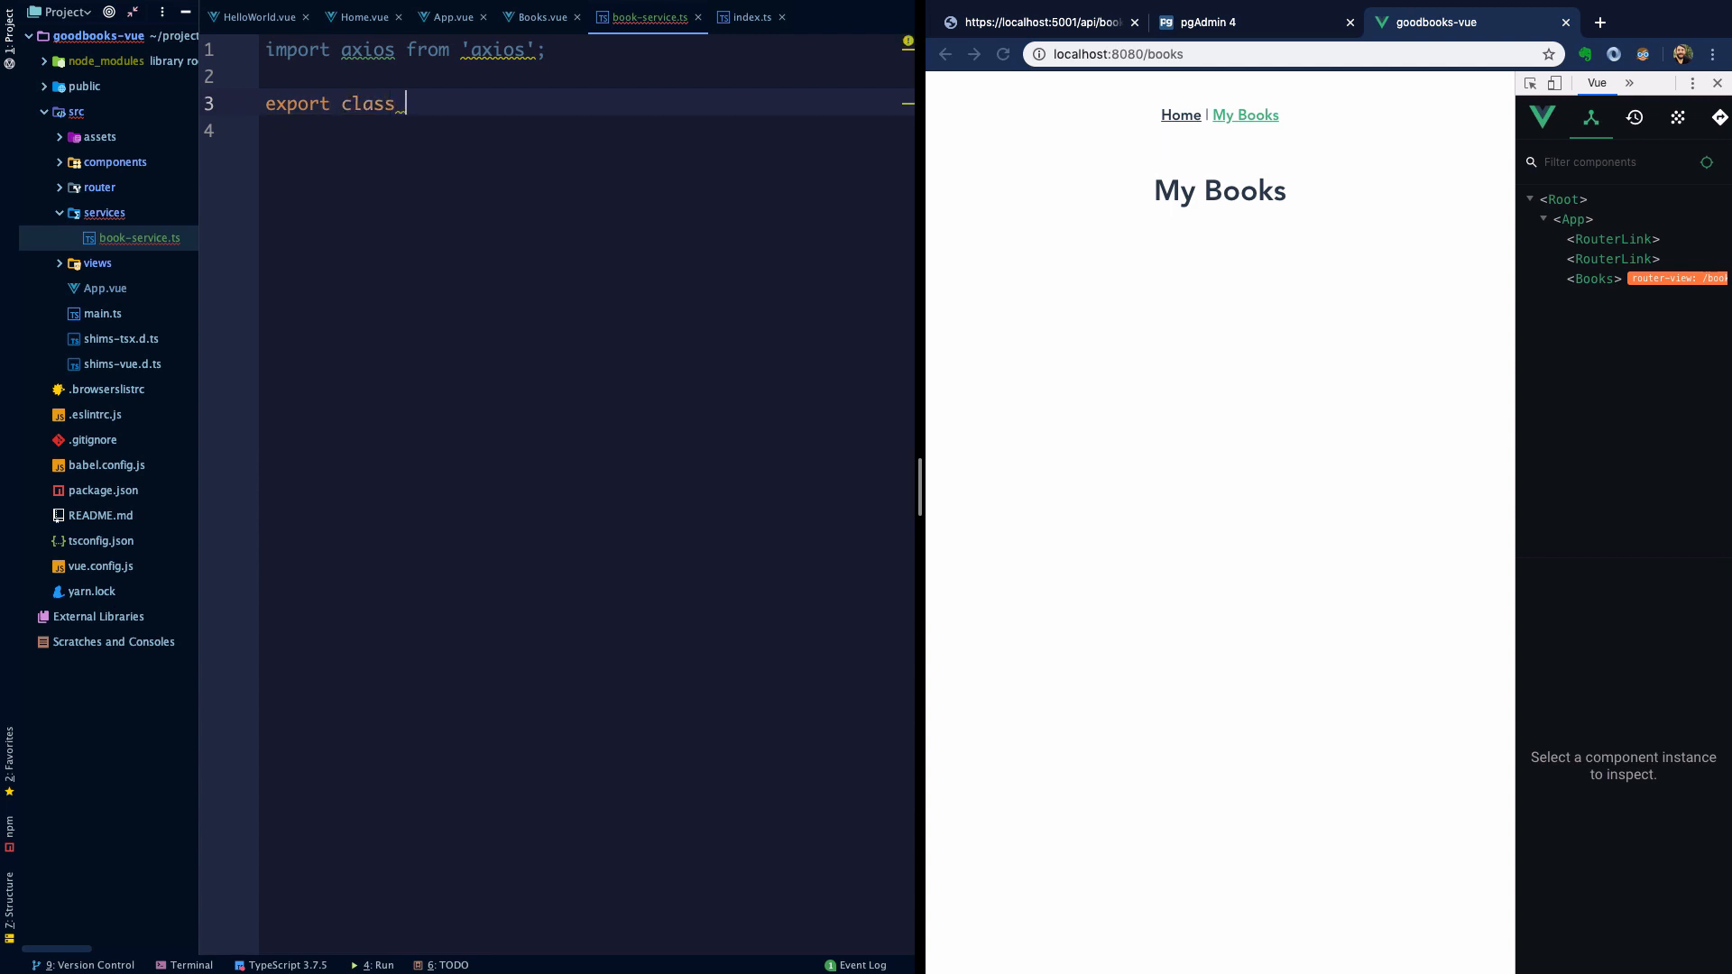
text(BookSer)
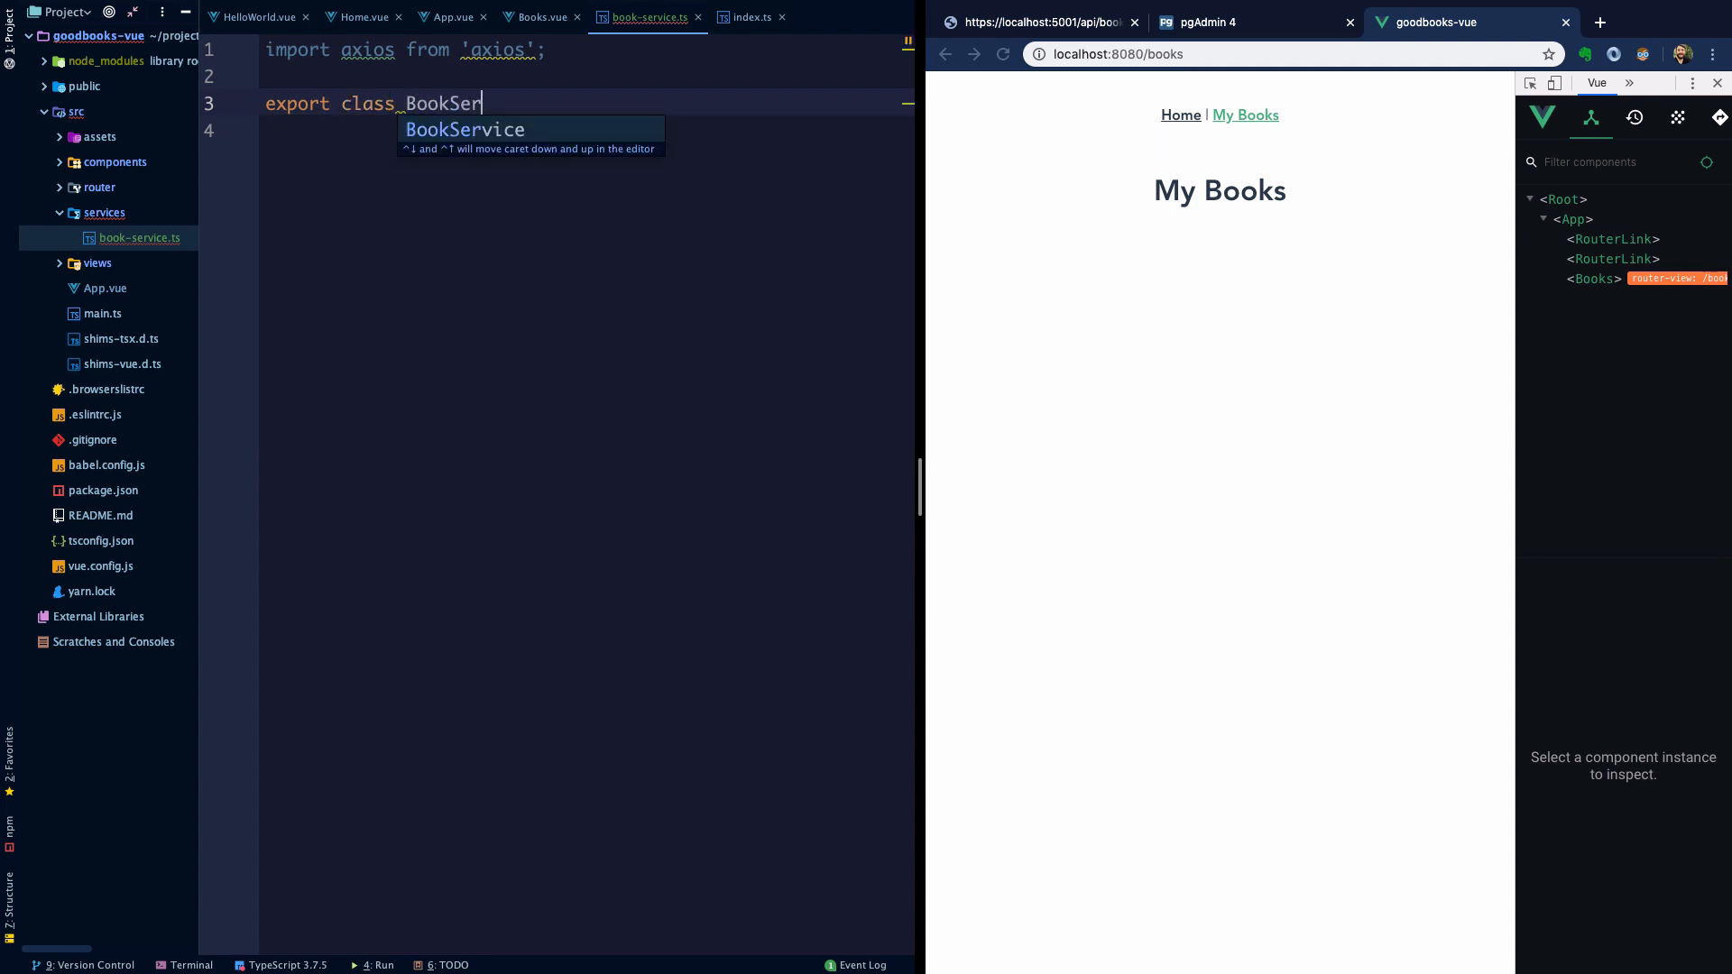
text(defaul)
click(585, 130)
text(public async)
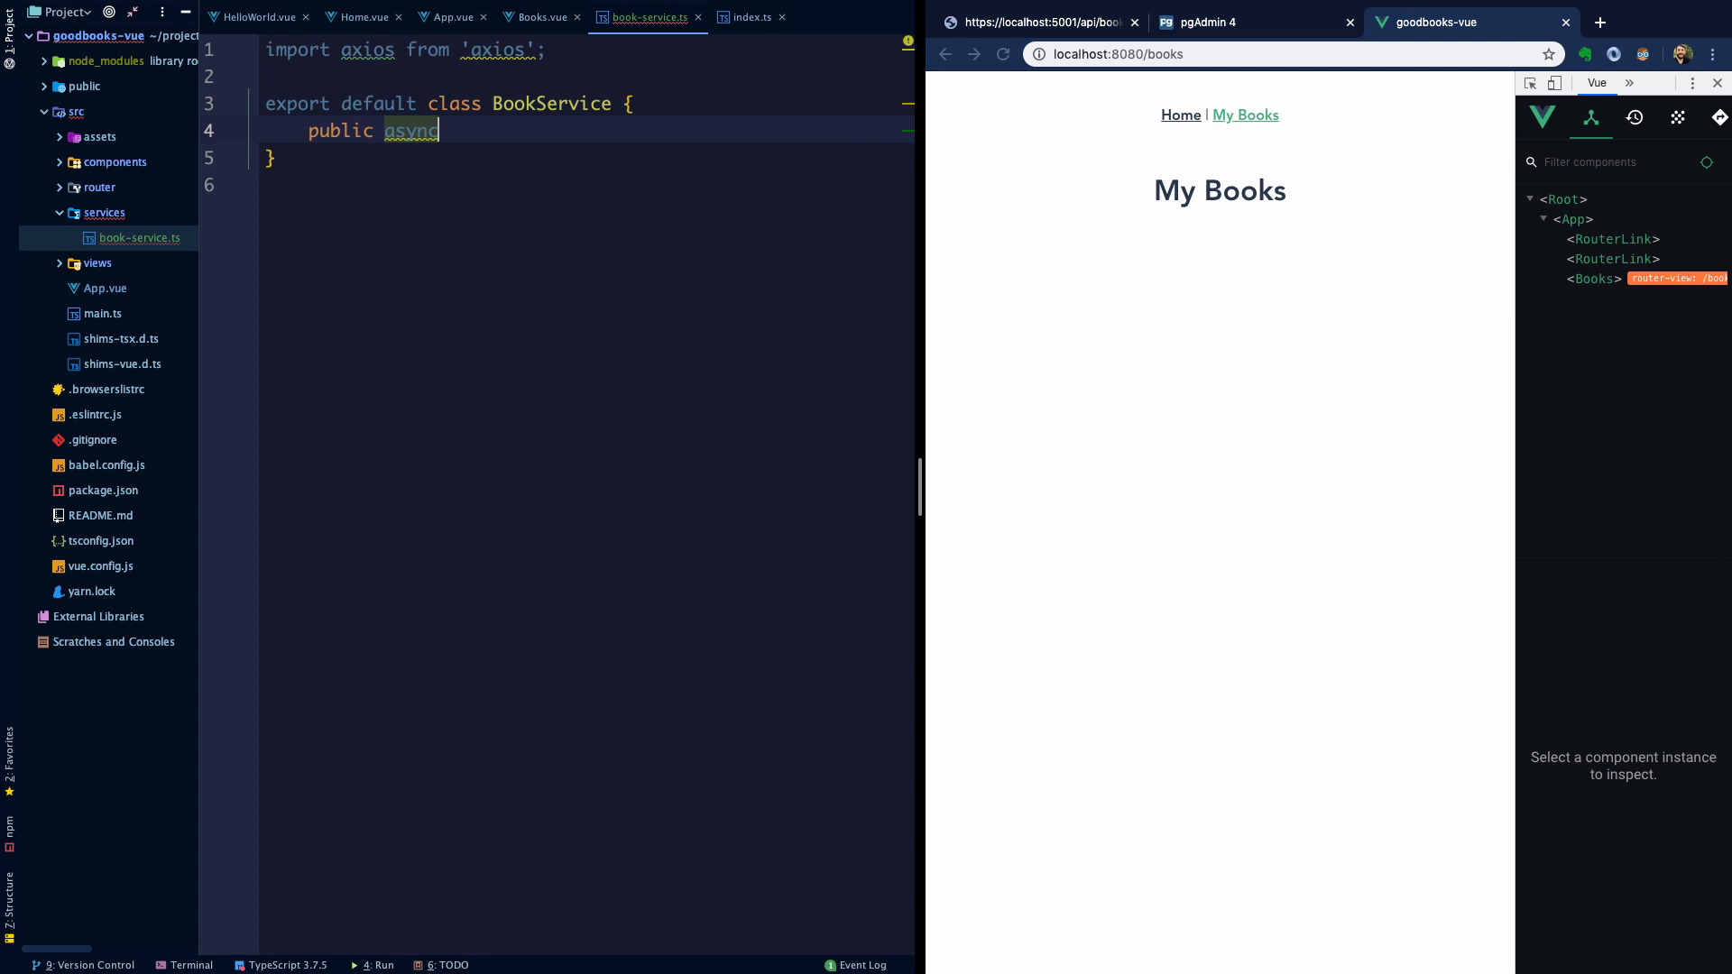
text(getAllBo)
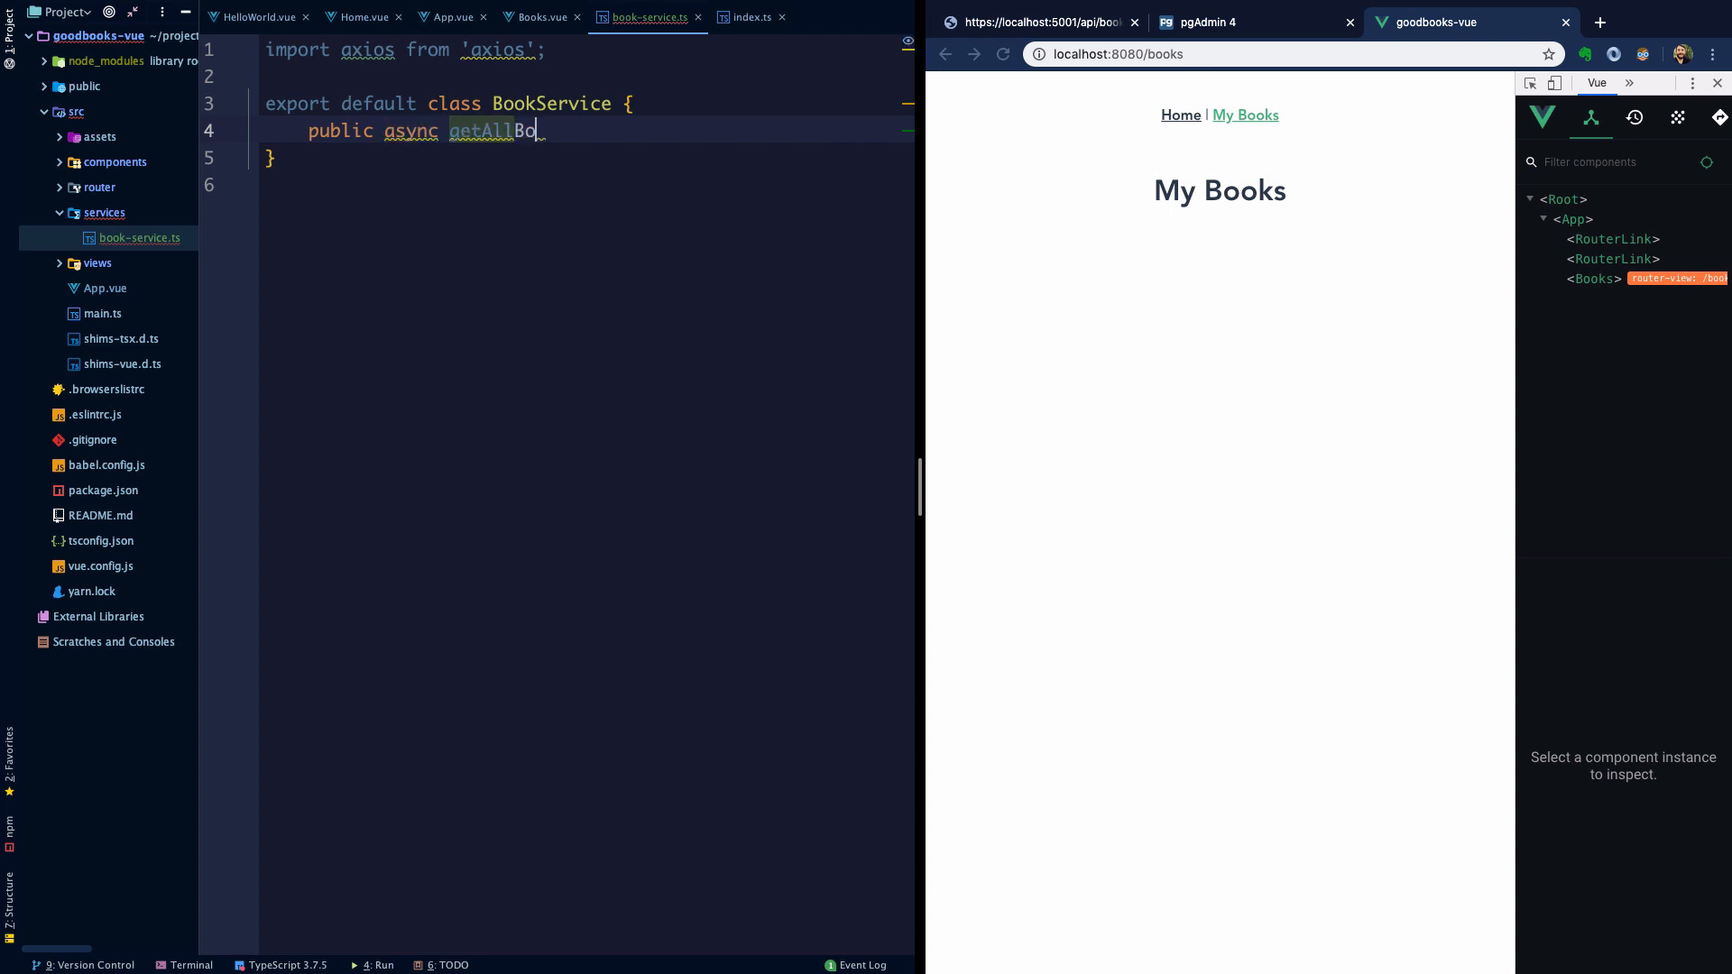
text(oks())
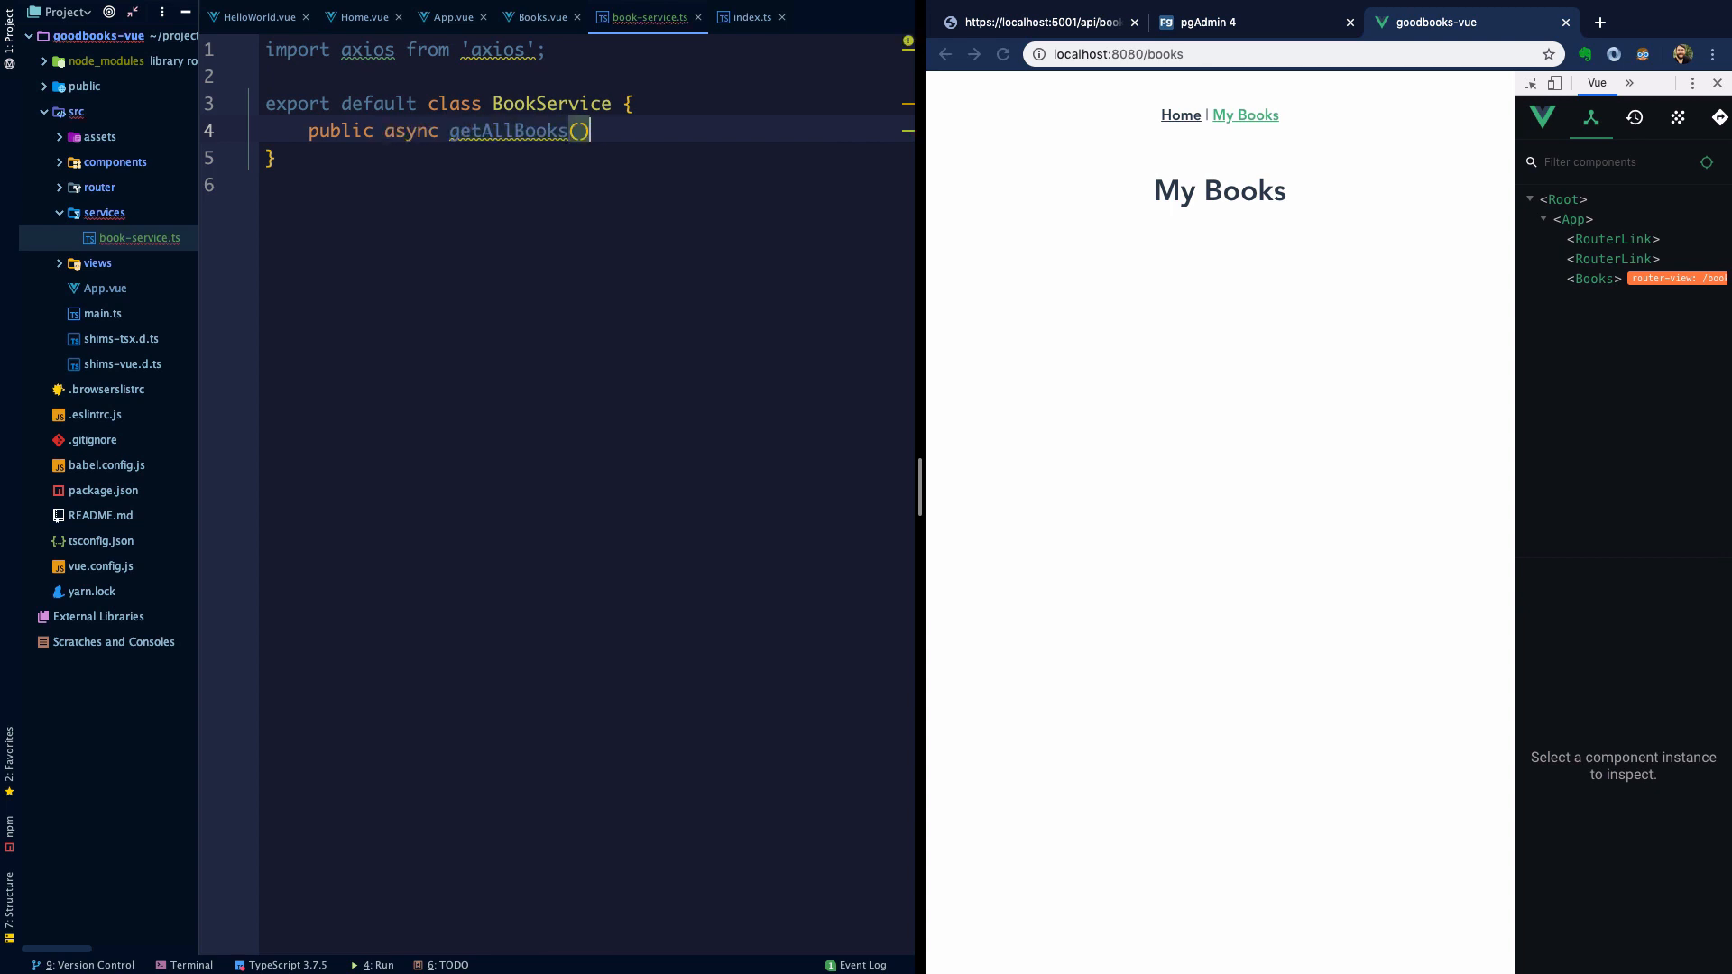
text(: Promise<any>)
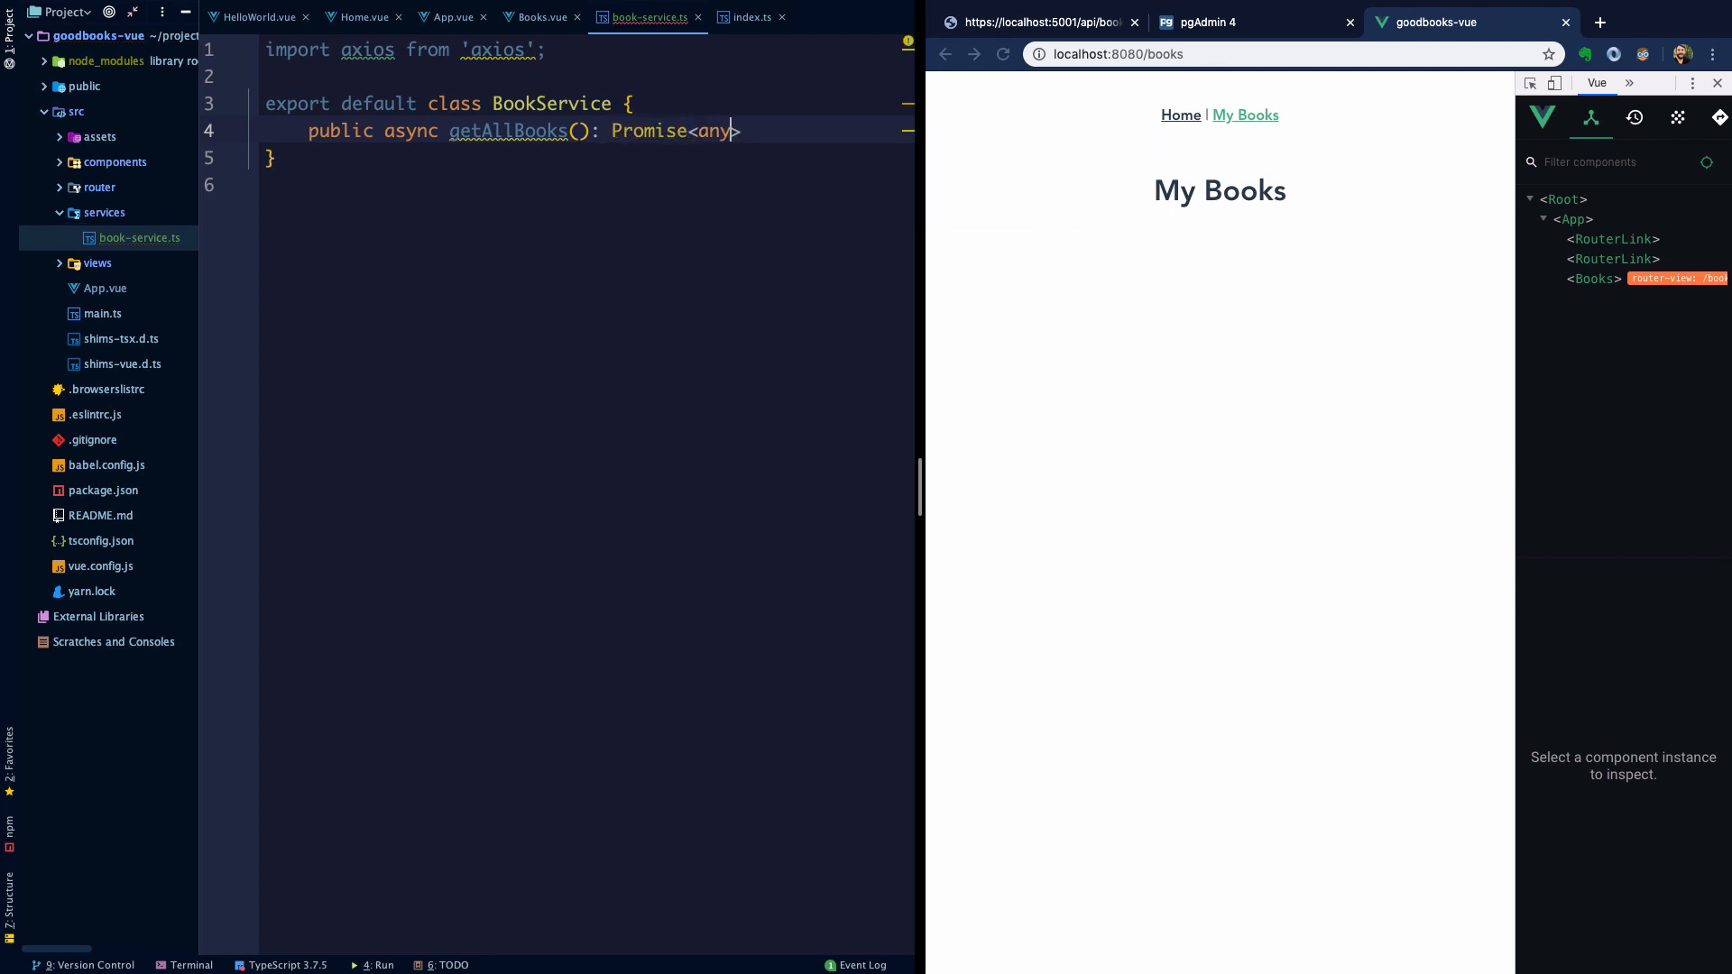
text({)
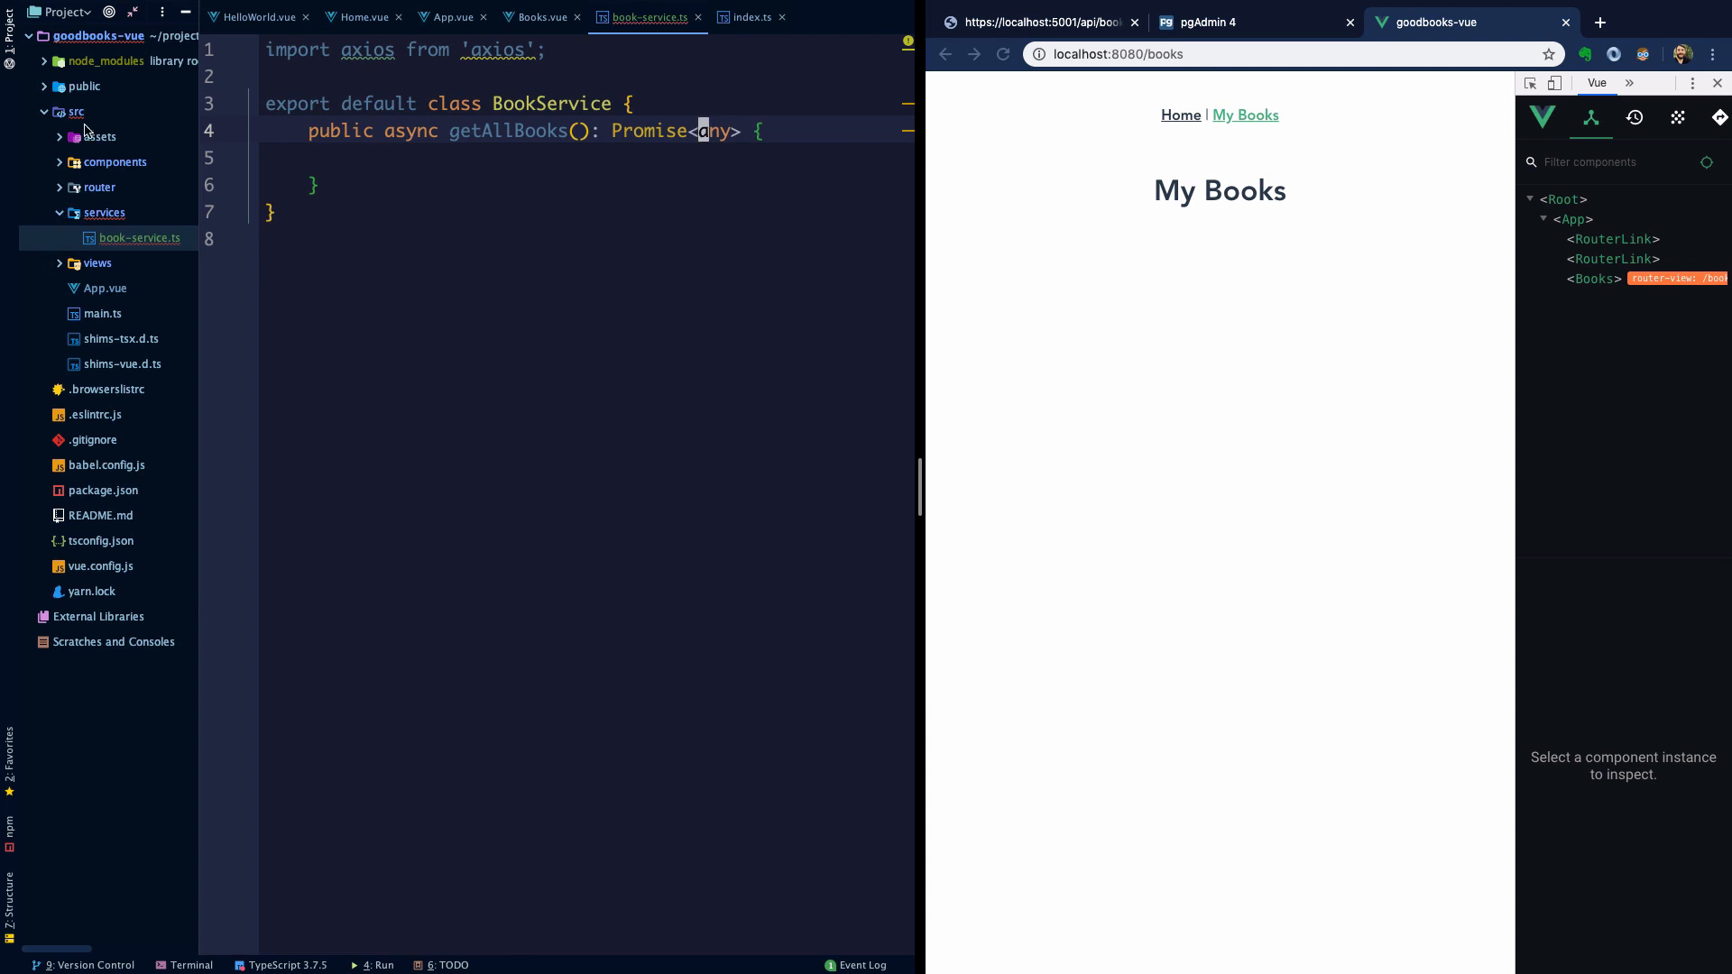
right_click(75, 239)
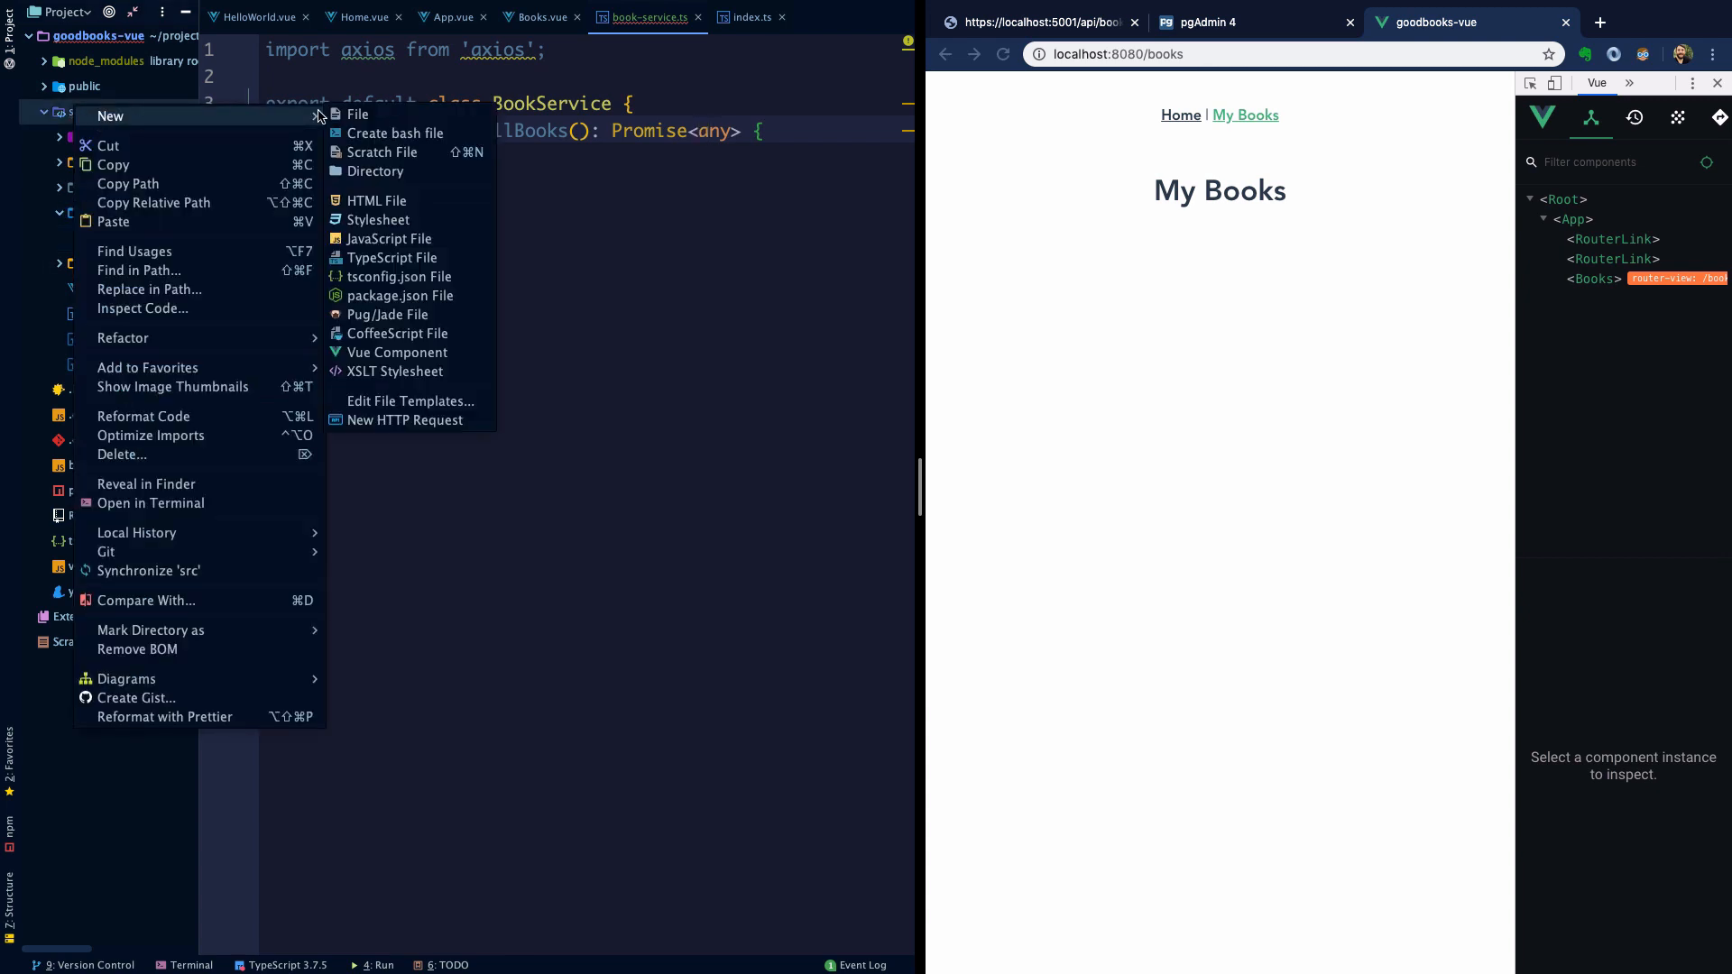
mouse_move(323, 130)
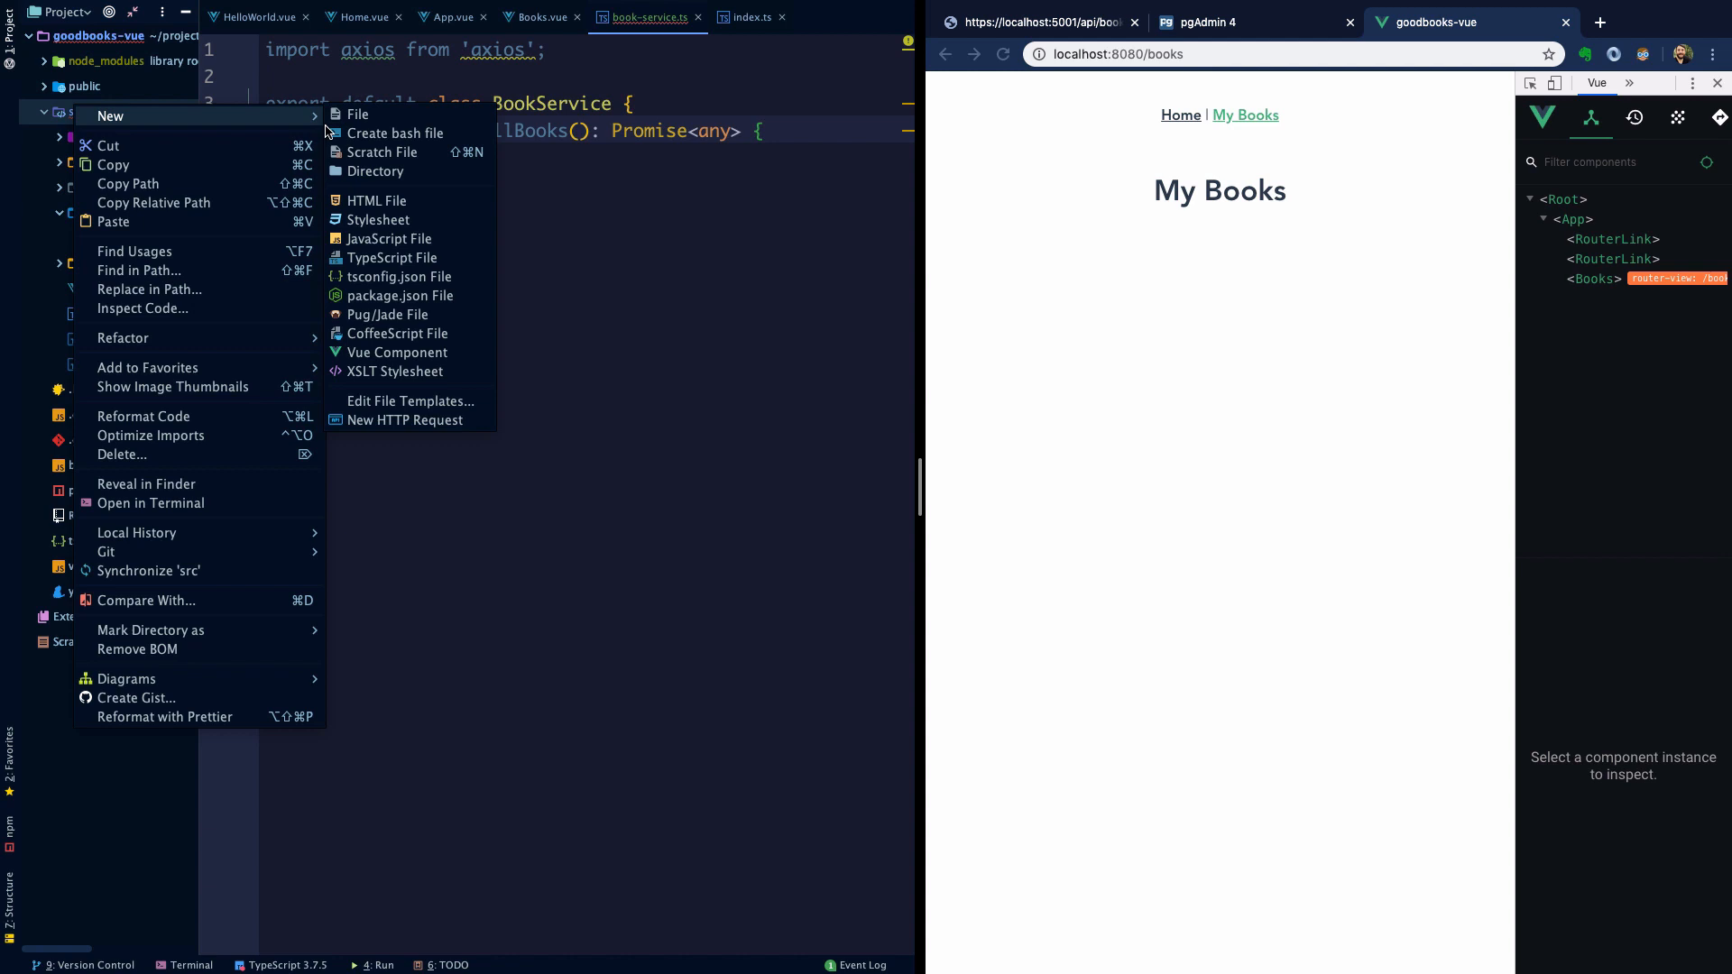
- Create a types directory under src
click(376, 171)
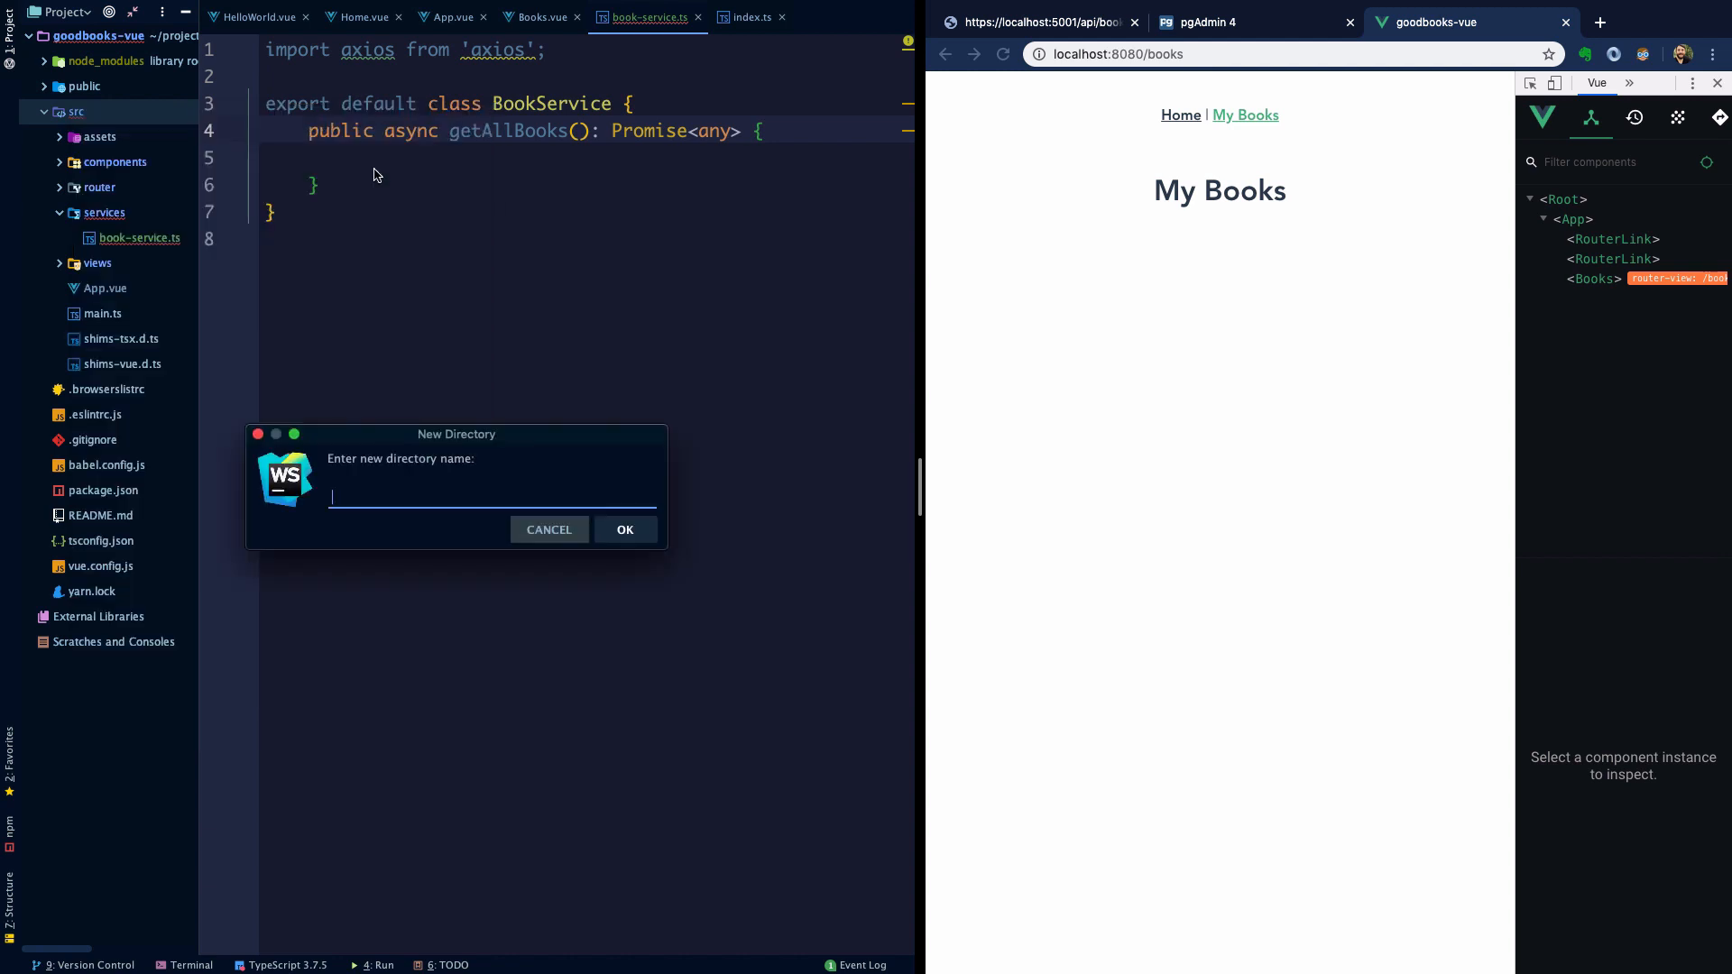
text(typ)
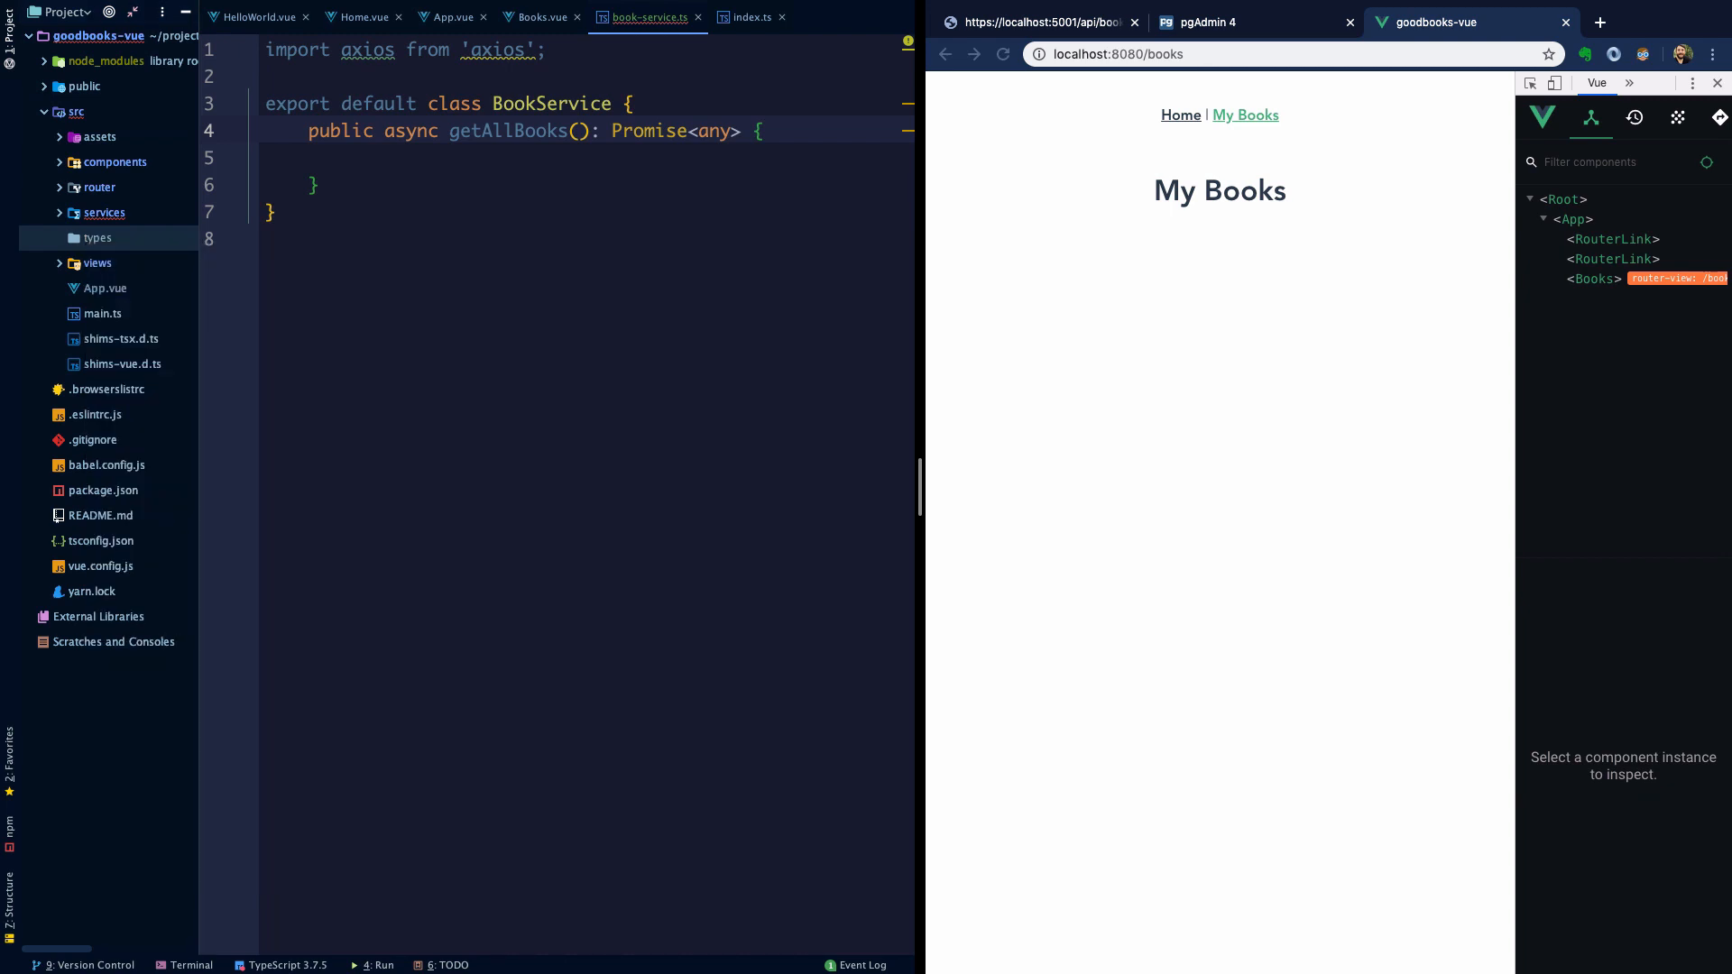
right_click(98, 239)
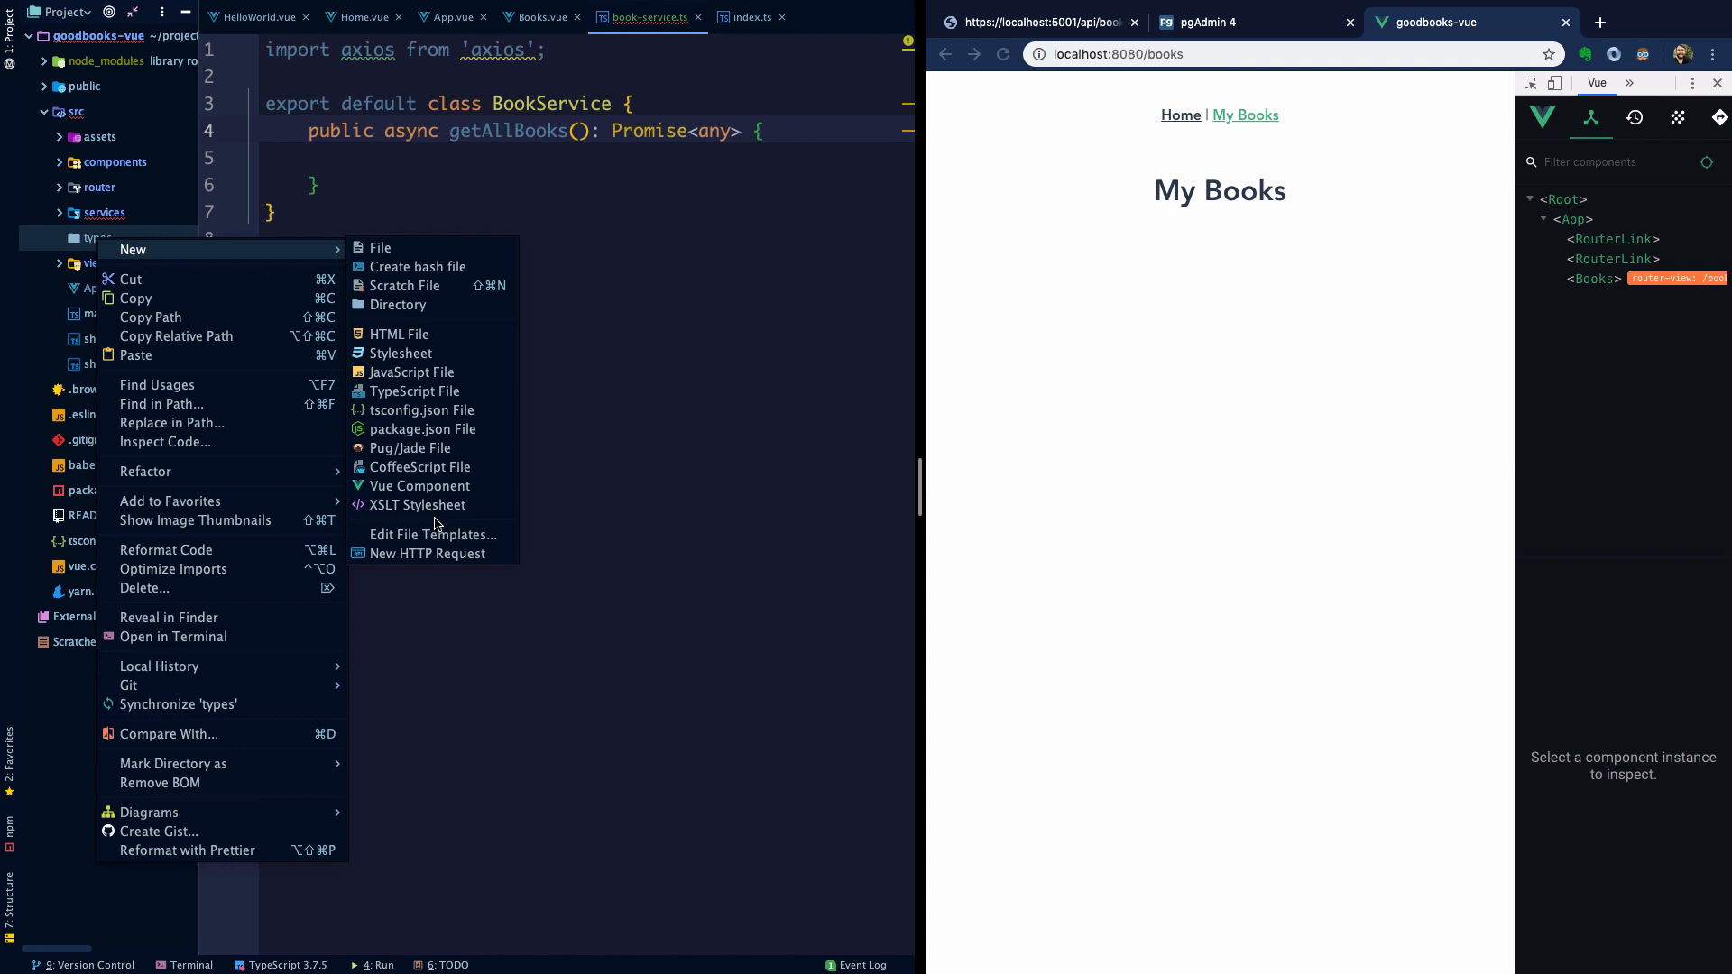
mouse_move(421, 409)
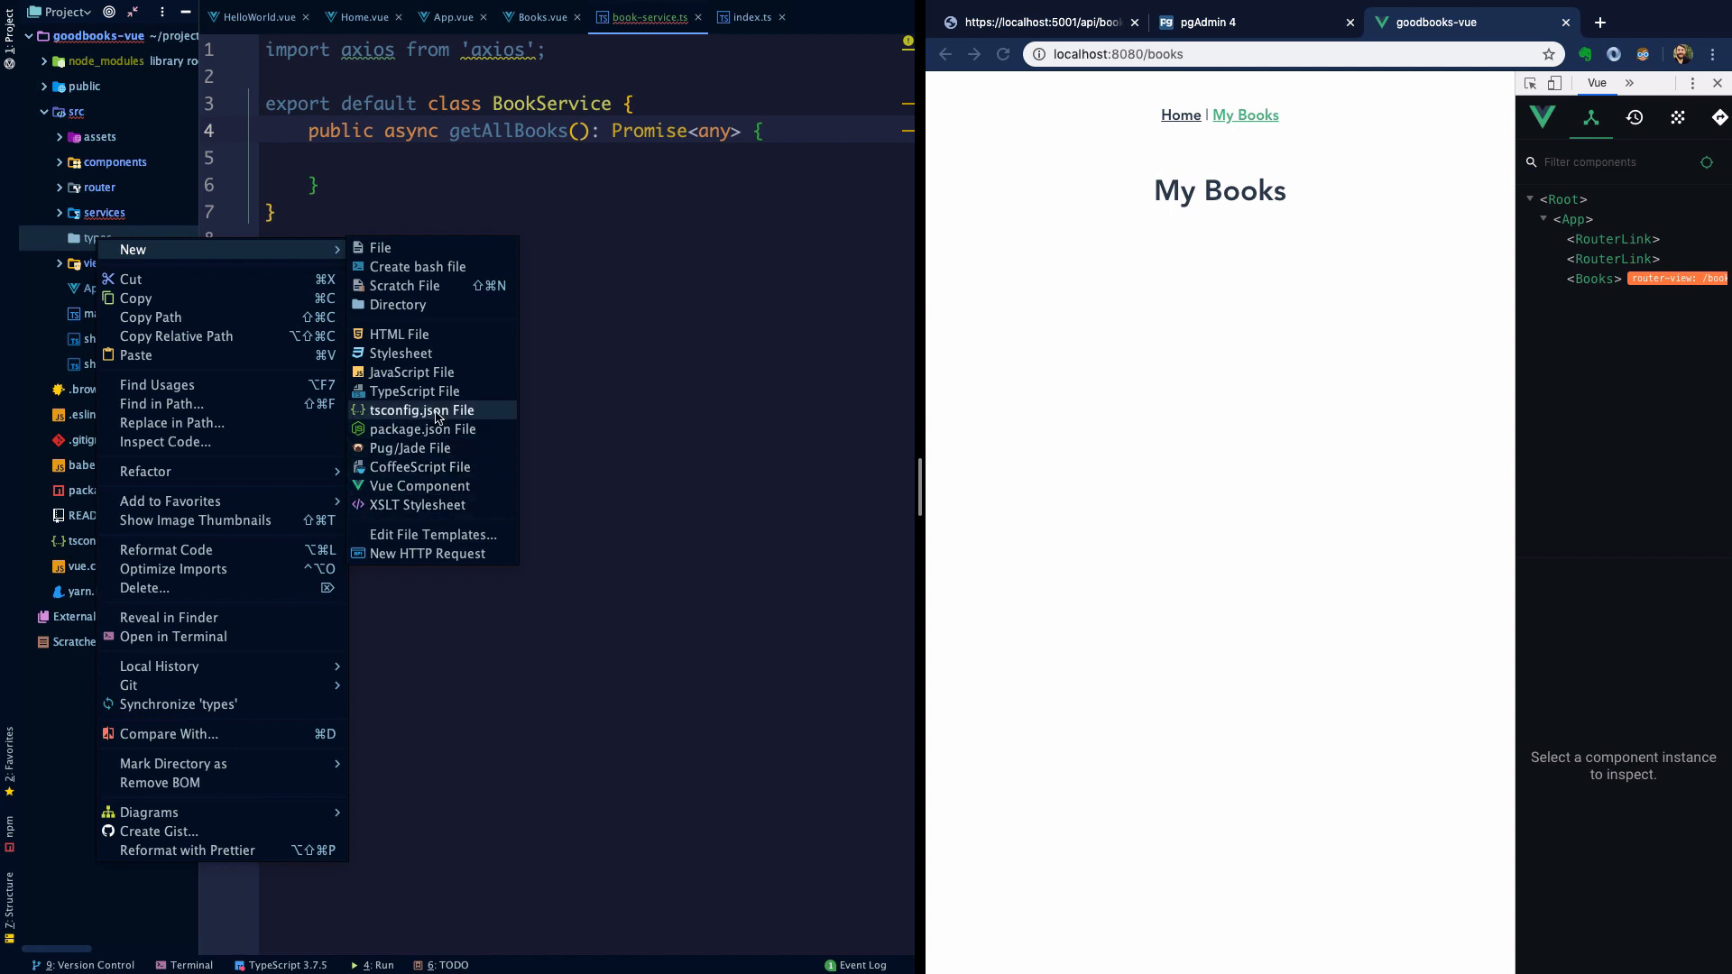
- Create an empty Book.d.ts TypeScript file inside types
click(415, 391)
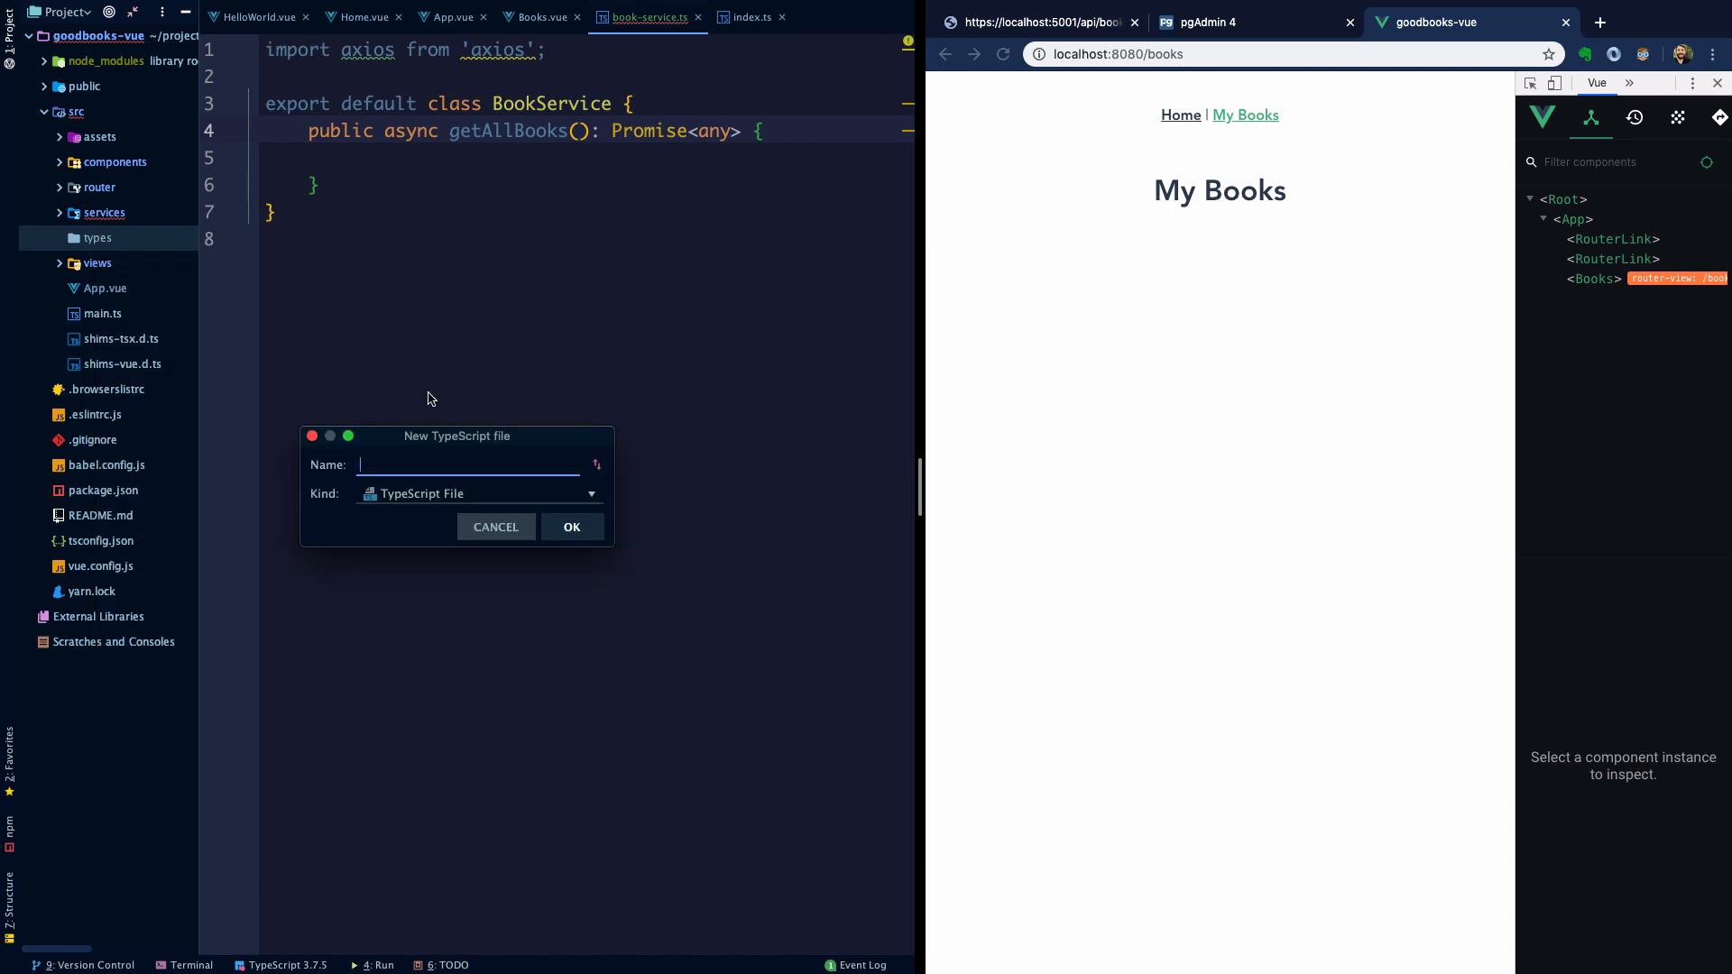
text(Book.d)
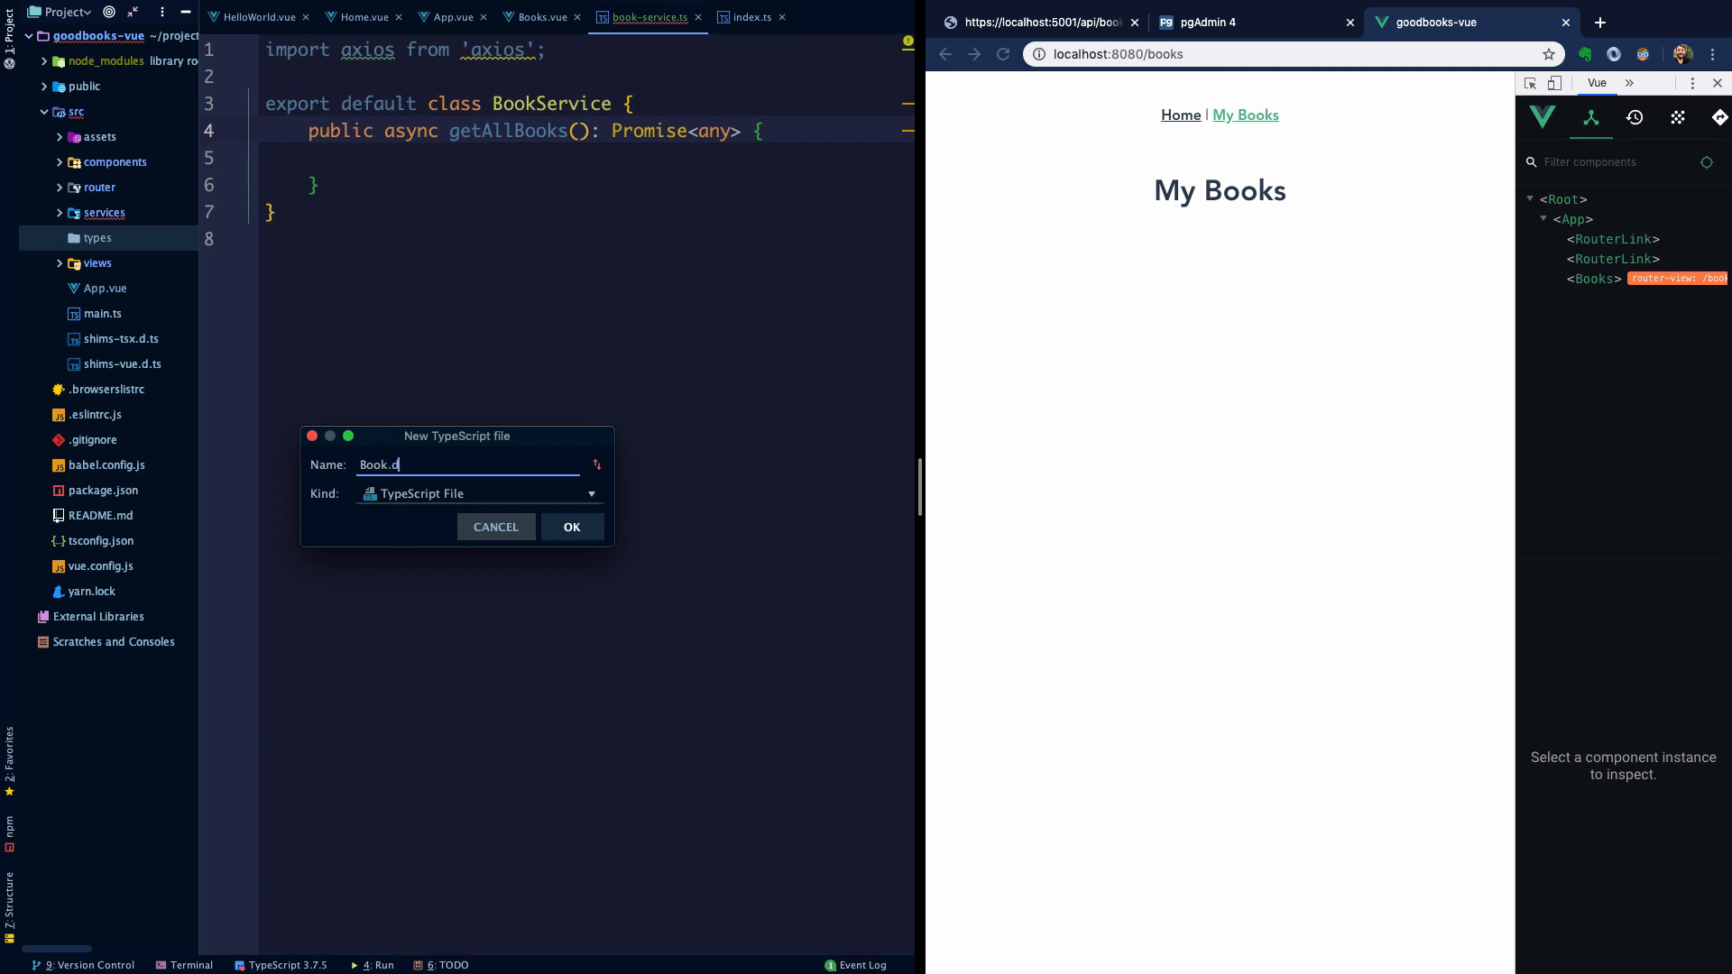
click(572, 527)
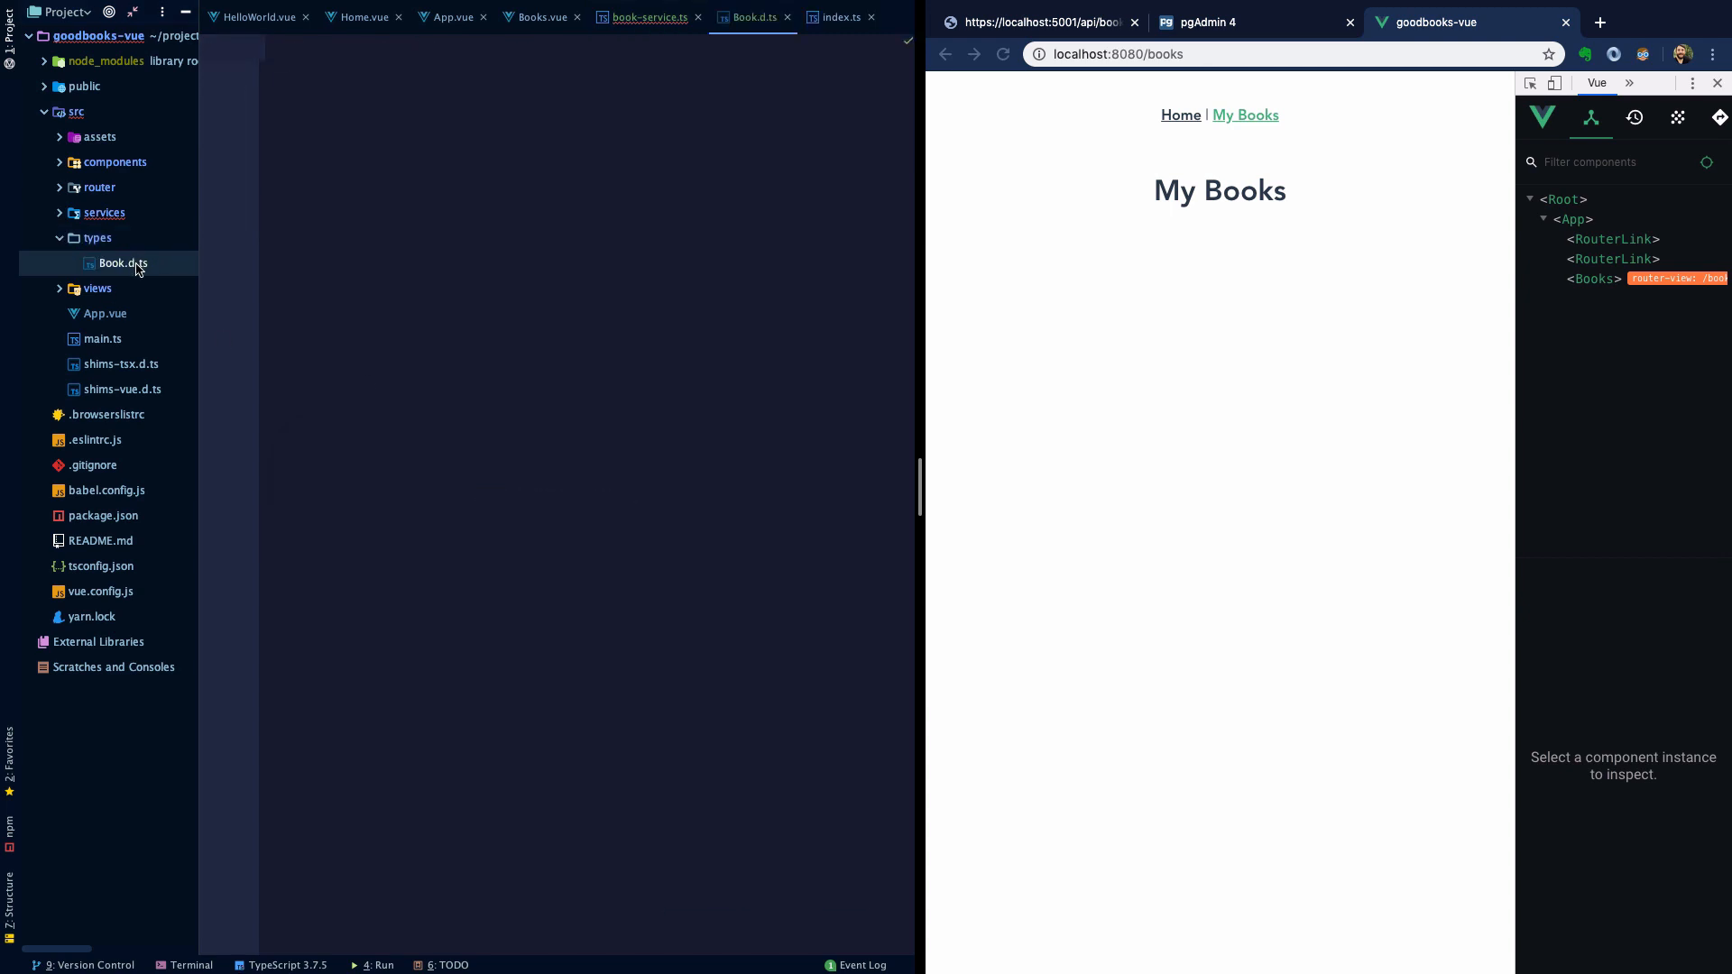
- Declare export default interface IBook in Book.d.ts
text(export default)
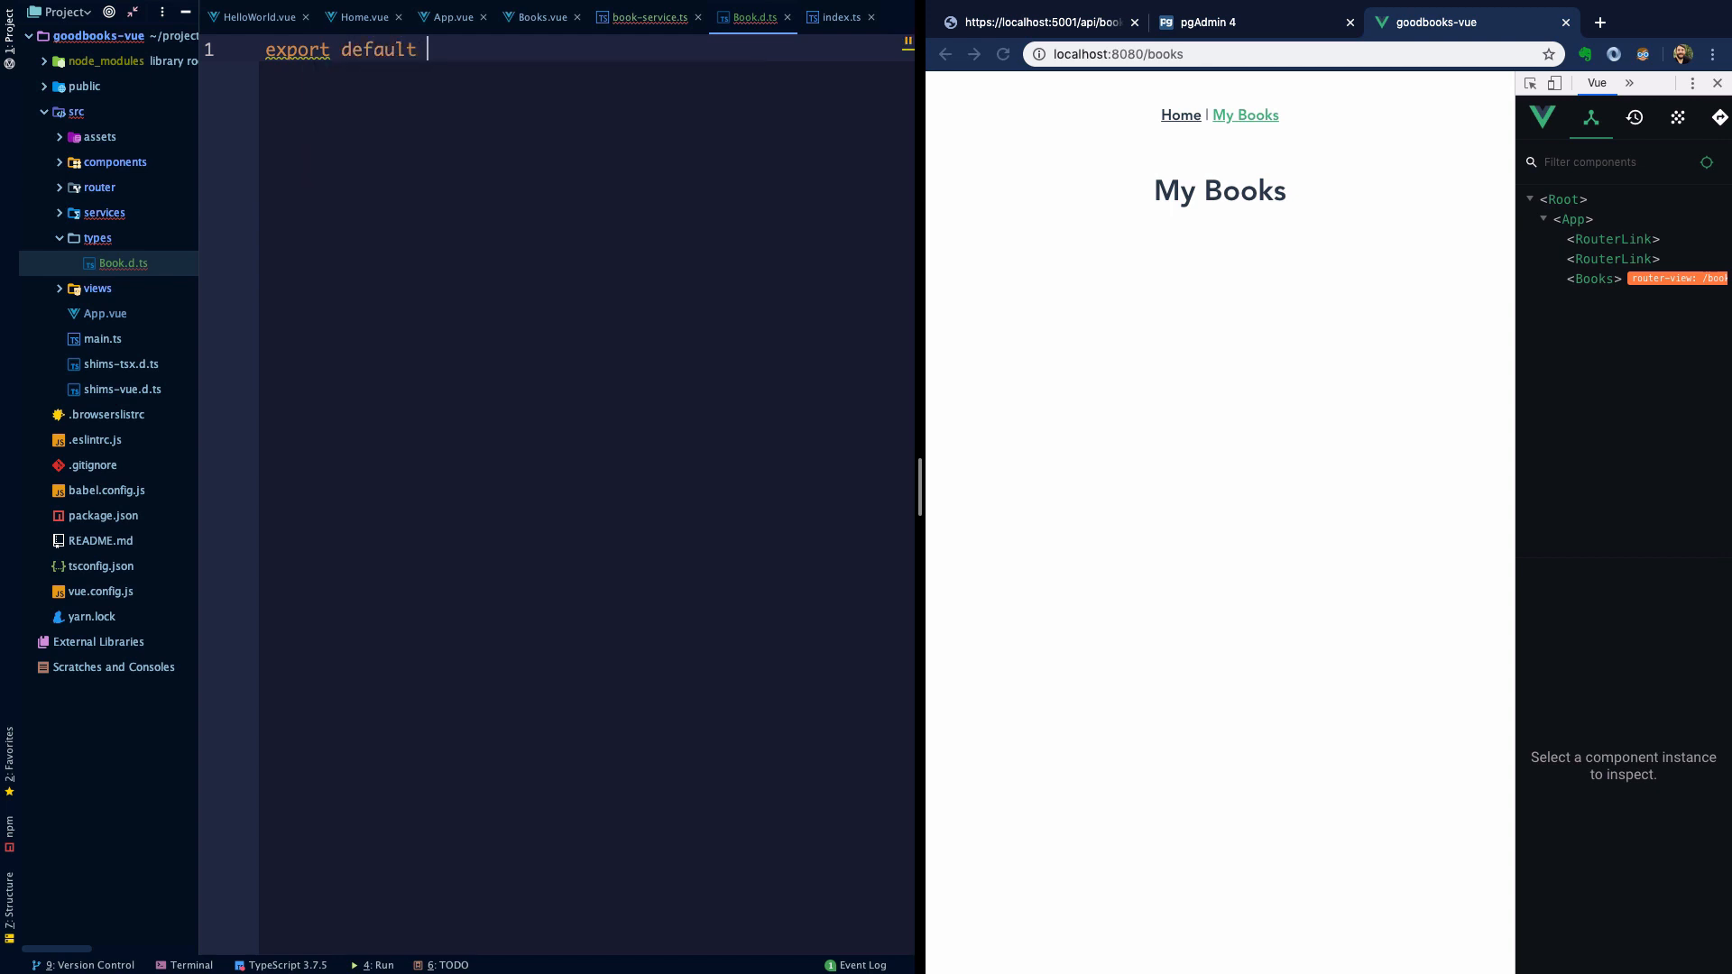
text(interface)
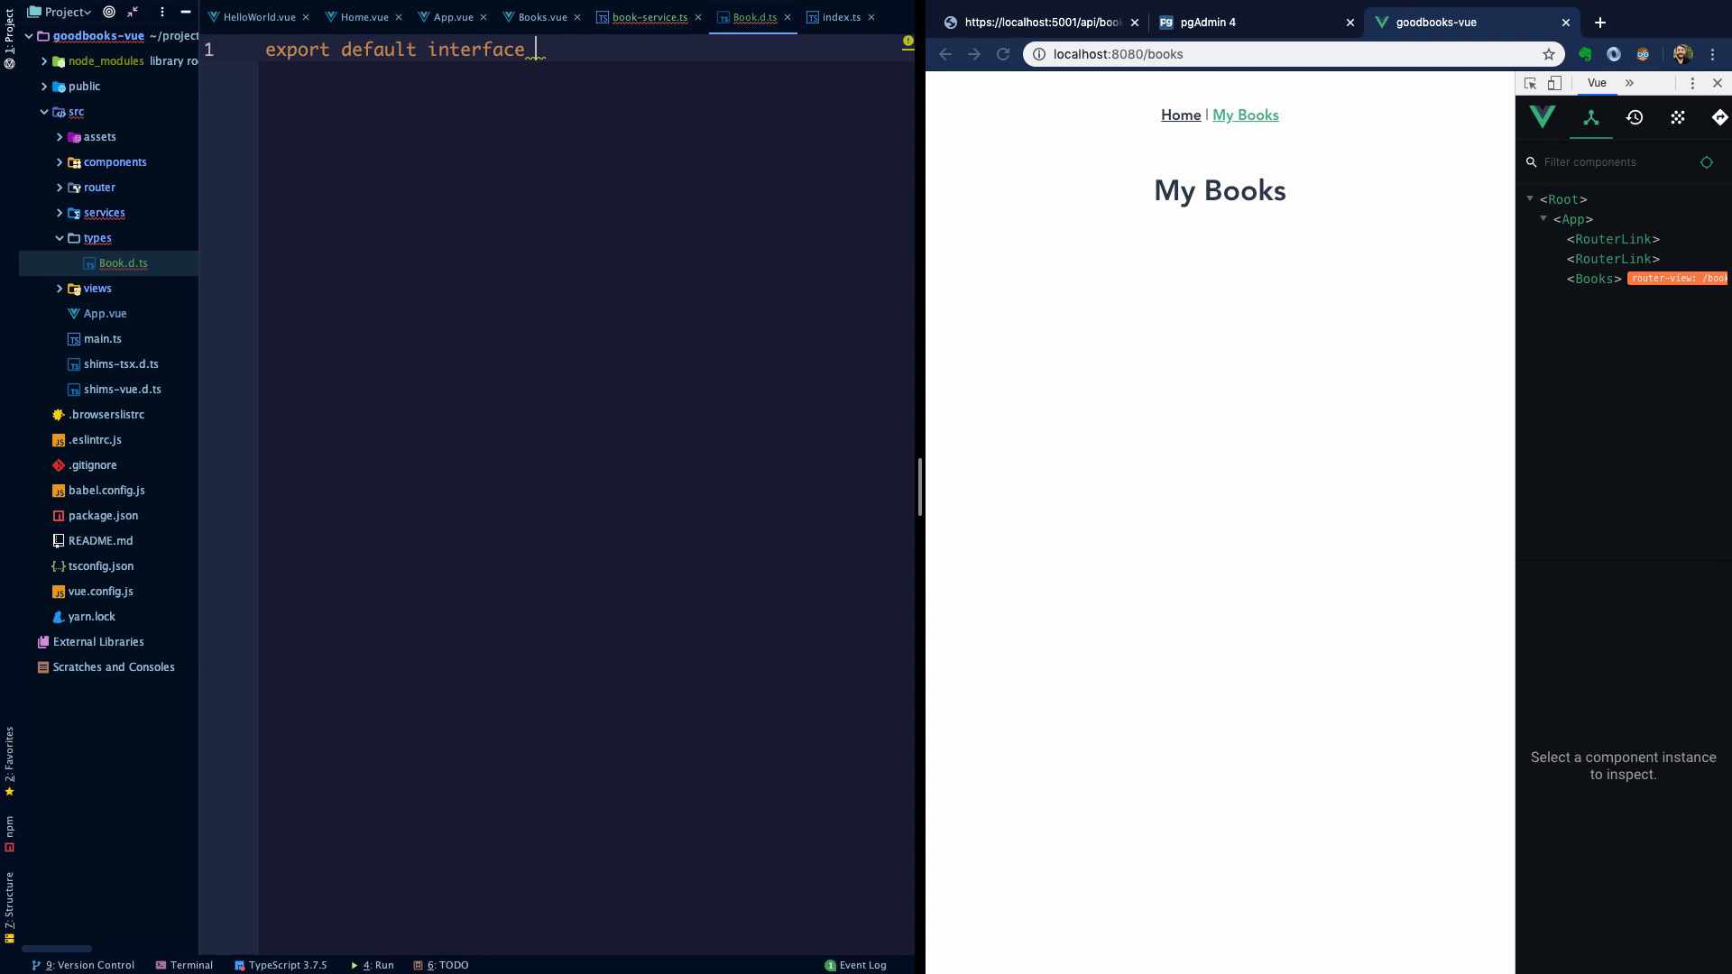
text(IBook)
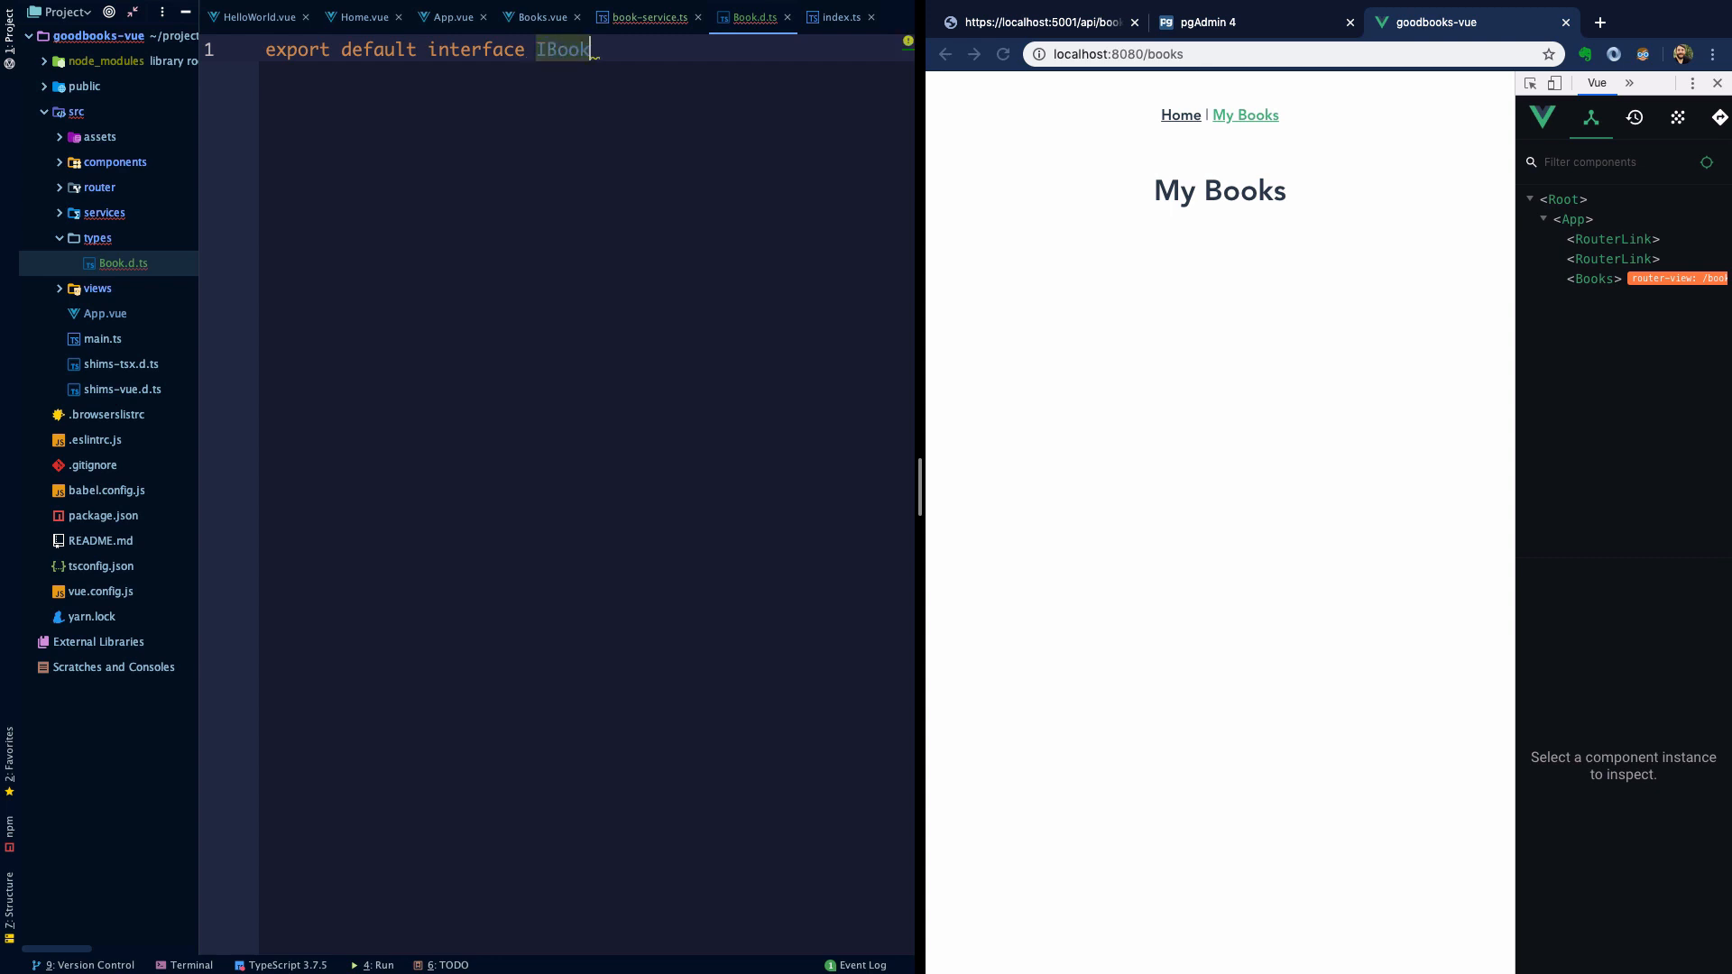
text({)
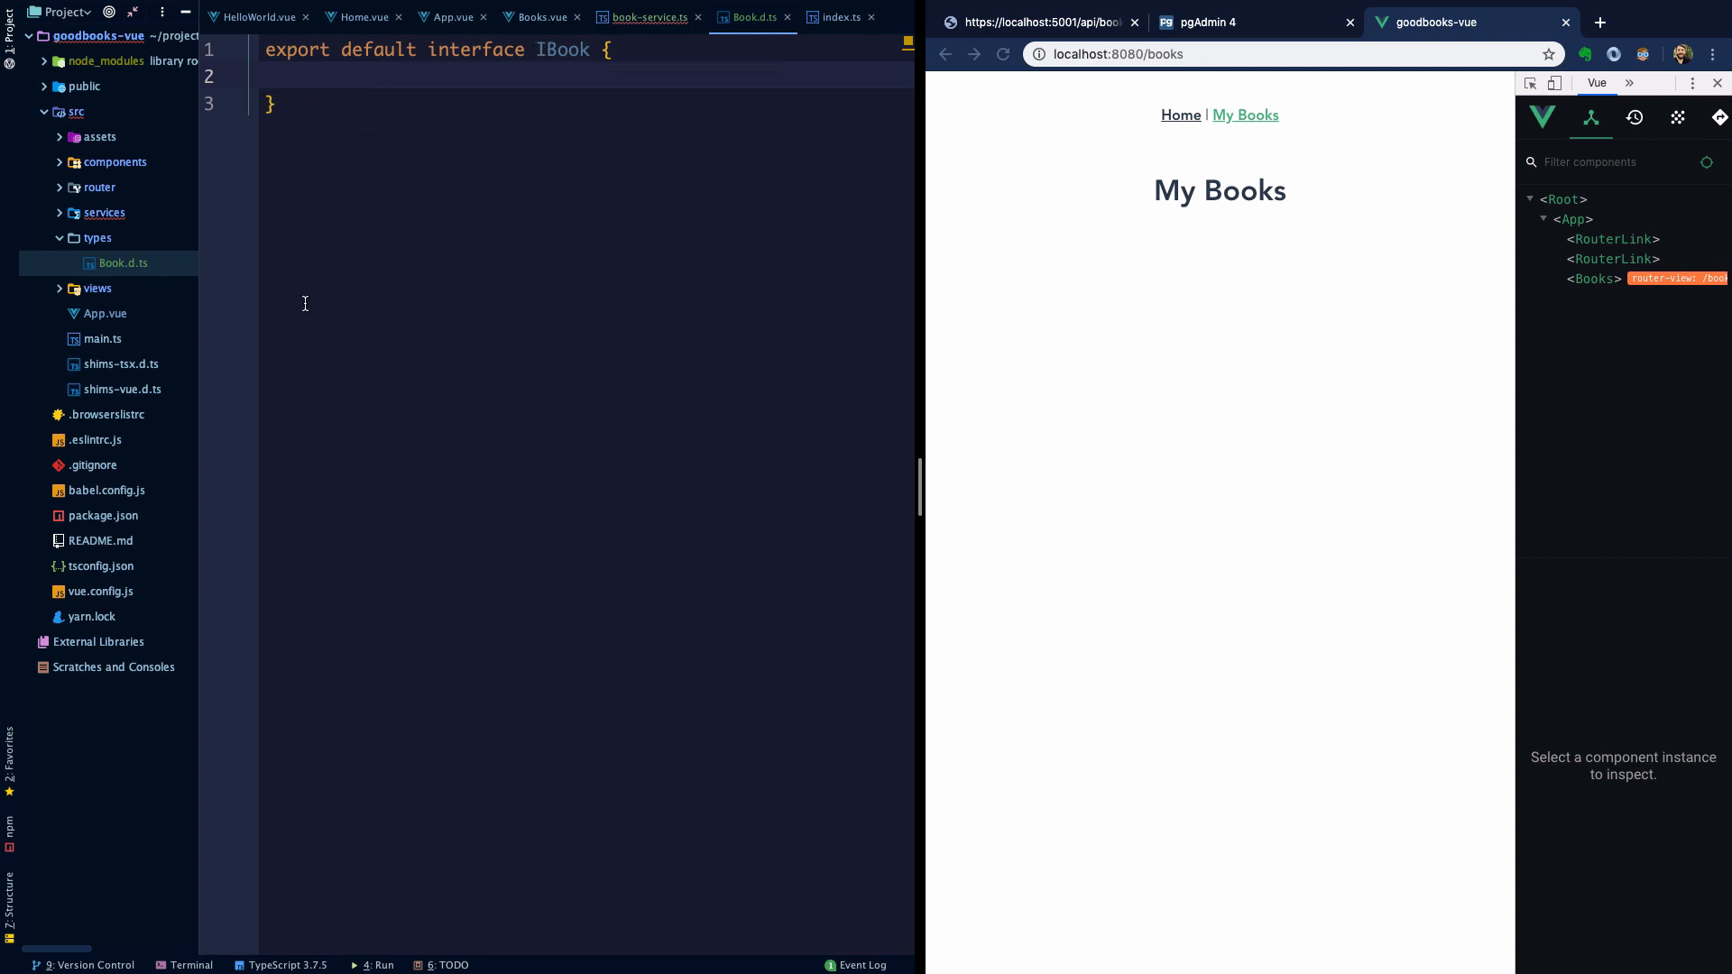
- Add fields id: number, createdOn: Date, updatedOn: Date, title: string, author: string
text(id: number)
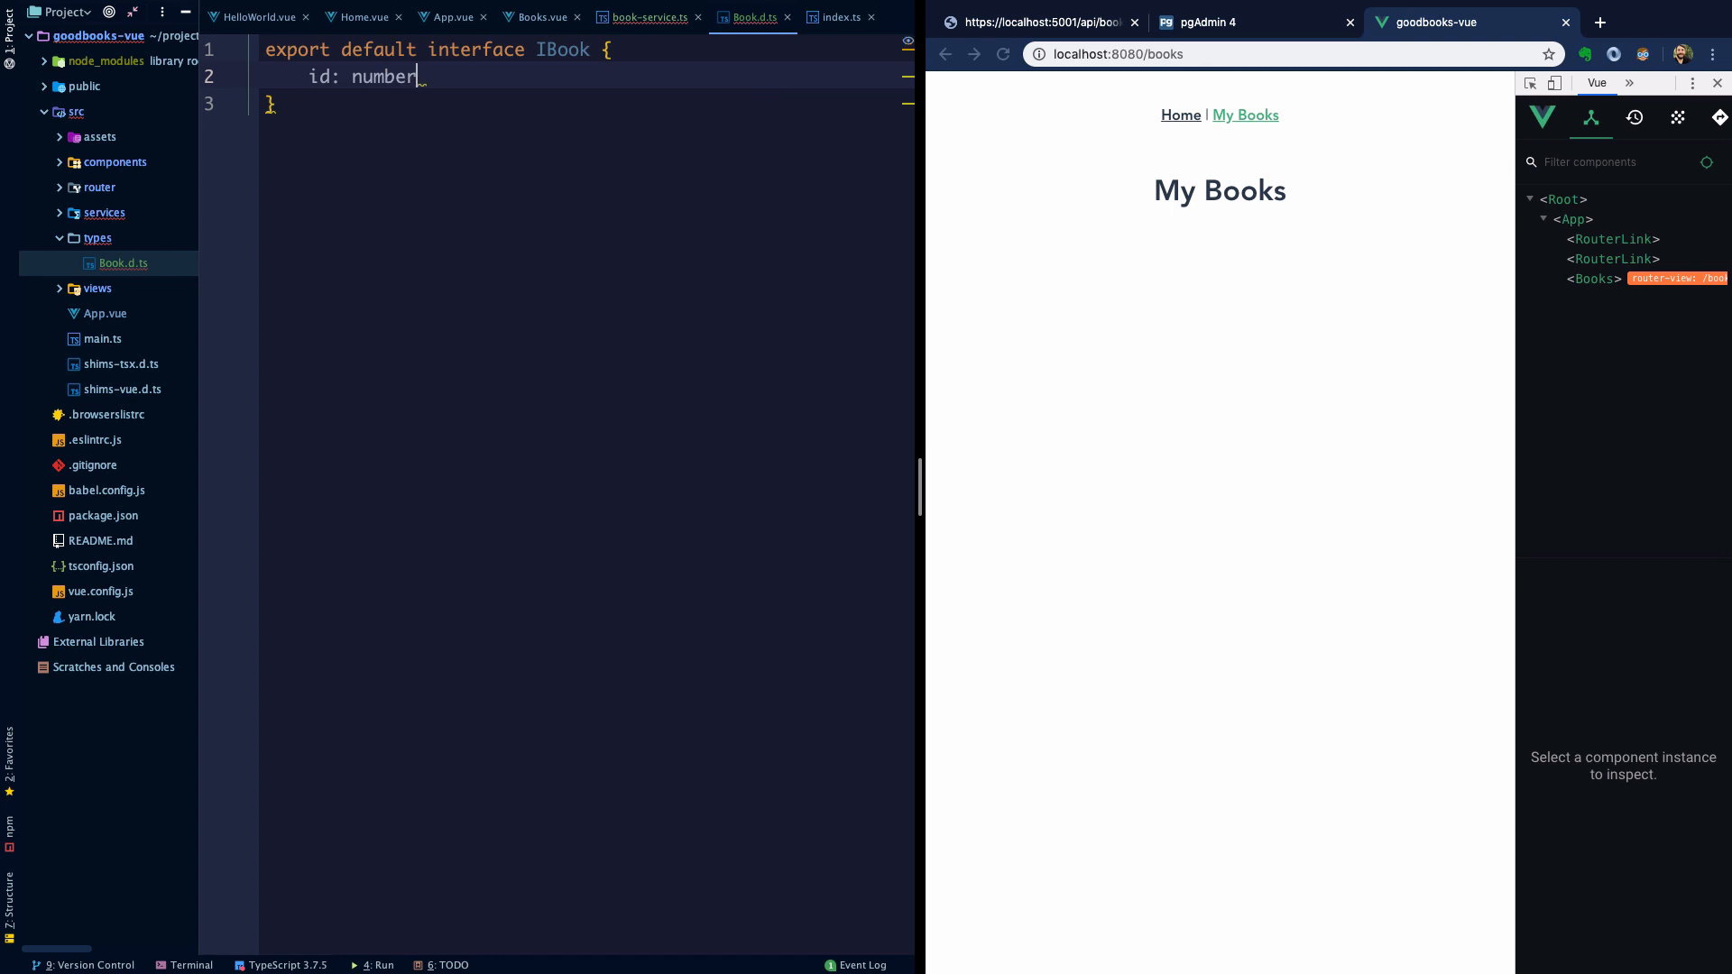
text(;)
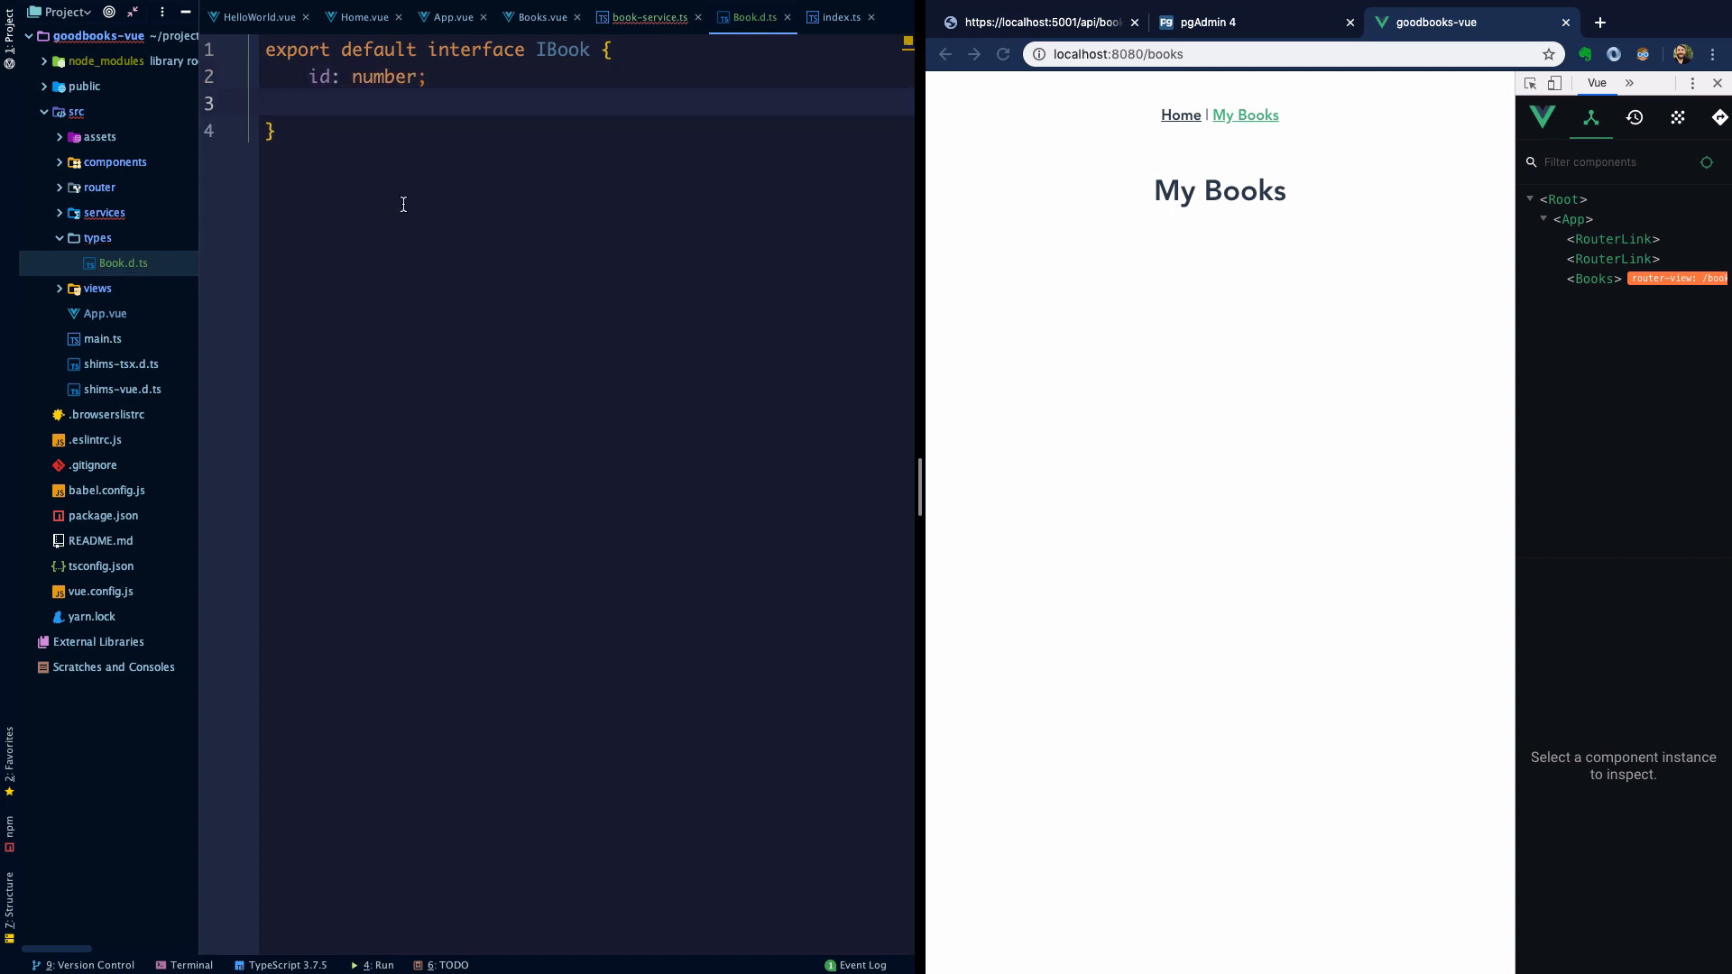
mouse_move(597, 164)
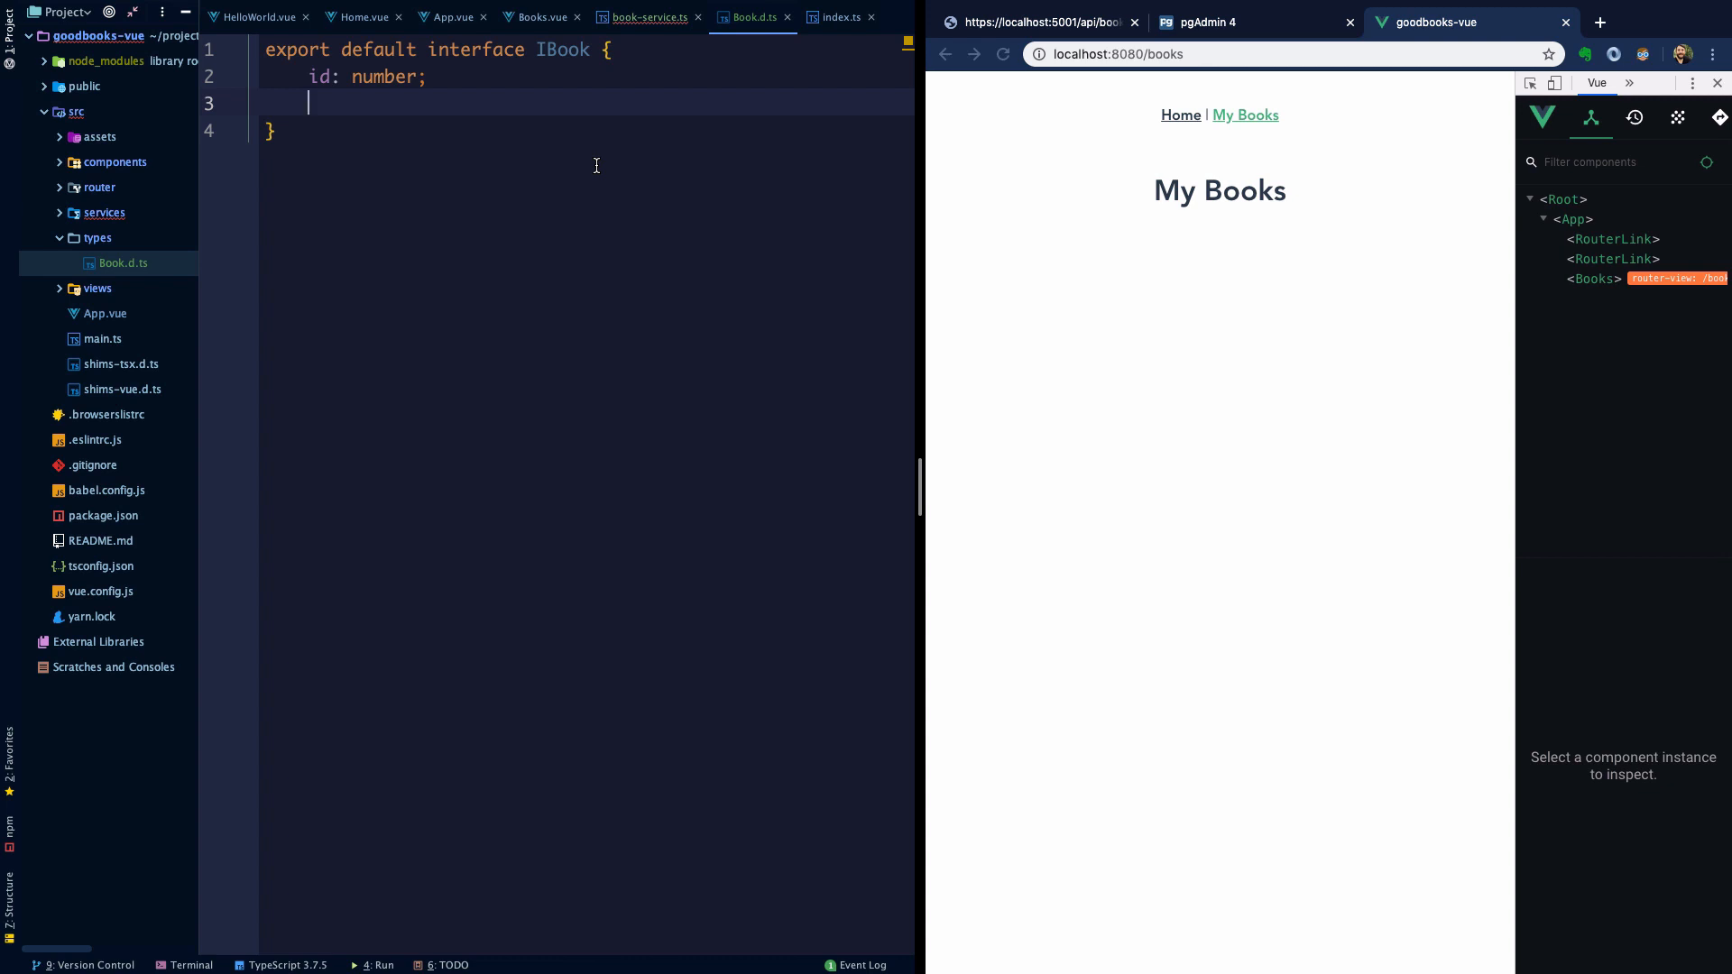
text(created)
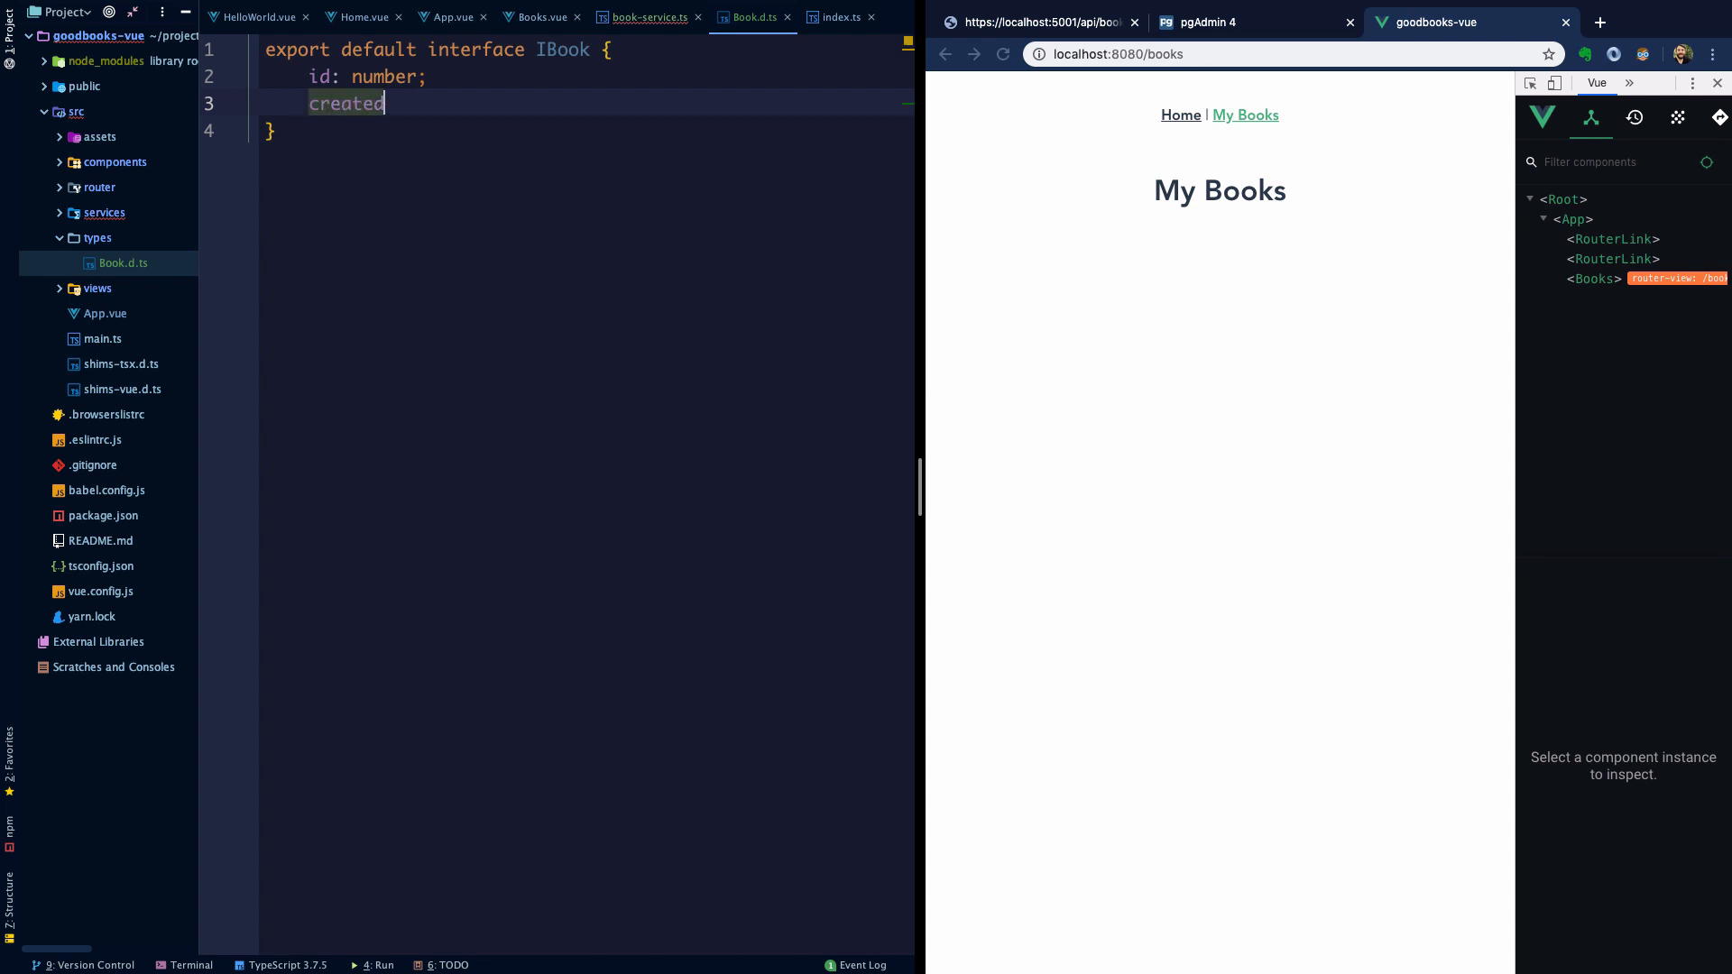
text(On: Date;)
text(updatedOn:)
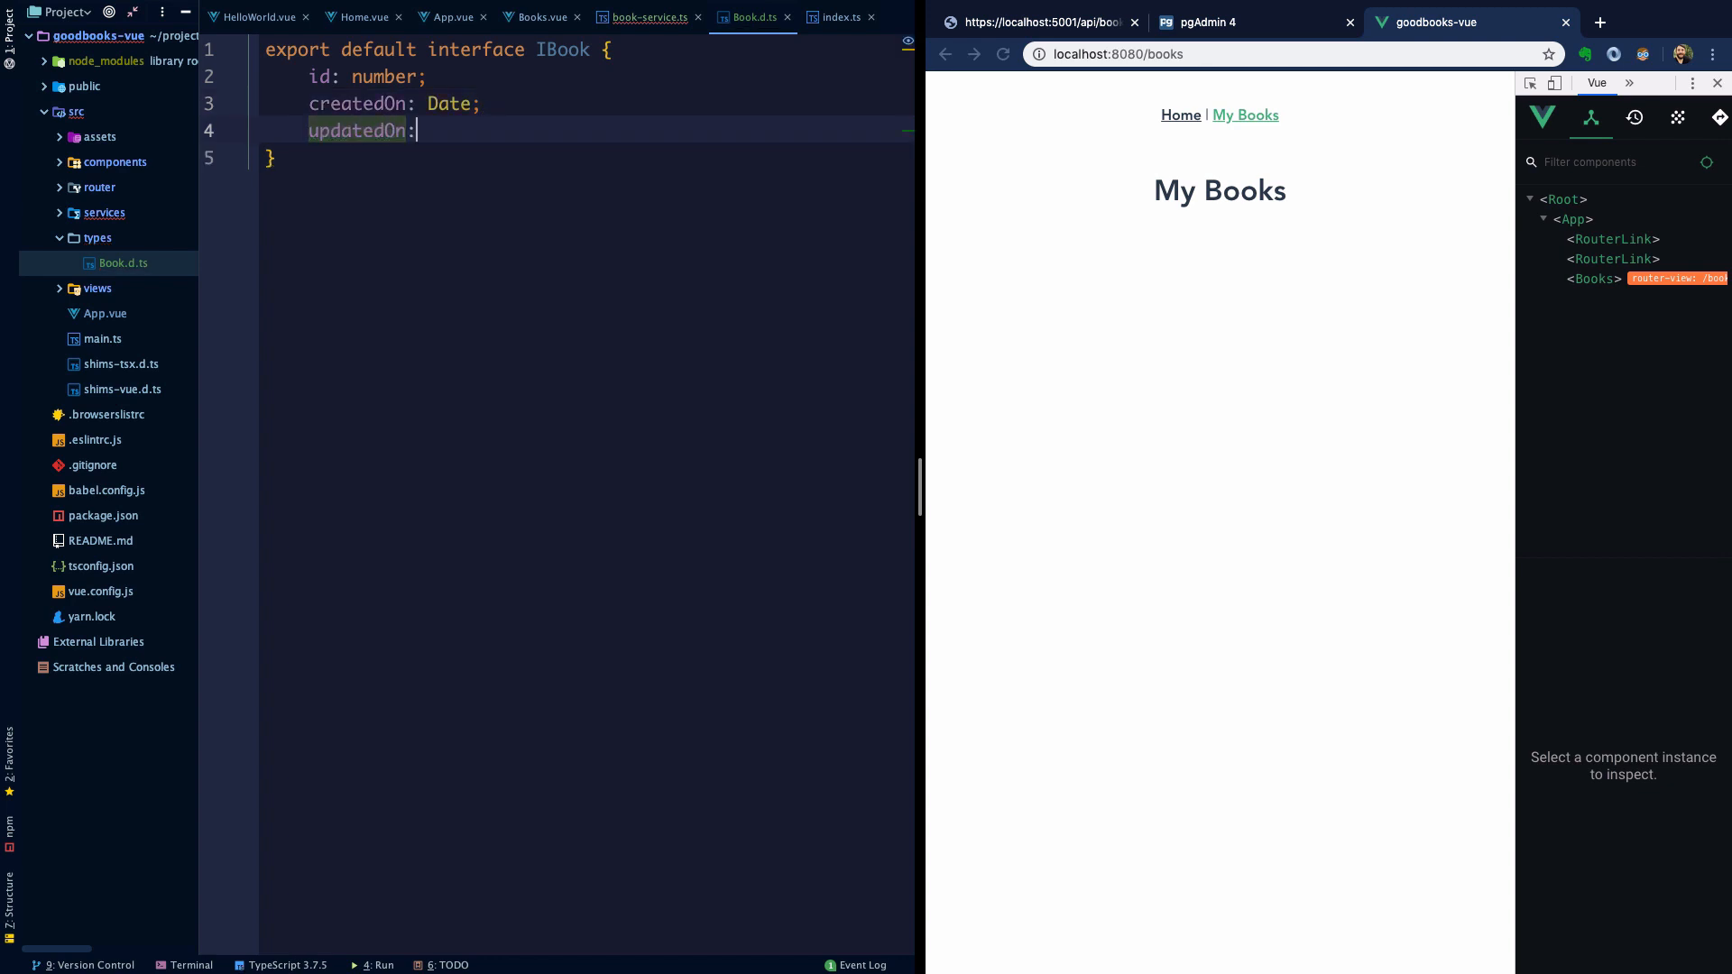
text(Date;)
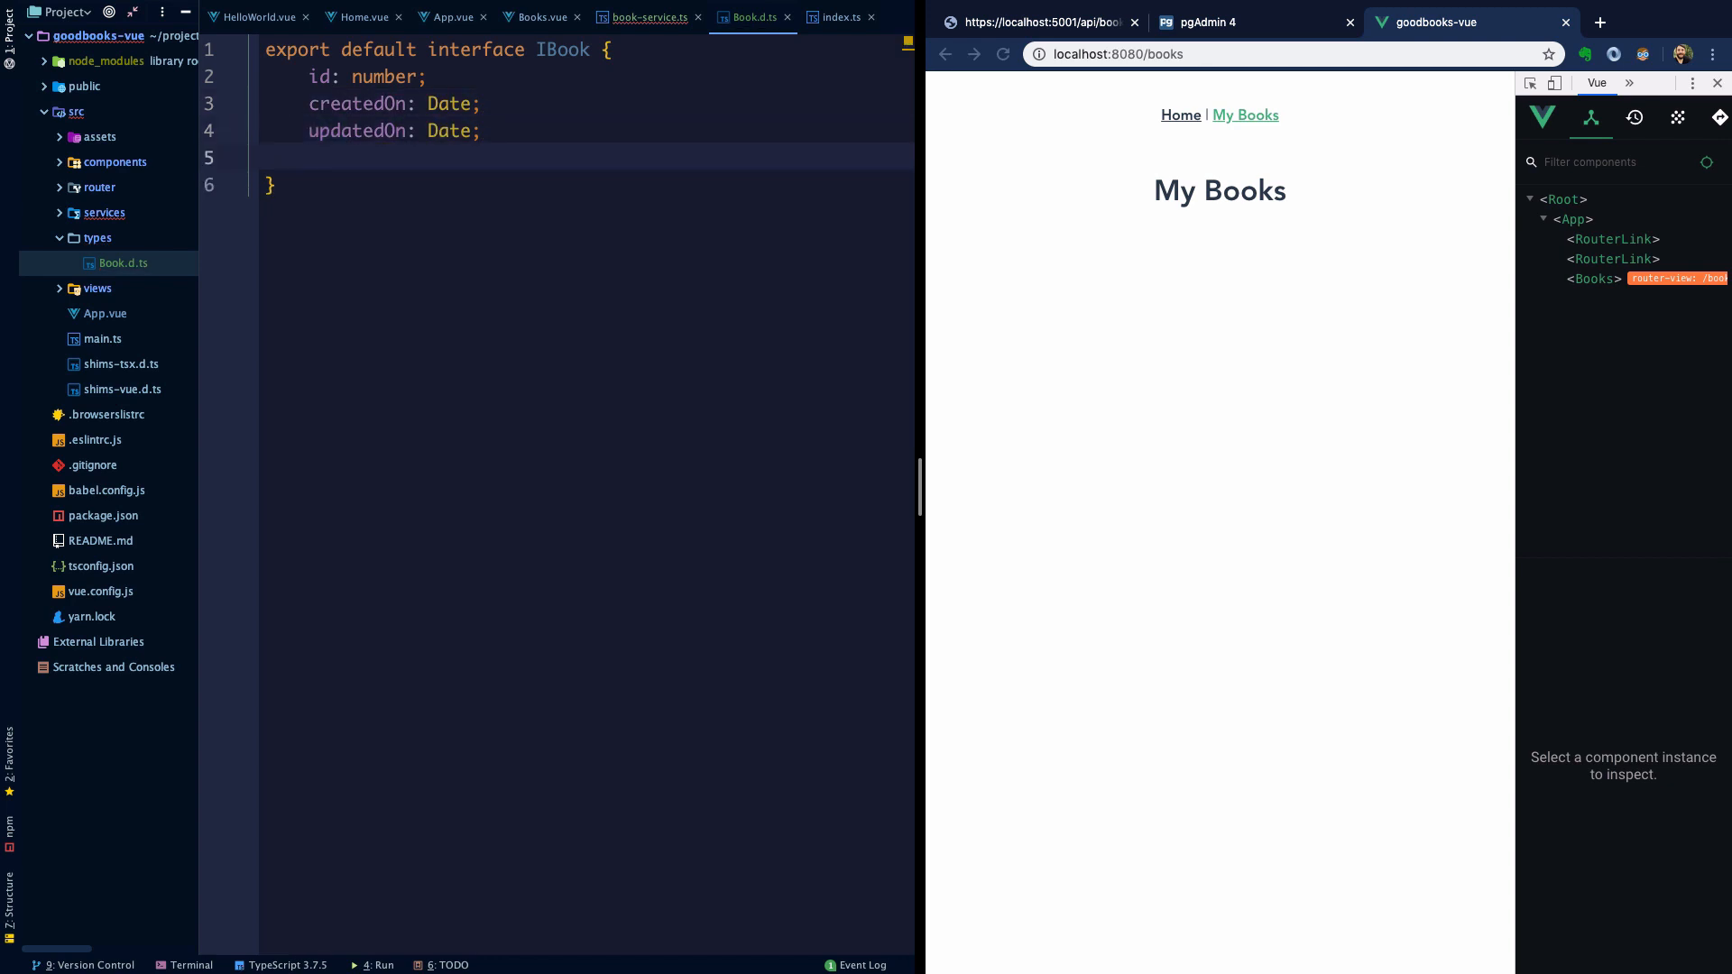
text(title)
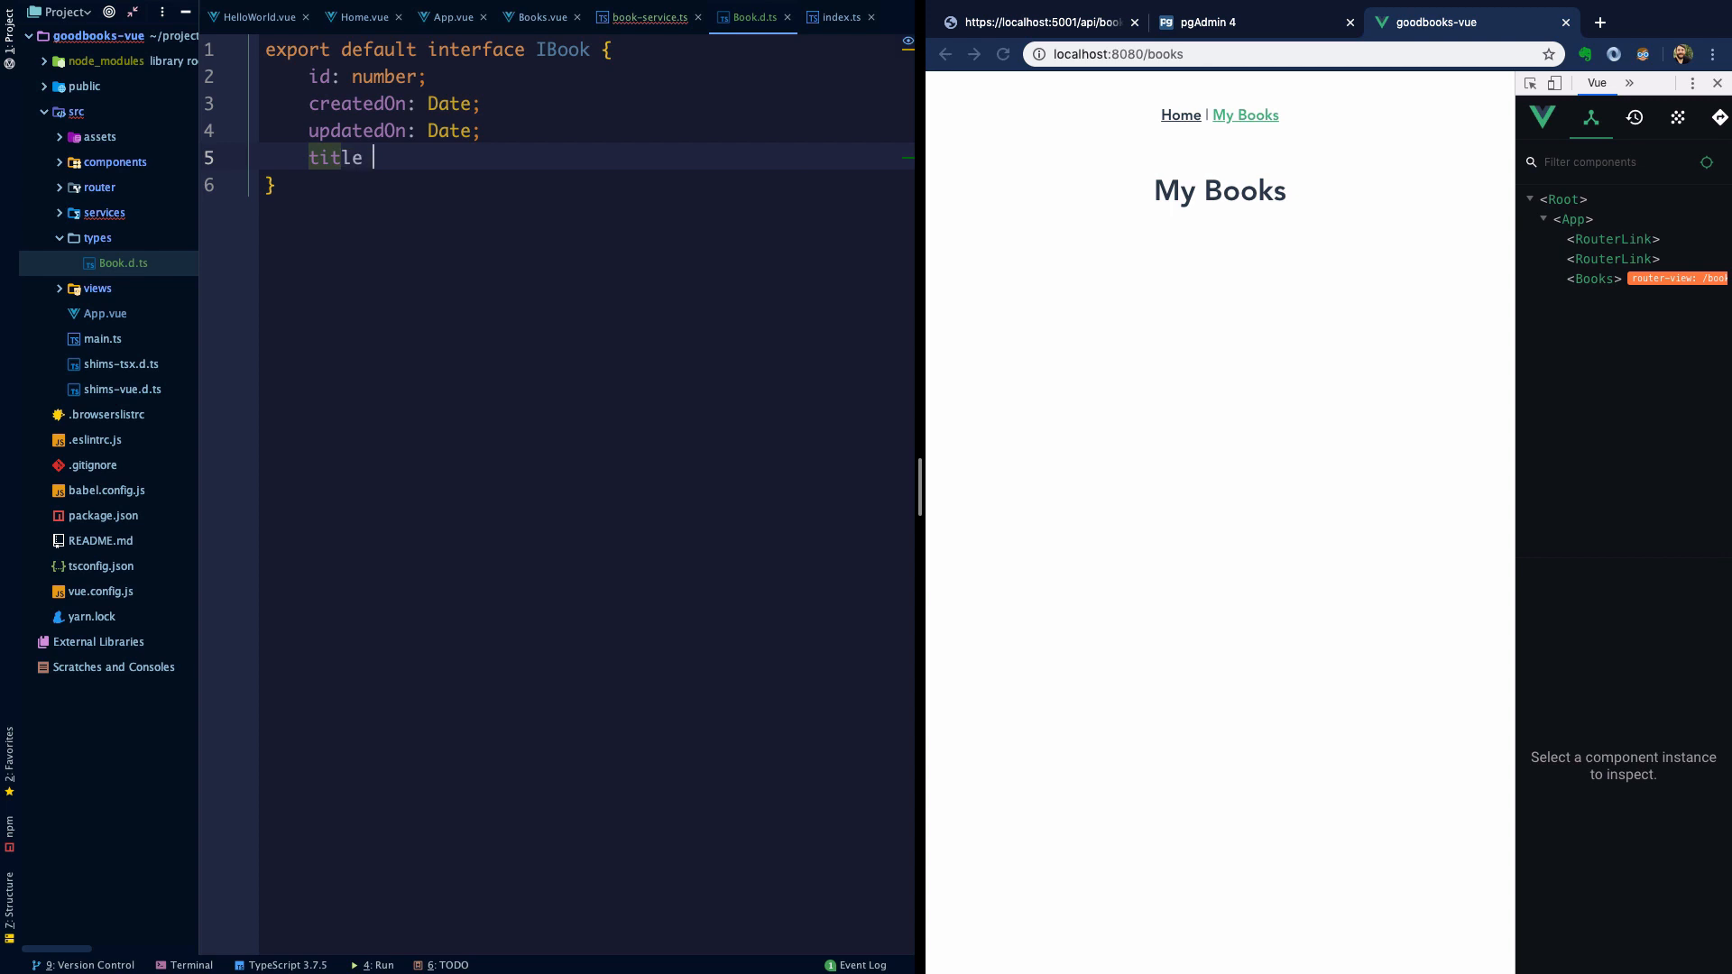
text(: string;)
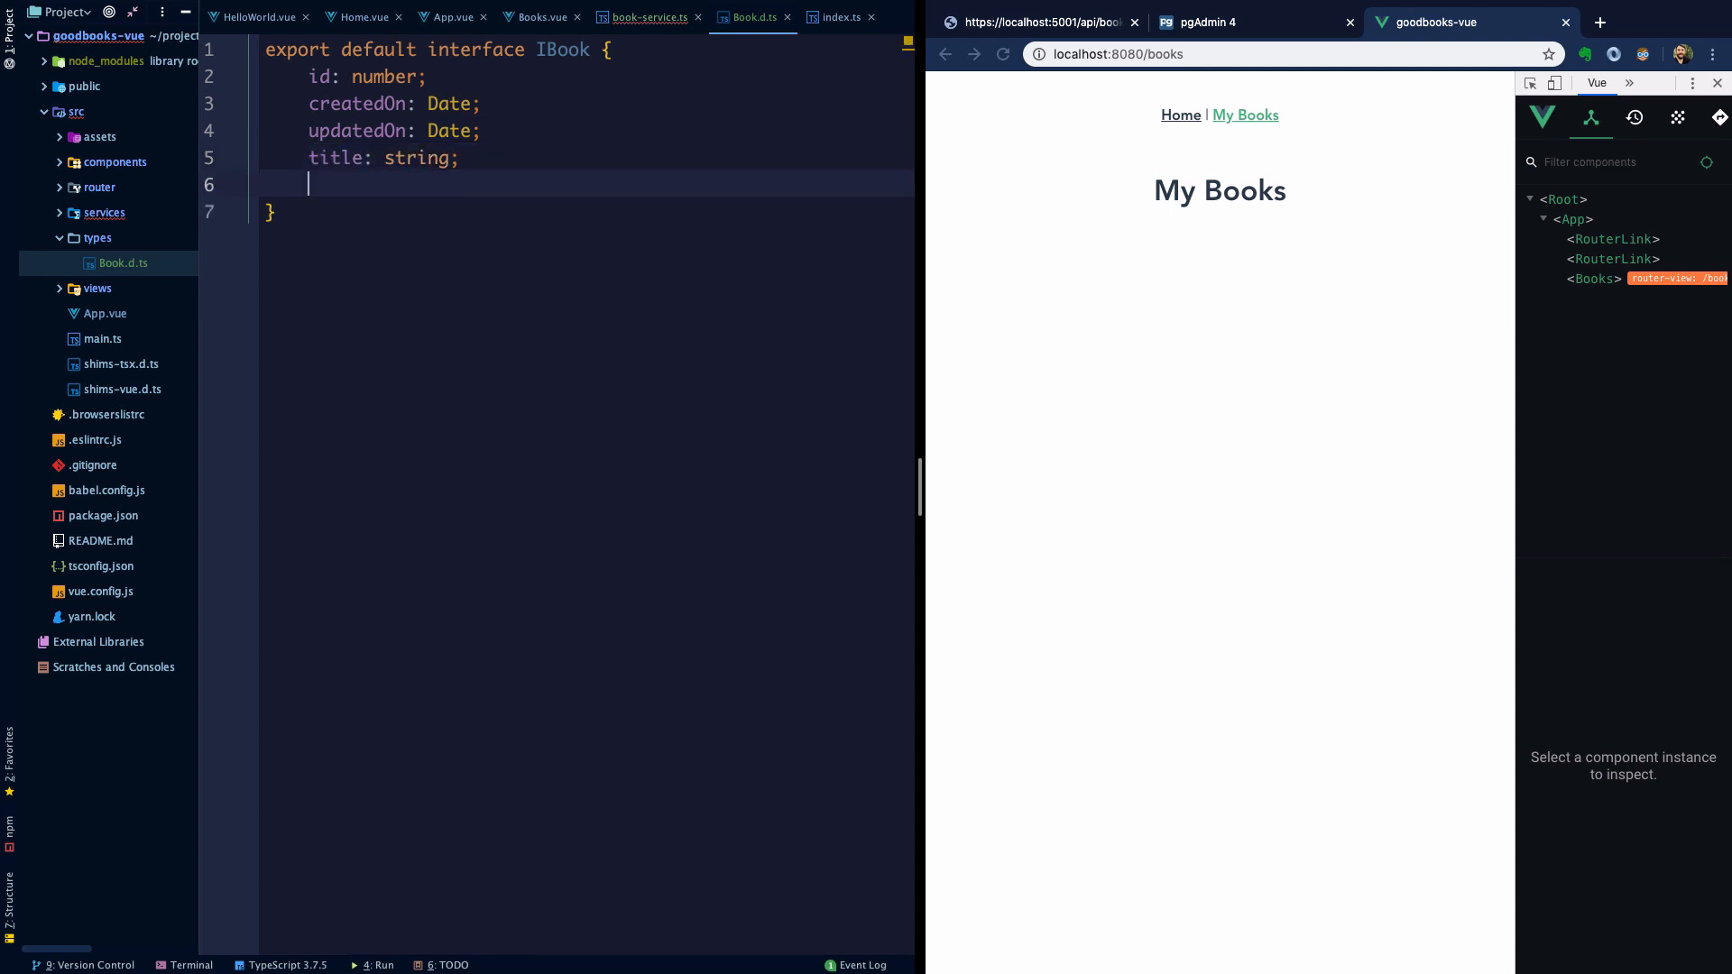
text(author: string;)
click(558, 936)
text(:w)
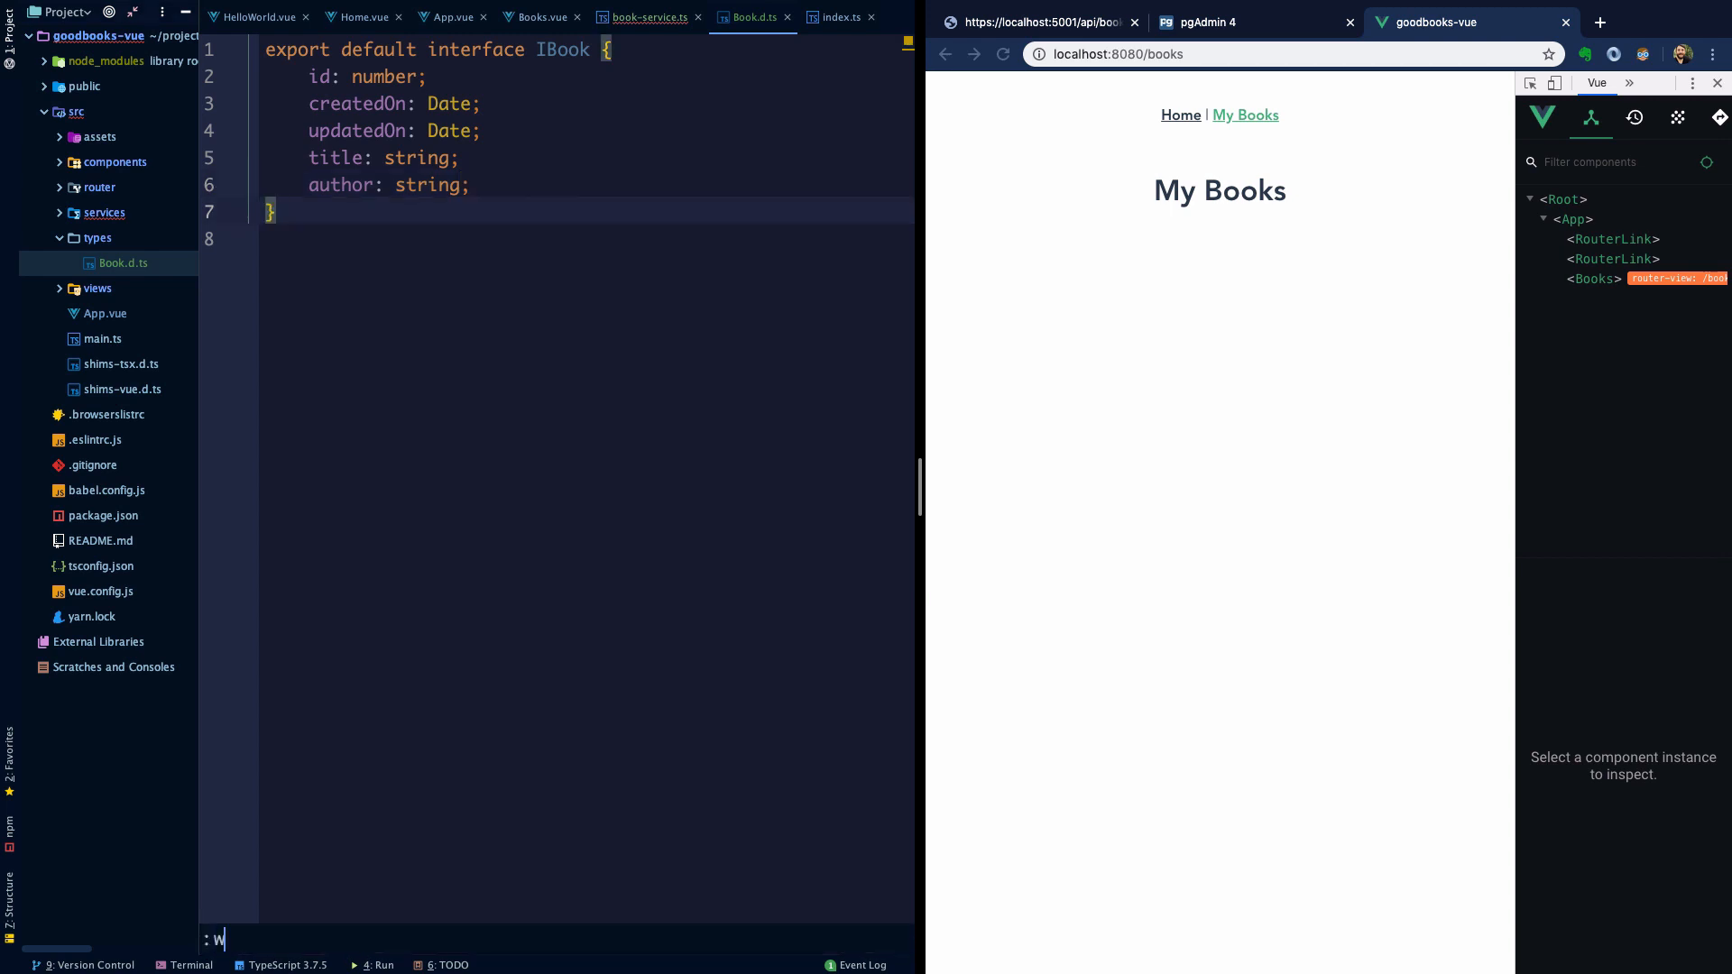
- Change getAllBooks in book-service.ts to return Promise<IBook[]>
click(646, 17)
text(public async getAllBooks(): Promise<IBook> {)
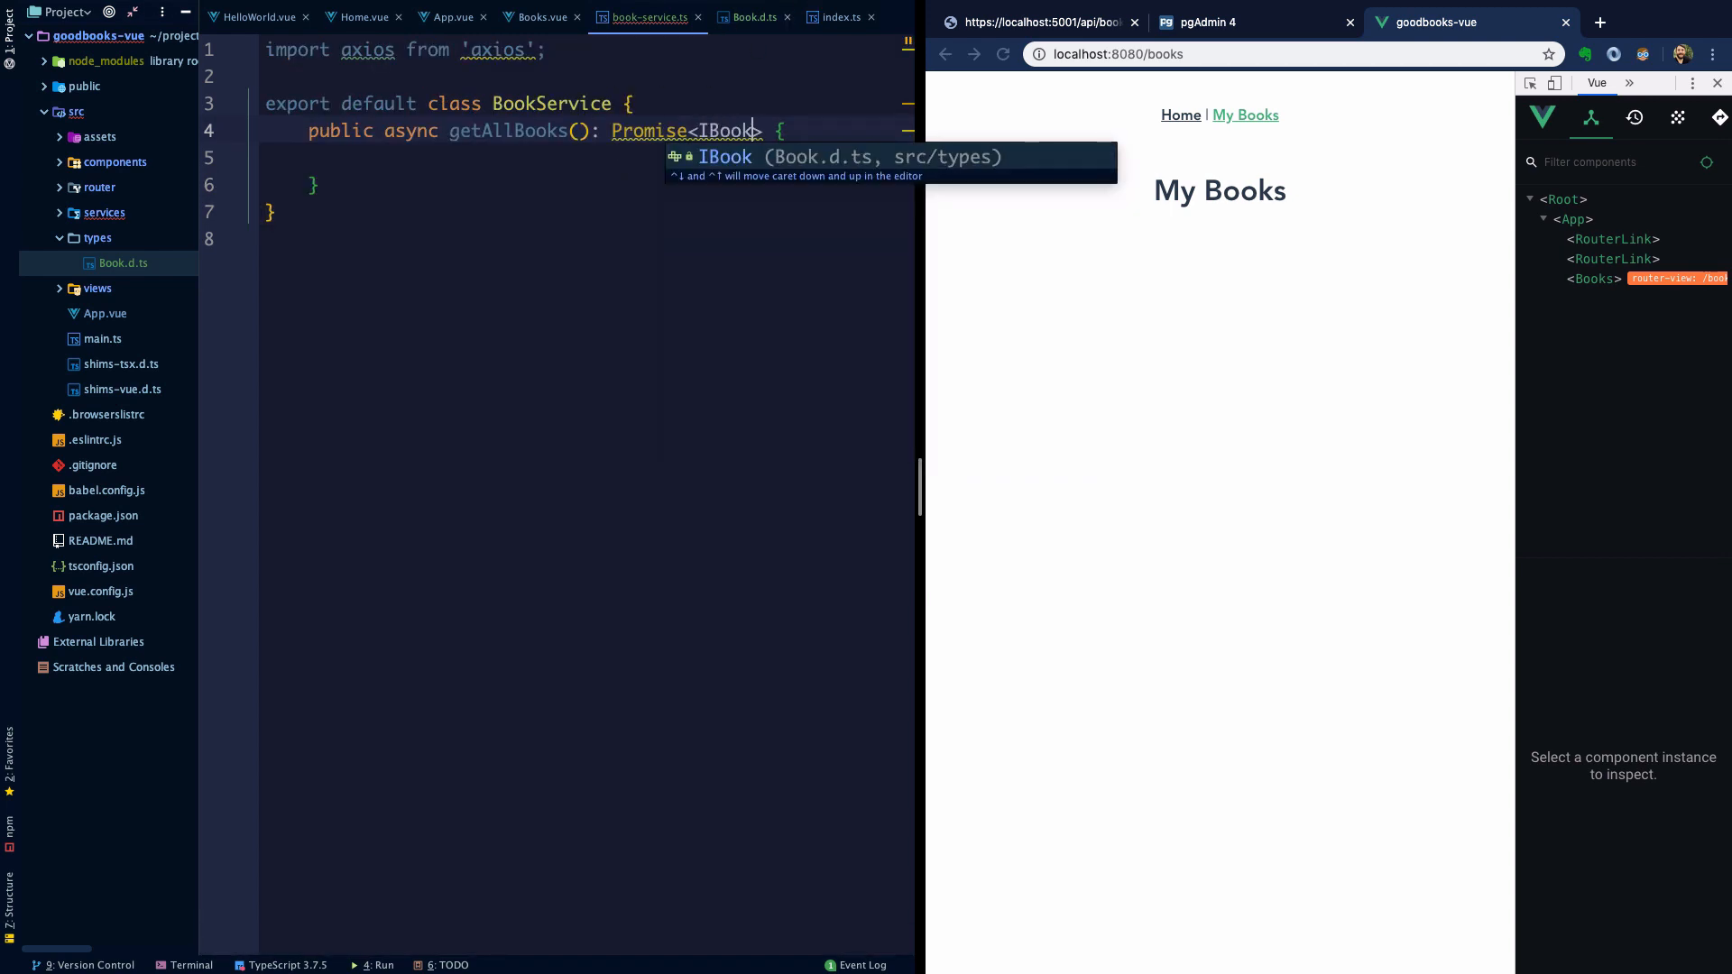
text([])
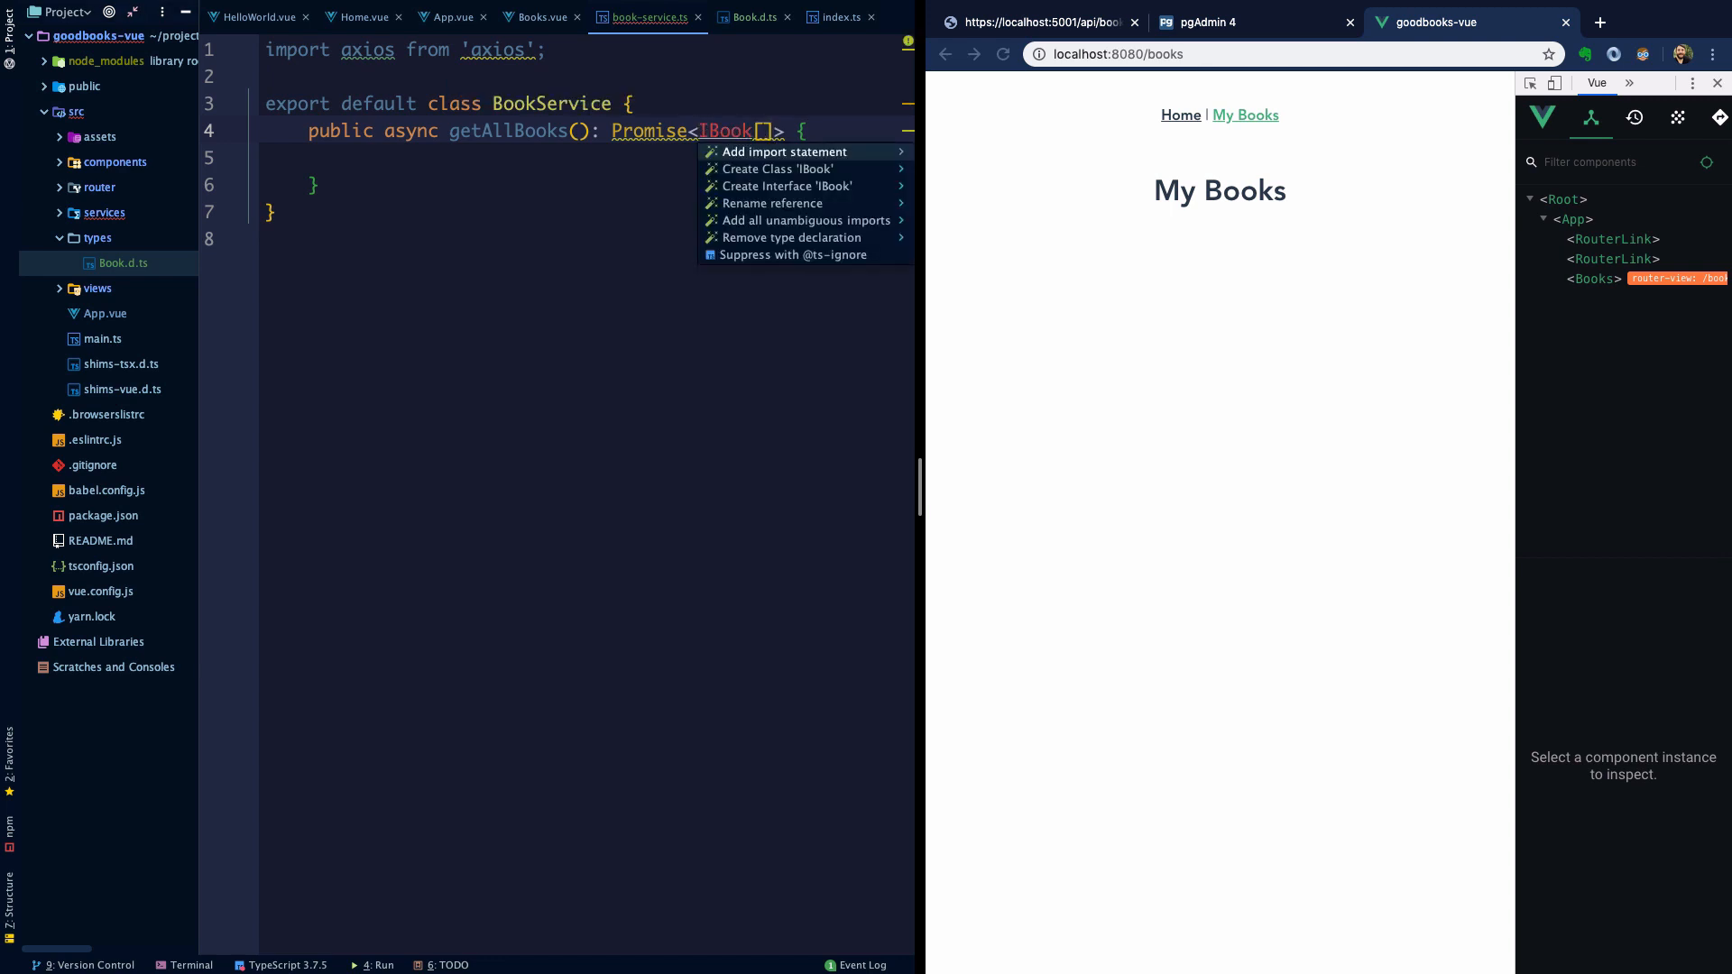